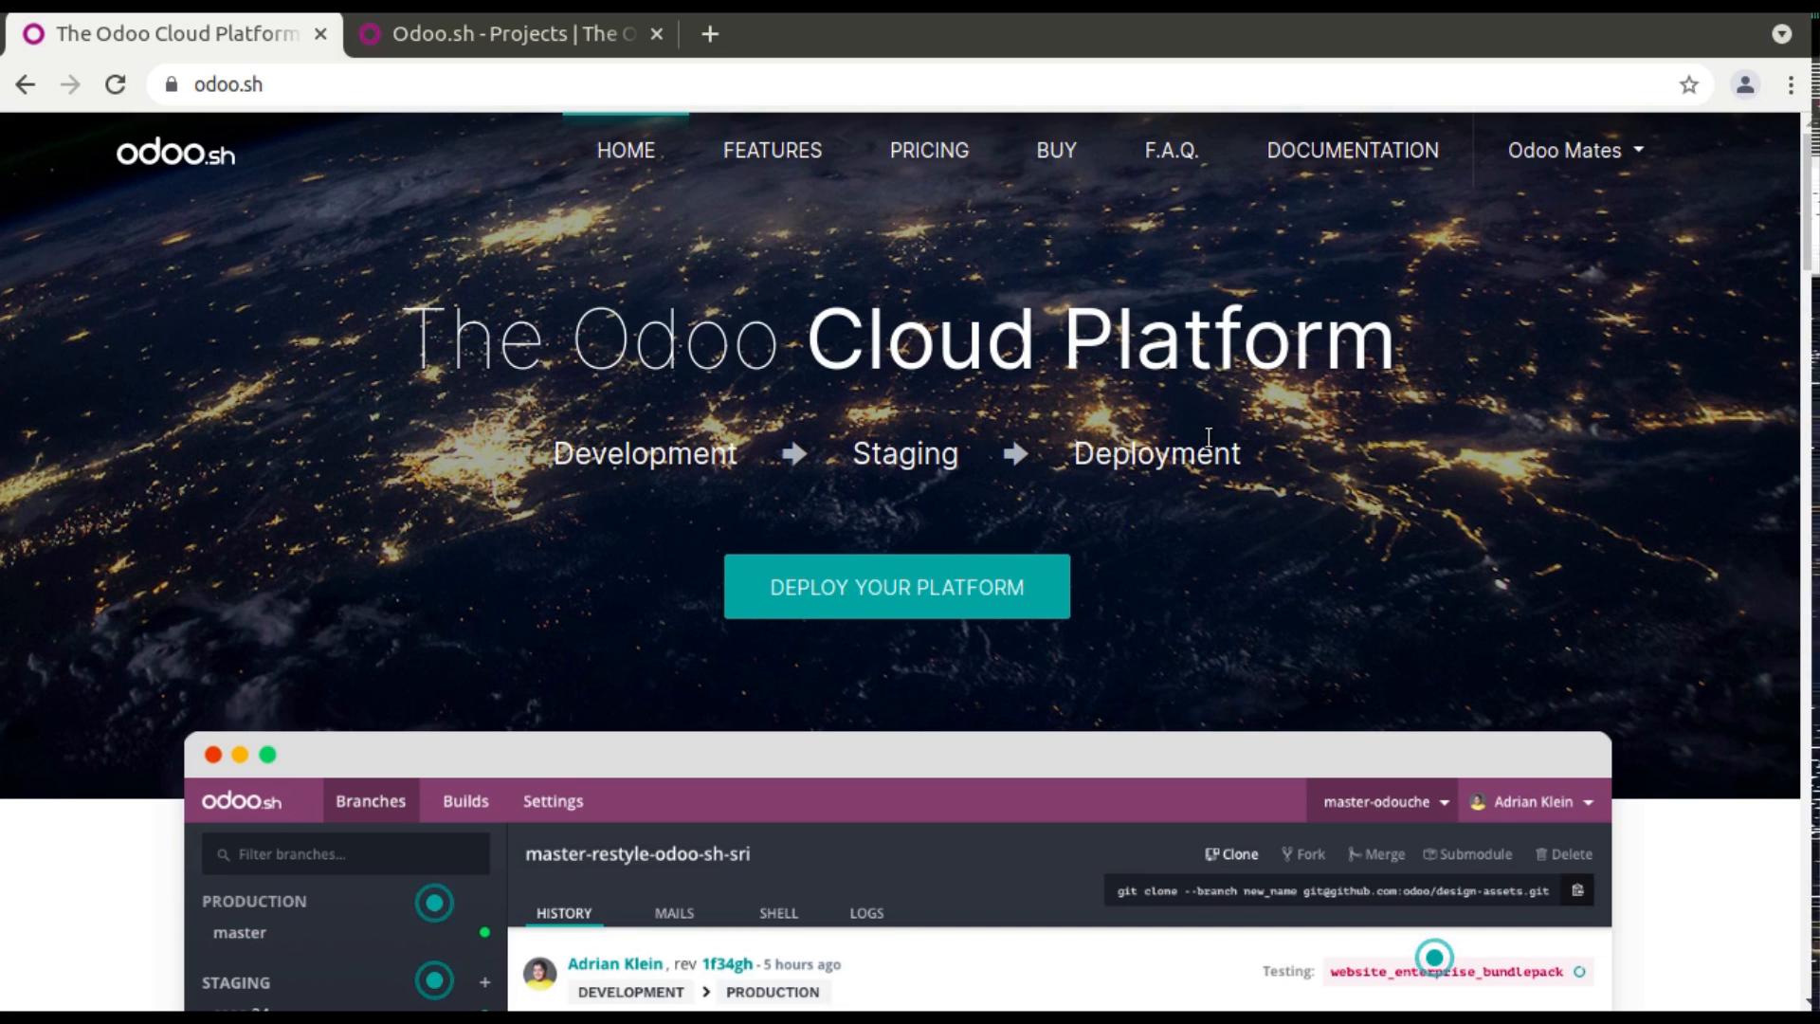
pyautogui.moveTo(638, 465)
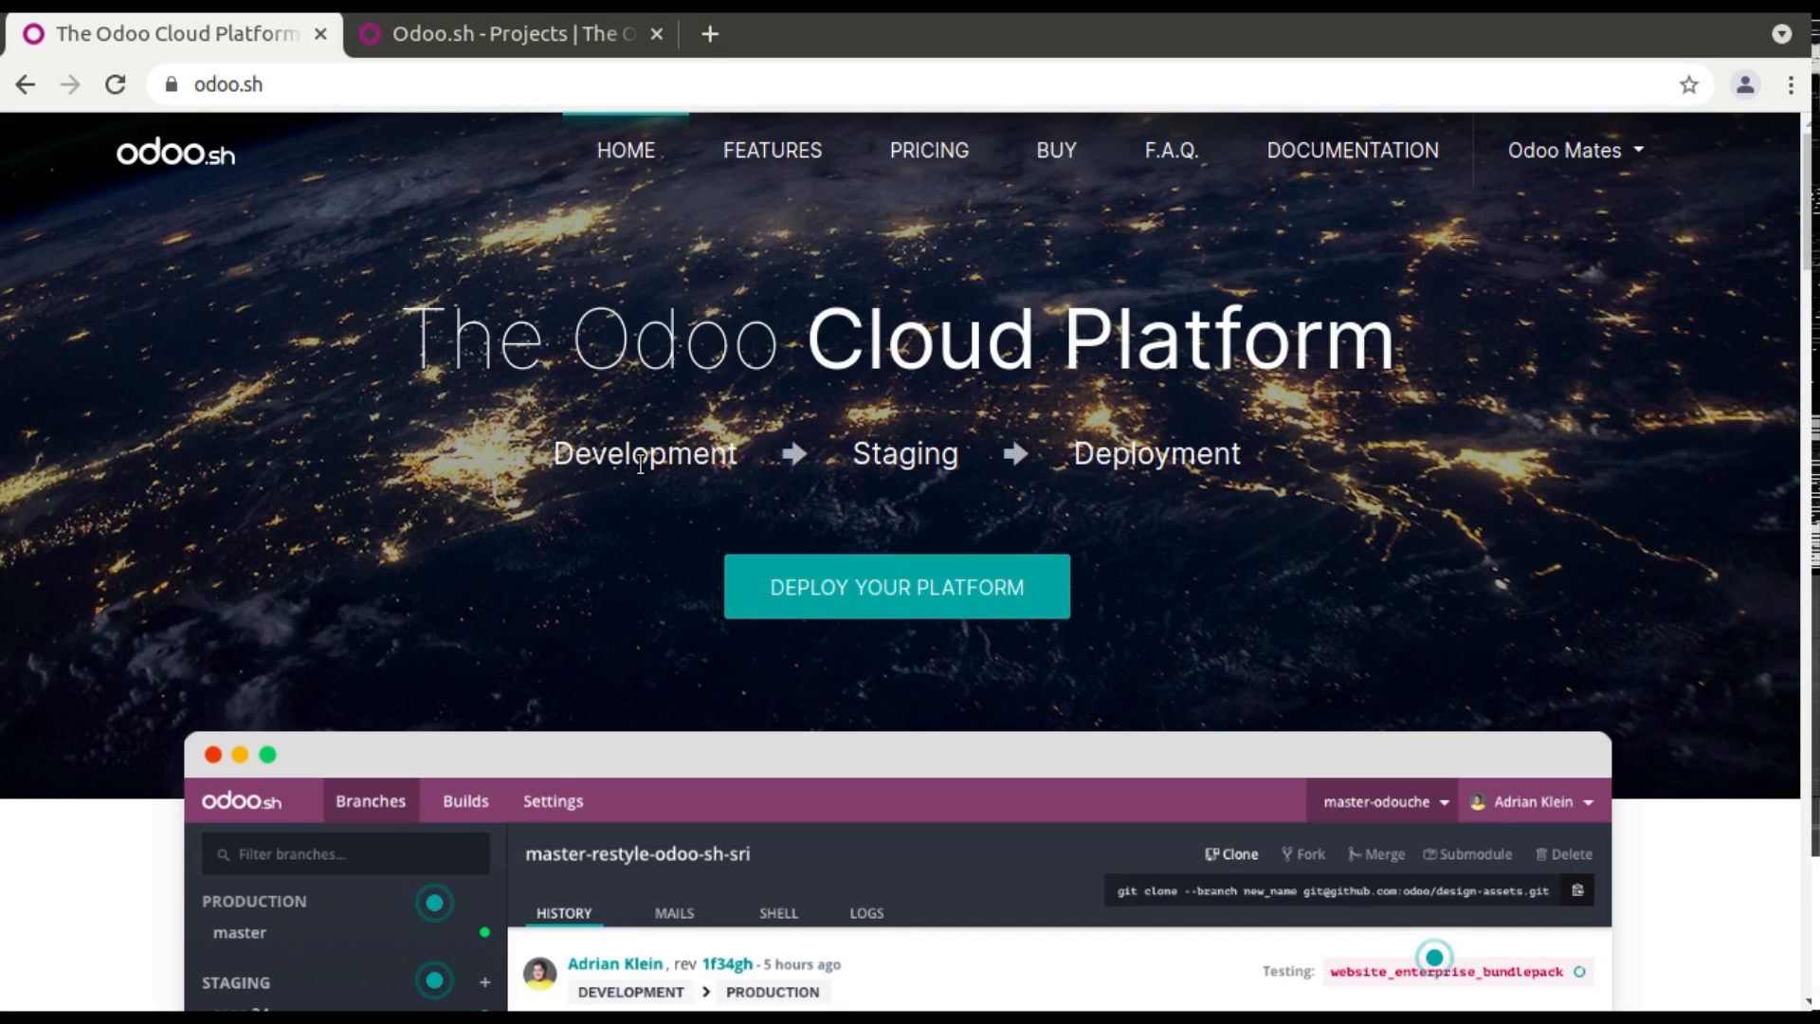
pyautogui.moveTo(838, 538)
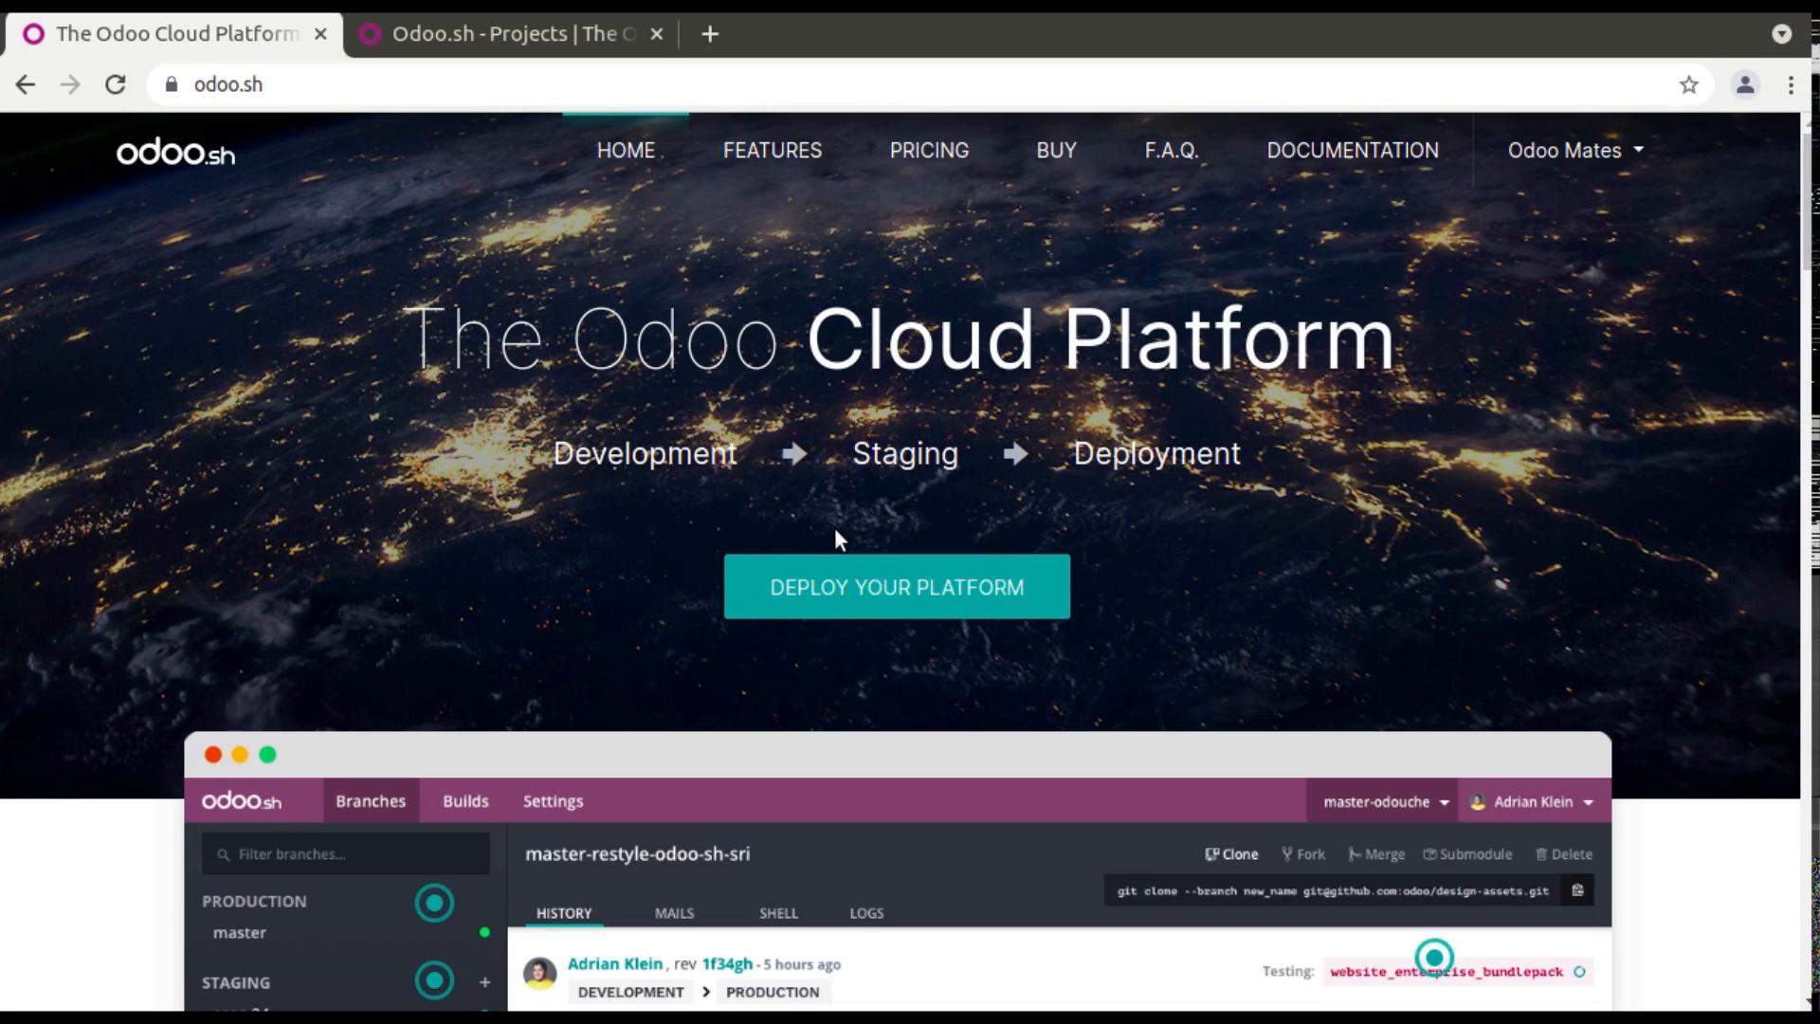
pyautogui.moveTo(815, 511)
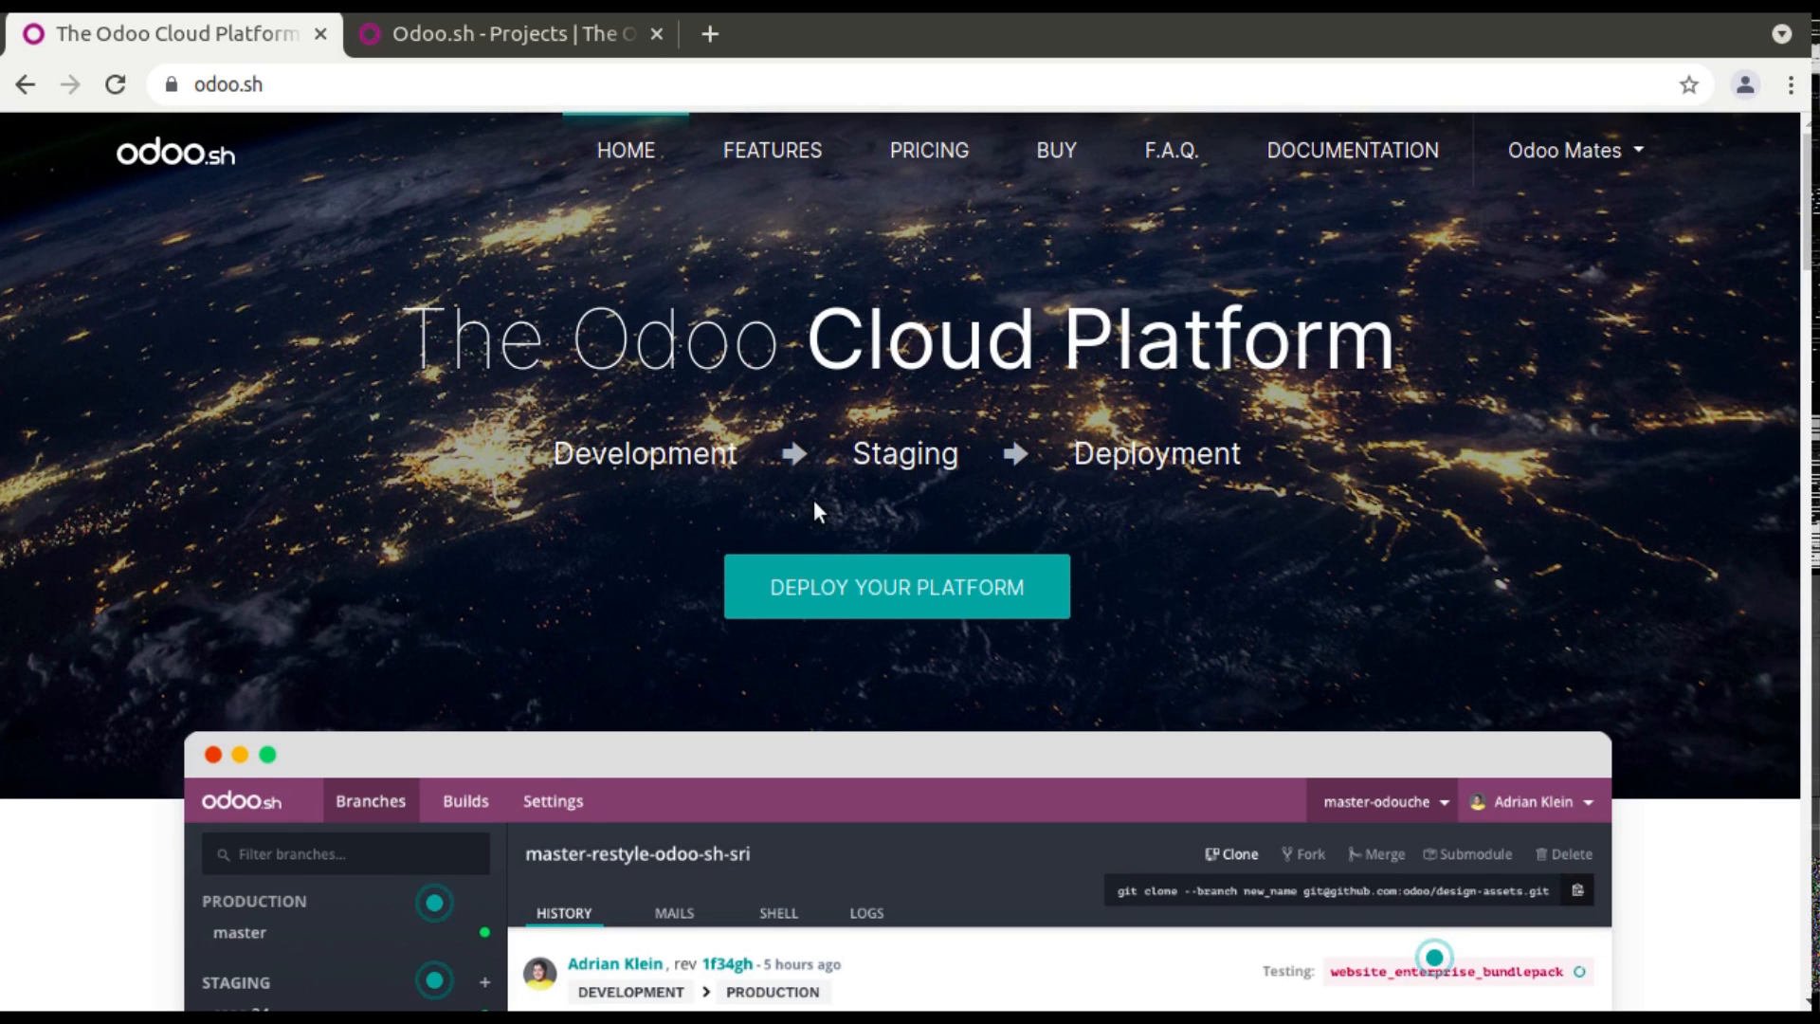
pyautogui.moveTo(798, 439)
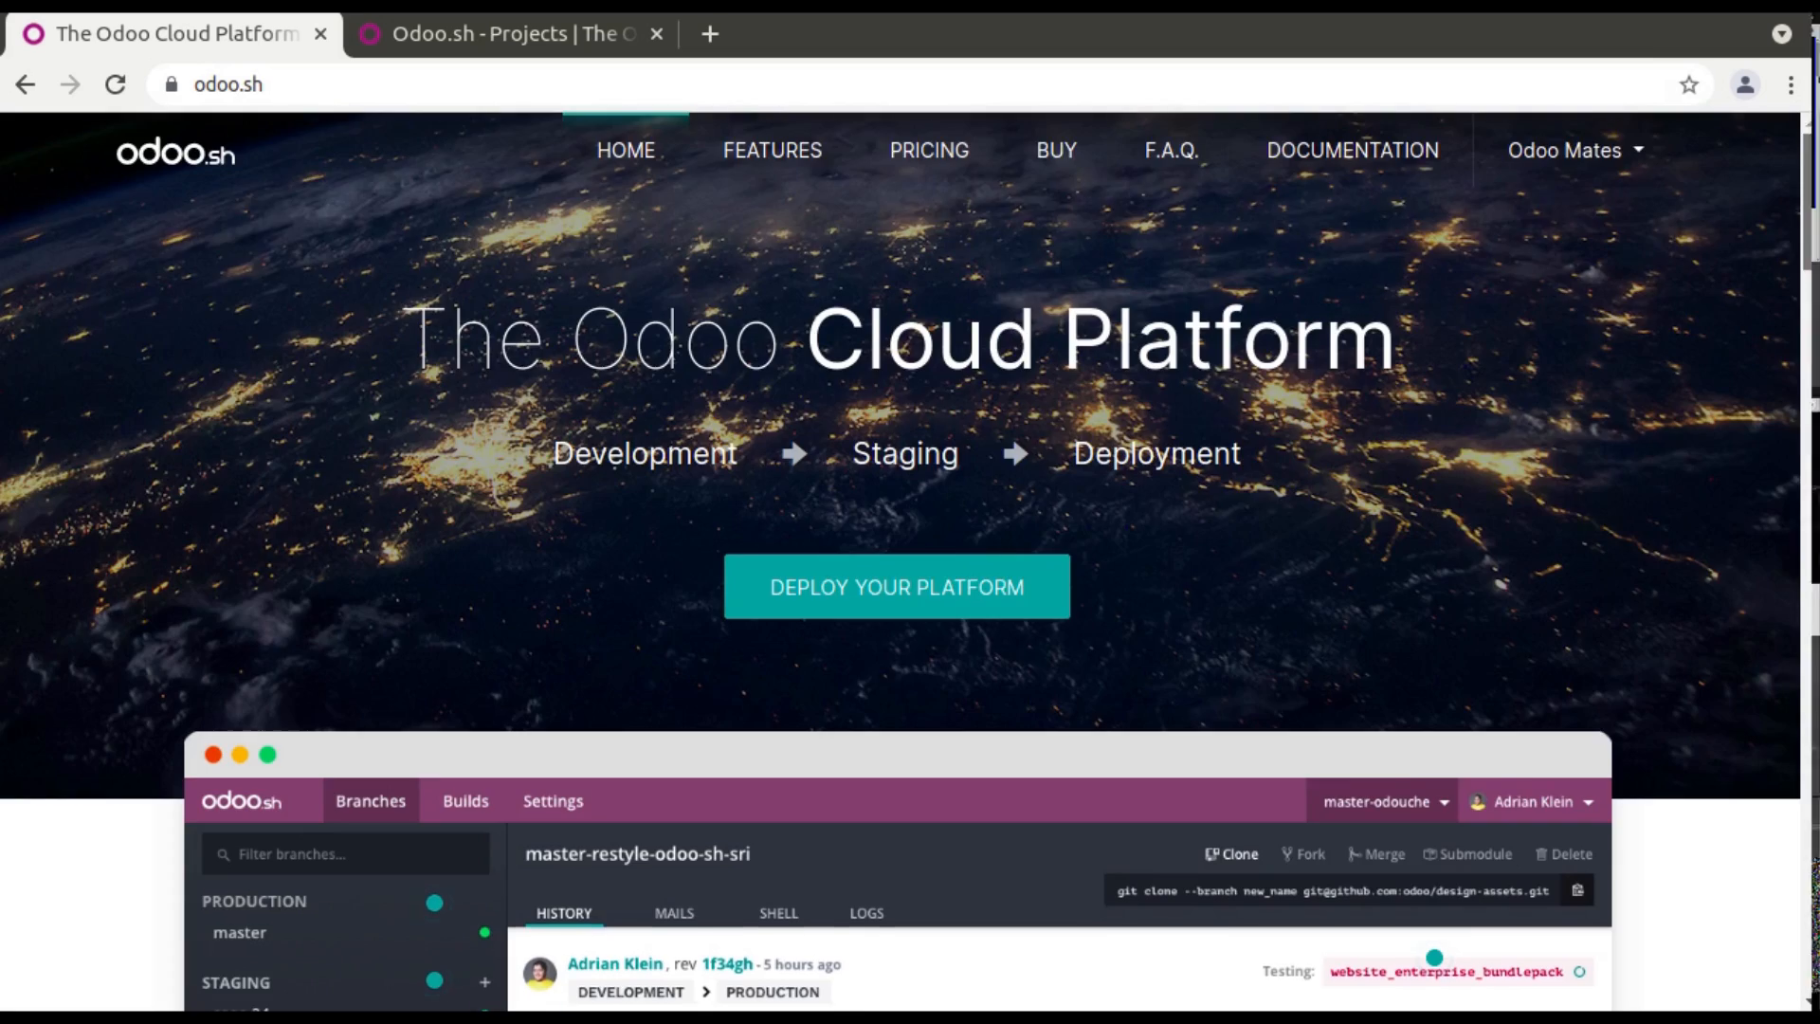
# Open the Odoo.sh Features page and select the Continuous Integration heading.
pyautogui.scroll(-3)
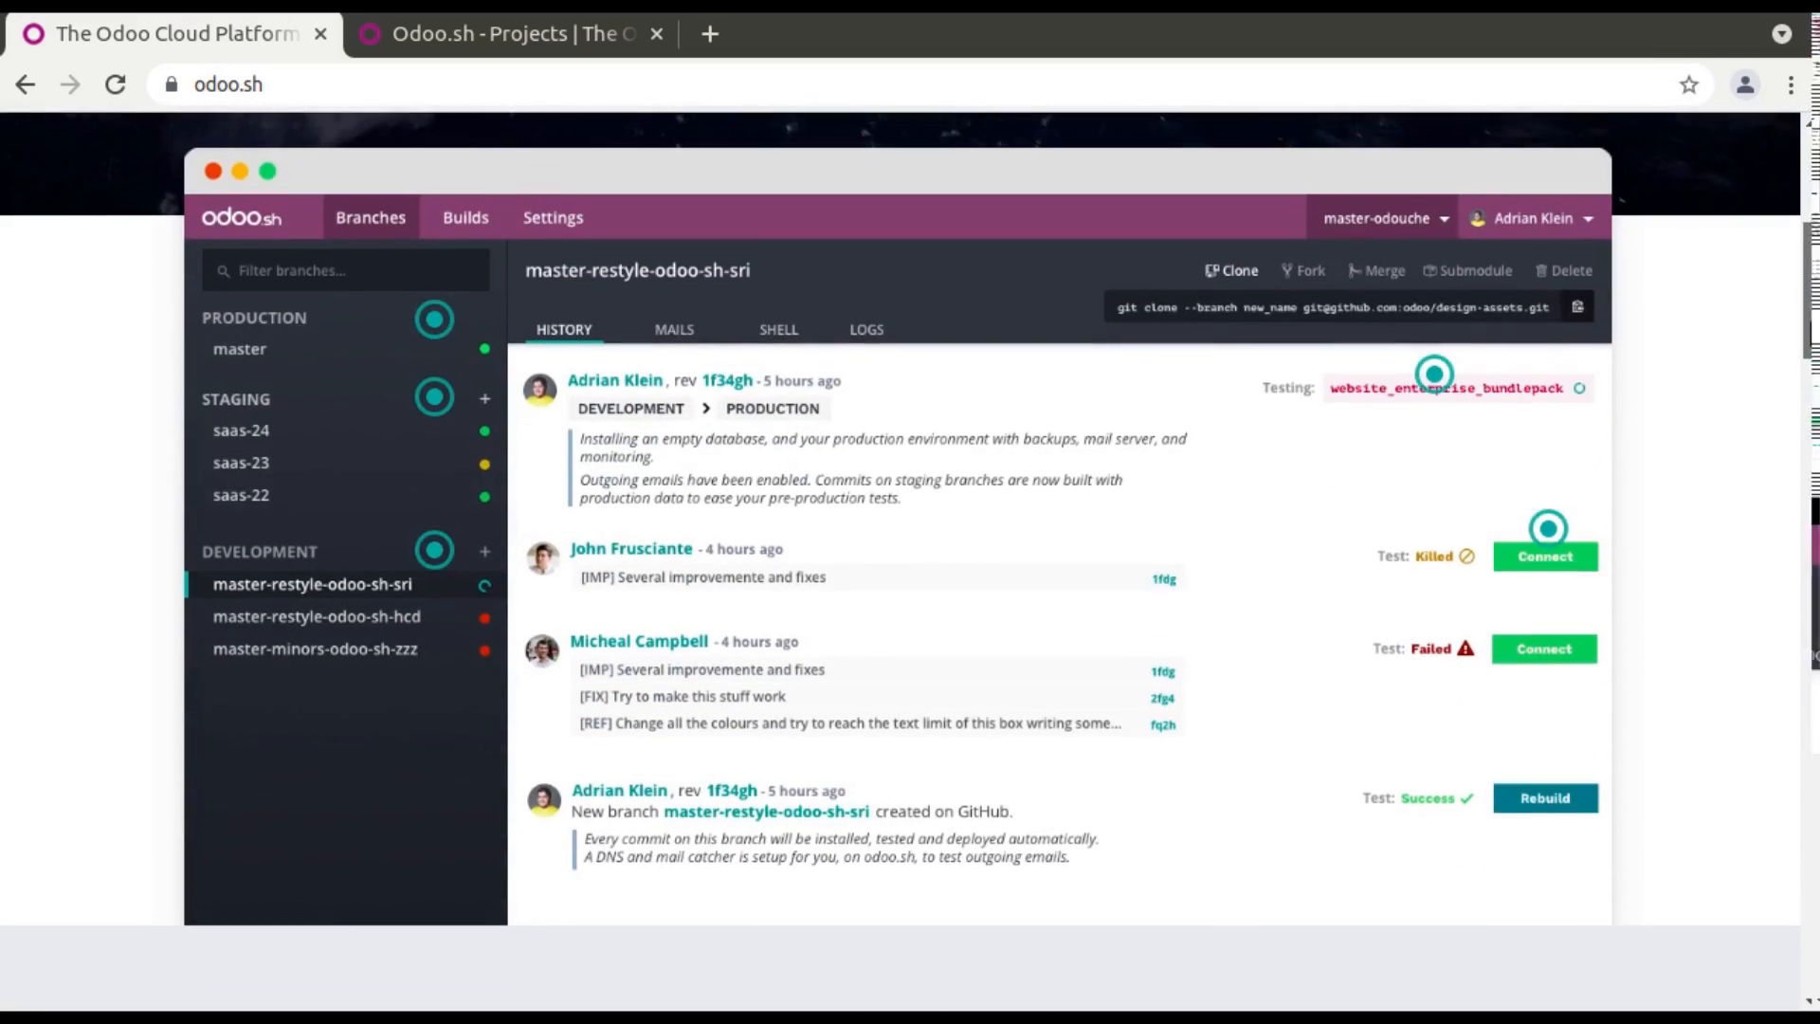
pyautogui.scroll(3)
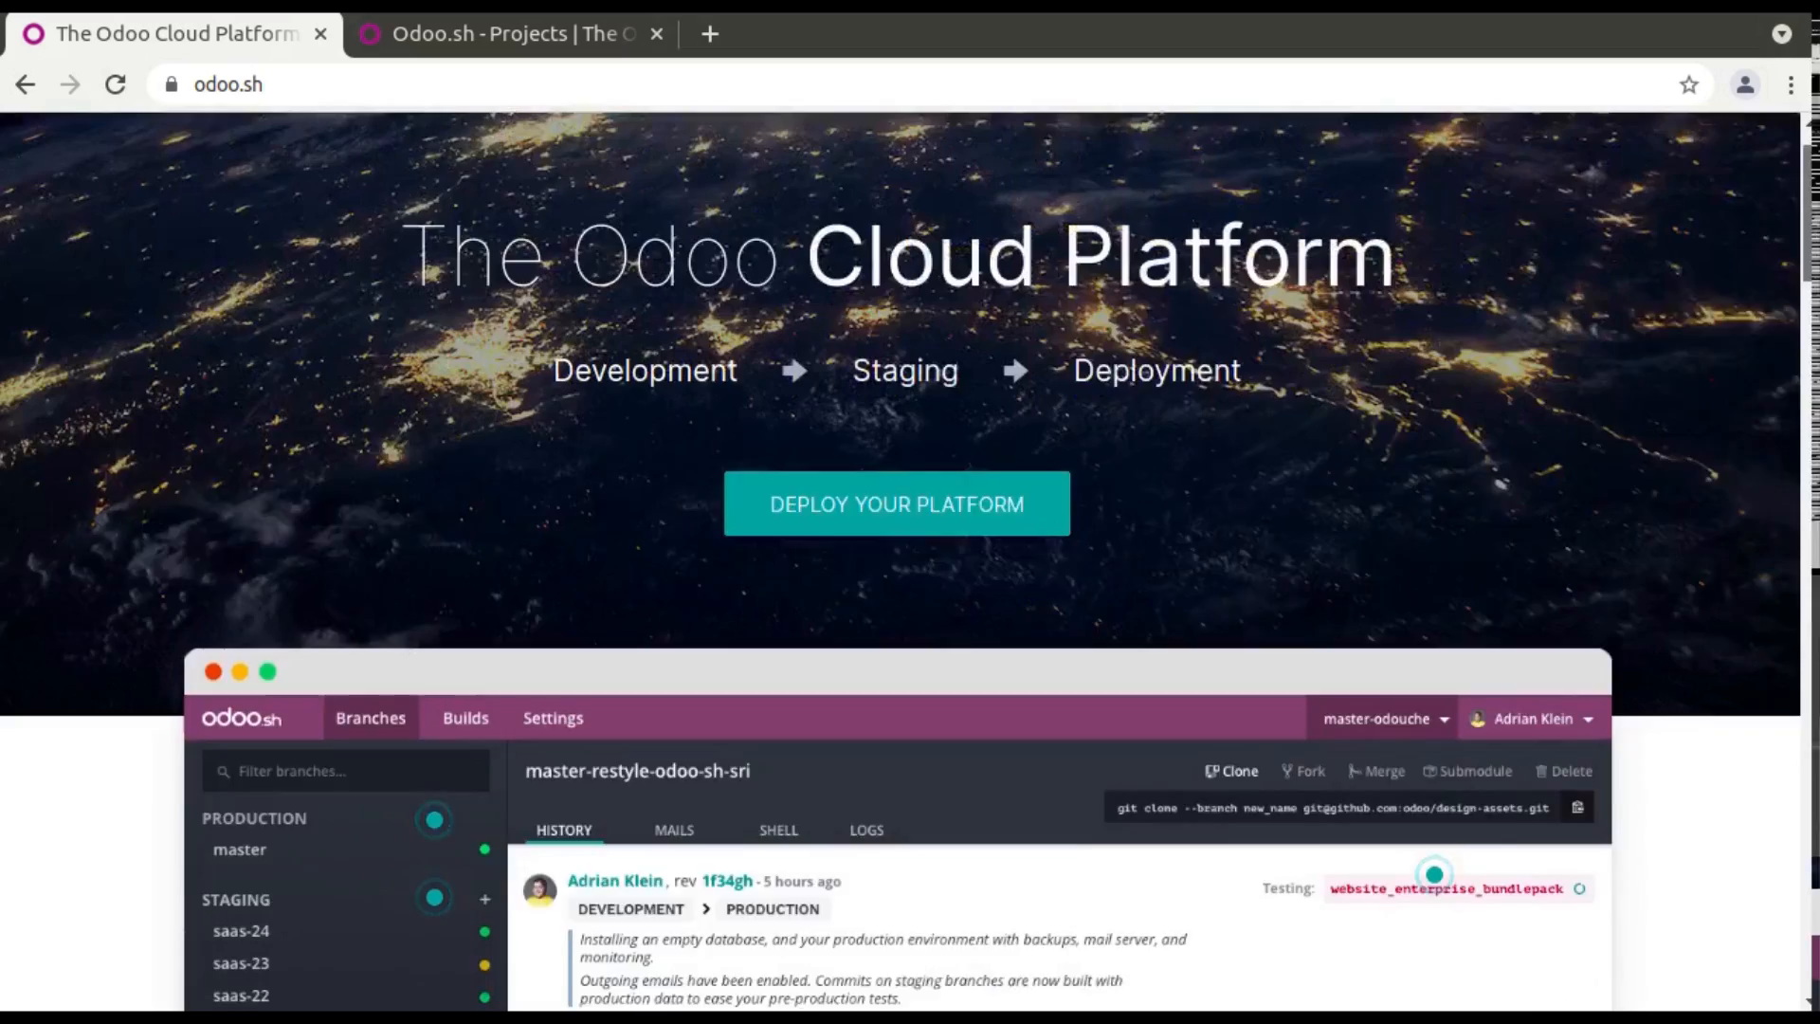
pyautogui.scroll(3)
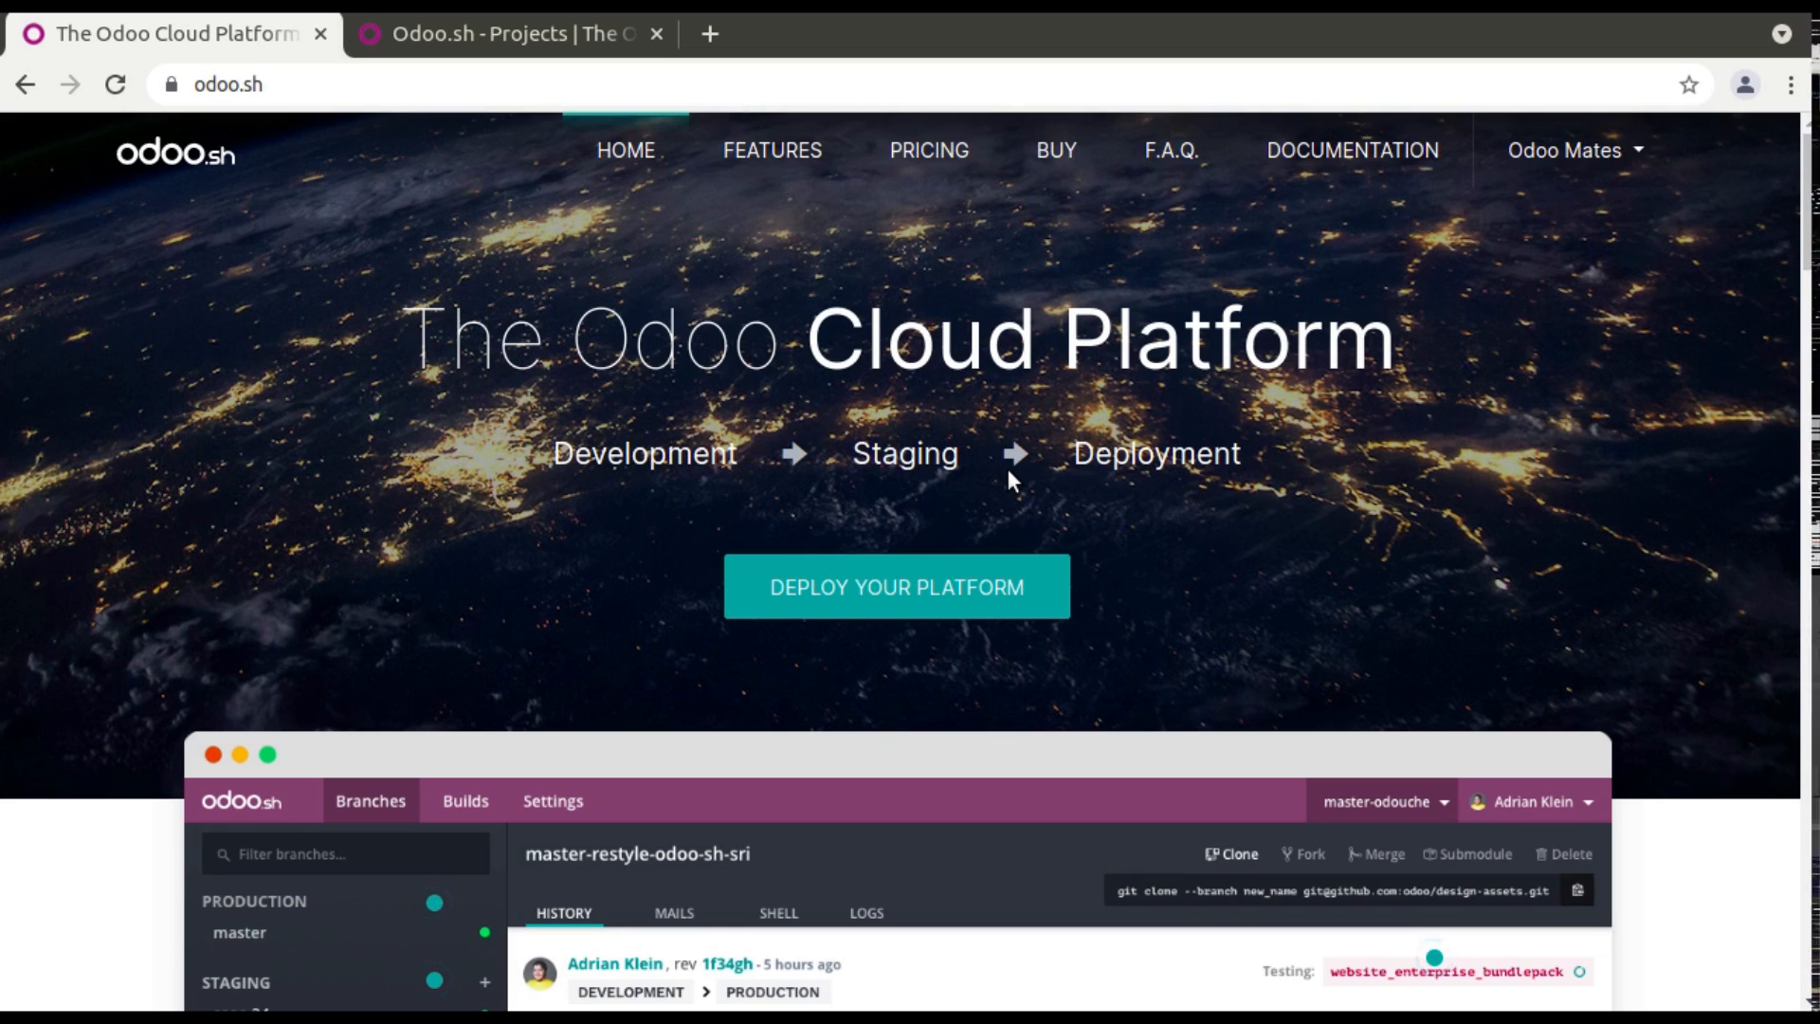
pyautogui.moveTo(679, 408)
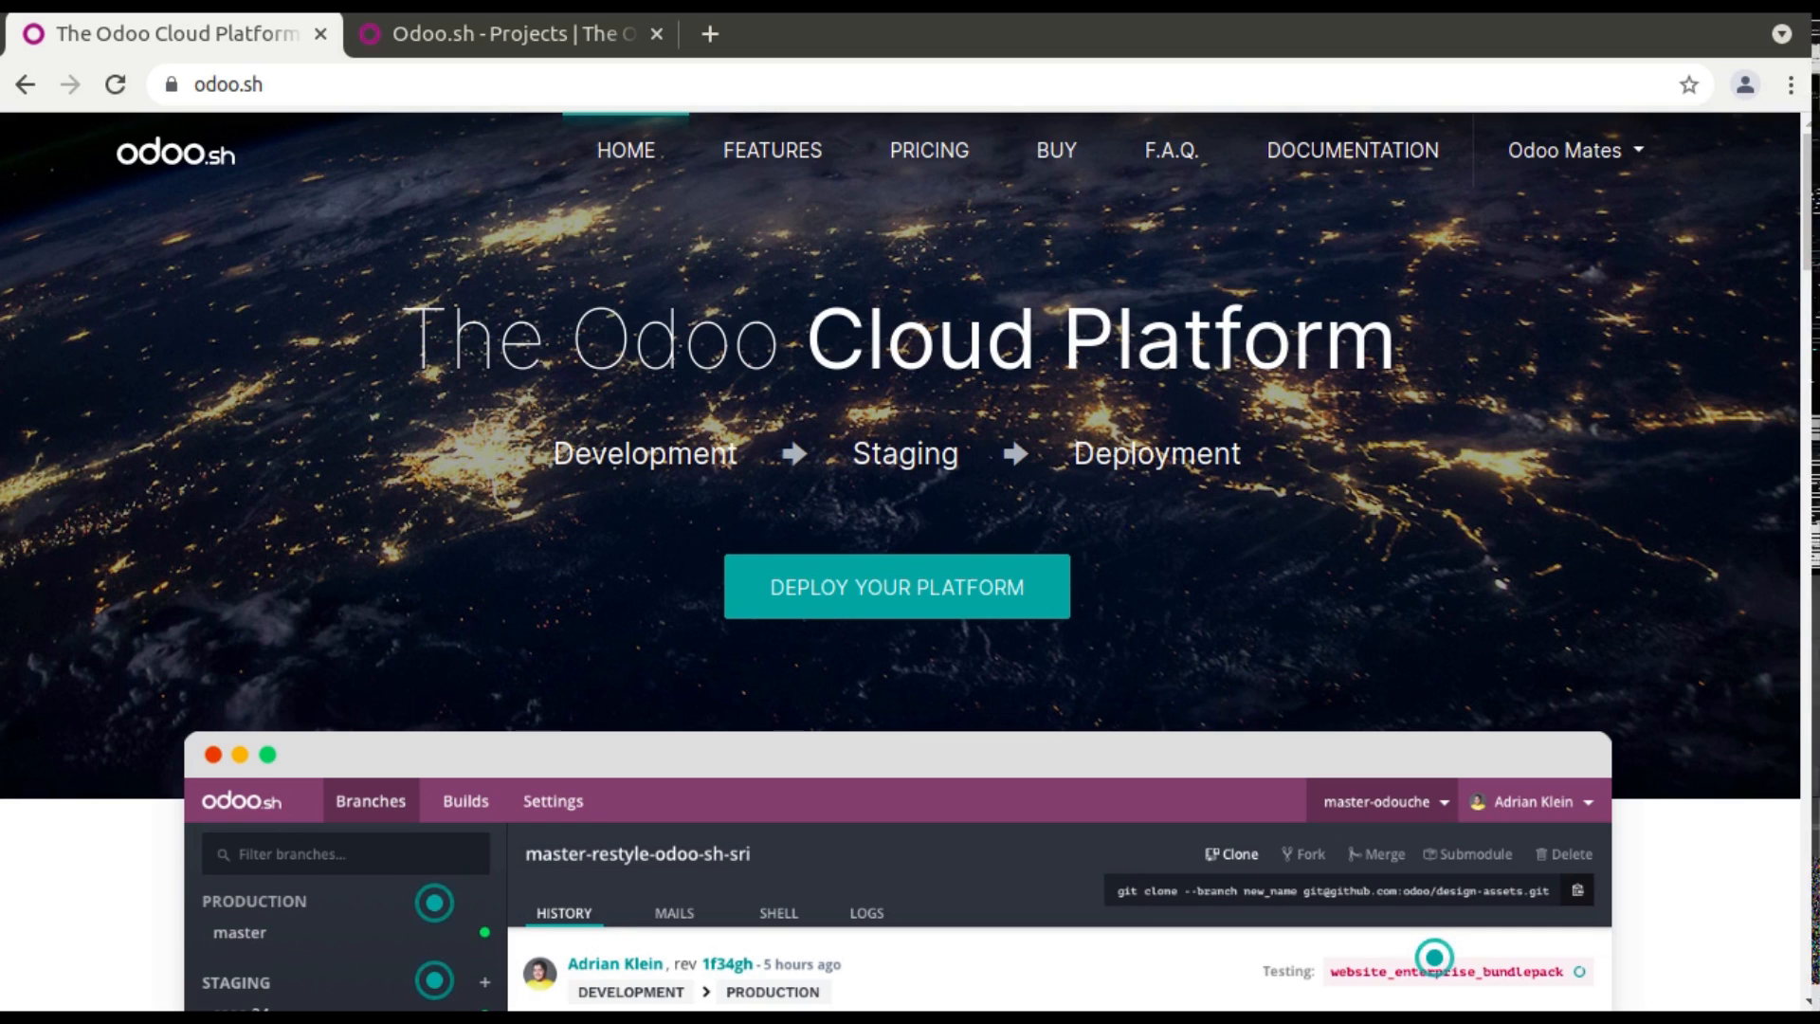
pyautogui.click(771, 150)
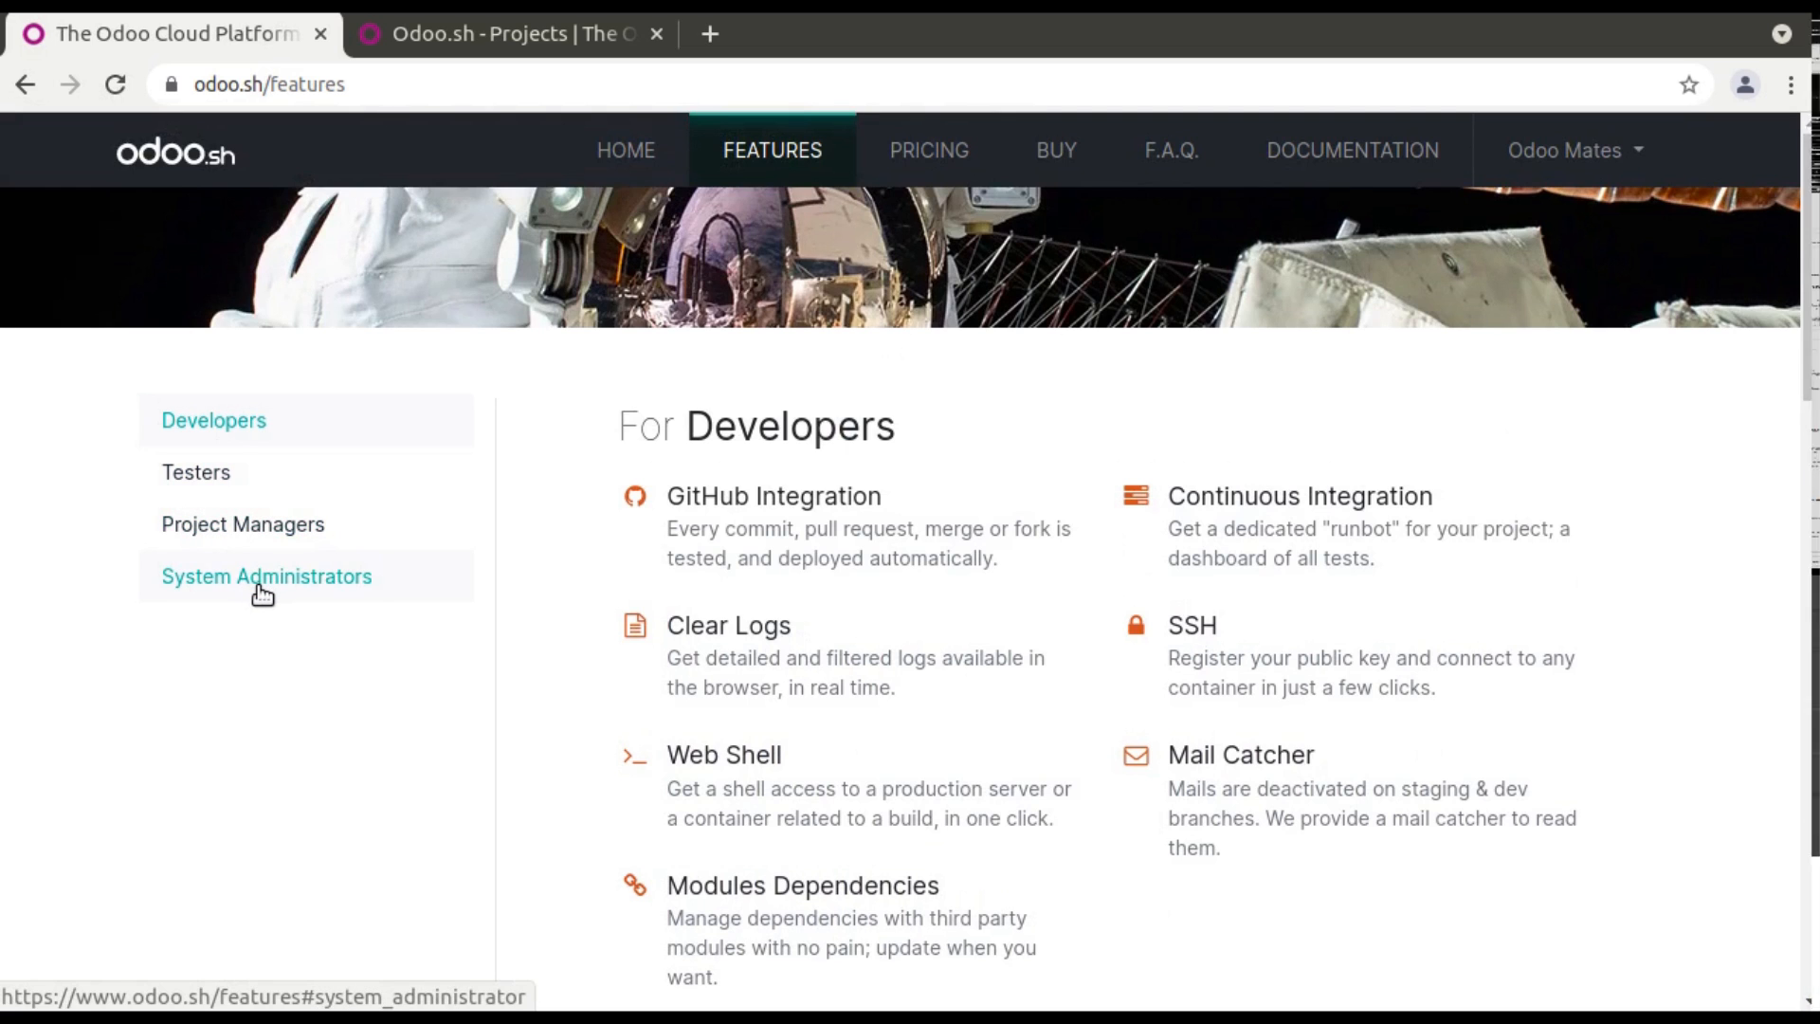
pyautogui.moveTo(619, 418)
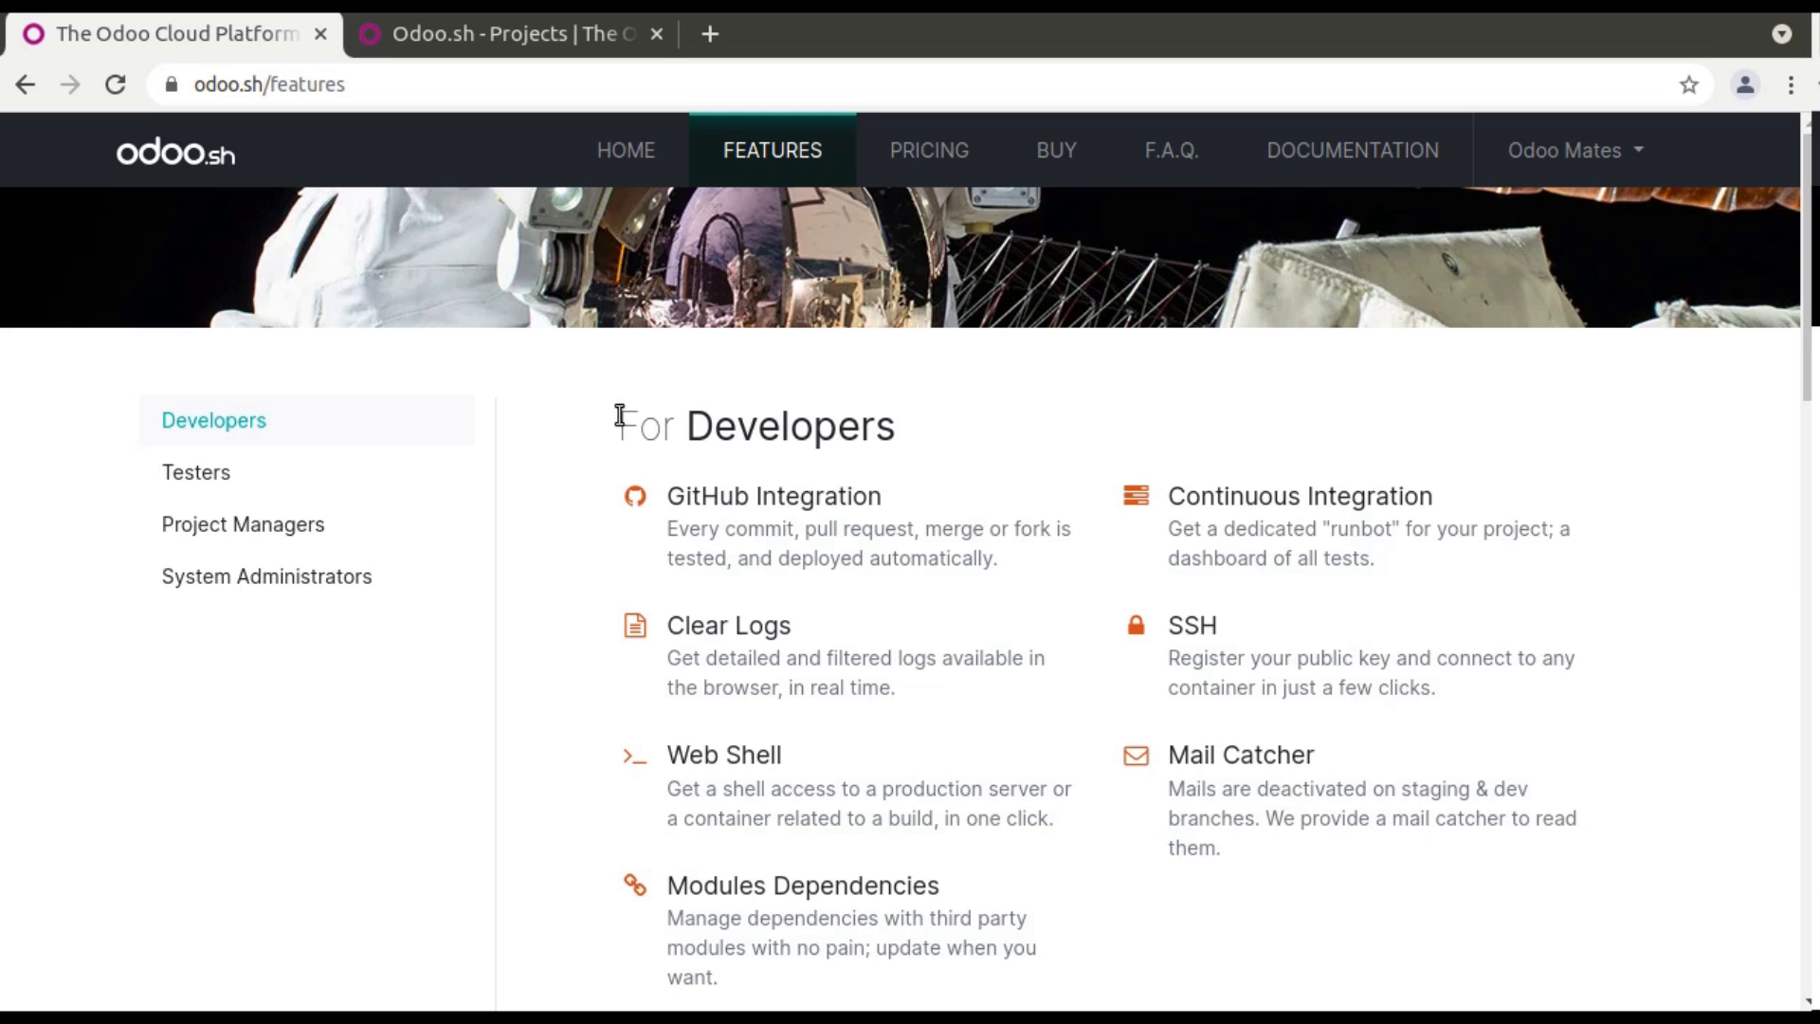
pyautogui.doubleClick(772, 496)
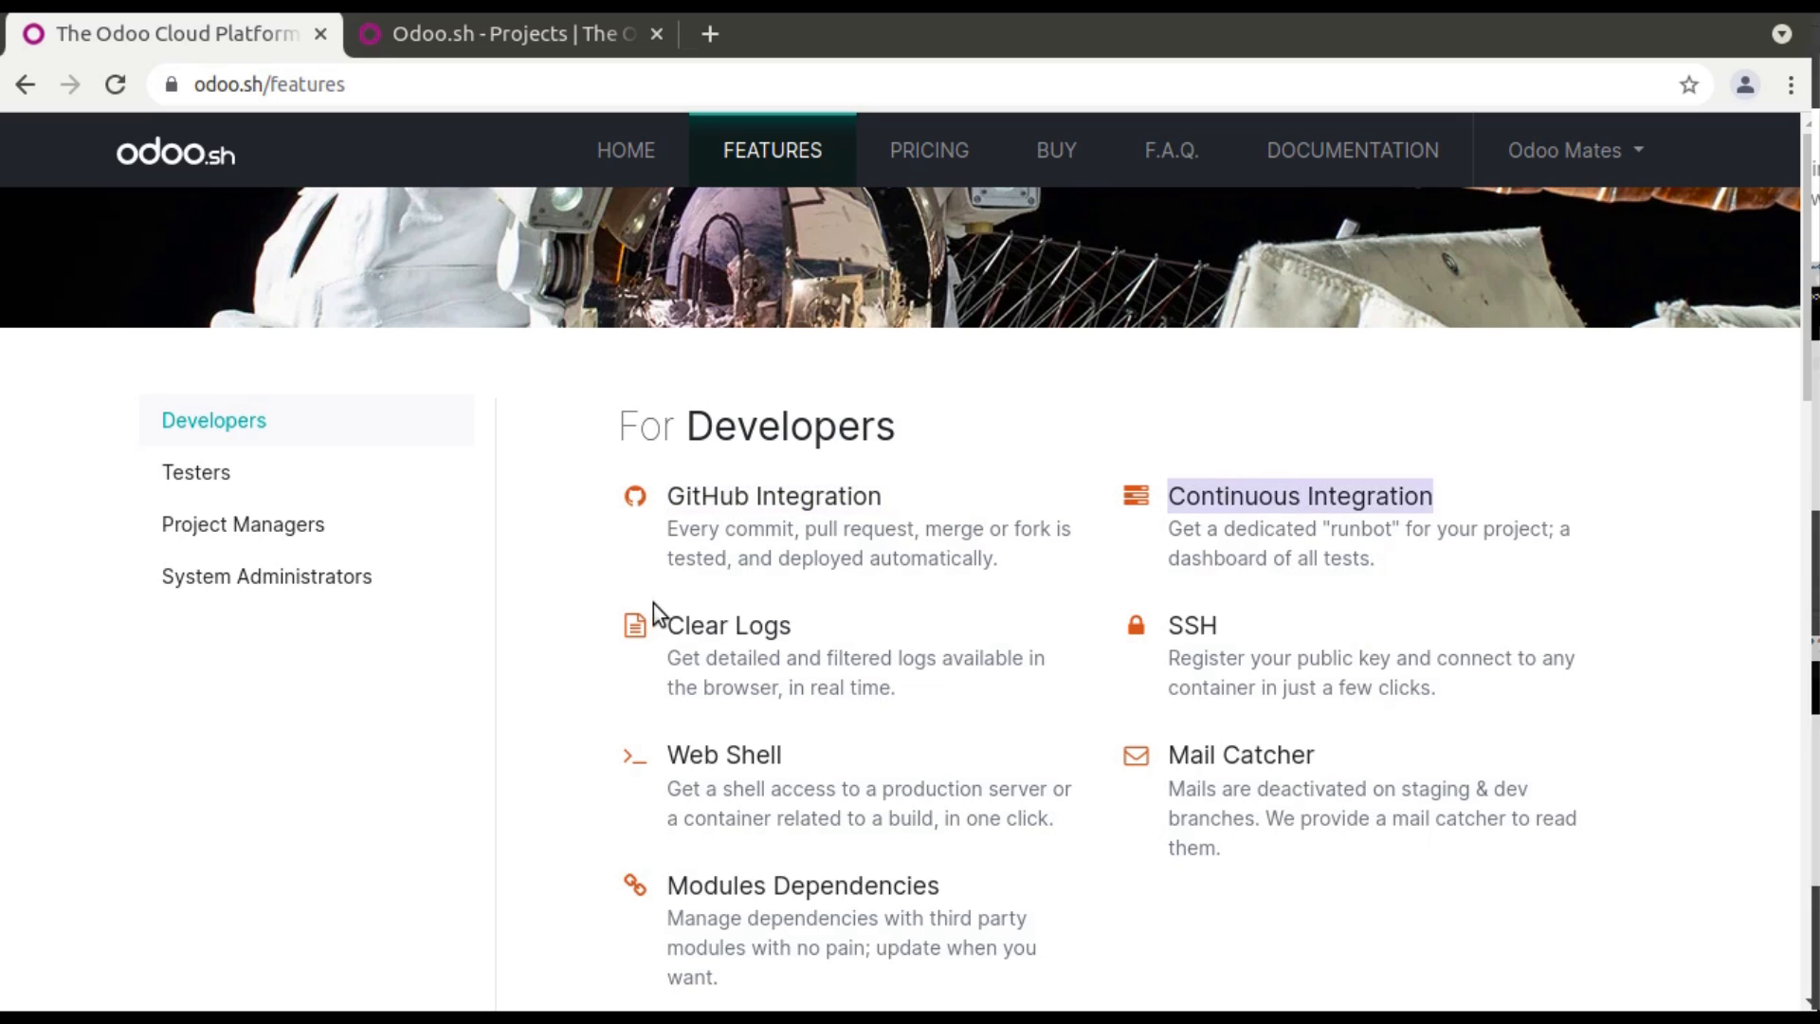
# Scroll the features down to System Administrators, then go to the Your Projects page.
pyautogui.scroll(-3)
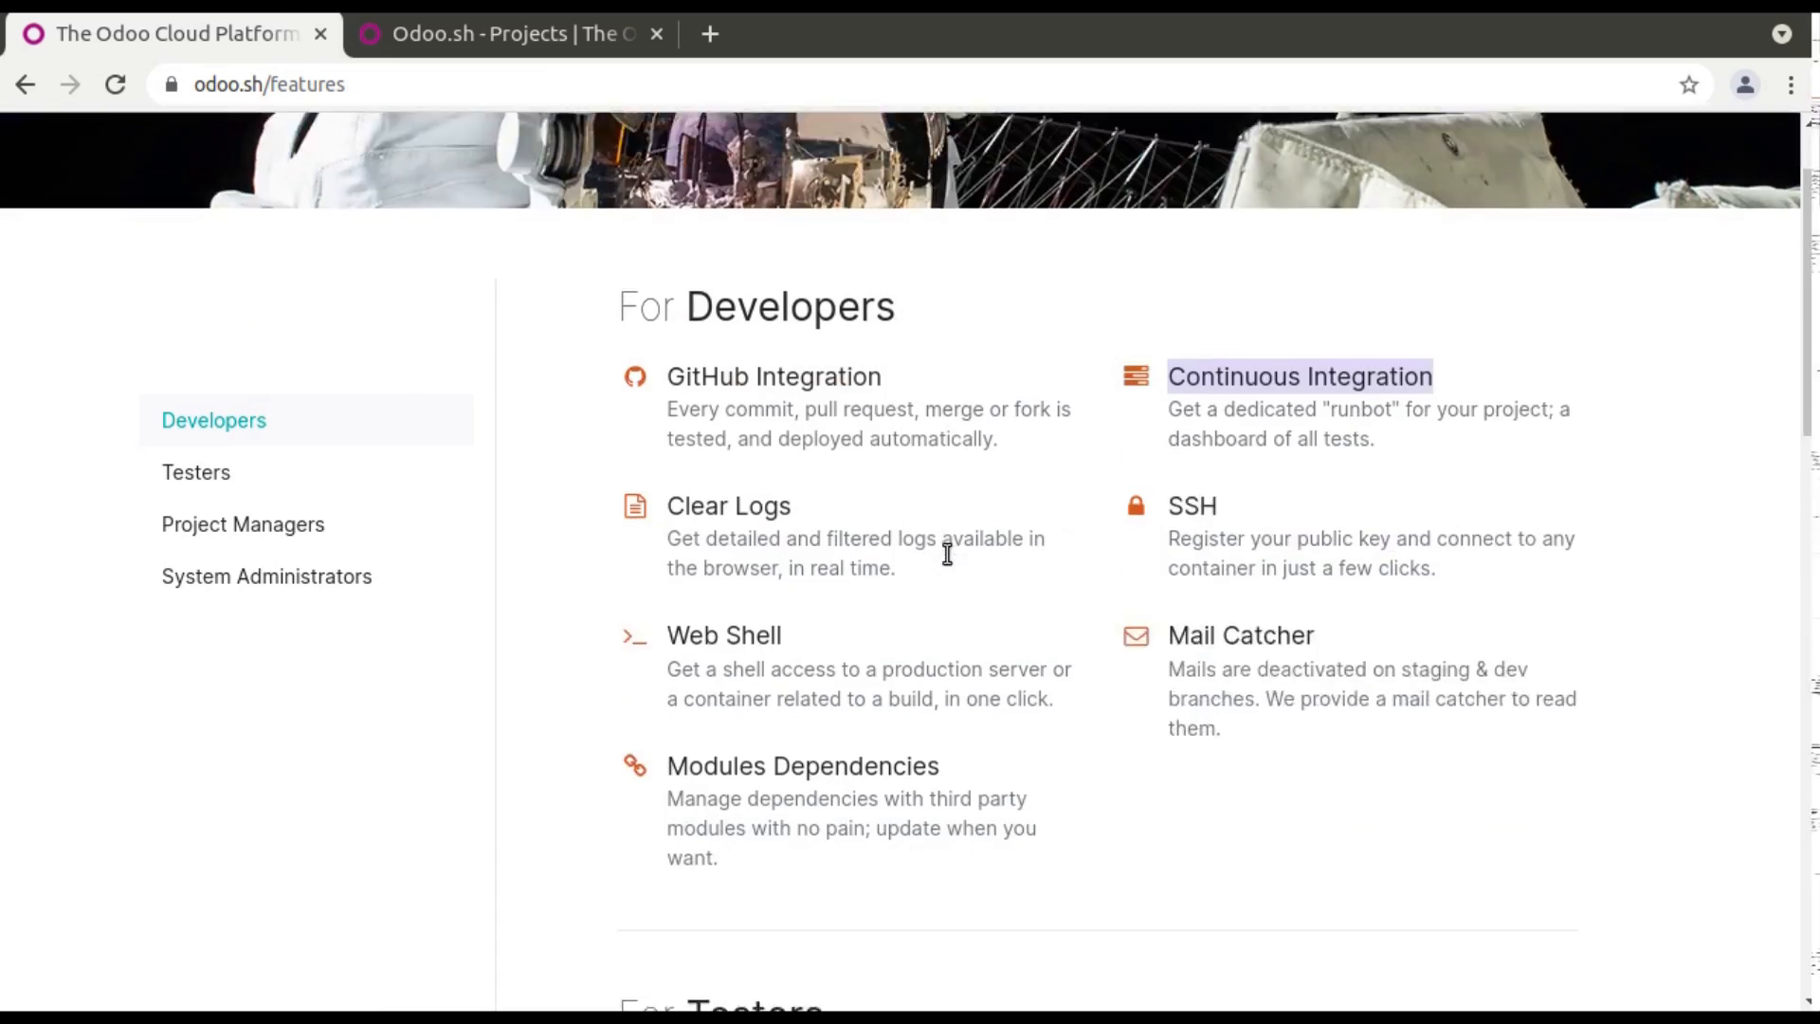
pyautogui.scroll(3)
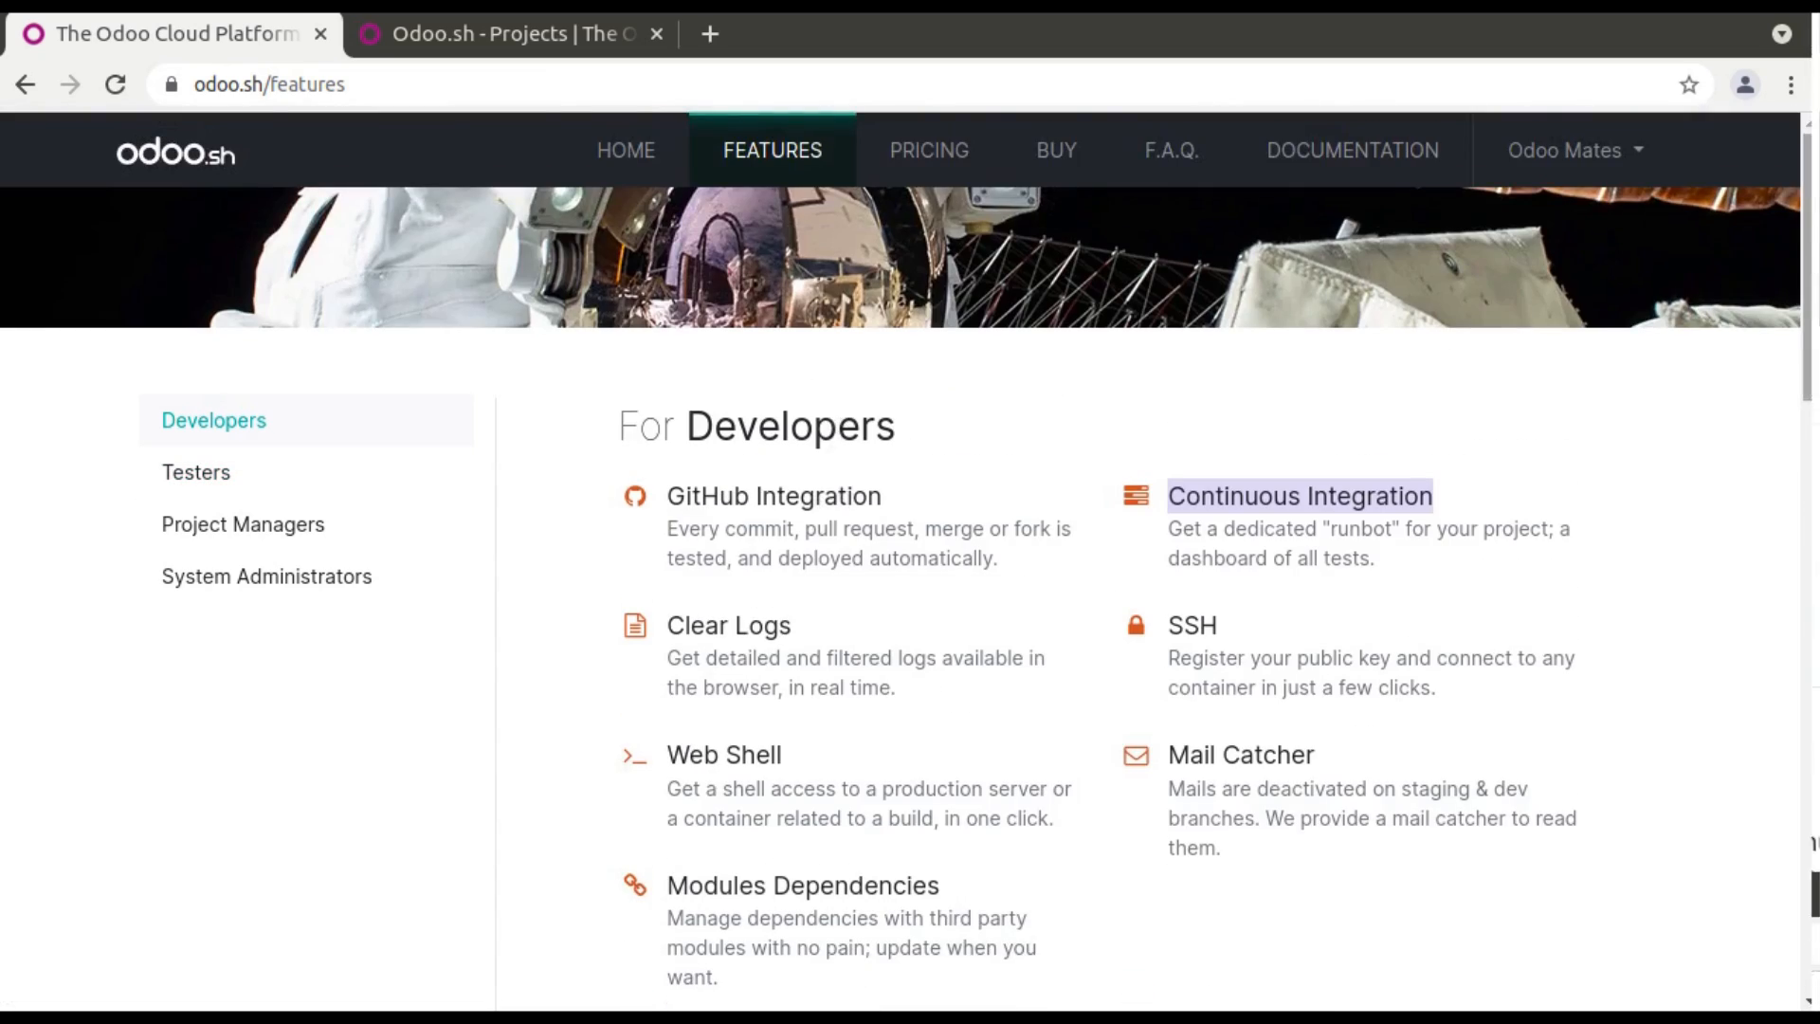
pyautogui.scroll(-3)
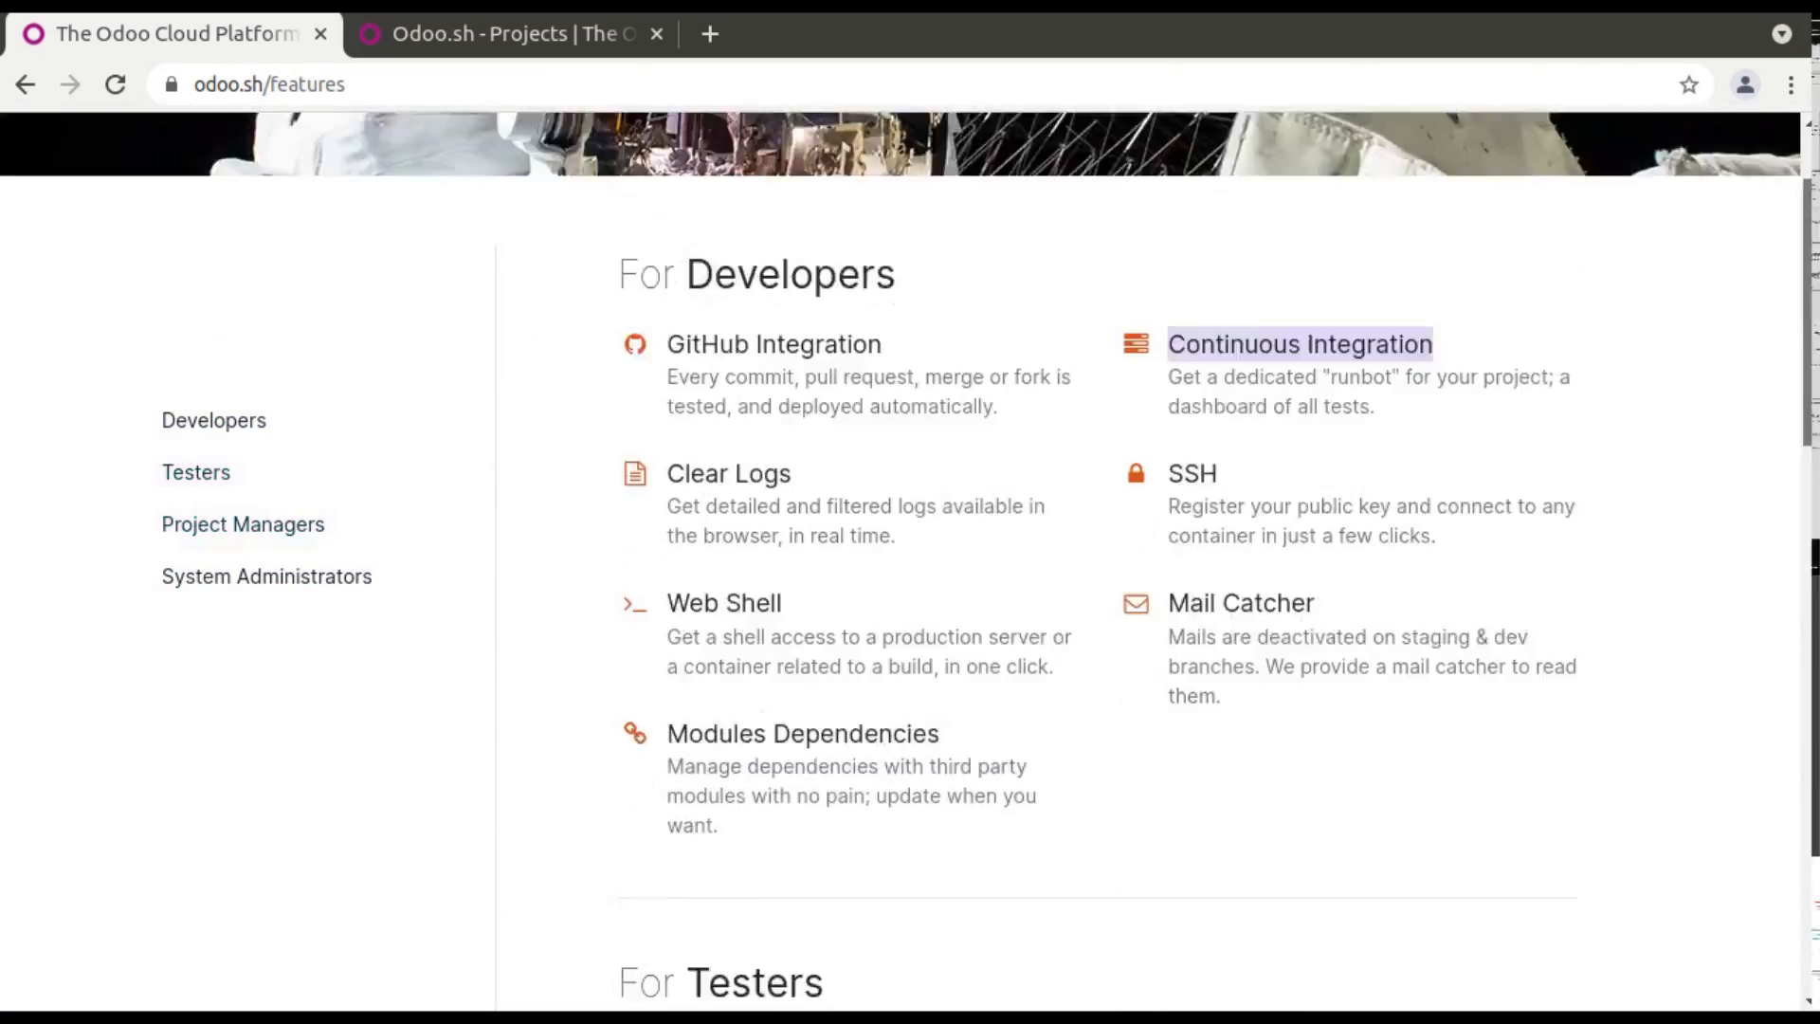
pyautogui.scroll(3)
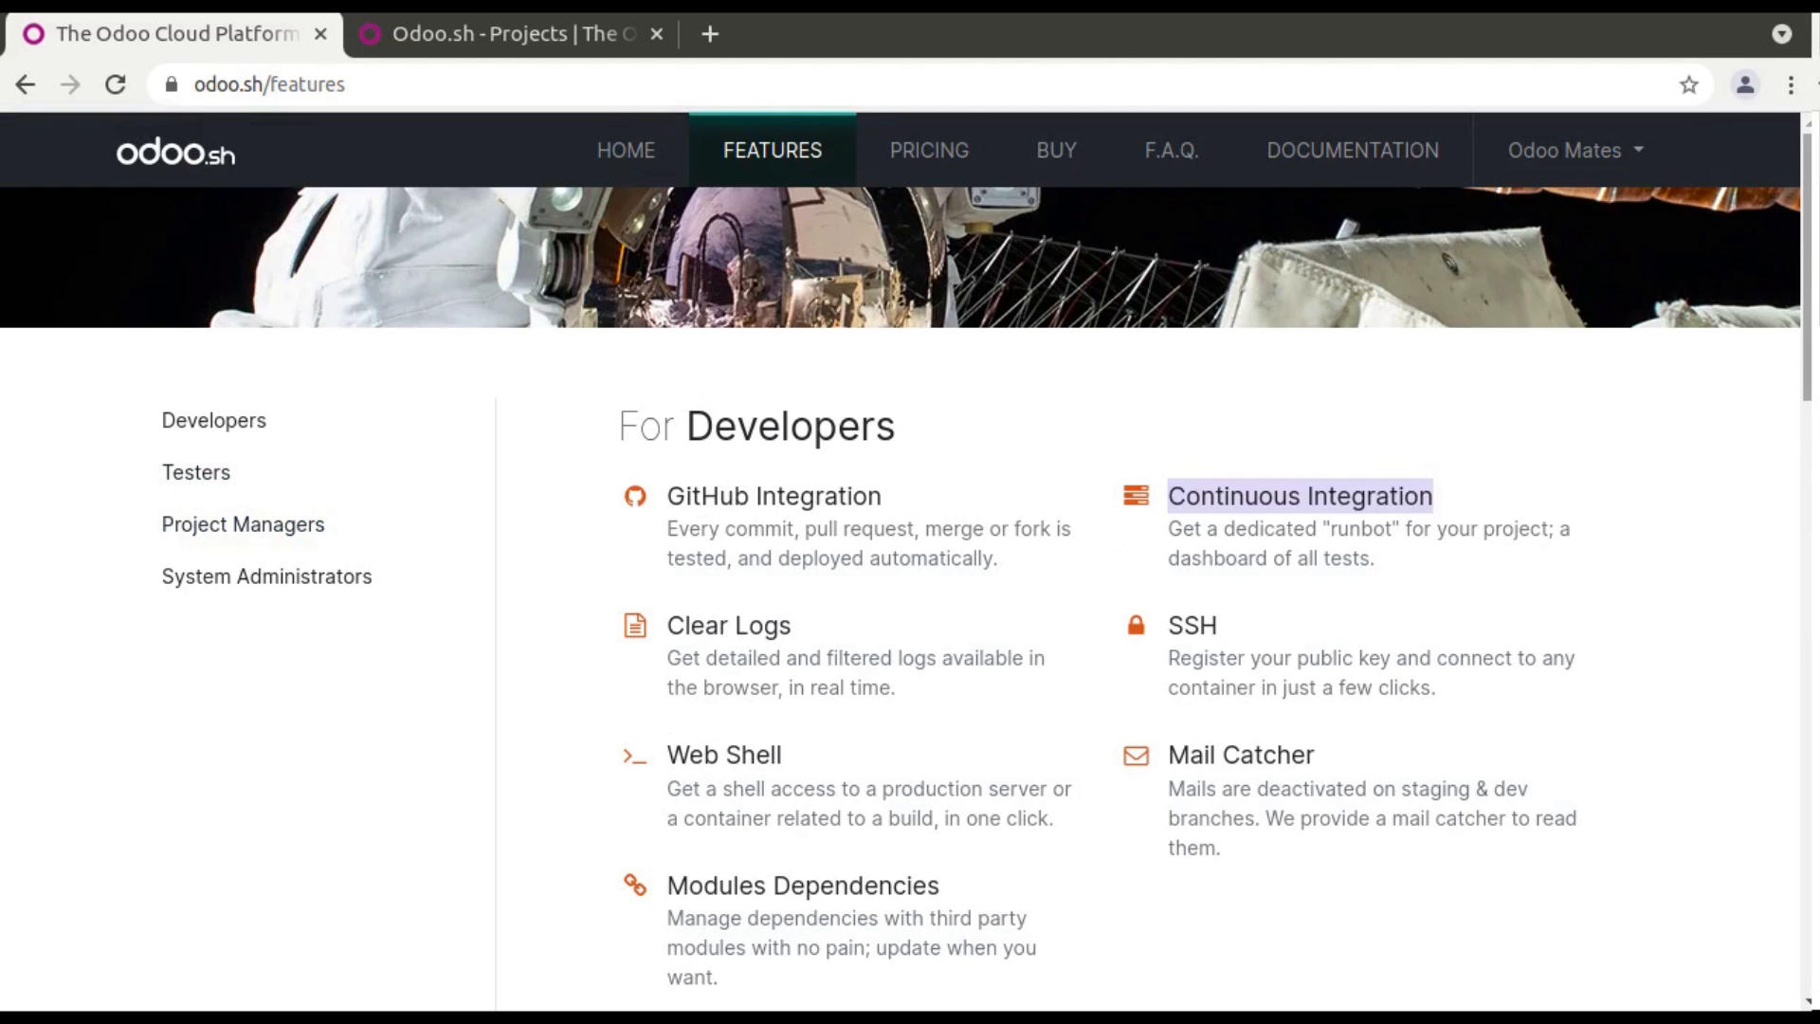
pyautogui.scroll(-3)
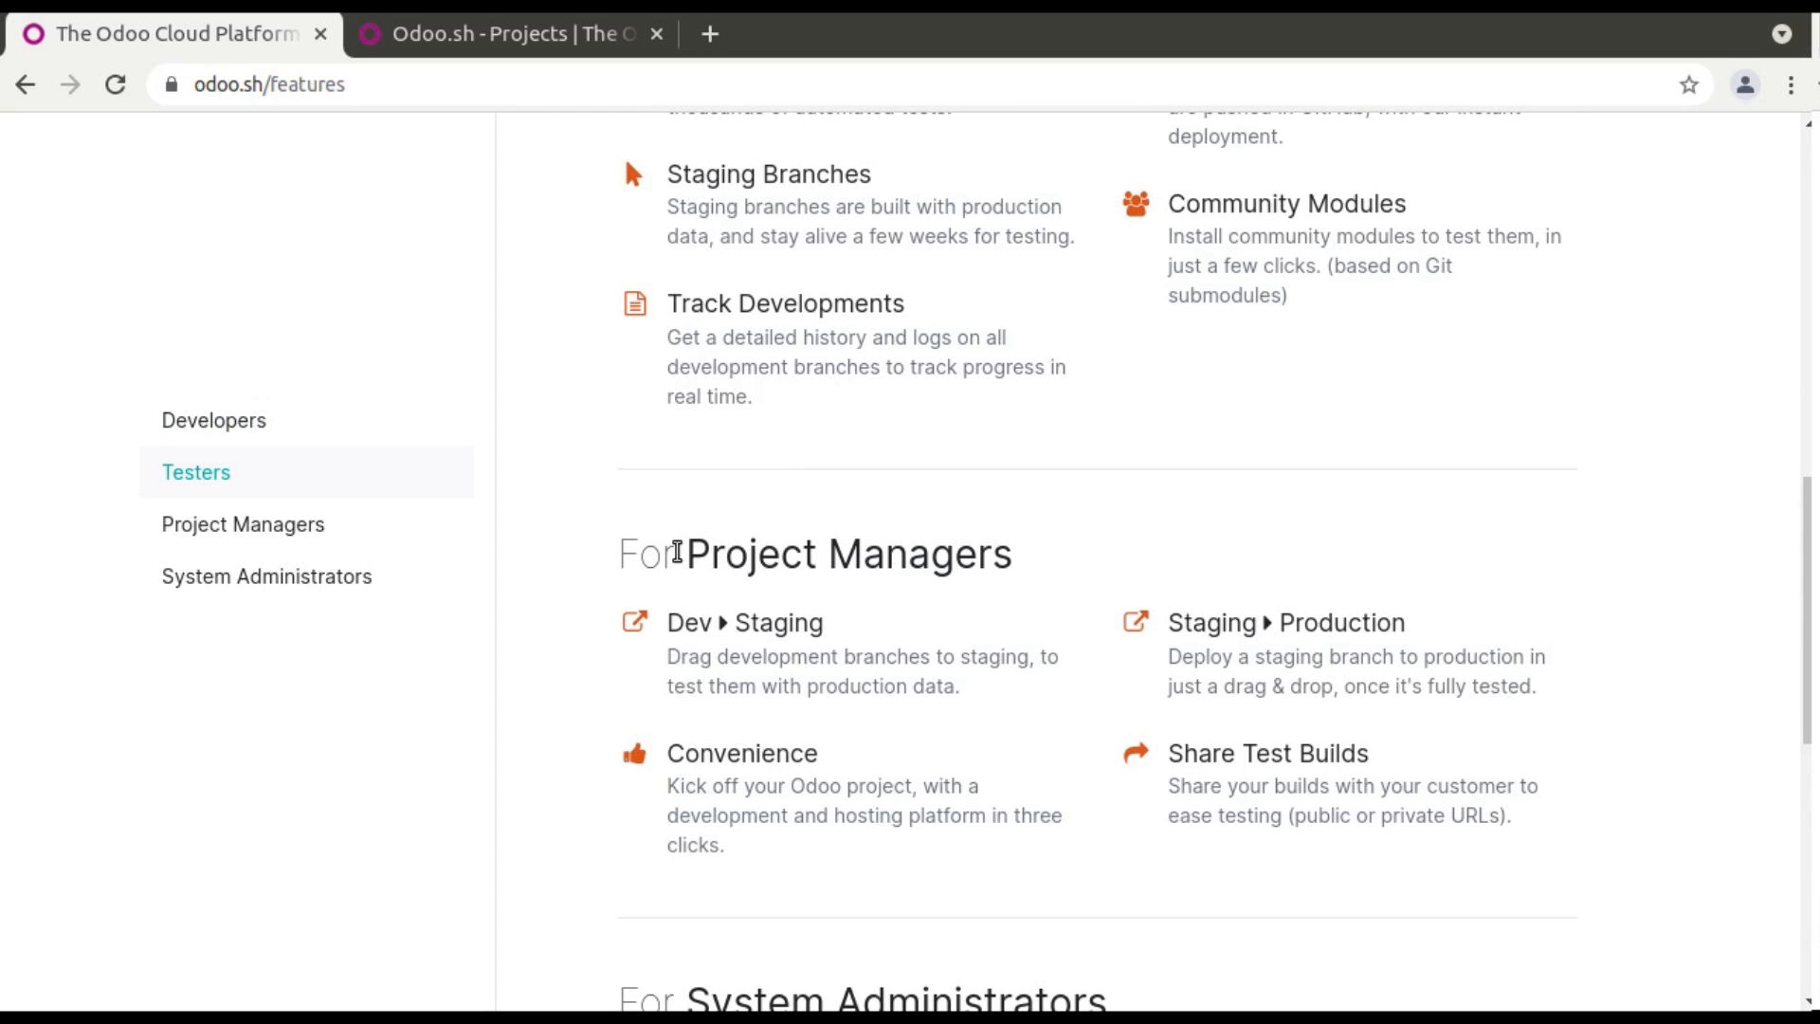
pyautogui.moveTo(708, 527)
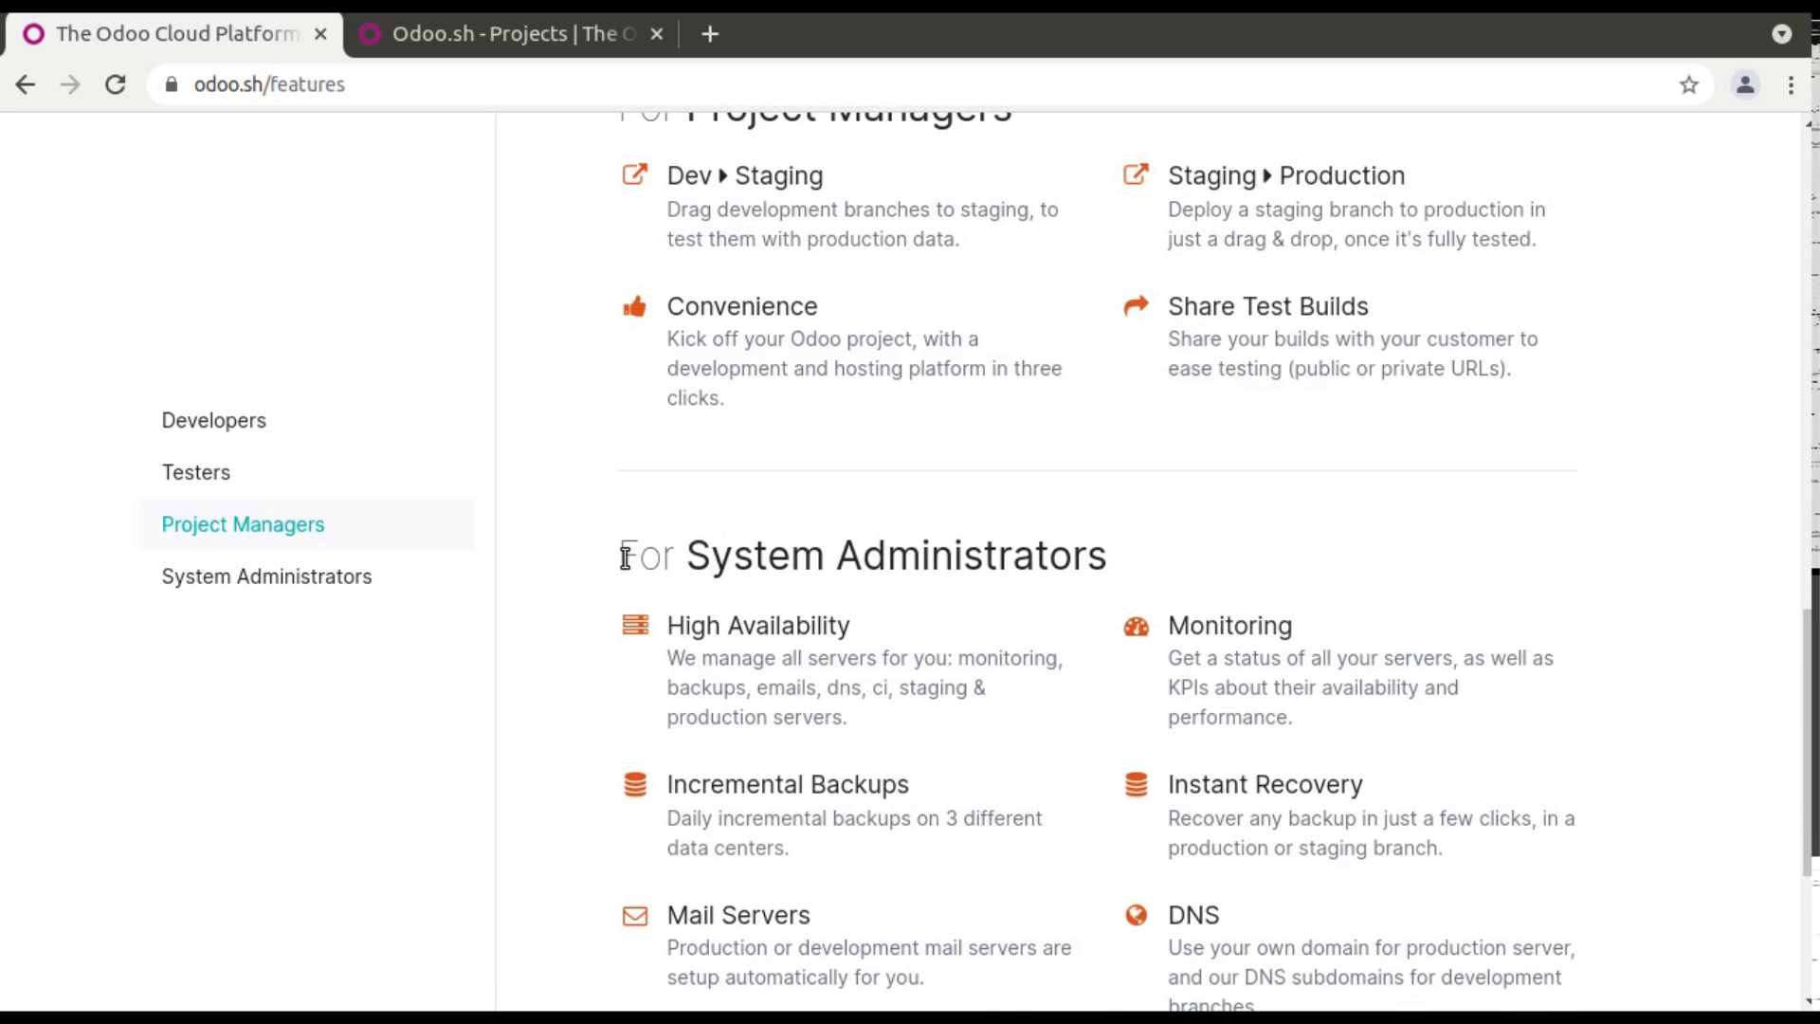
pyautogui.scroll(-3)
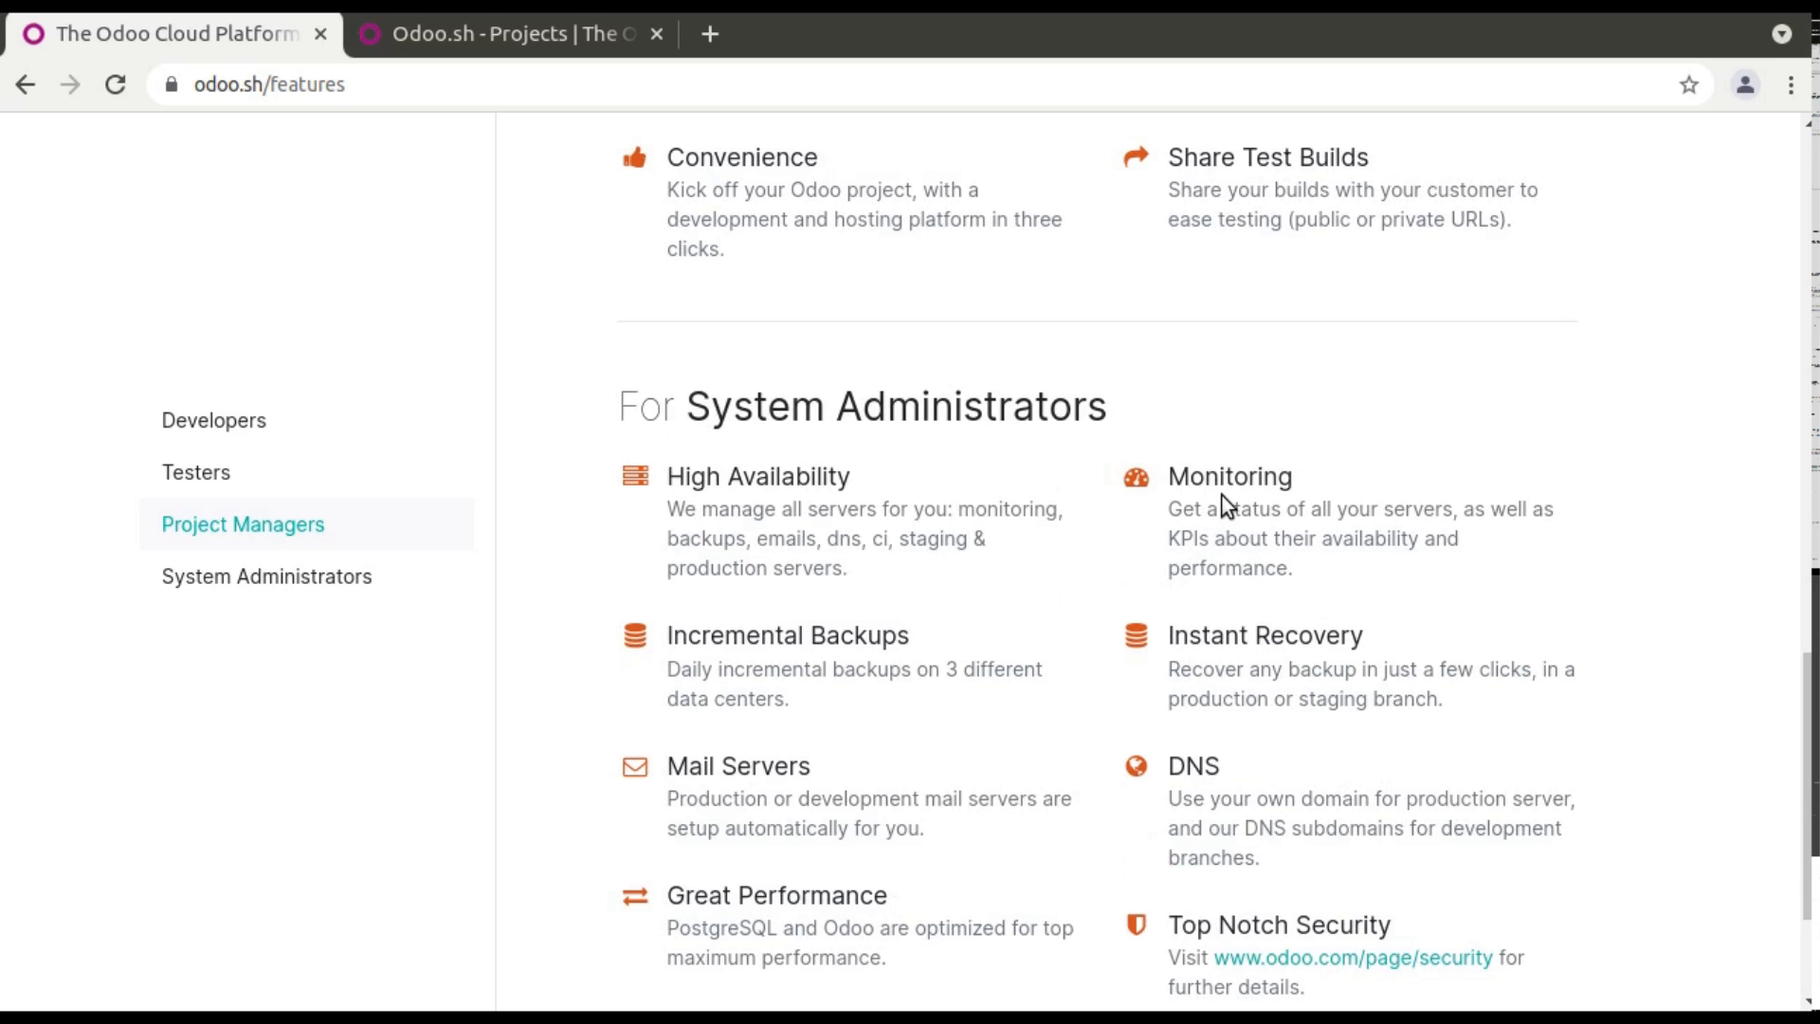
pyautogui.scroll(-3)
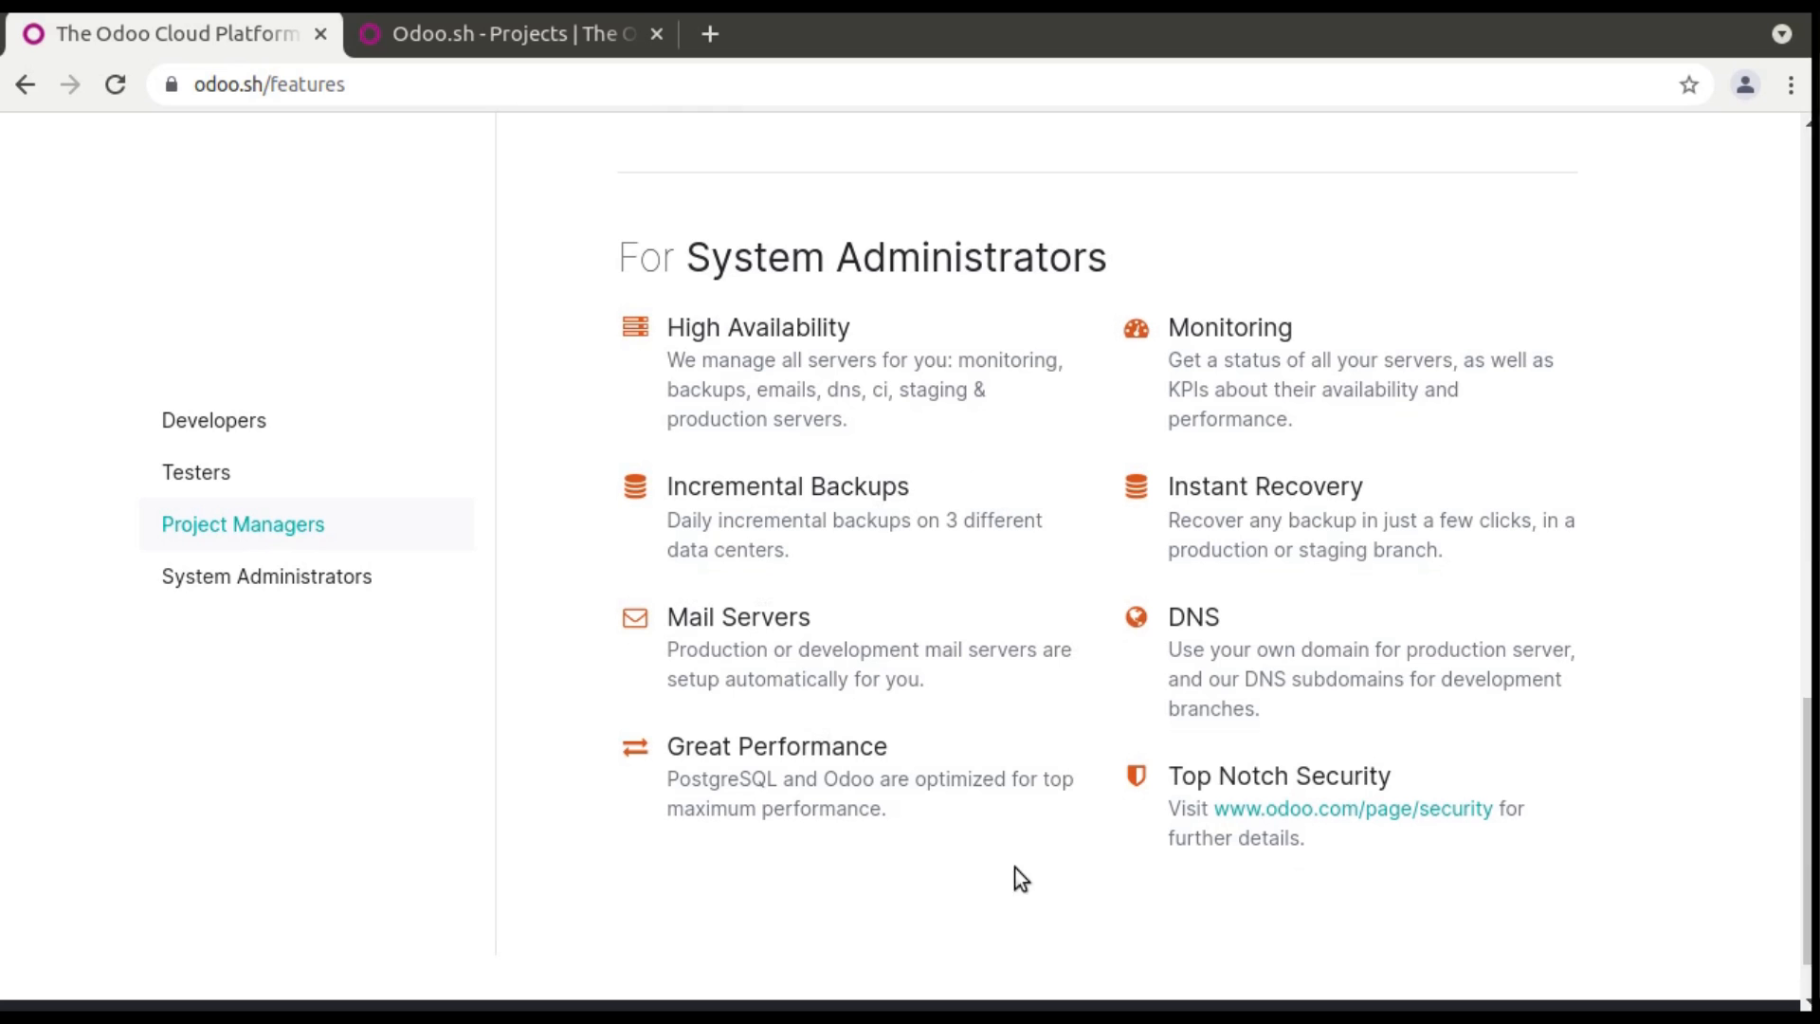
pyautogui.click(511, 32)
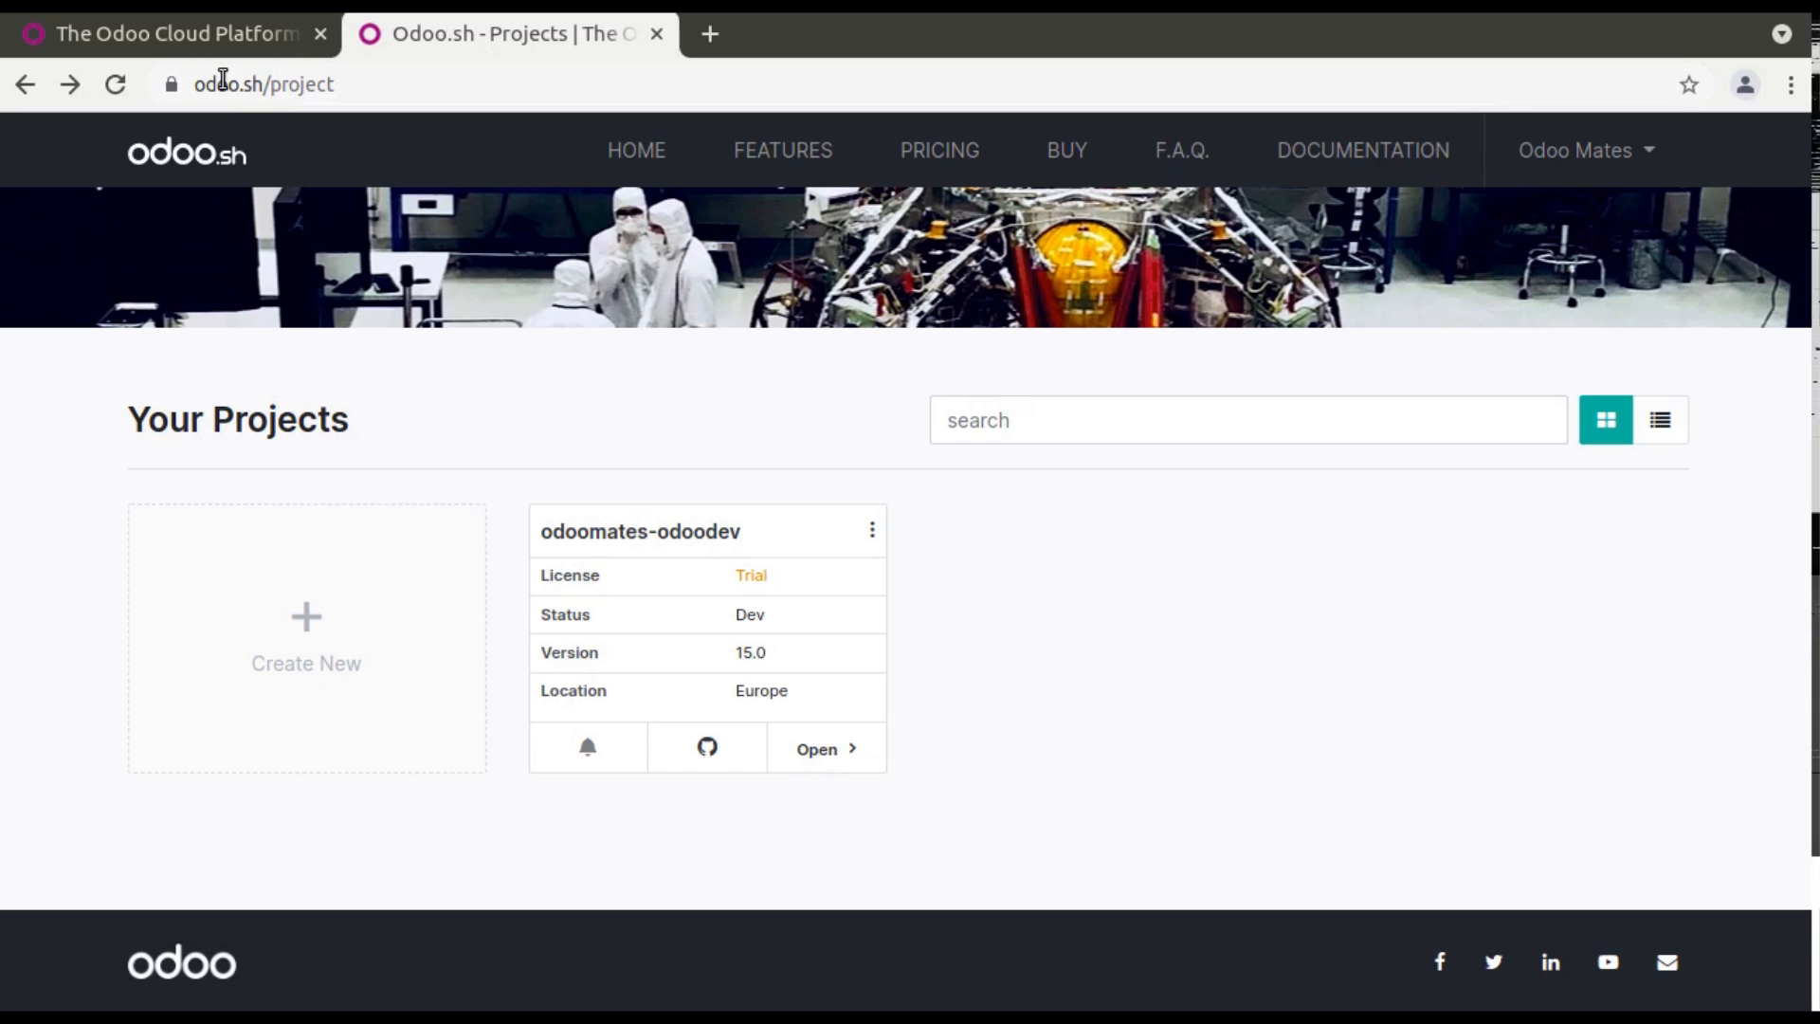
pyautogui.moveTo(1550, 151)
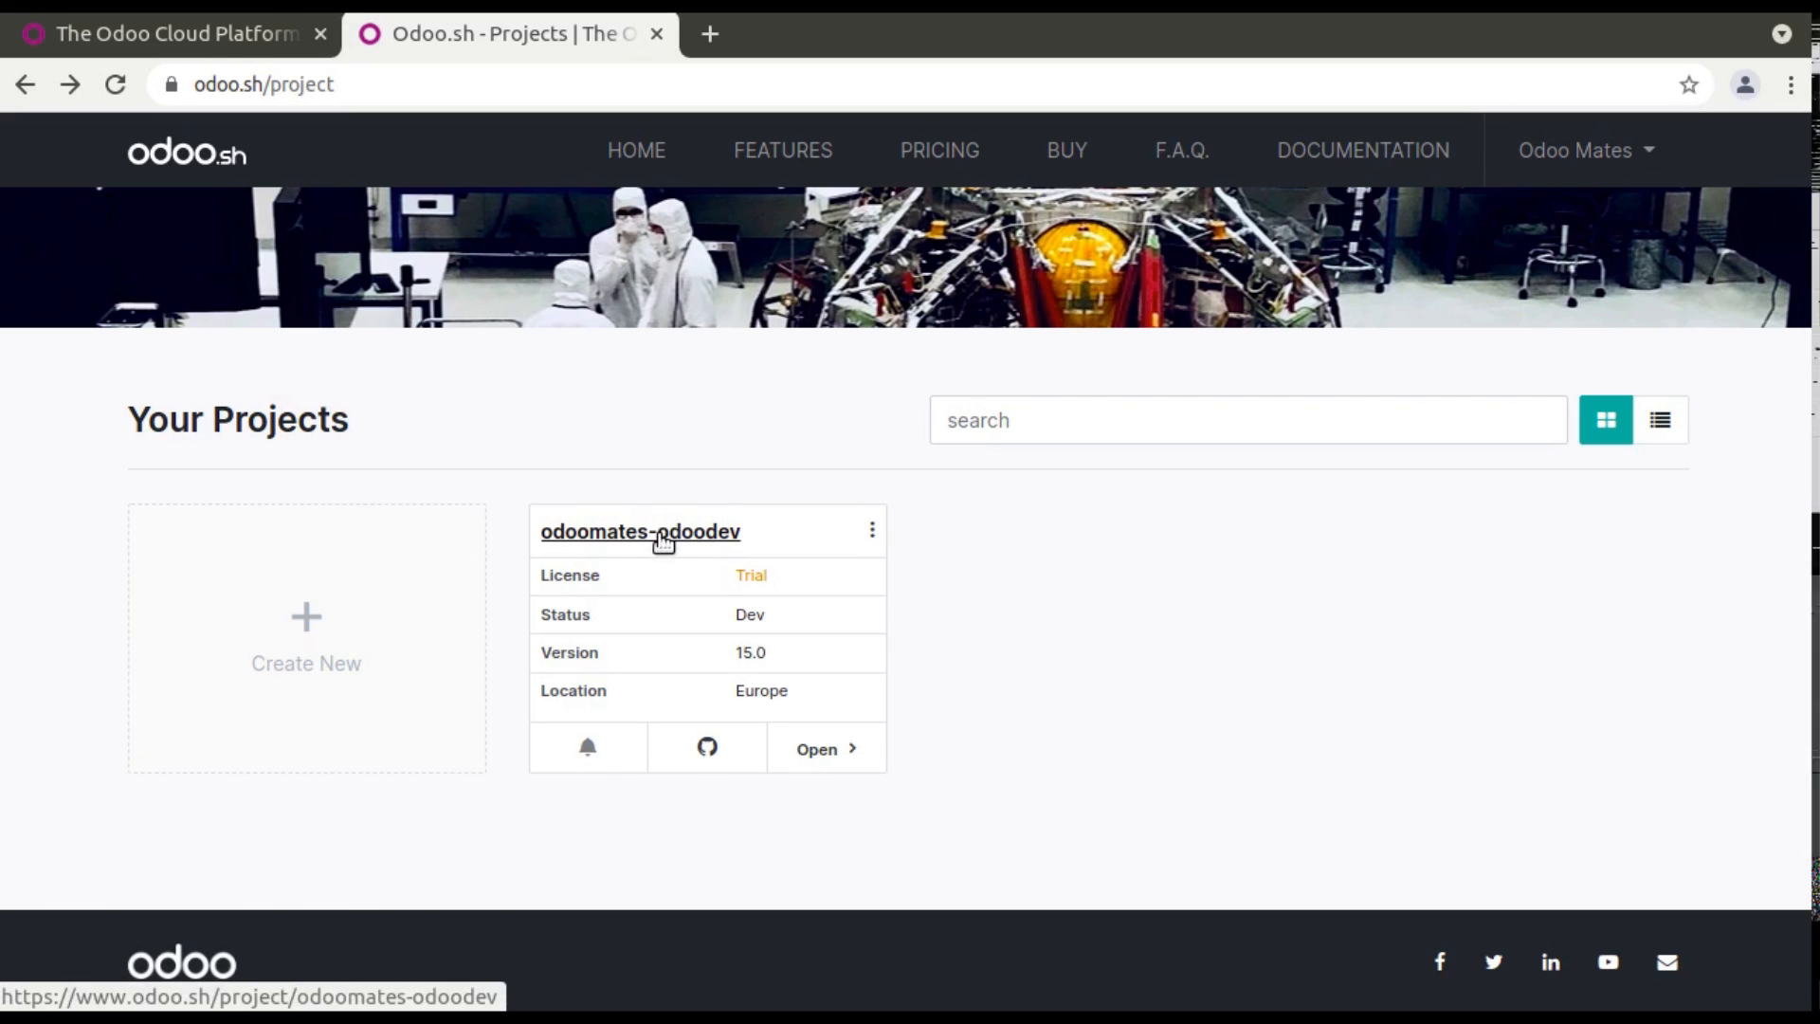
pyautogui.moveTo(226, 114)
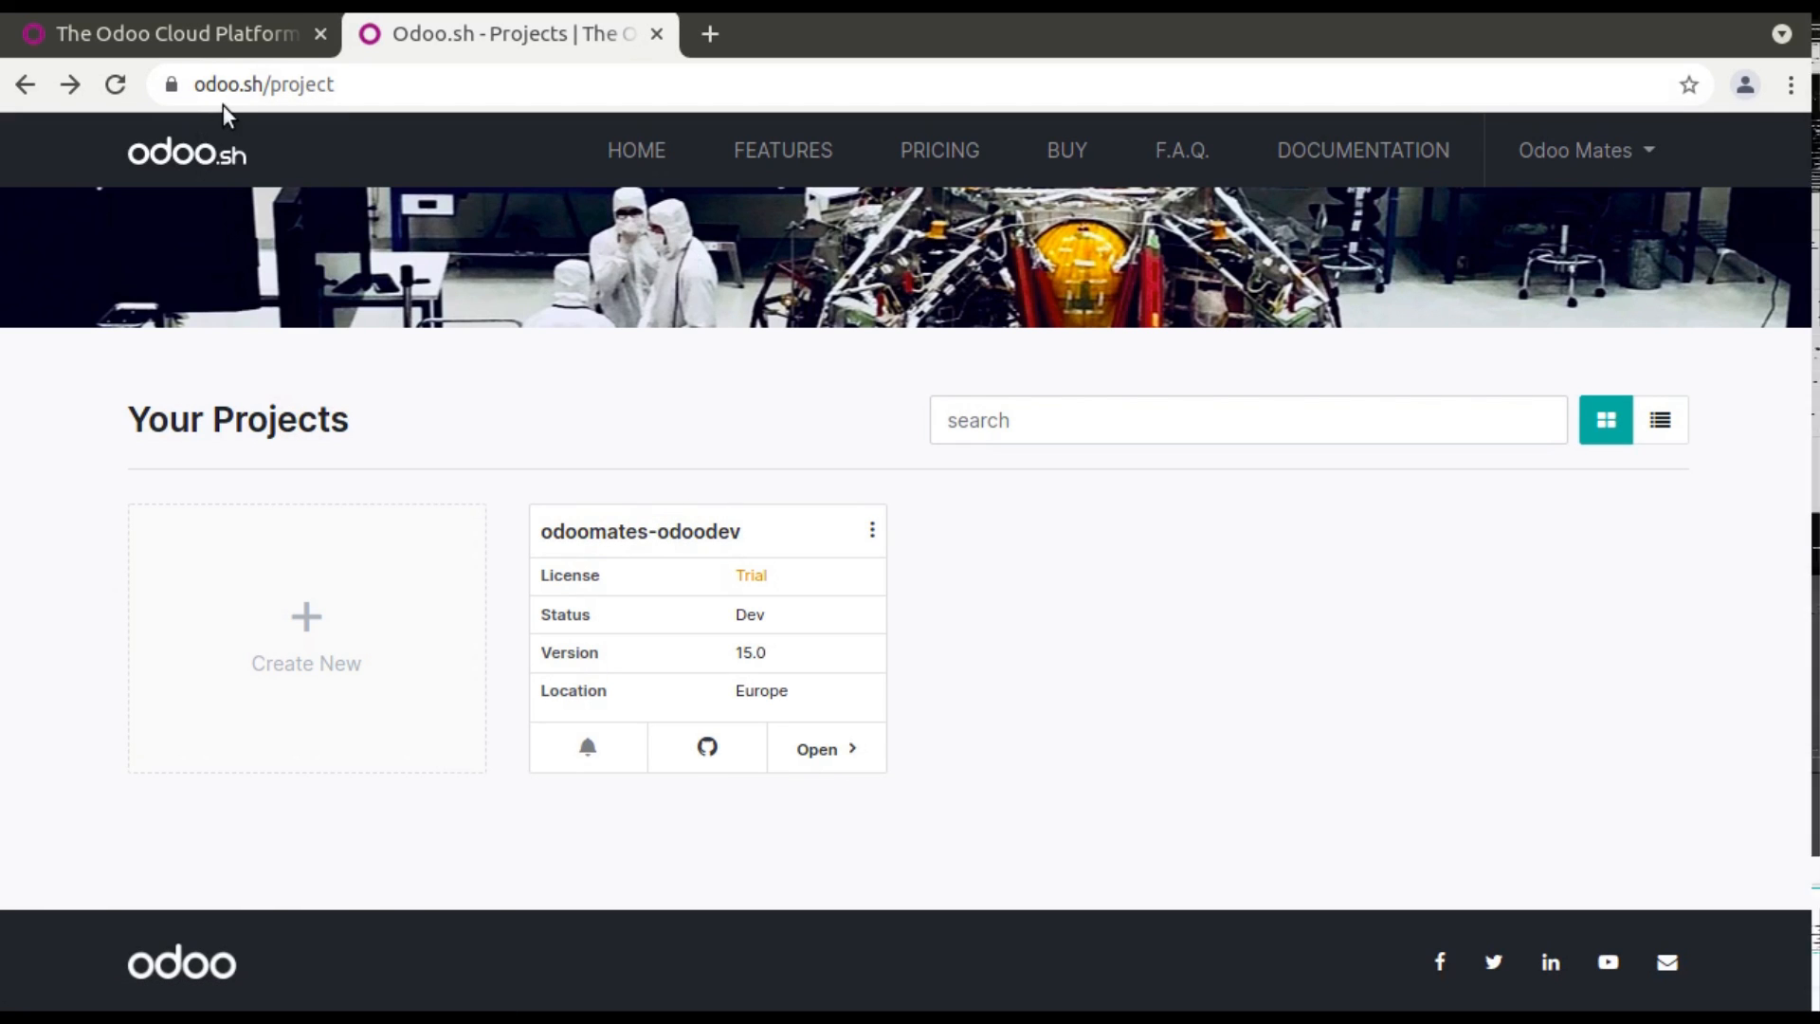
pyautogui.moveTo(709, 579)
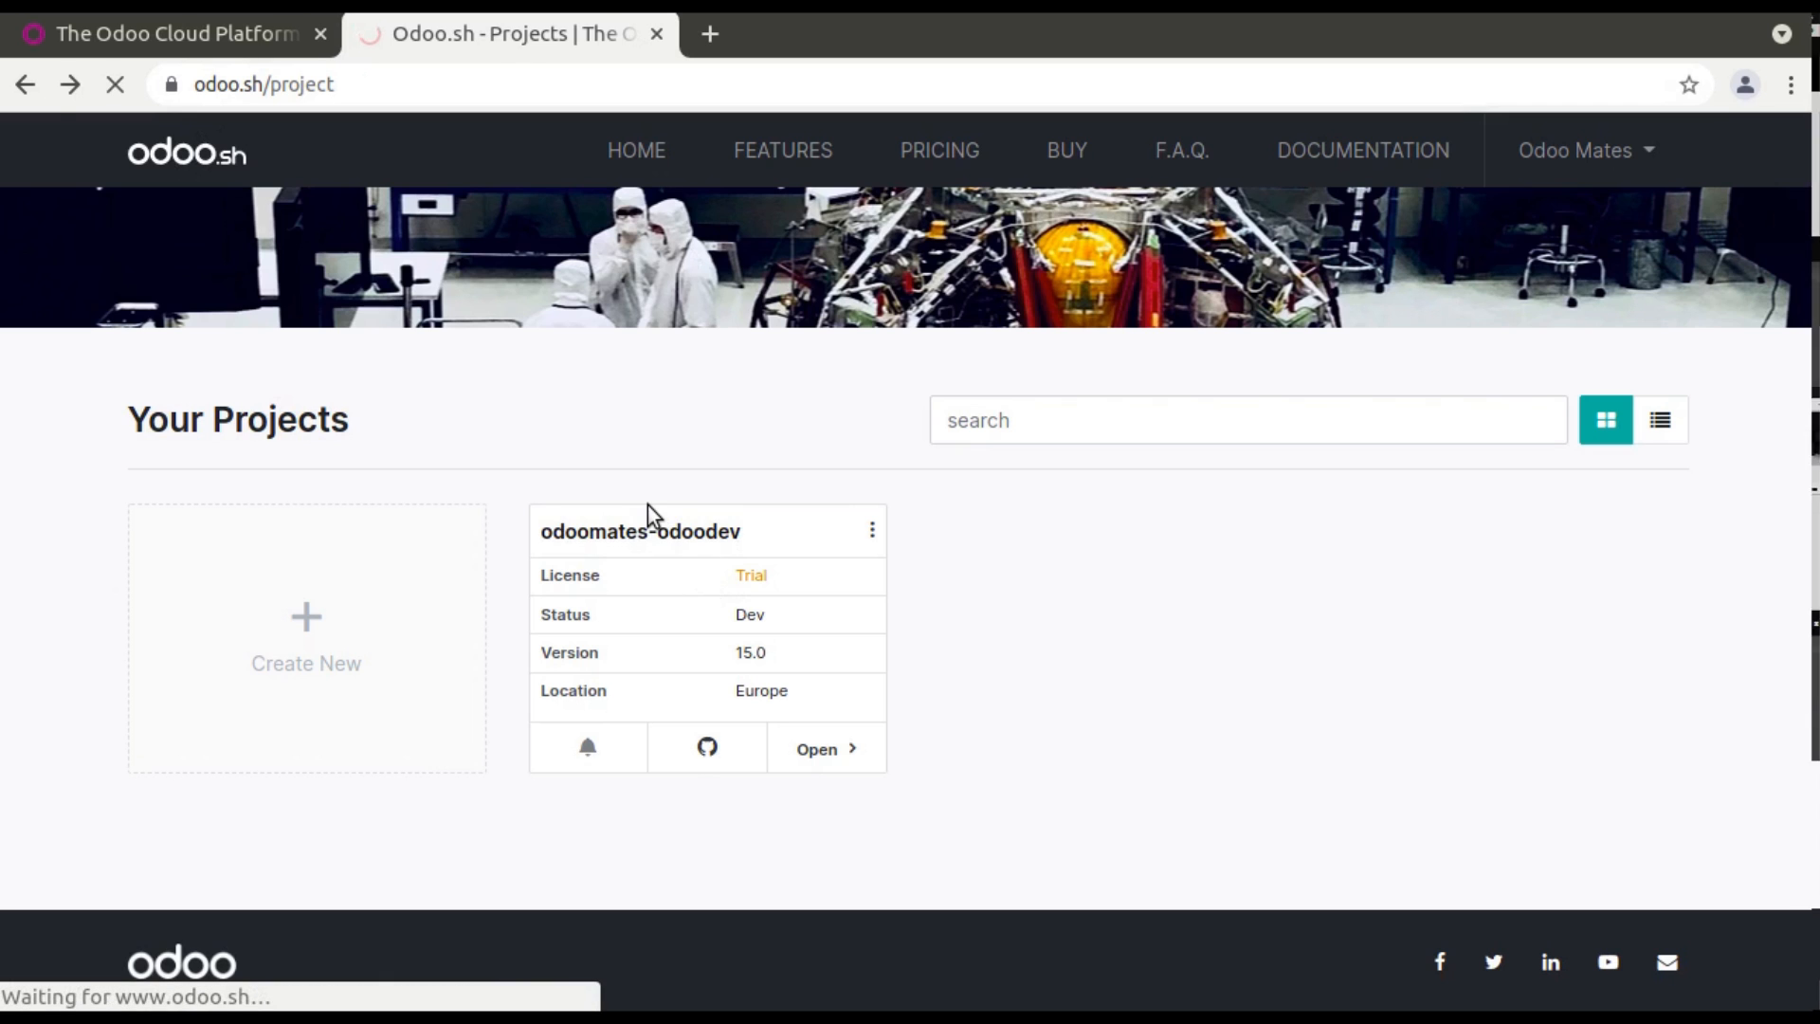
# Open the odoomates-odoodev project dashboard.
pyautogui.click(825, 749)
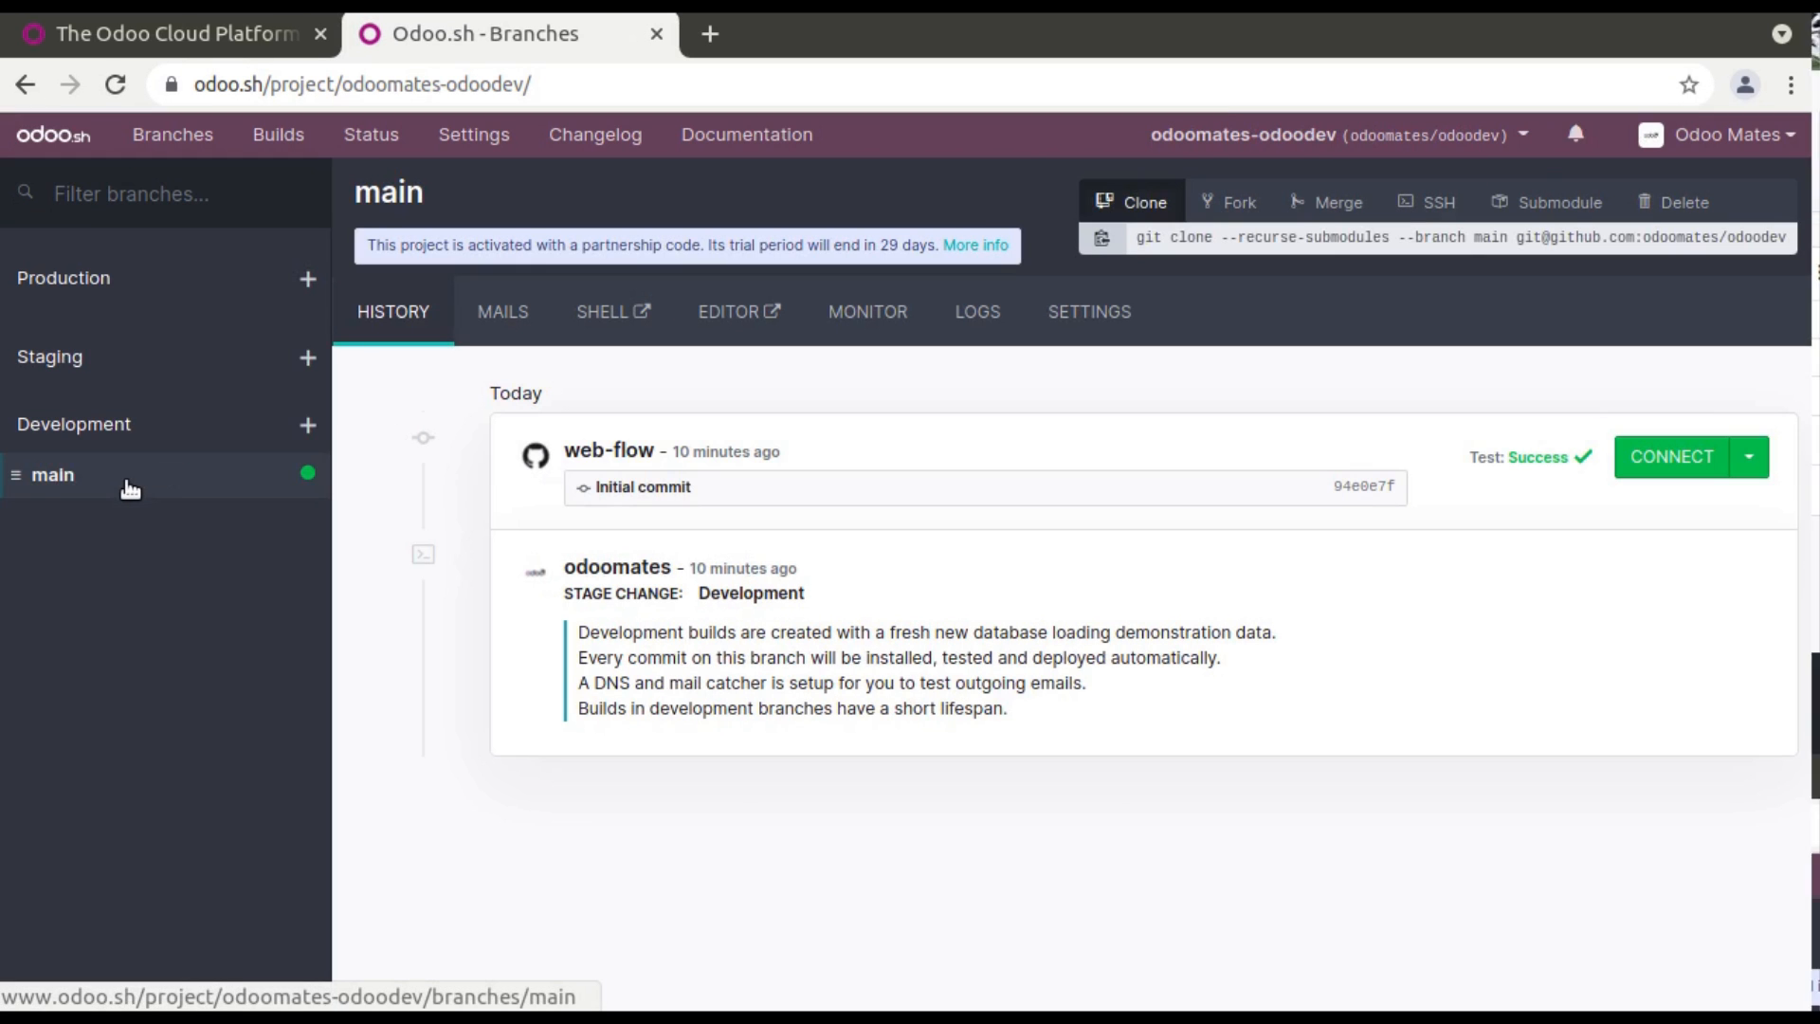
pyautogui.moveTo(969, 185)
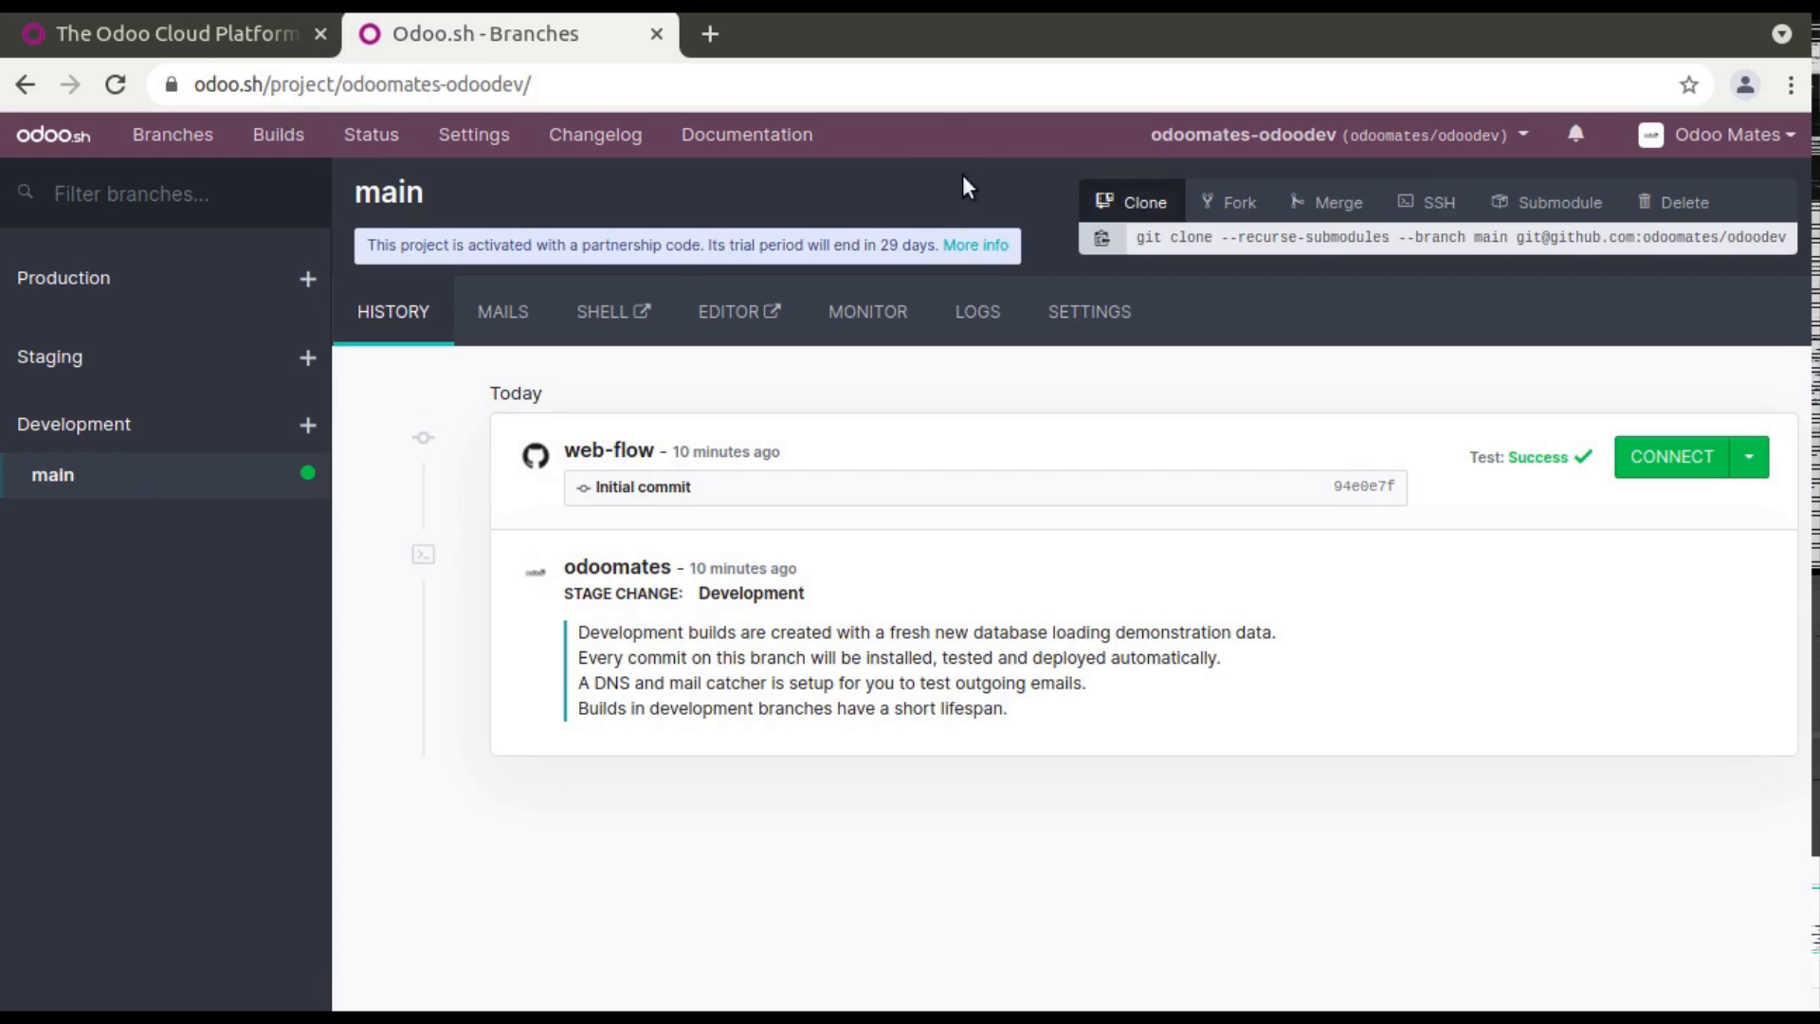
pyautogui.moveTo(650, 495)
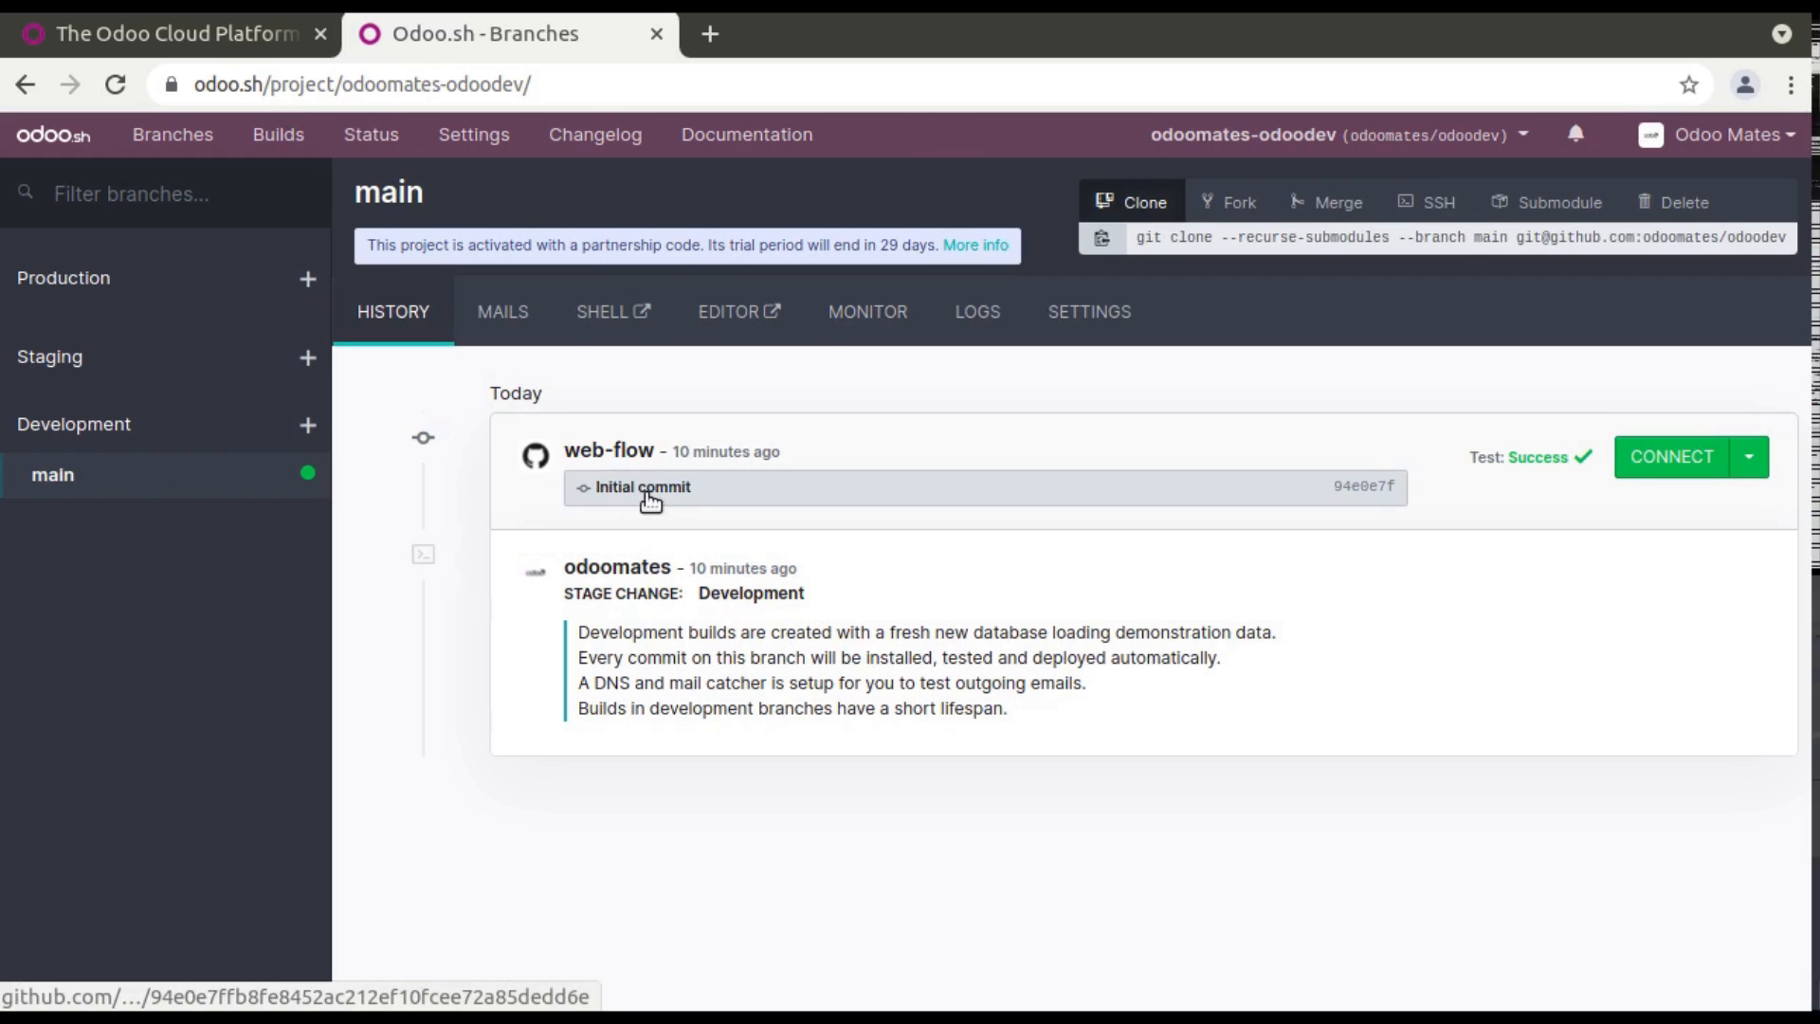
pyautogui.moveTo(461, 524)
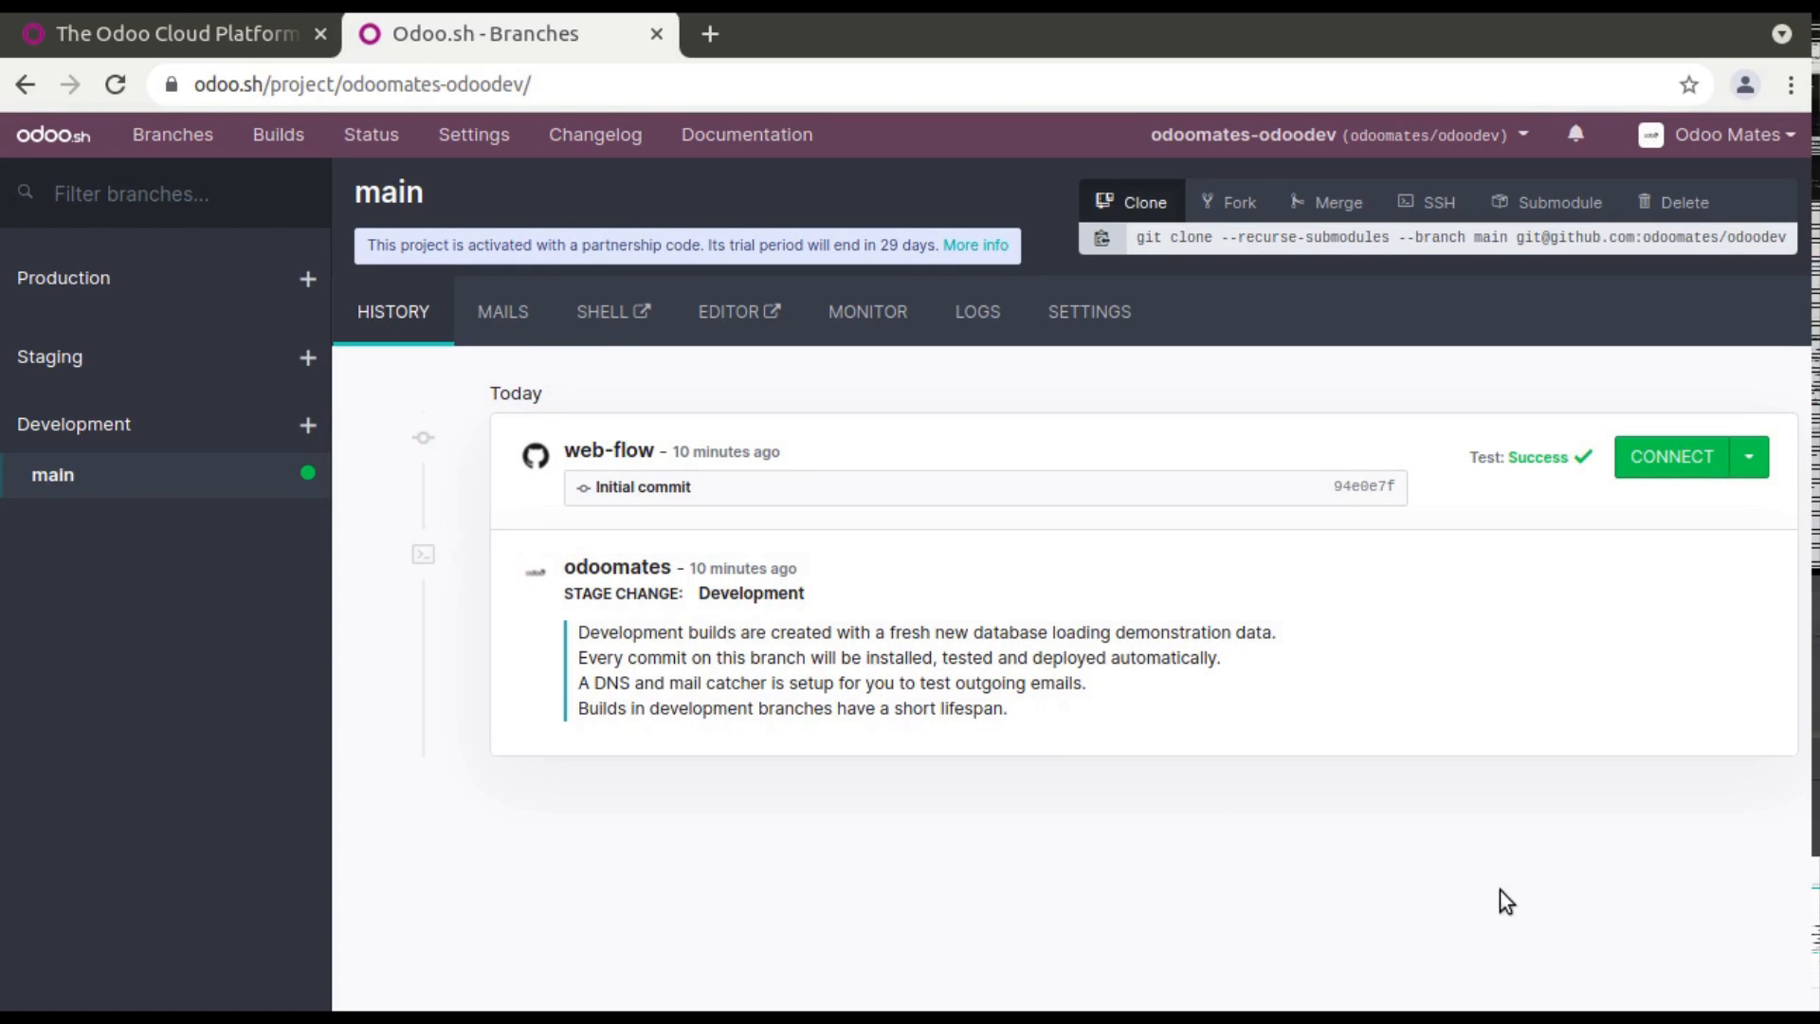
pyautogui.moveTo(685, 487)
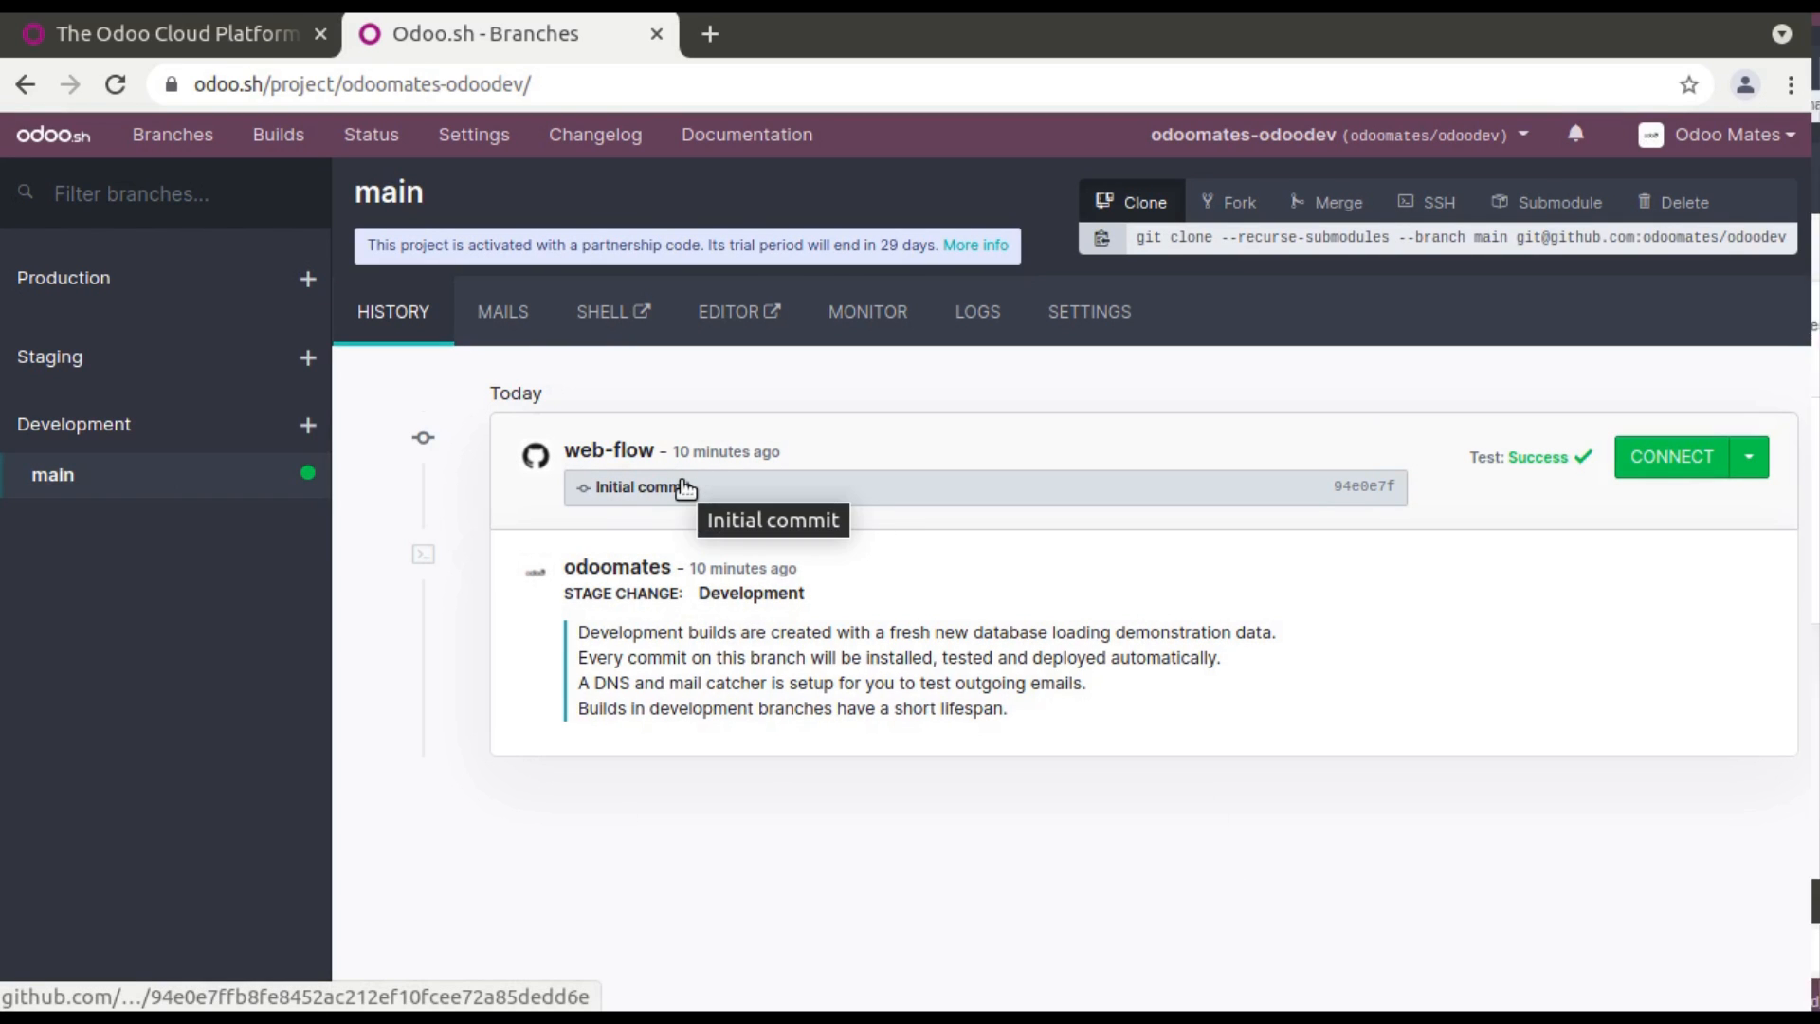
pyautogui.moveTo(503, 321)
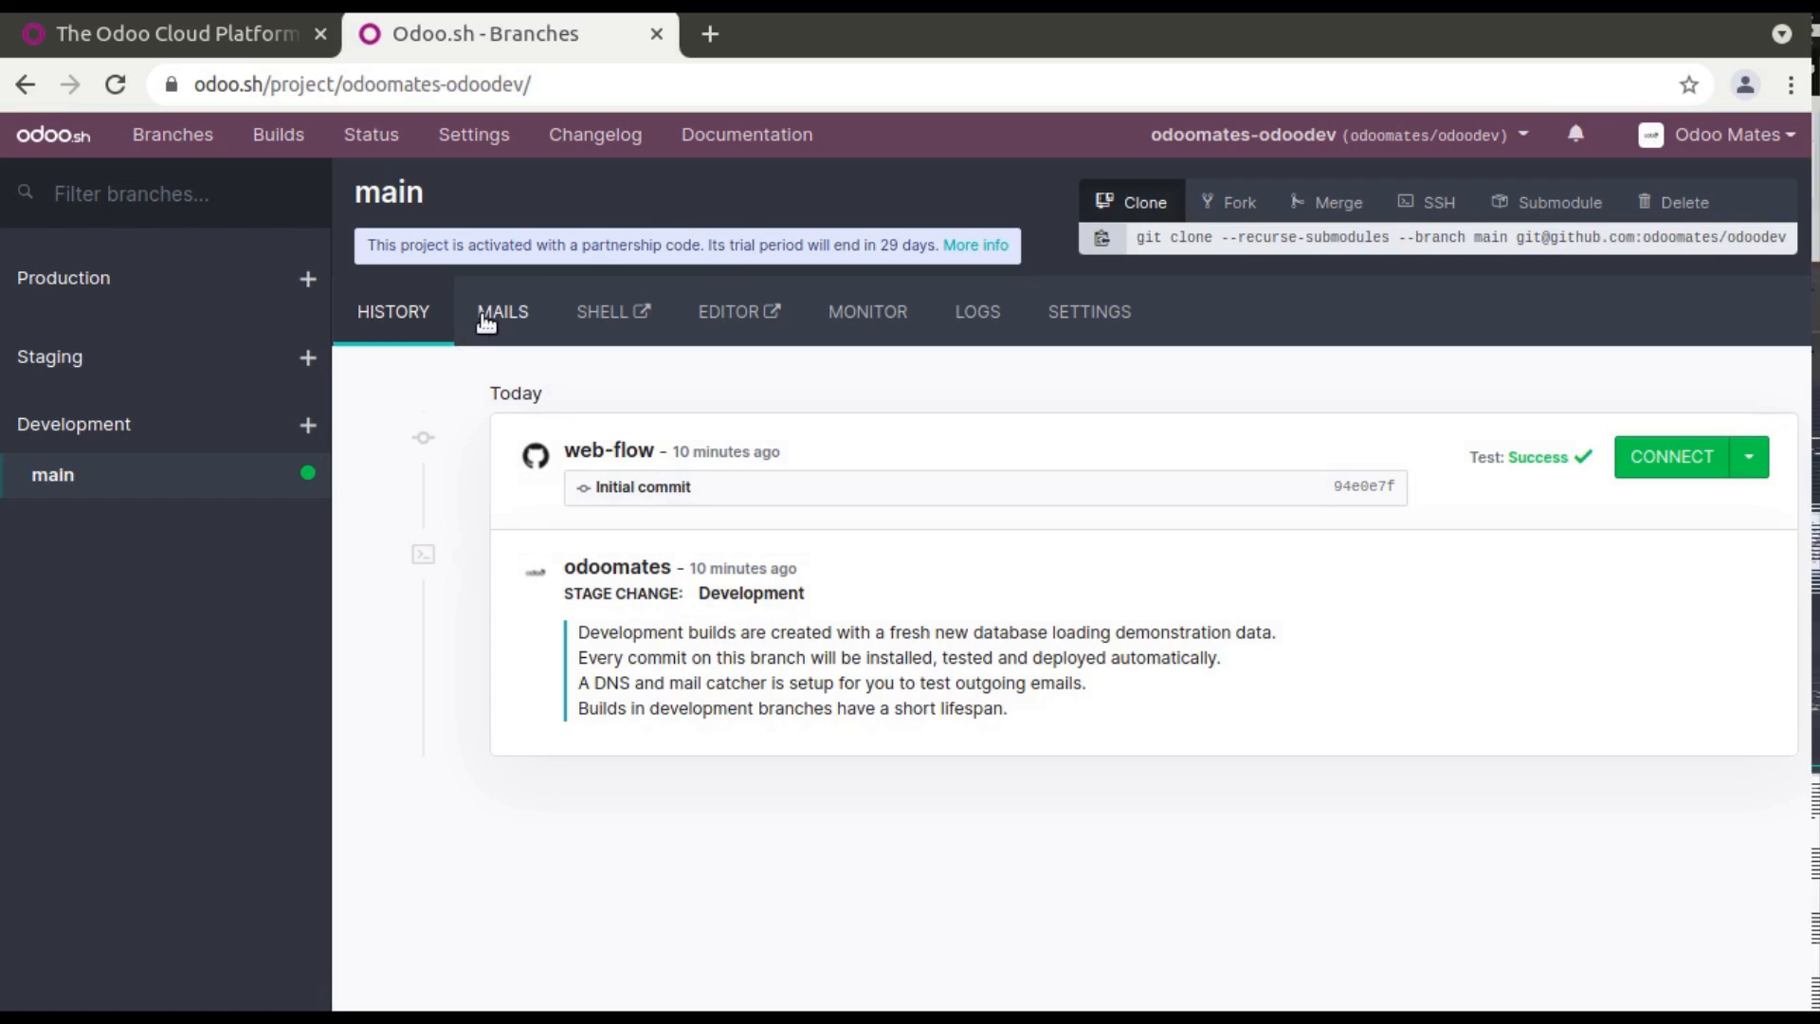
# Check the main branch's empty mail catcher, then launch its web shell and code editor.
pyautogui.click(503, 311)
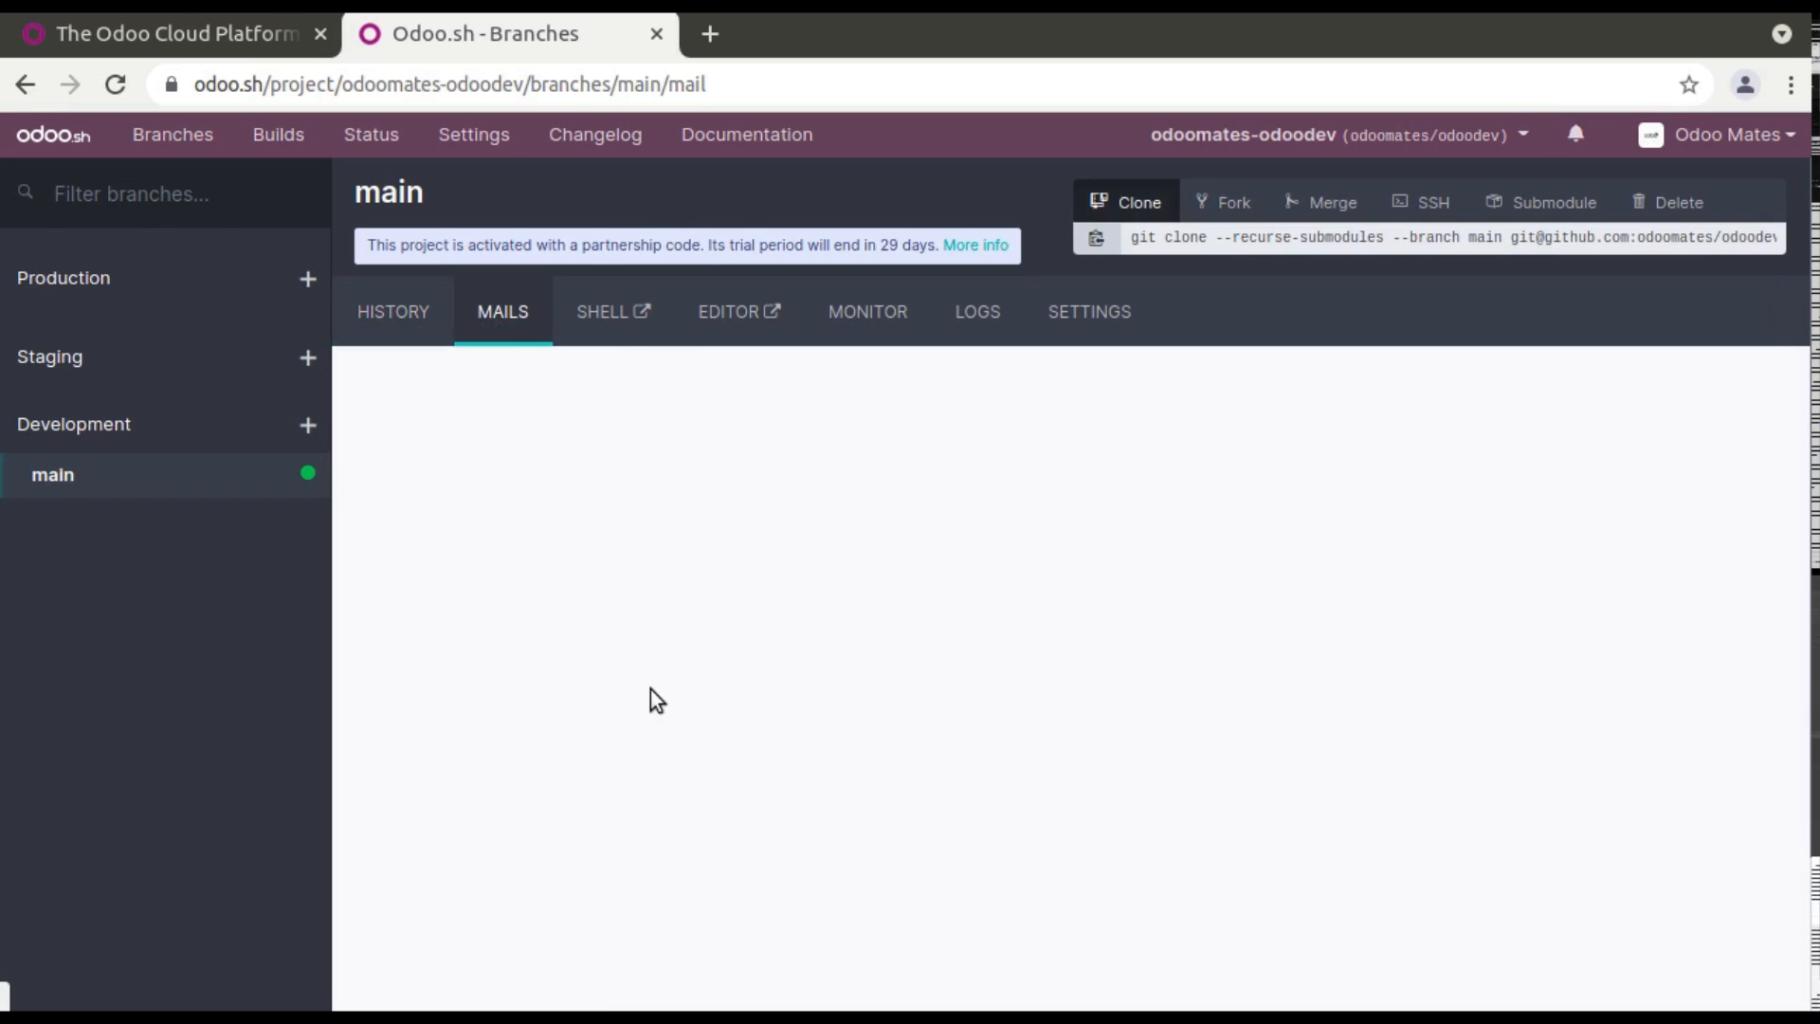
pyautogui.click(501, 311)
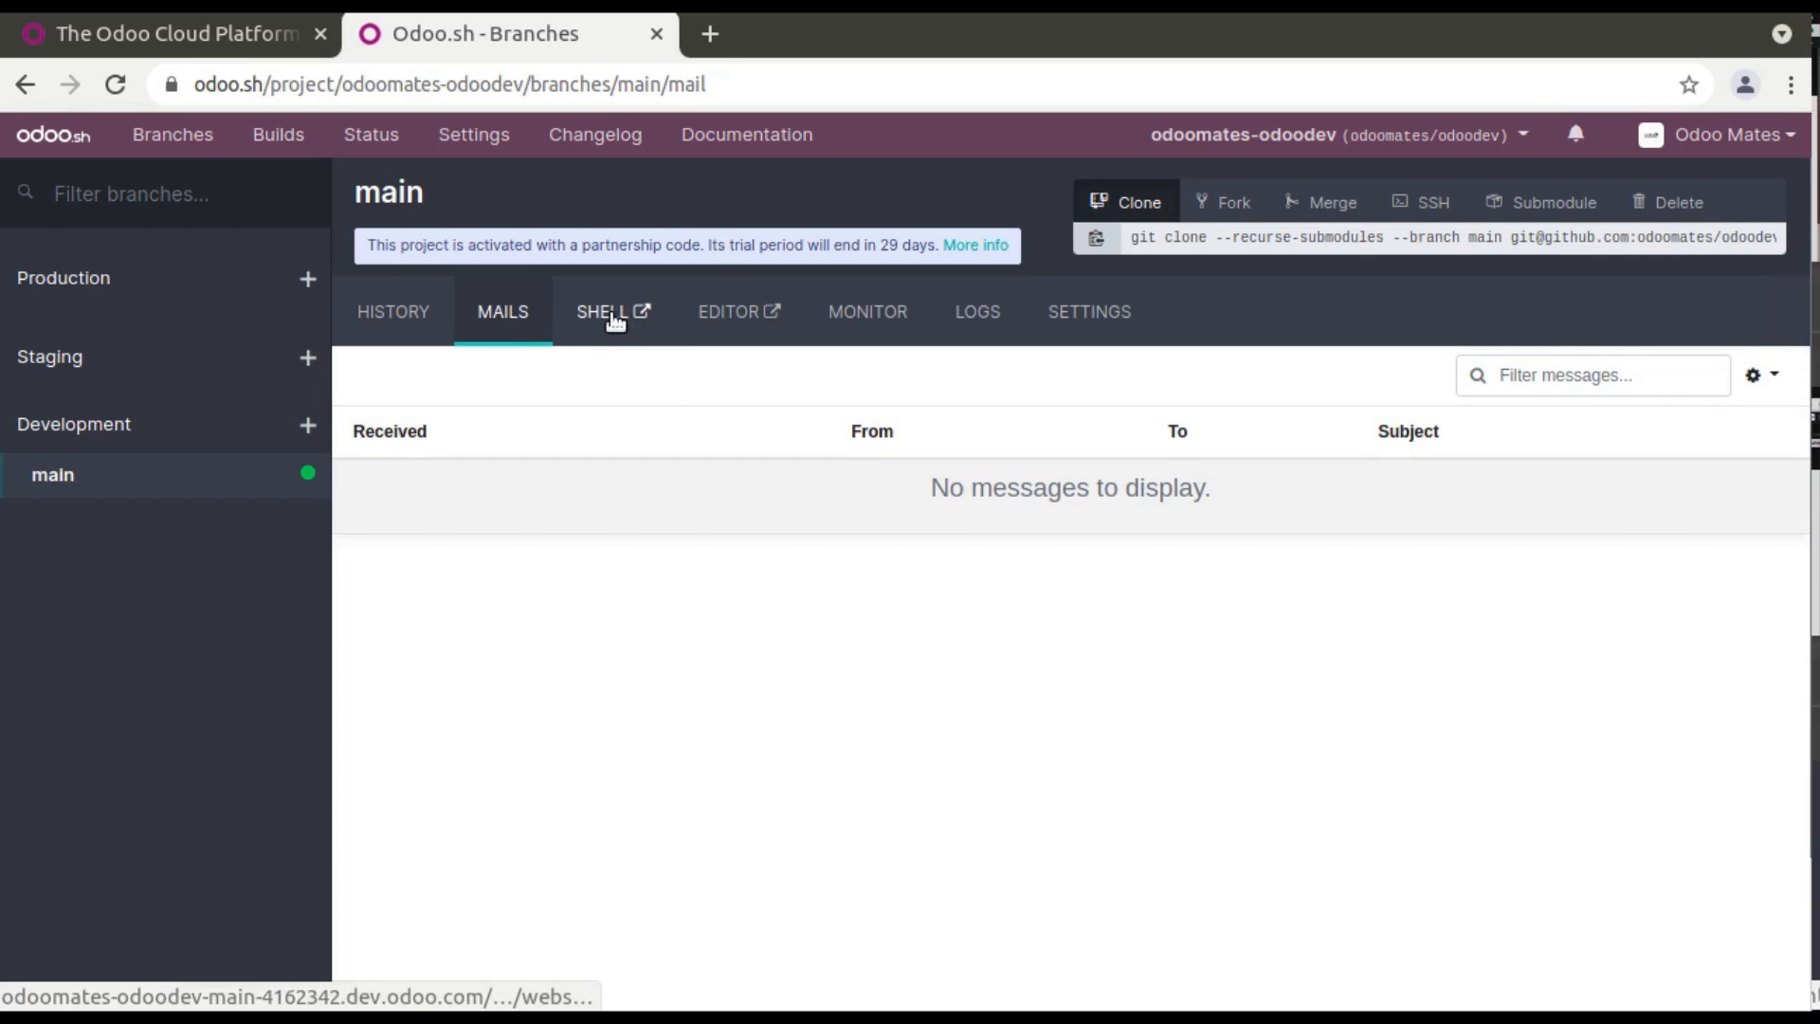
pyautogui.click(604, 311)
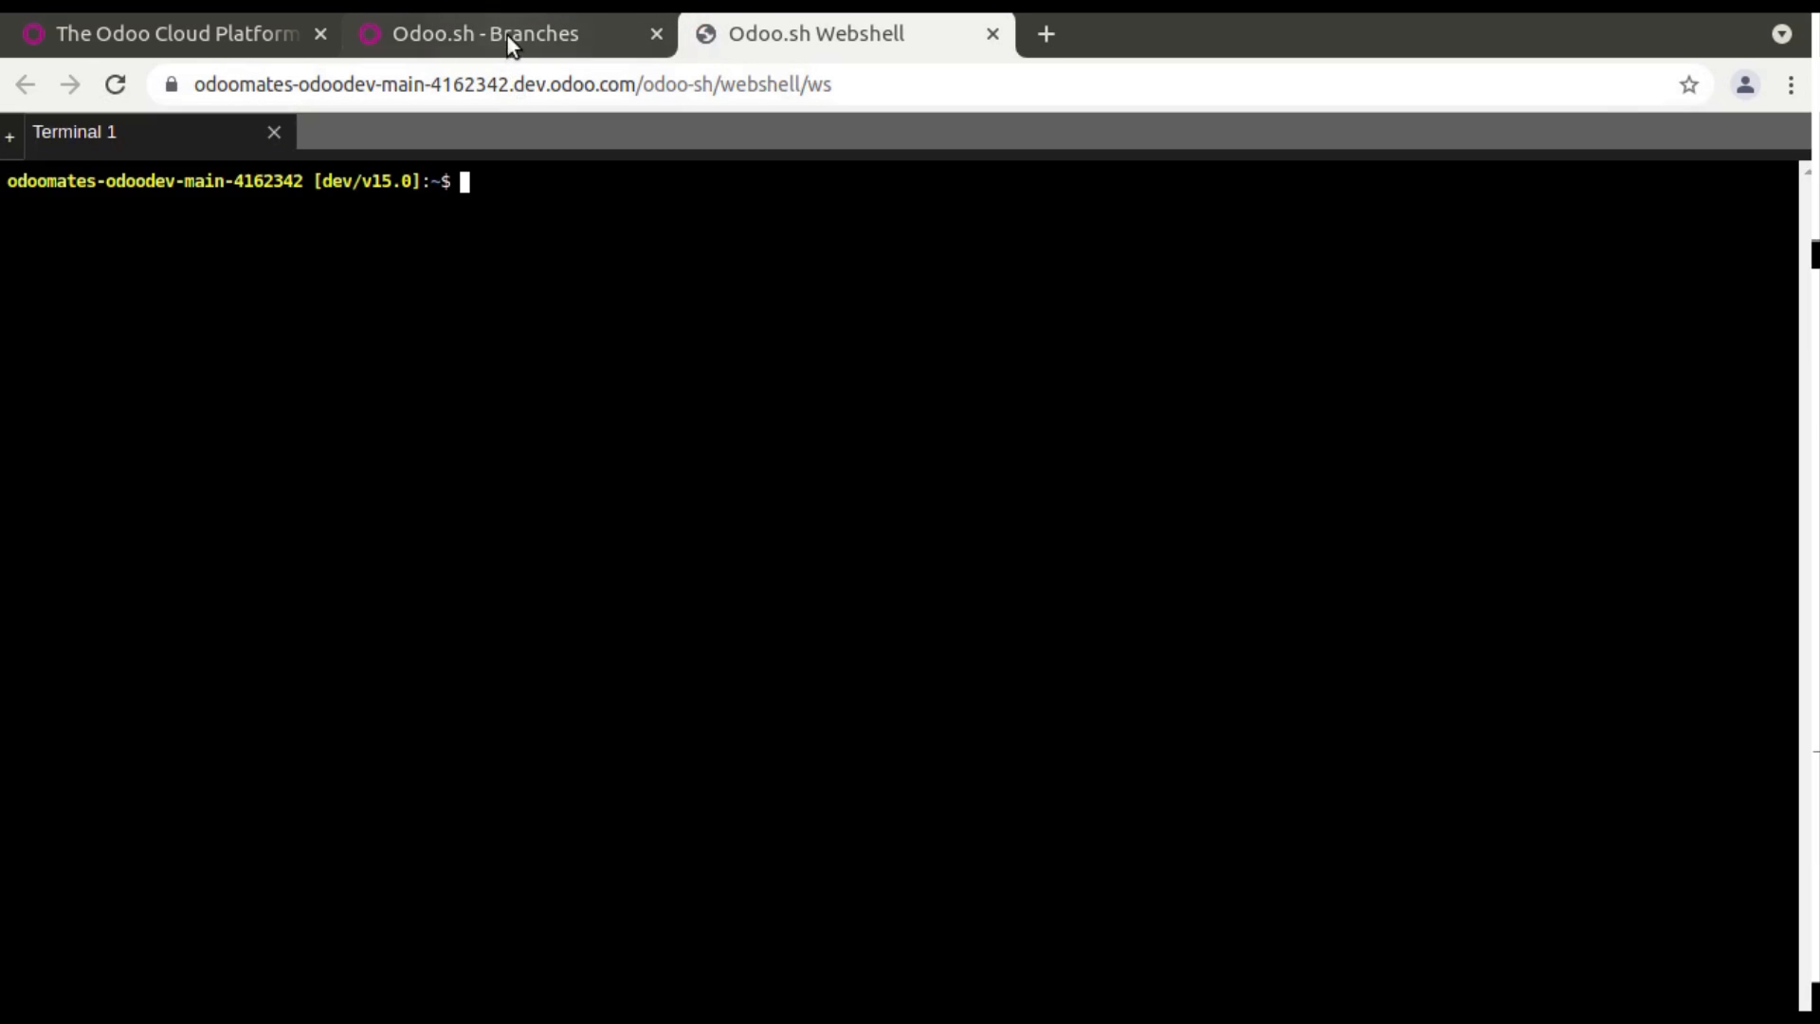
pyautogui.click(1042, 34)
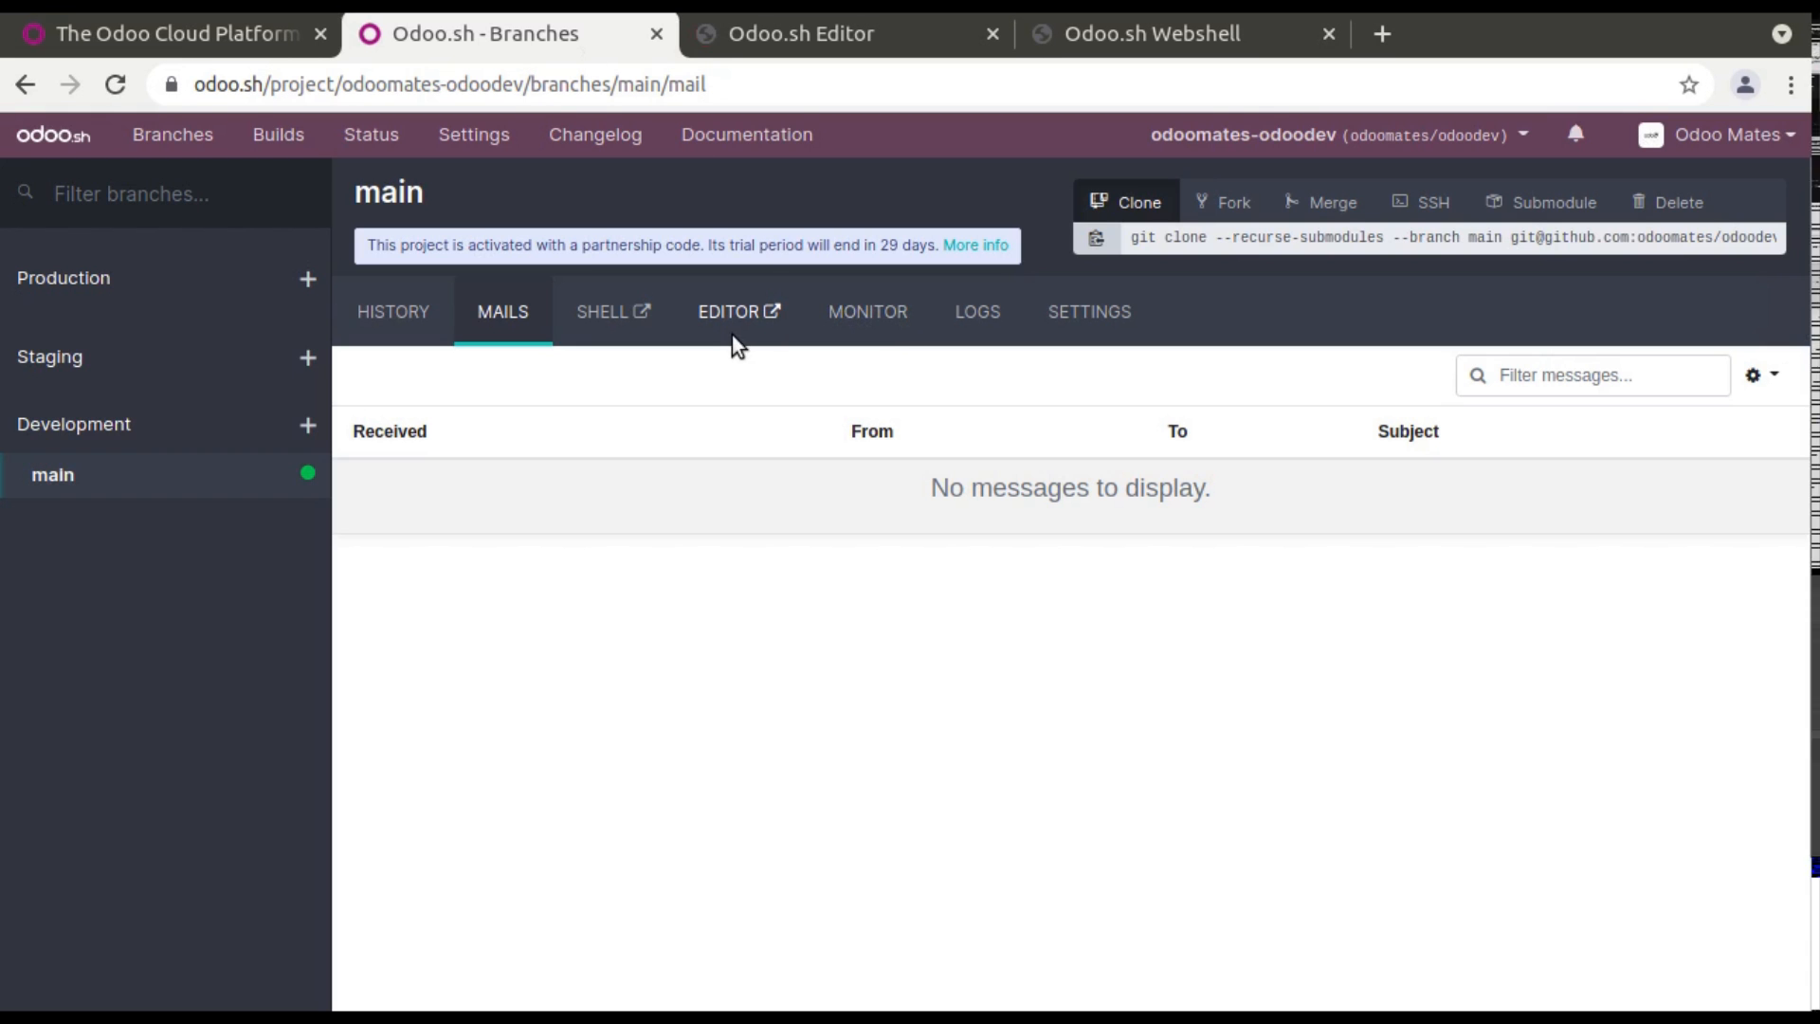
pyautogui.click(801, 34)
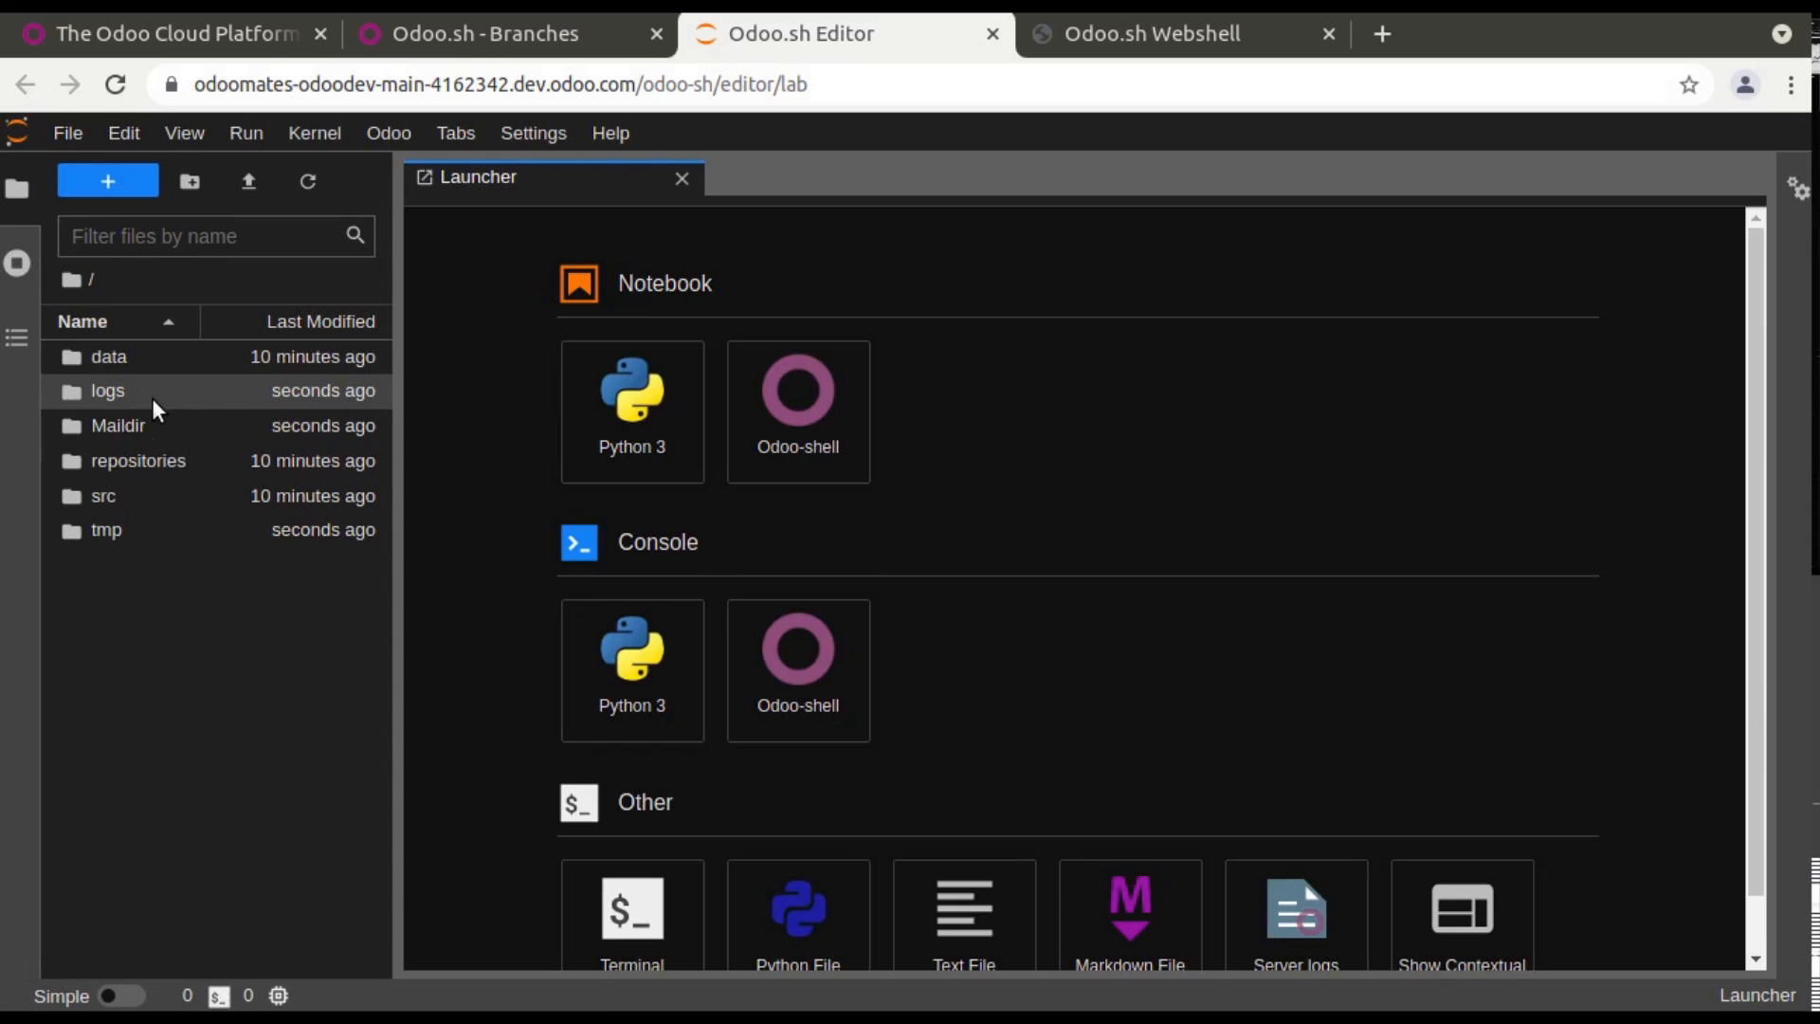
pyautogui.moveTo(589, 62)
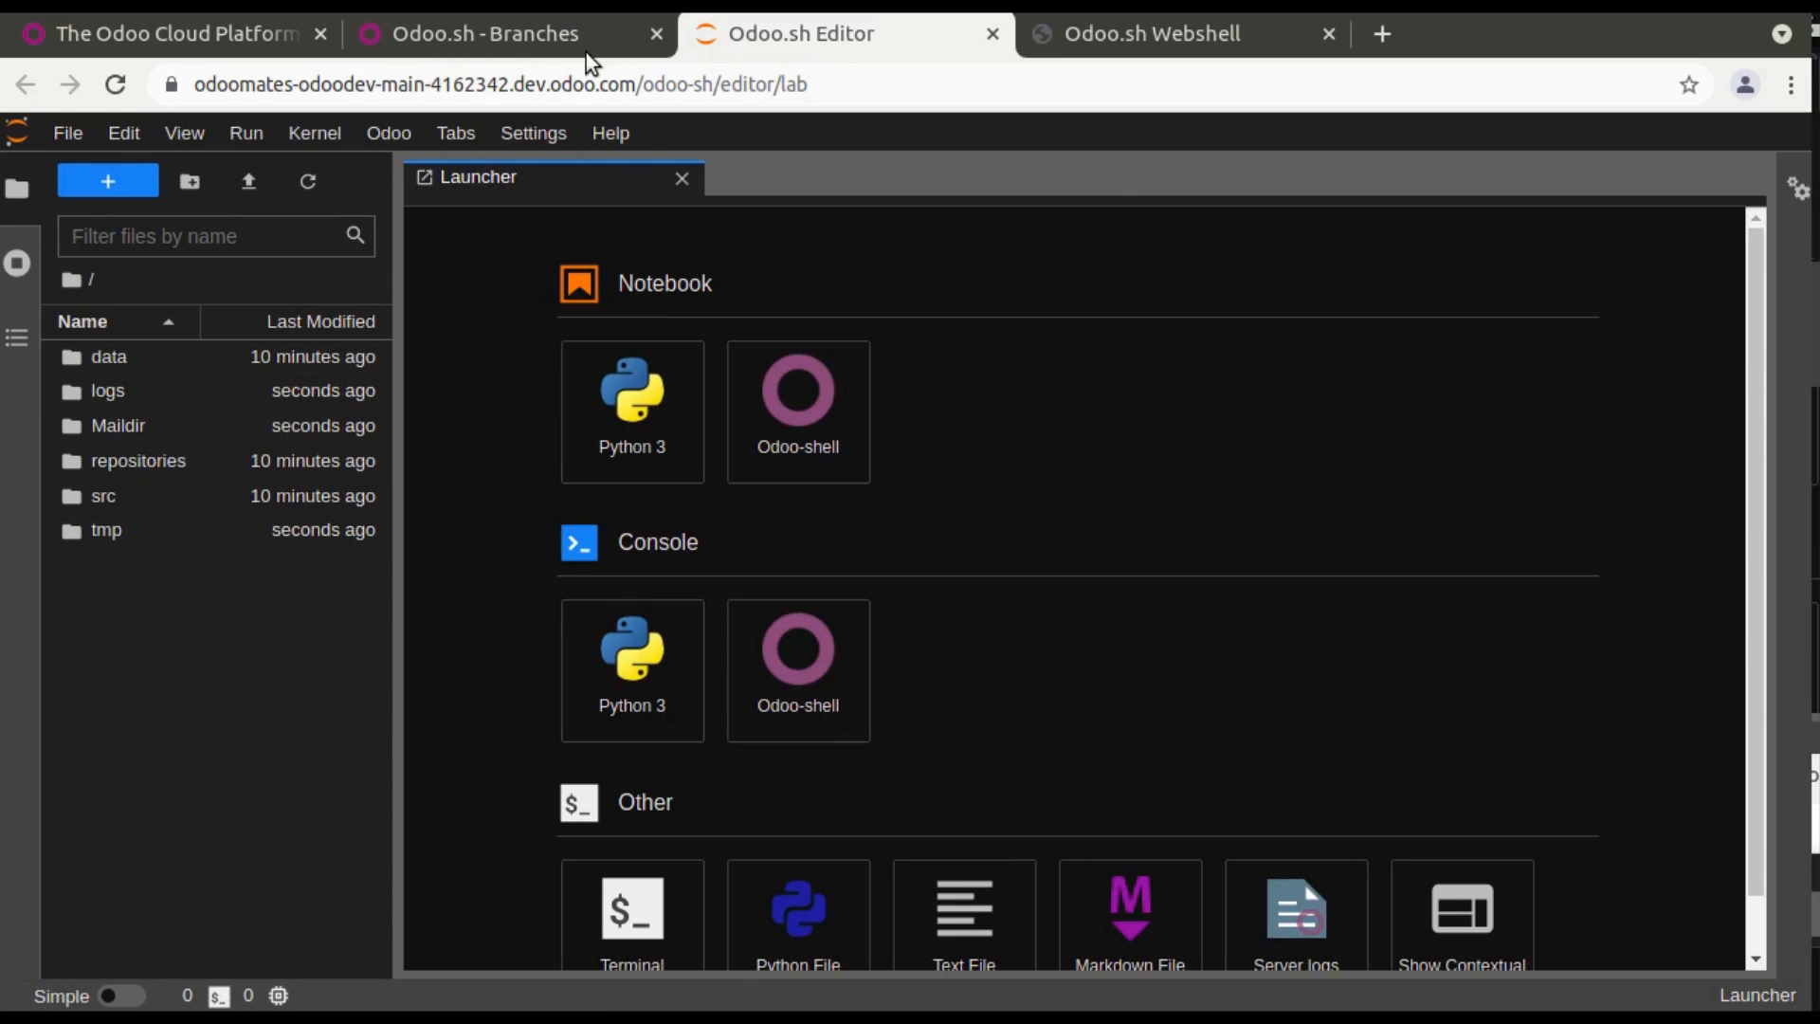
pyautogui.click(485, 32)
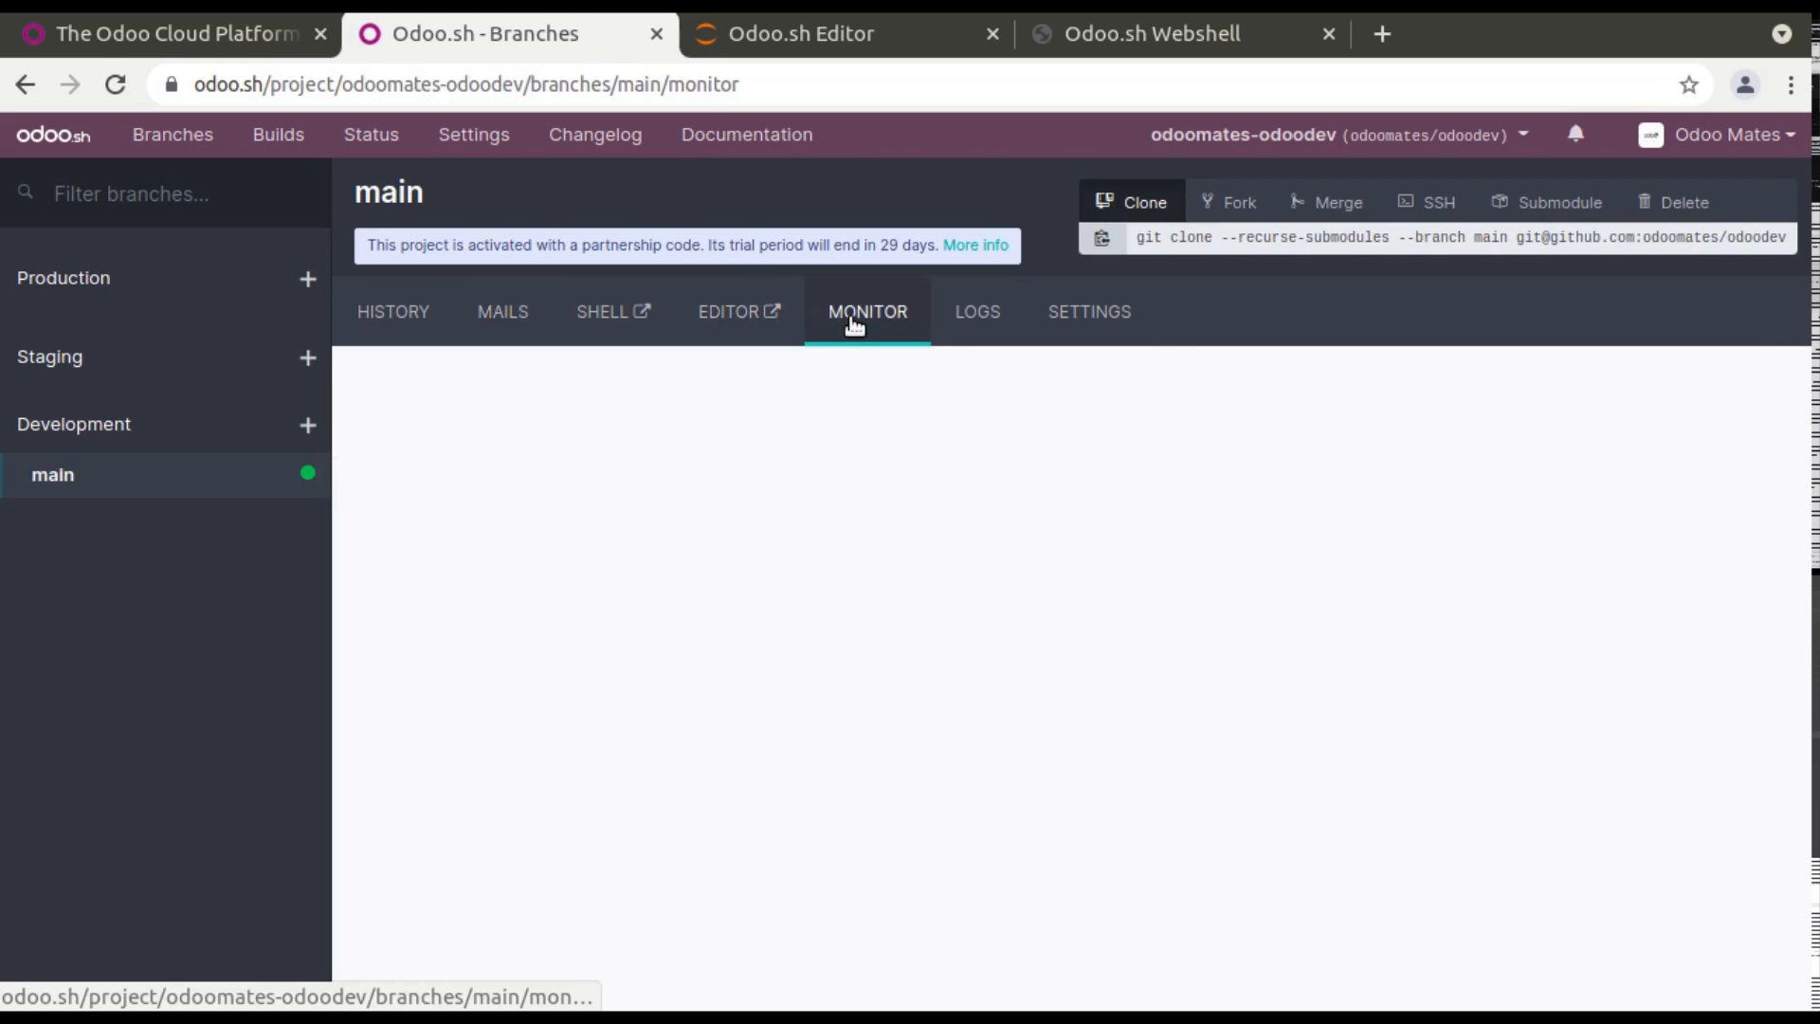
# Open the main branch's MONITOR page and start the profiler.
pyautogui.click(868, 311)
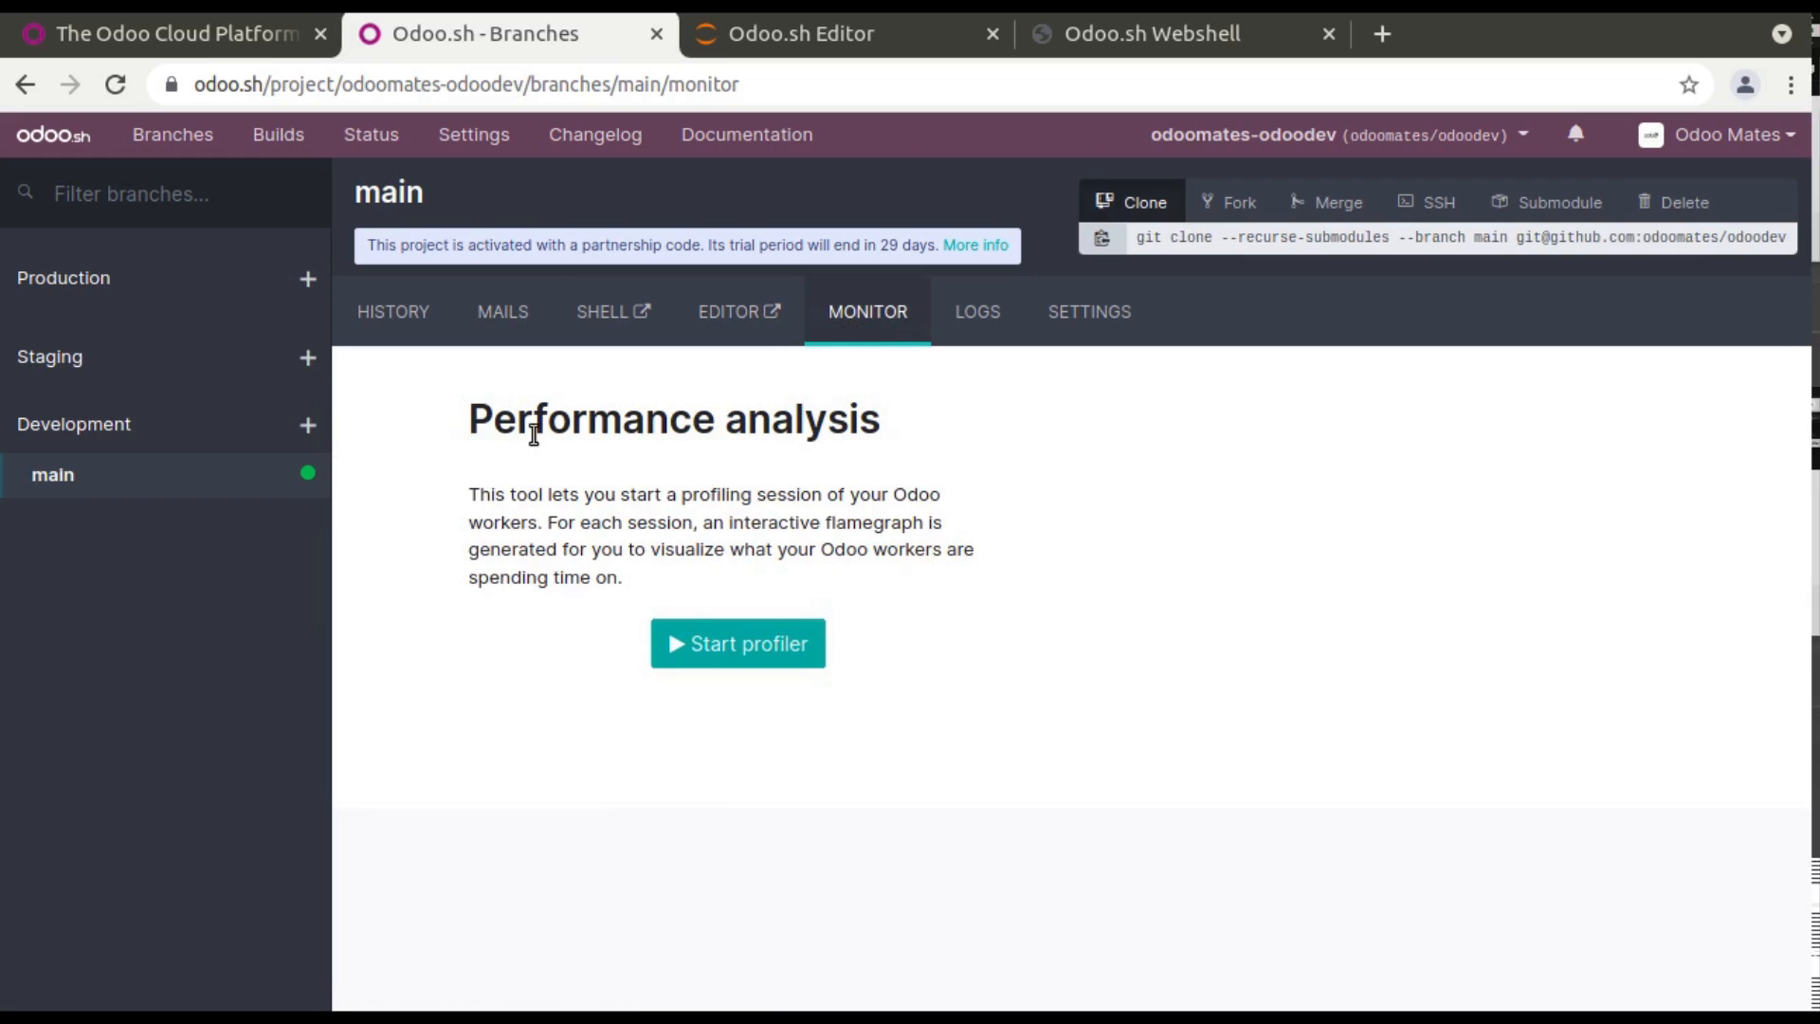
pyautogui.moveTo(824, 729)
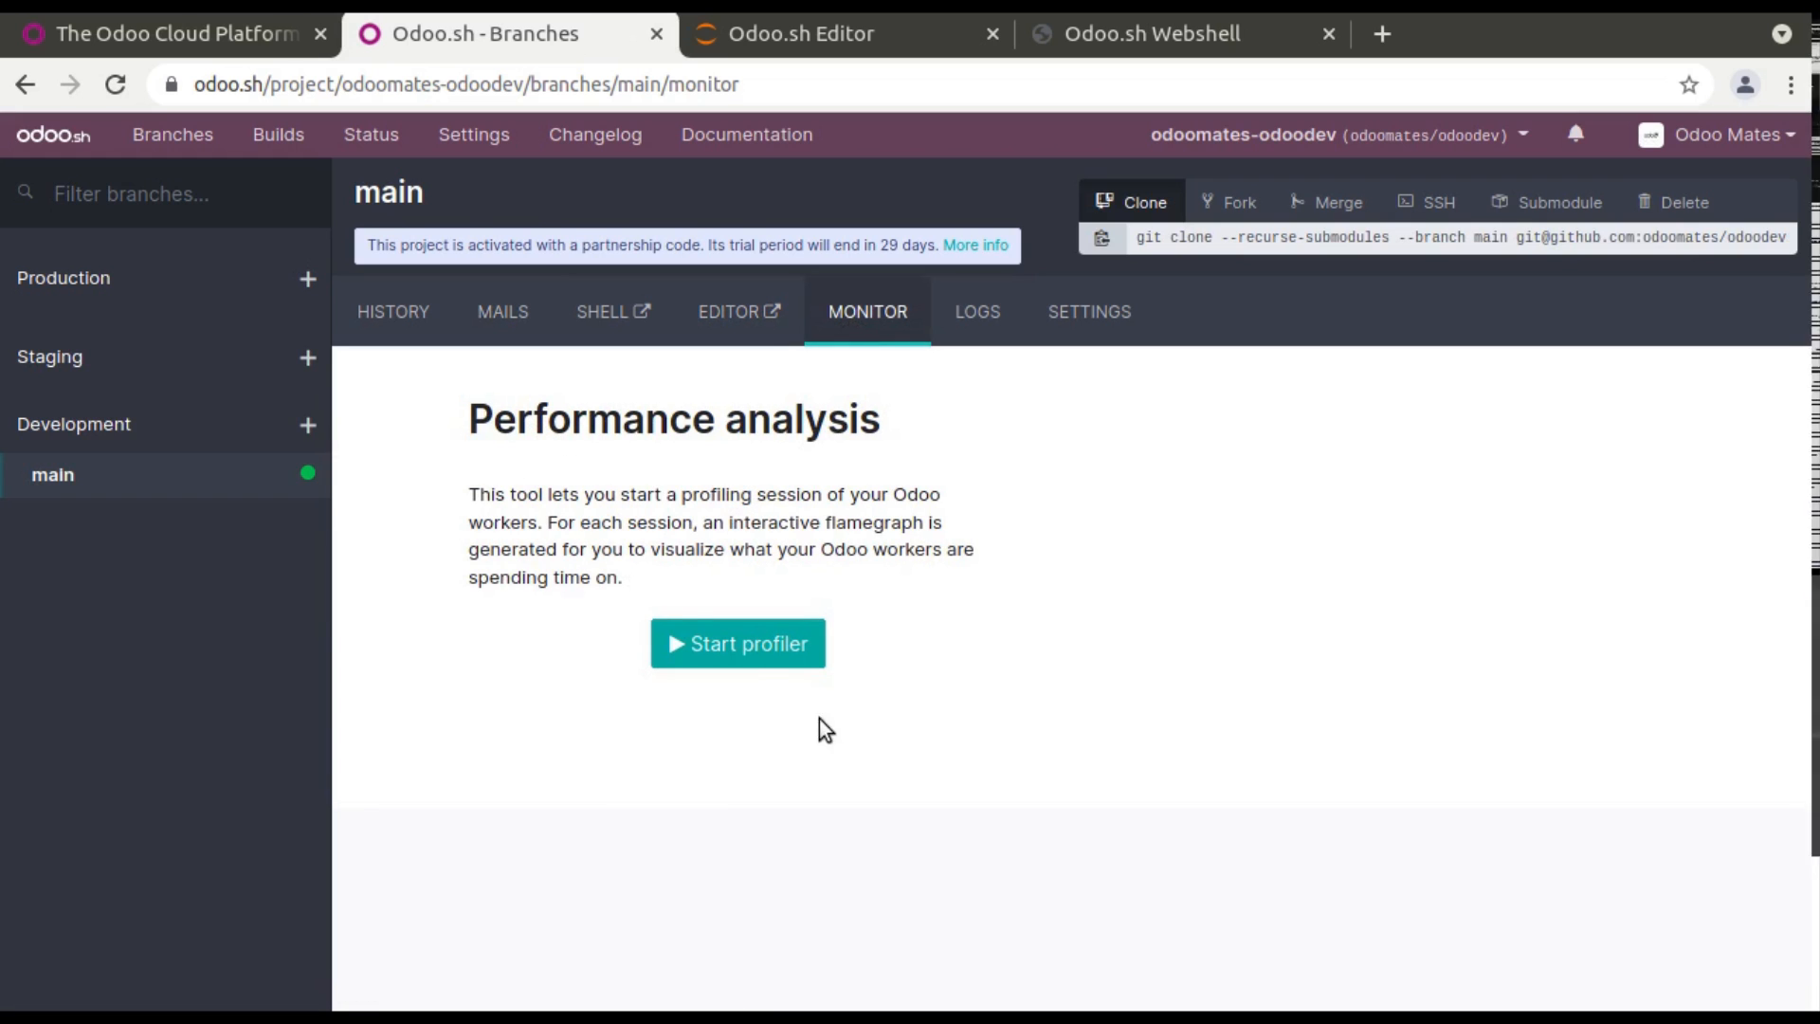
pyautogui.moveTo(713, 660)
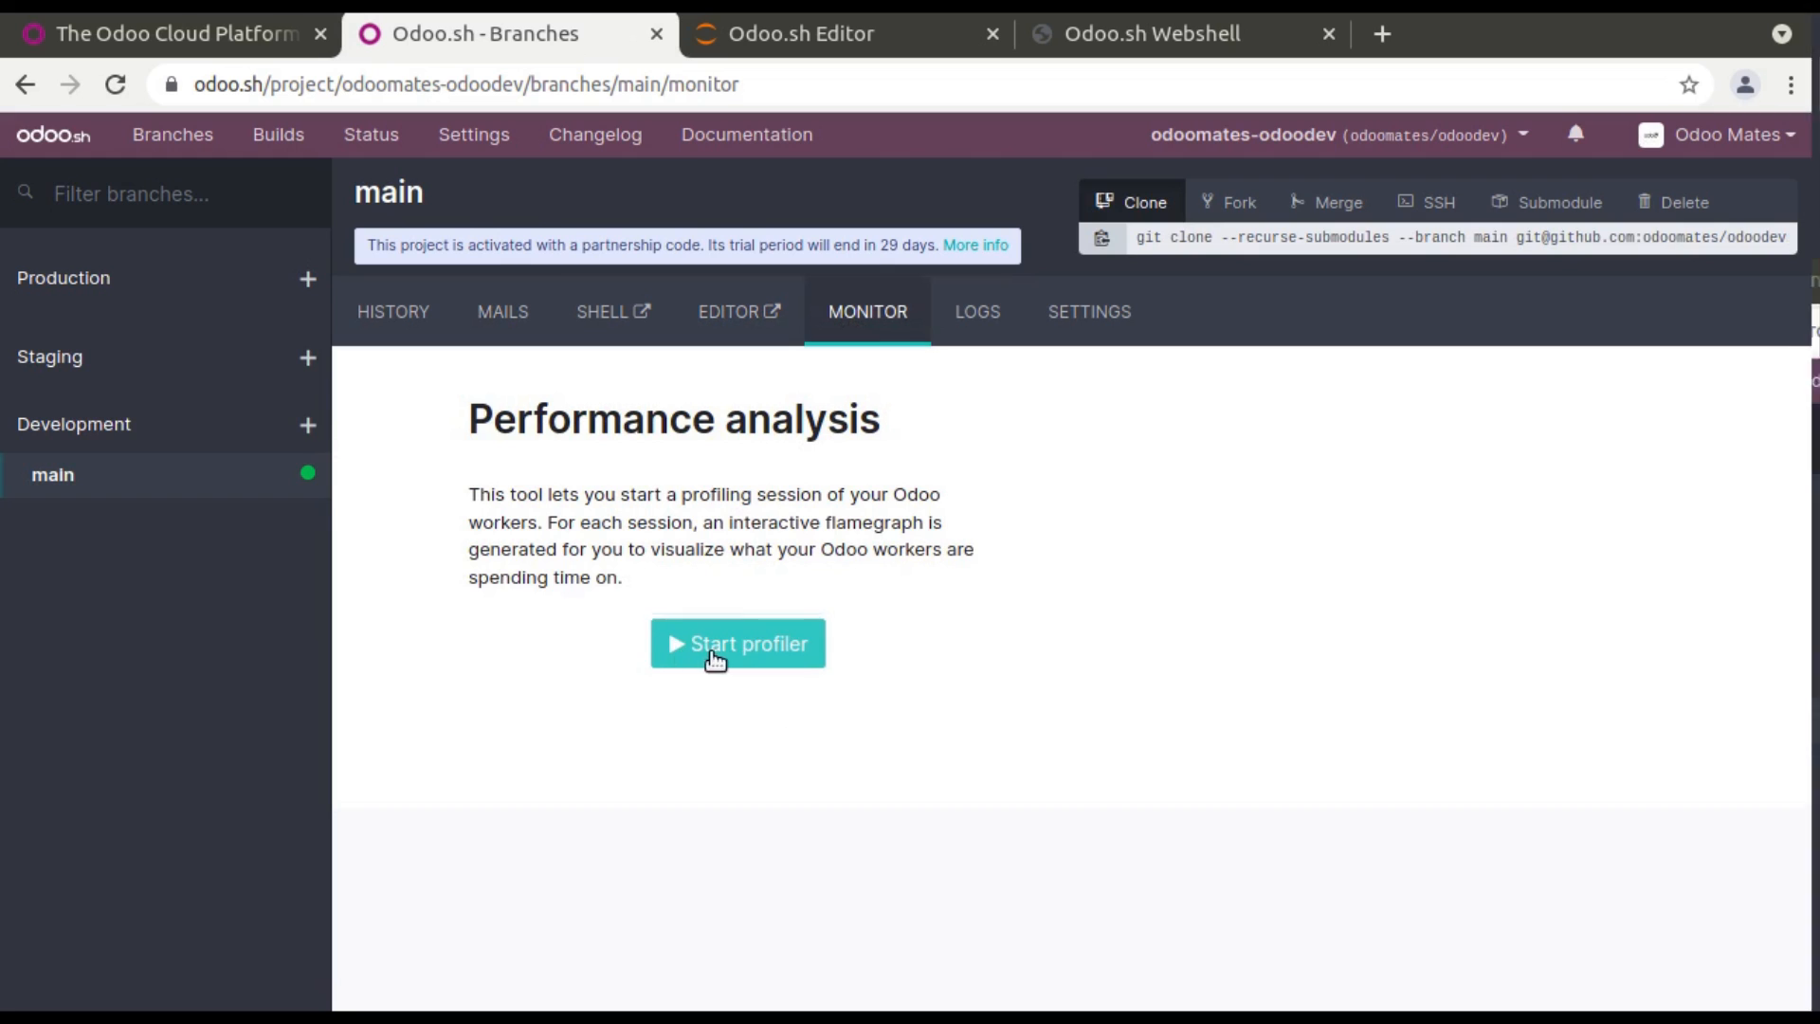
pyautogui.click(738, 643)
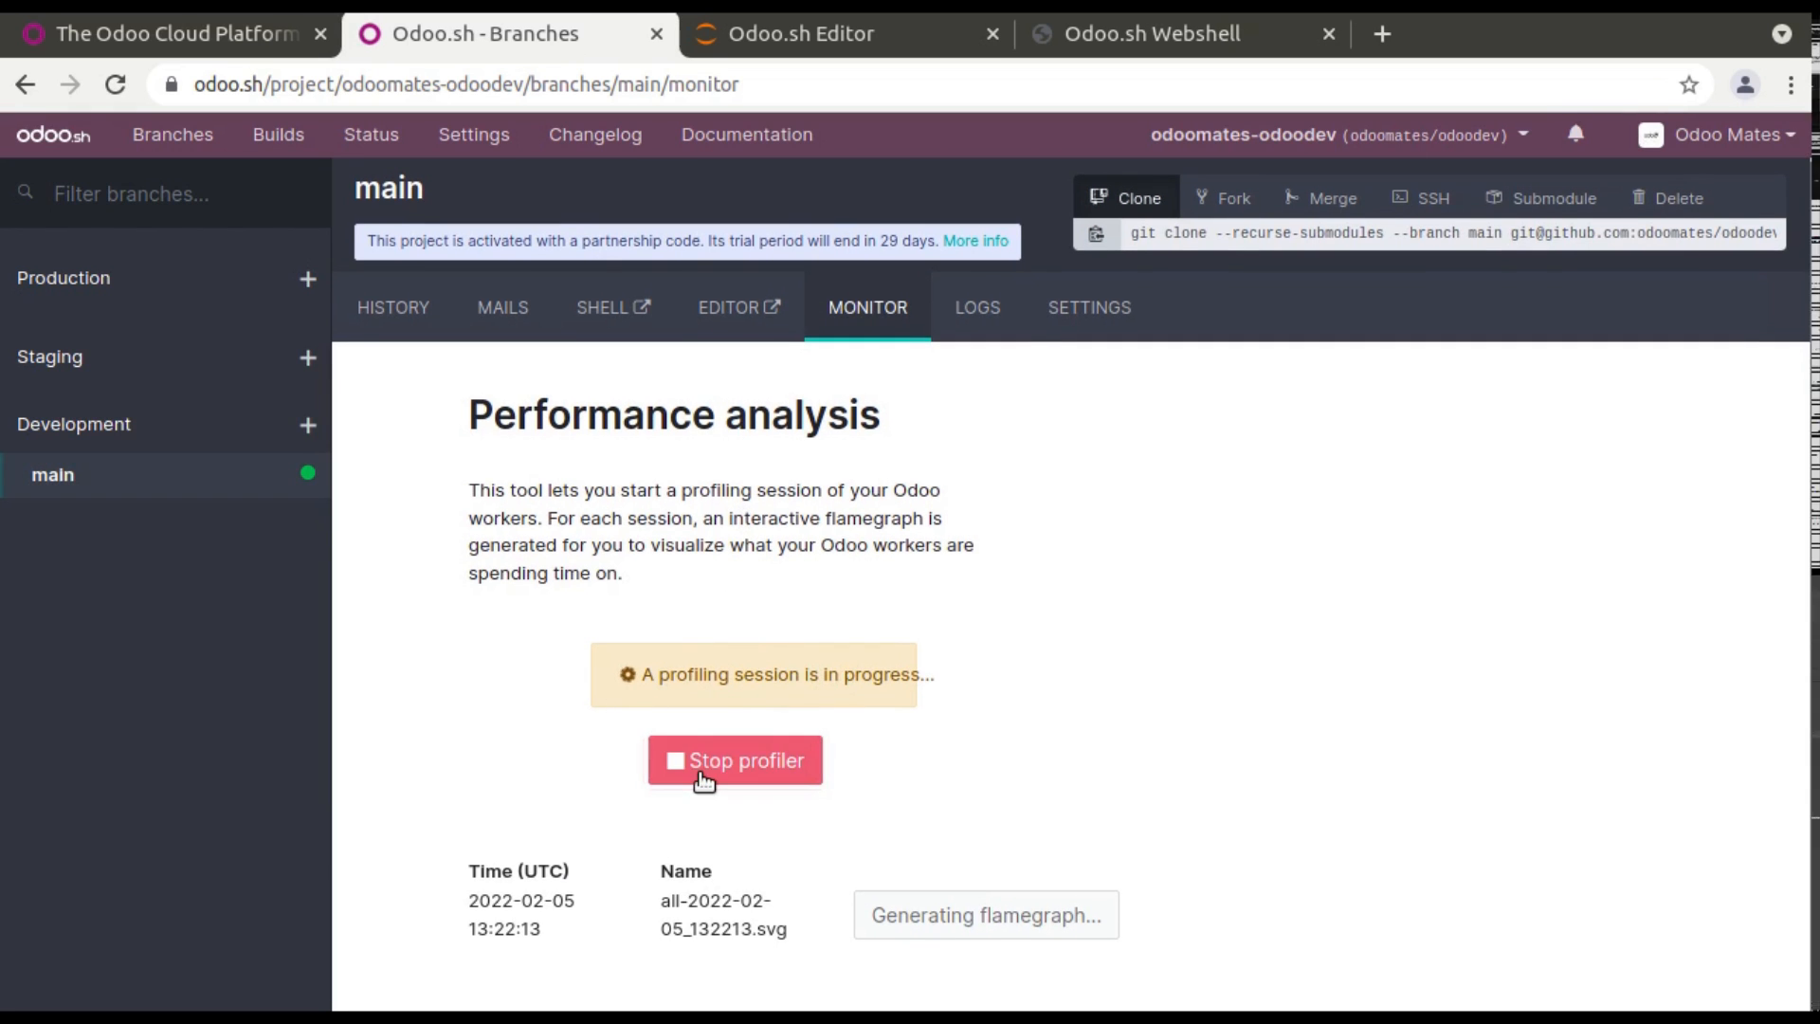
# Stop the profiler, view its flamegraph in a new tab, and return to Branches.
pyautogui.click(734, 761)
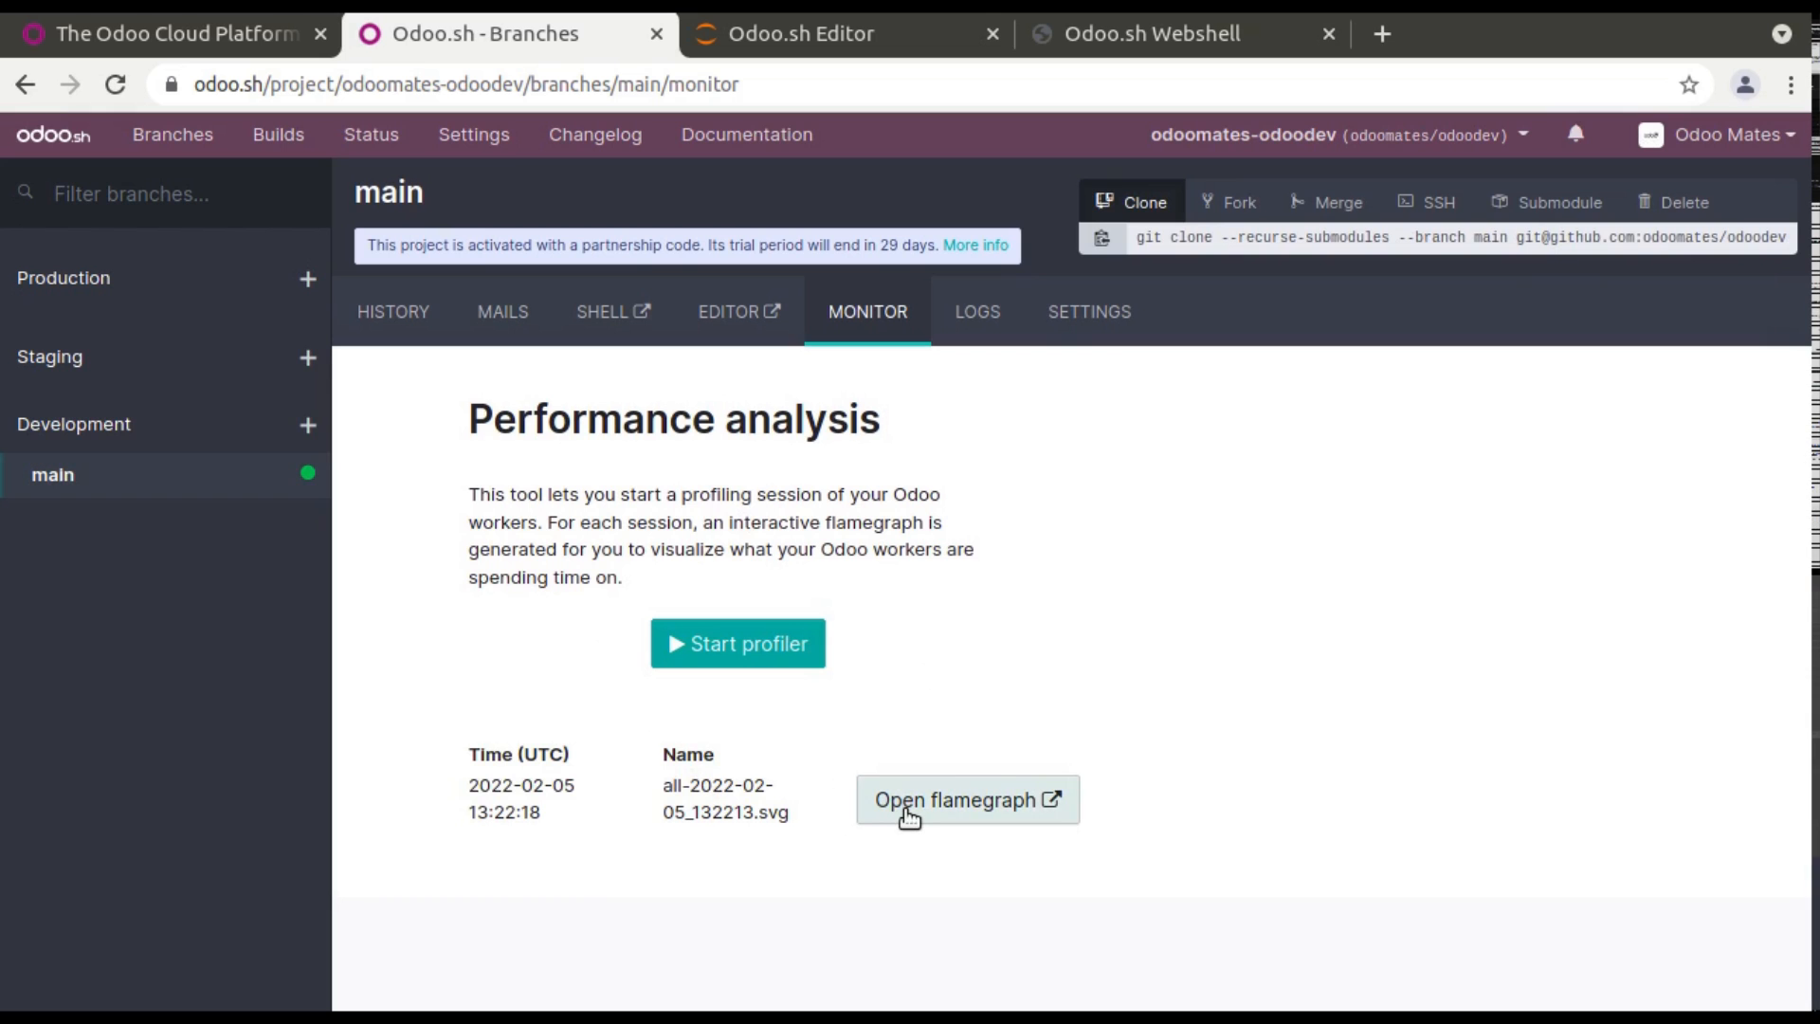
pyautogui.click(965, 799)
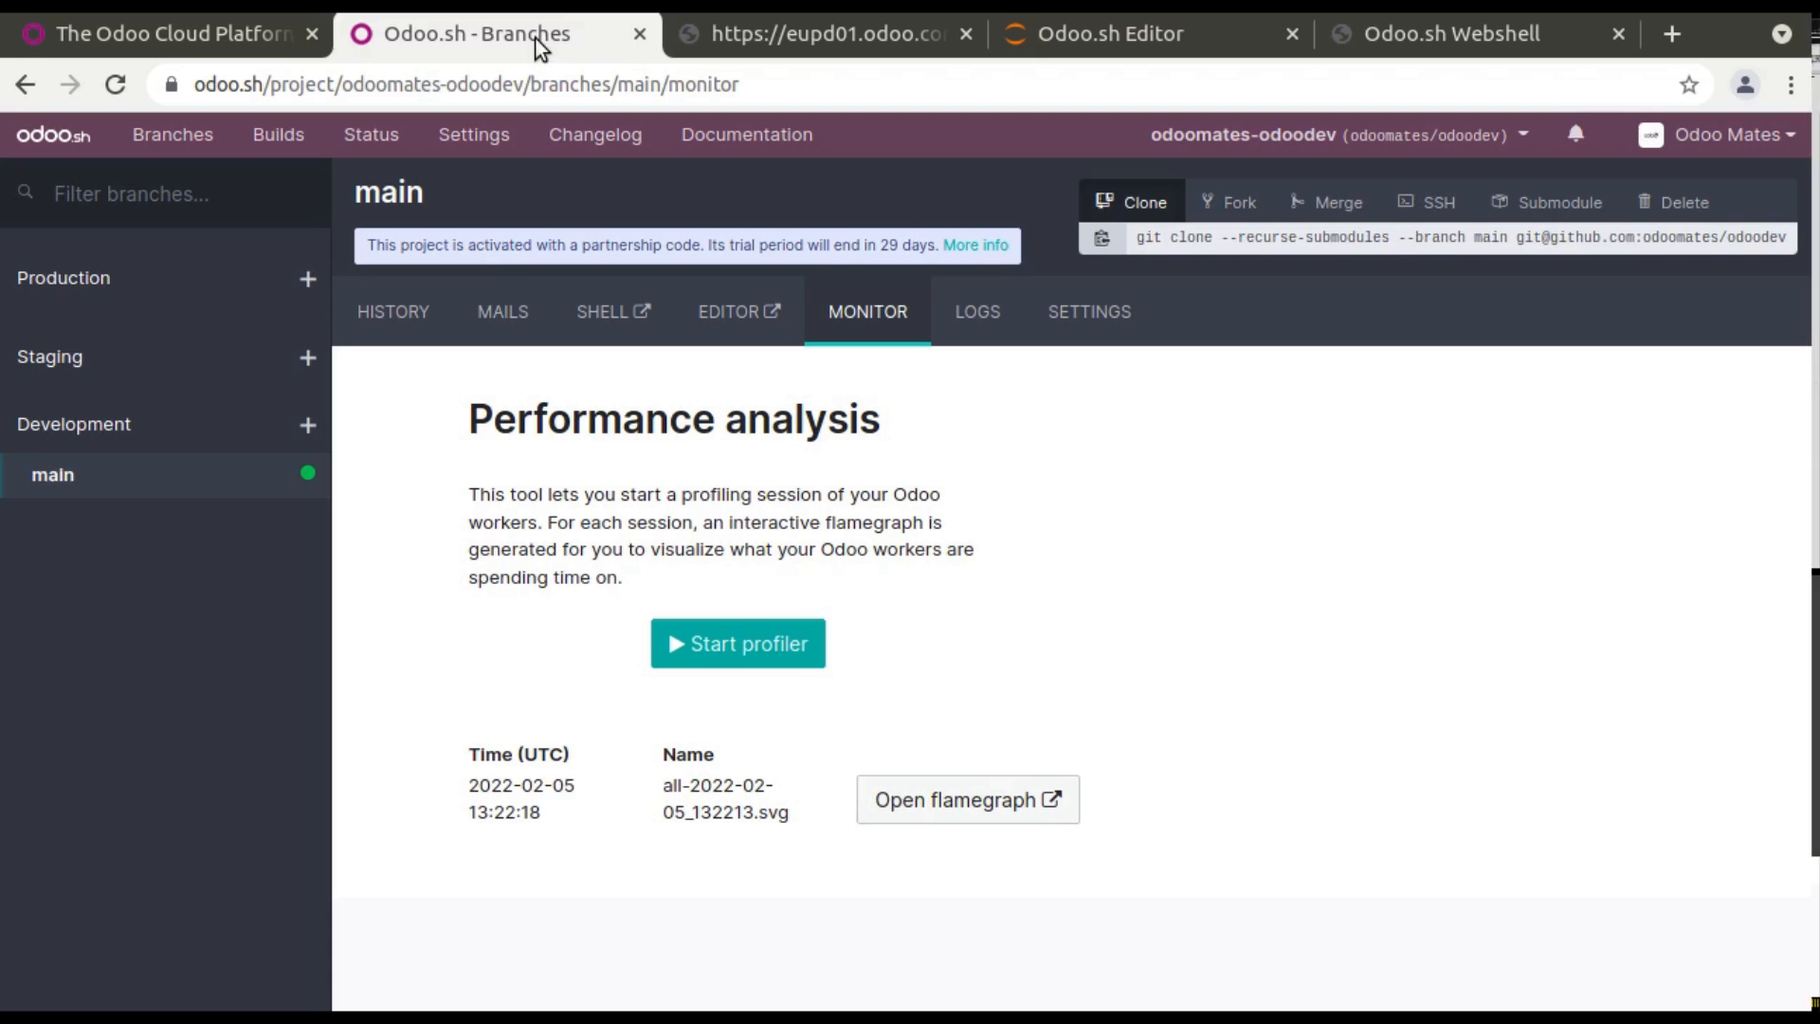
pyautogui.click(966, 798)
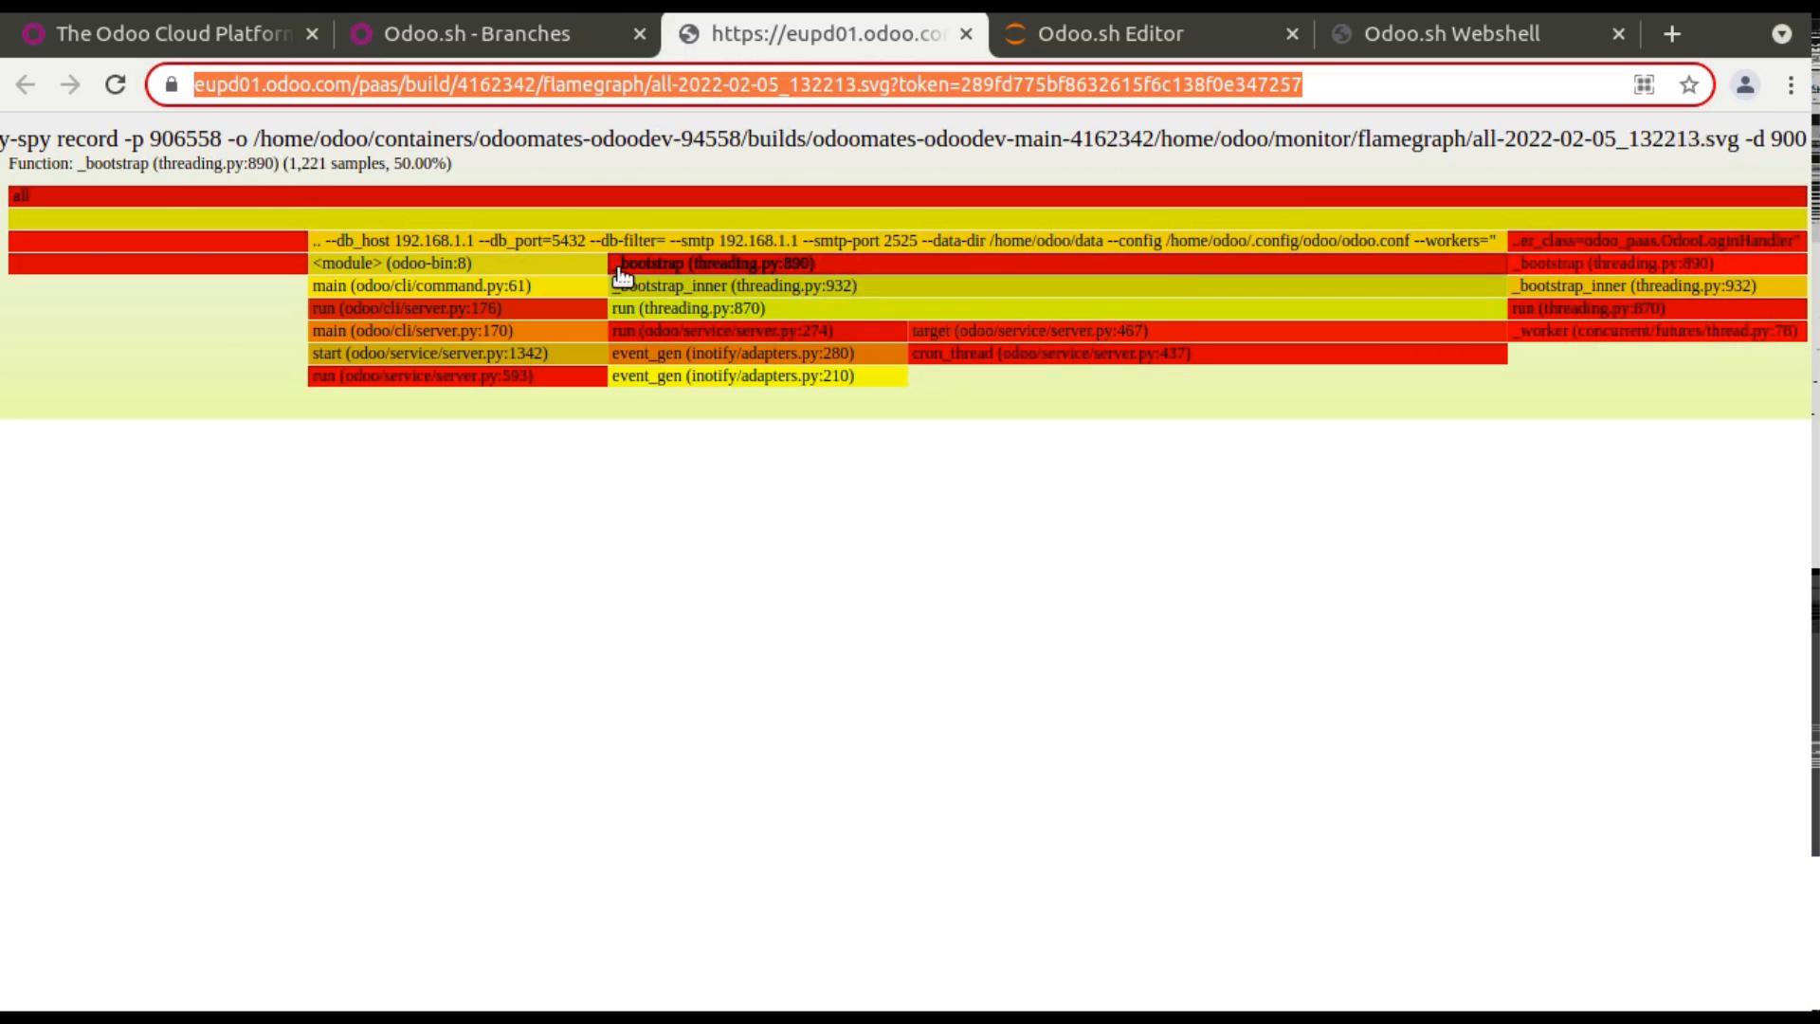
pyautogui.moveTo(651, 263)
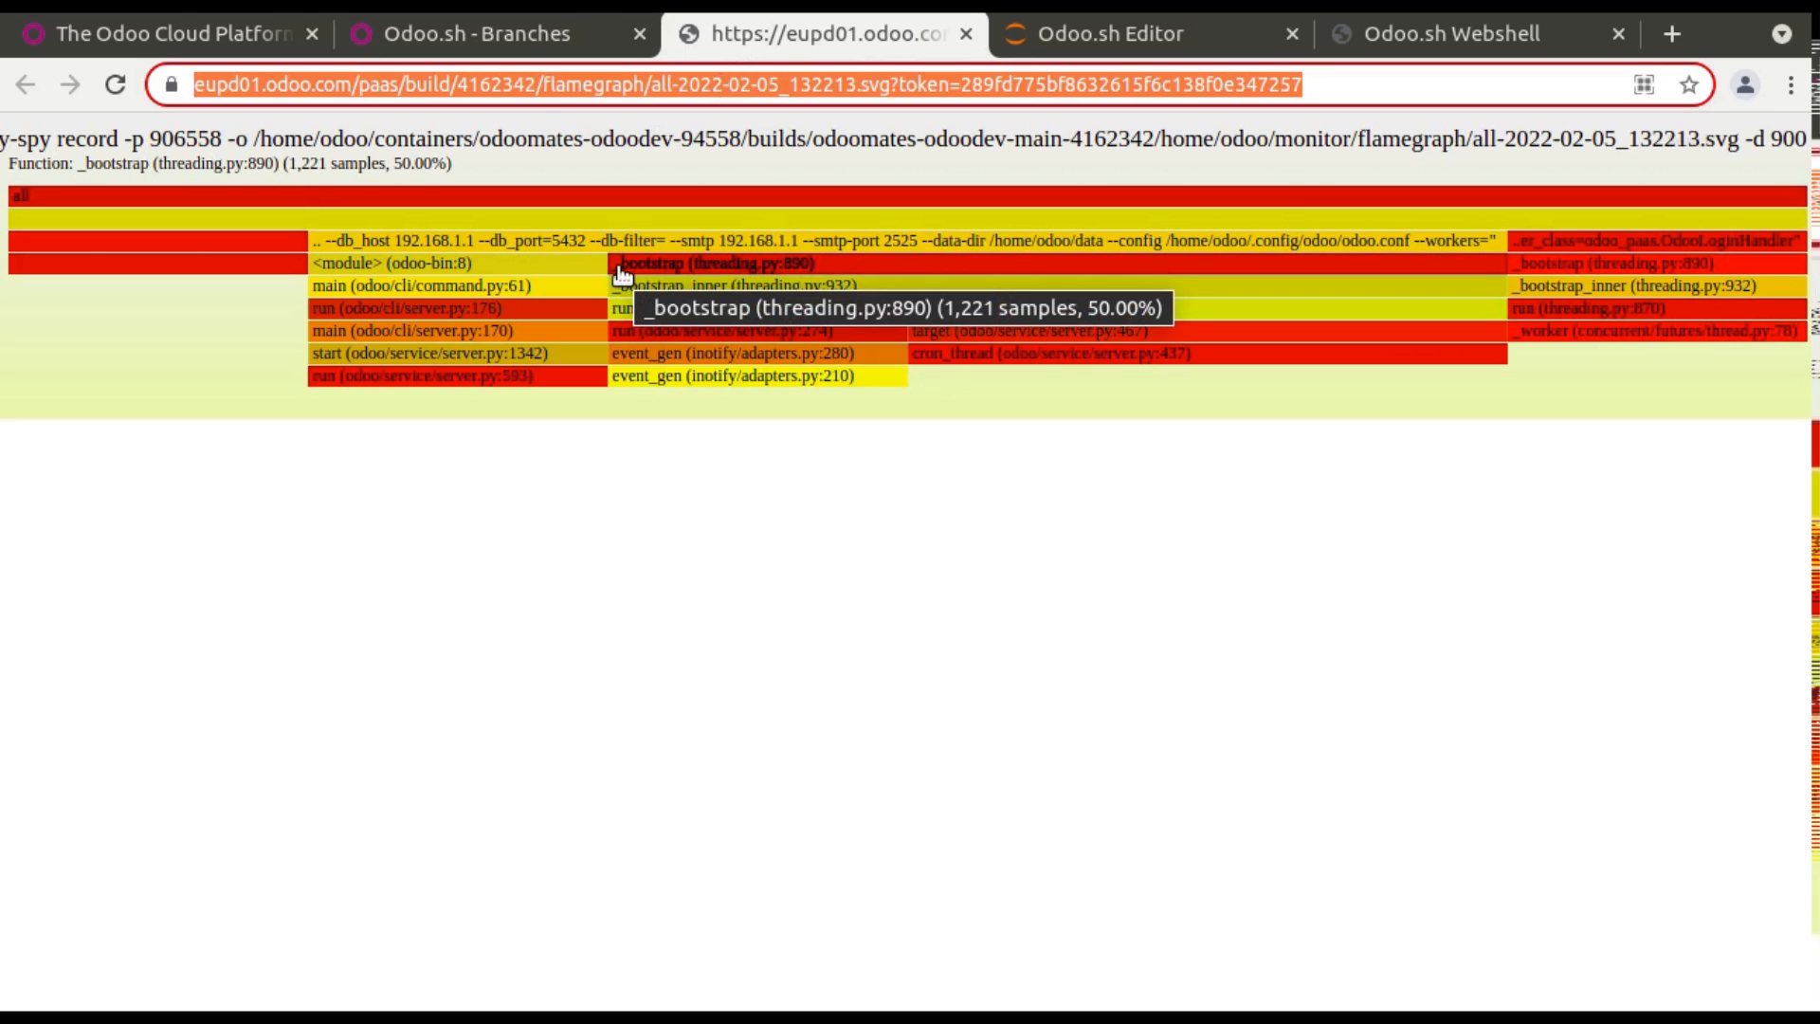
pyautogui.click(464, 34)
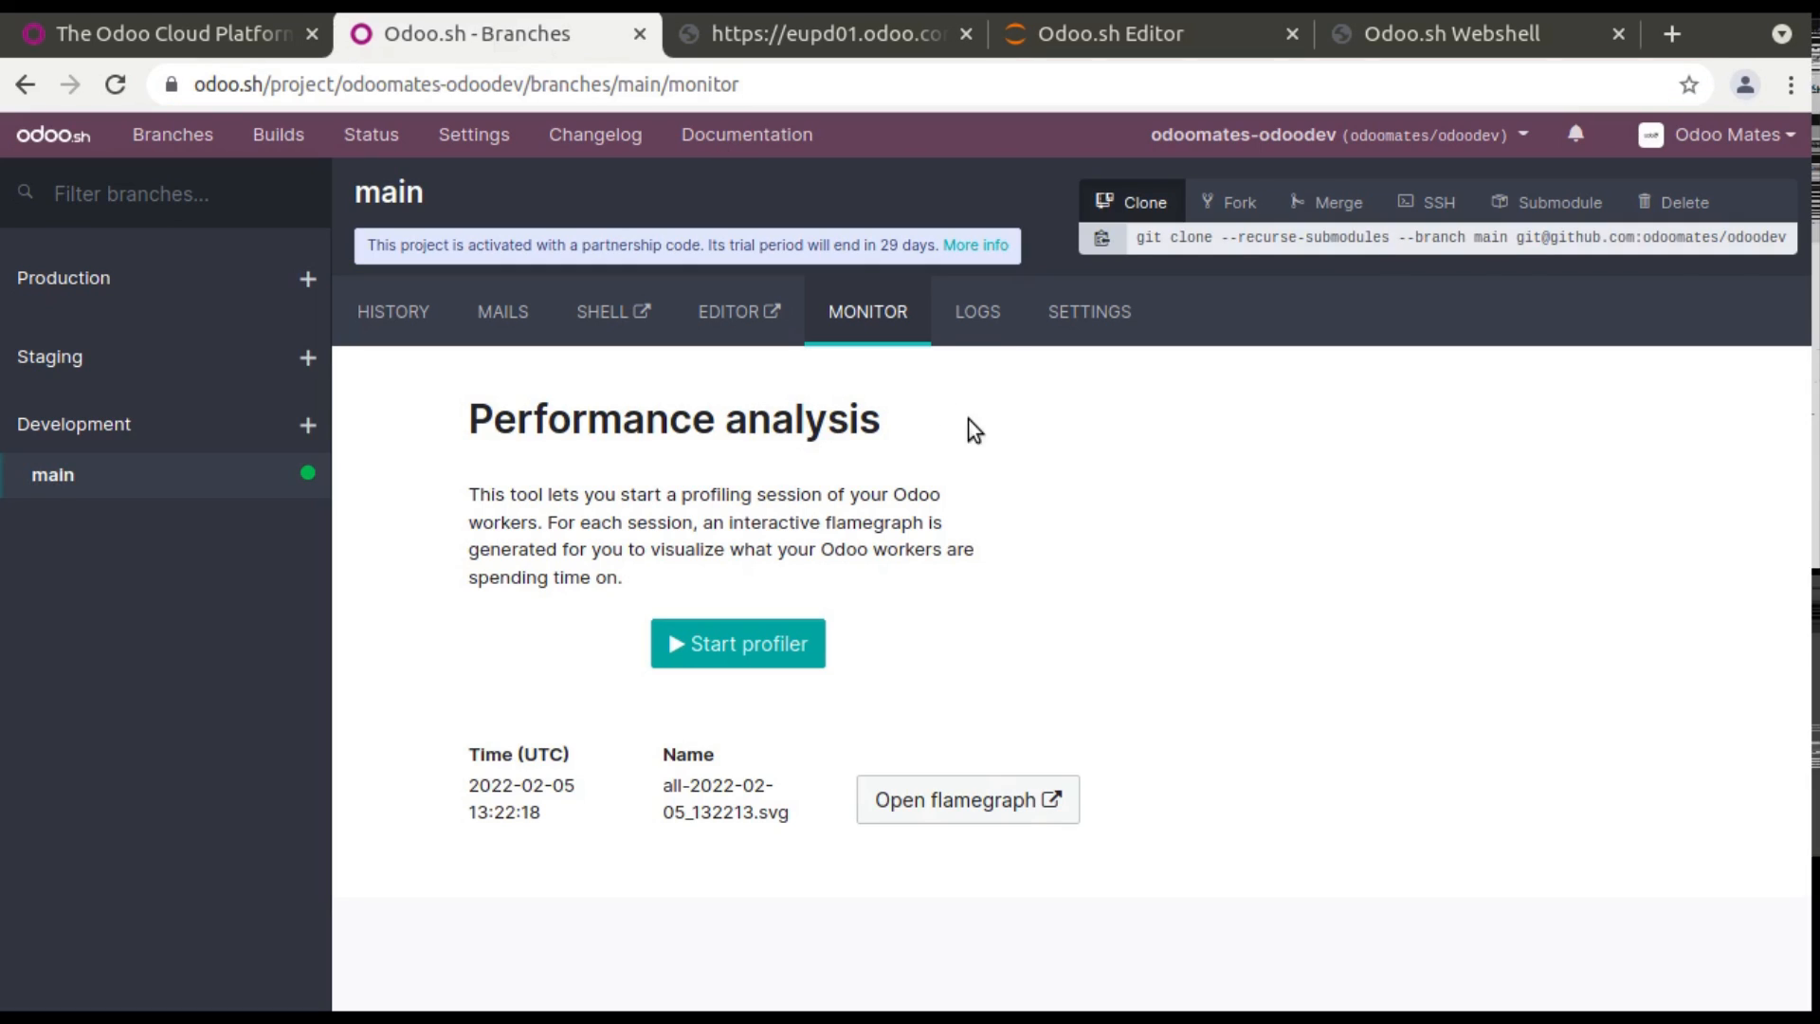
# Open the main branch's LOGS and scroll through install.log's module loading entries.
pyautogui.click(977, 311)
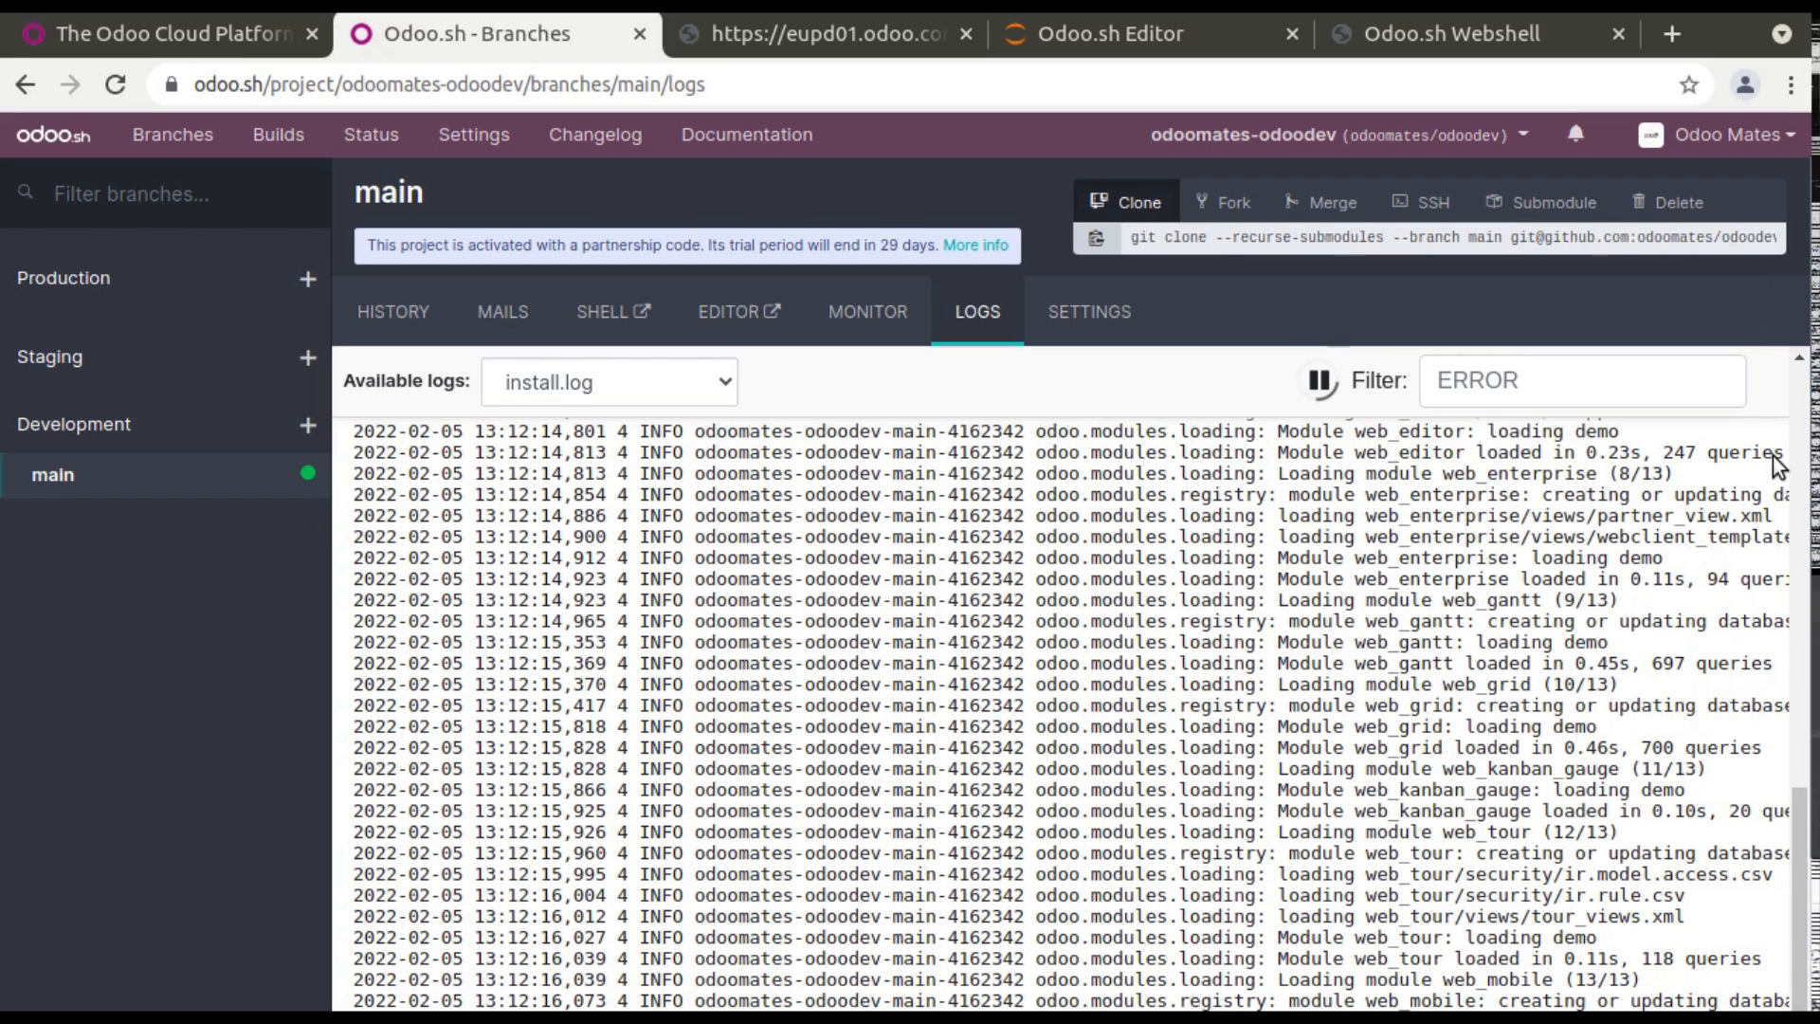
pyautogui.scroll(-3)
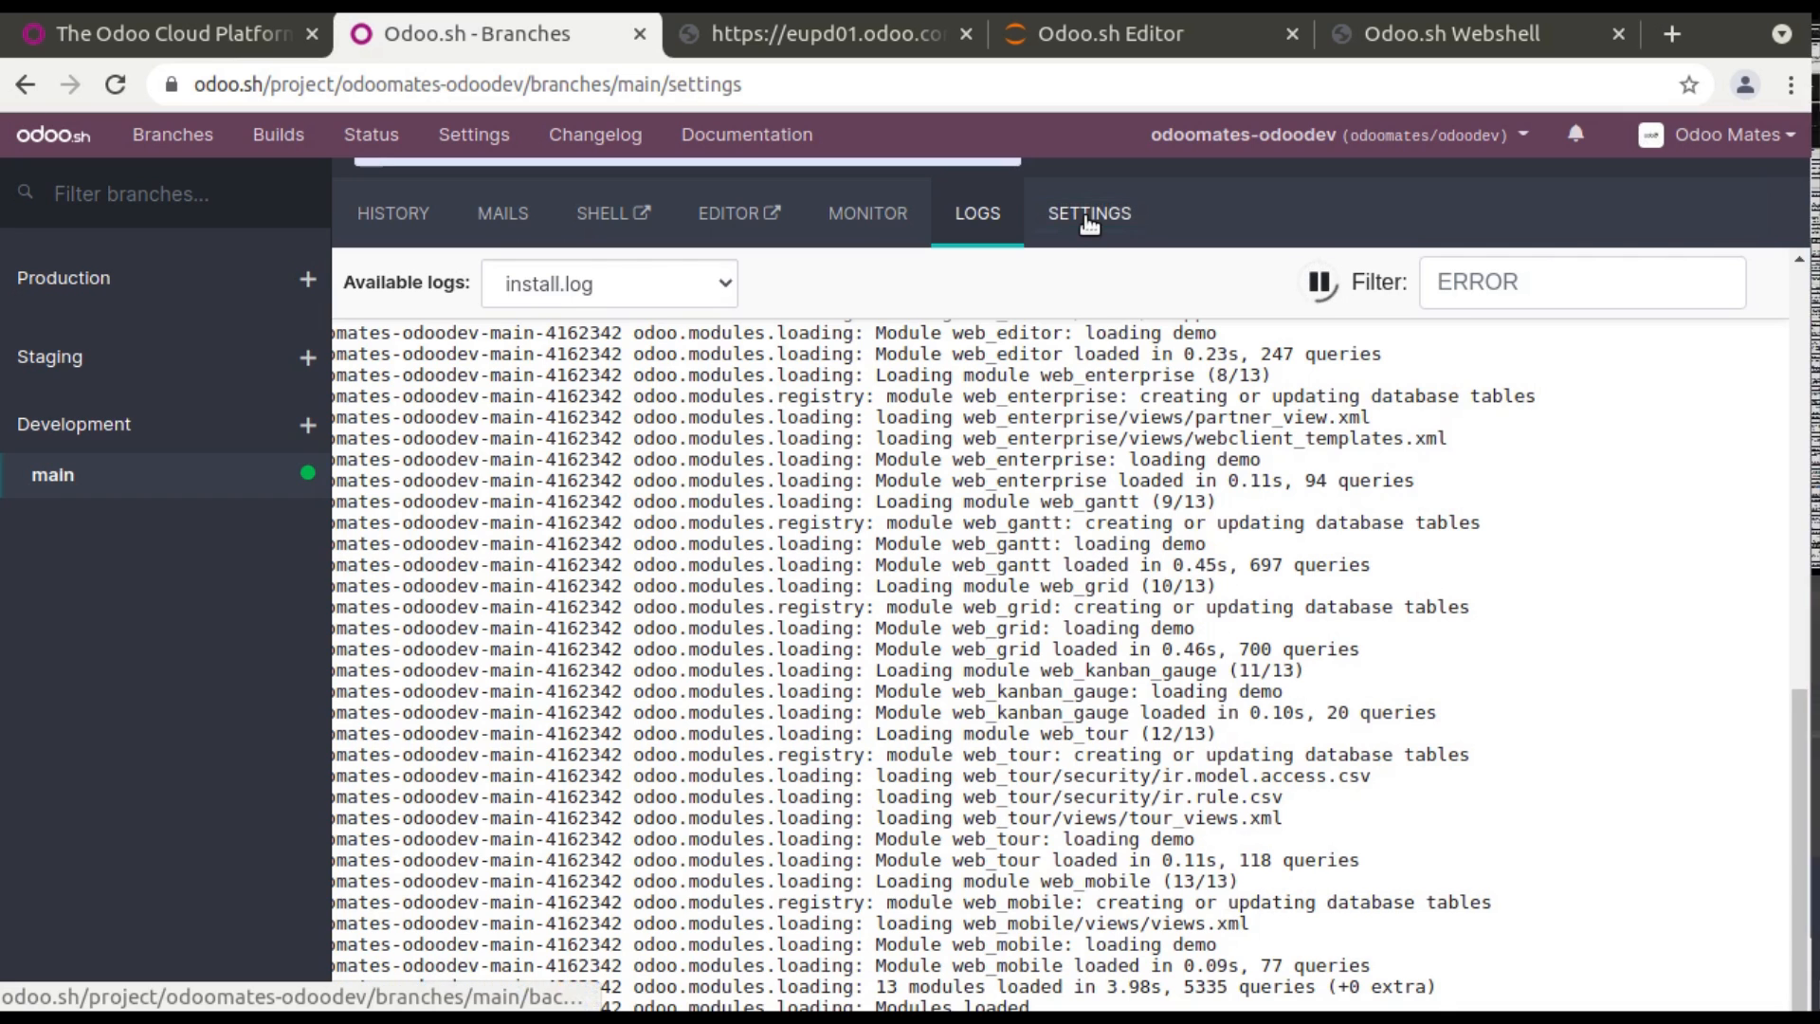
# View the main branch's build and module installation settings, then return to HISTORY.
pyautogui.click(1087, 212)
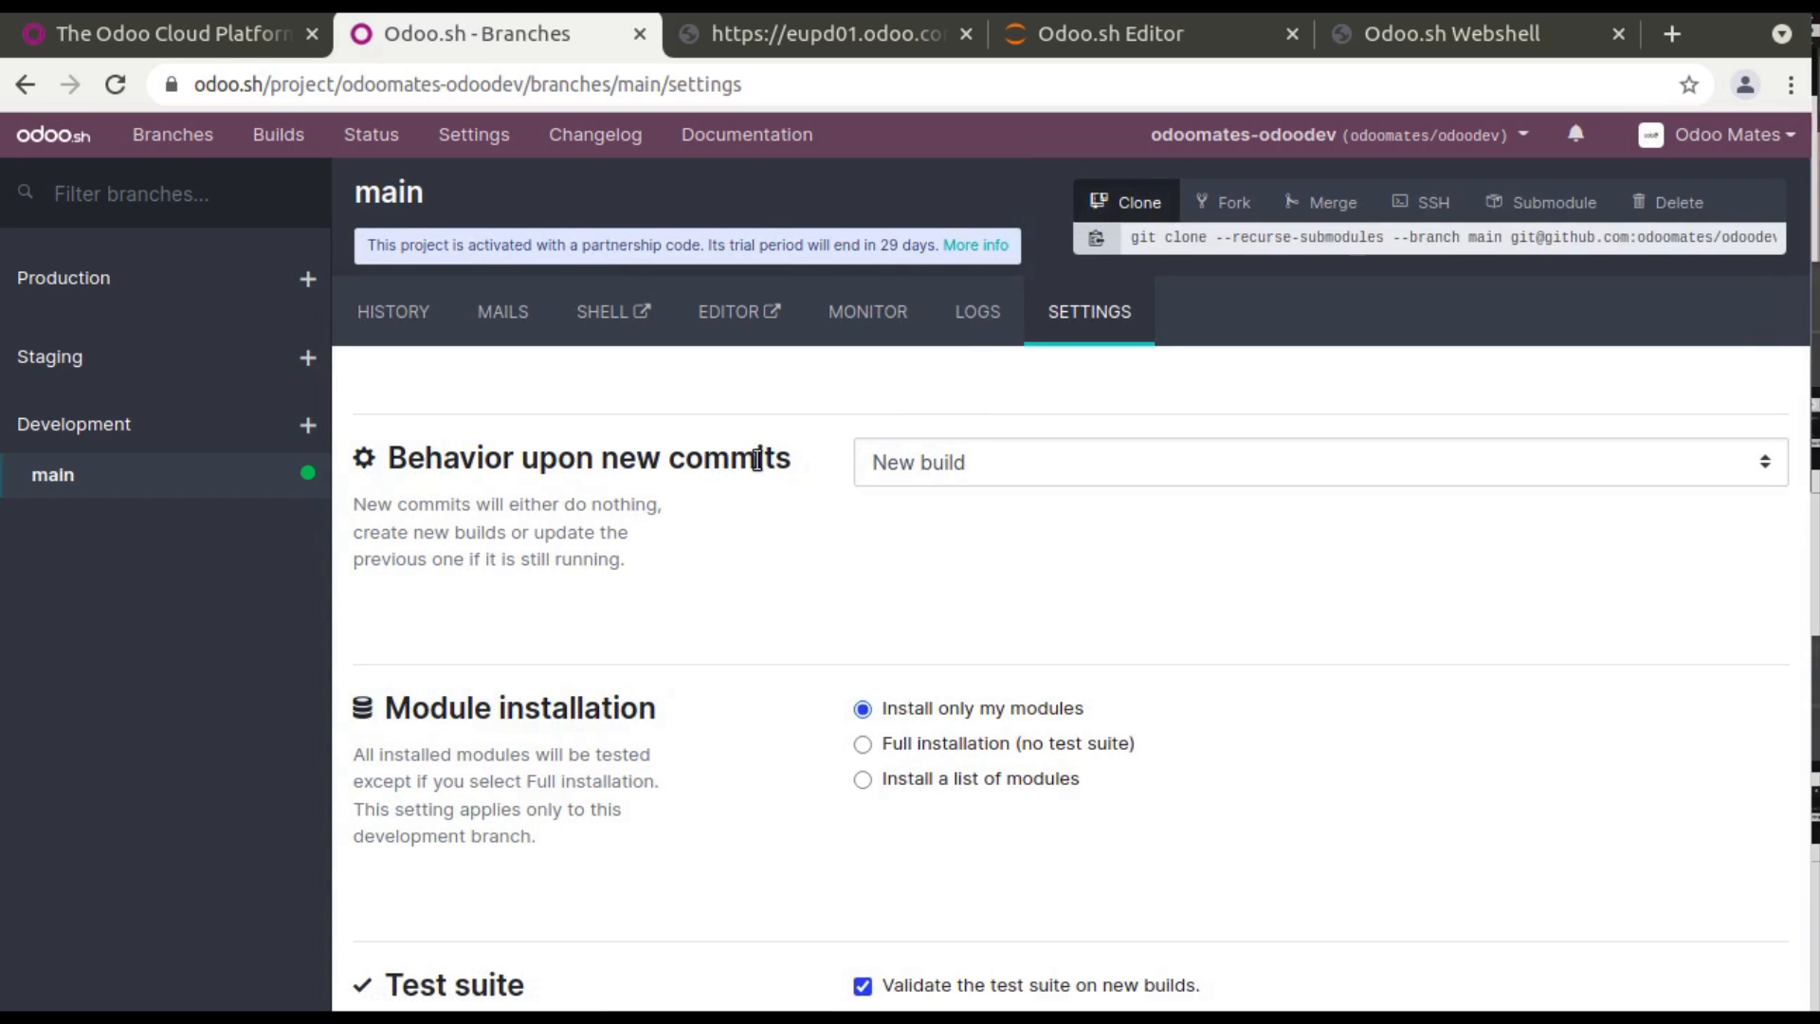
pyautogui.moveTo(679, 435)
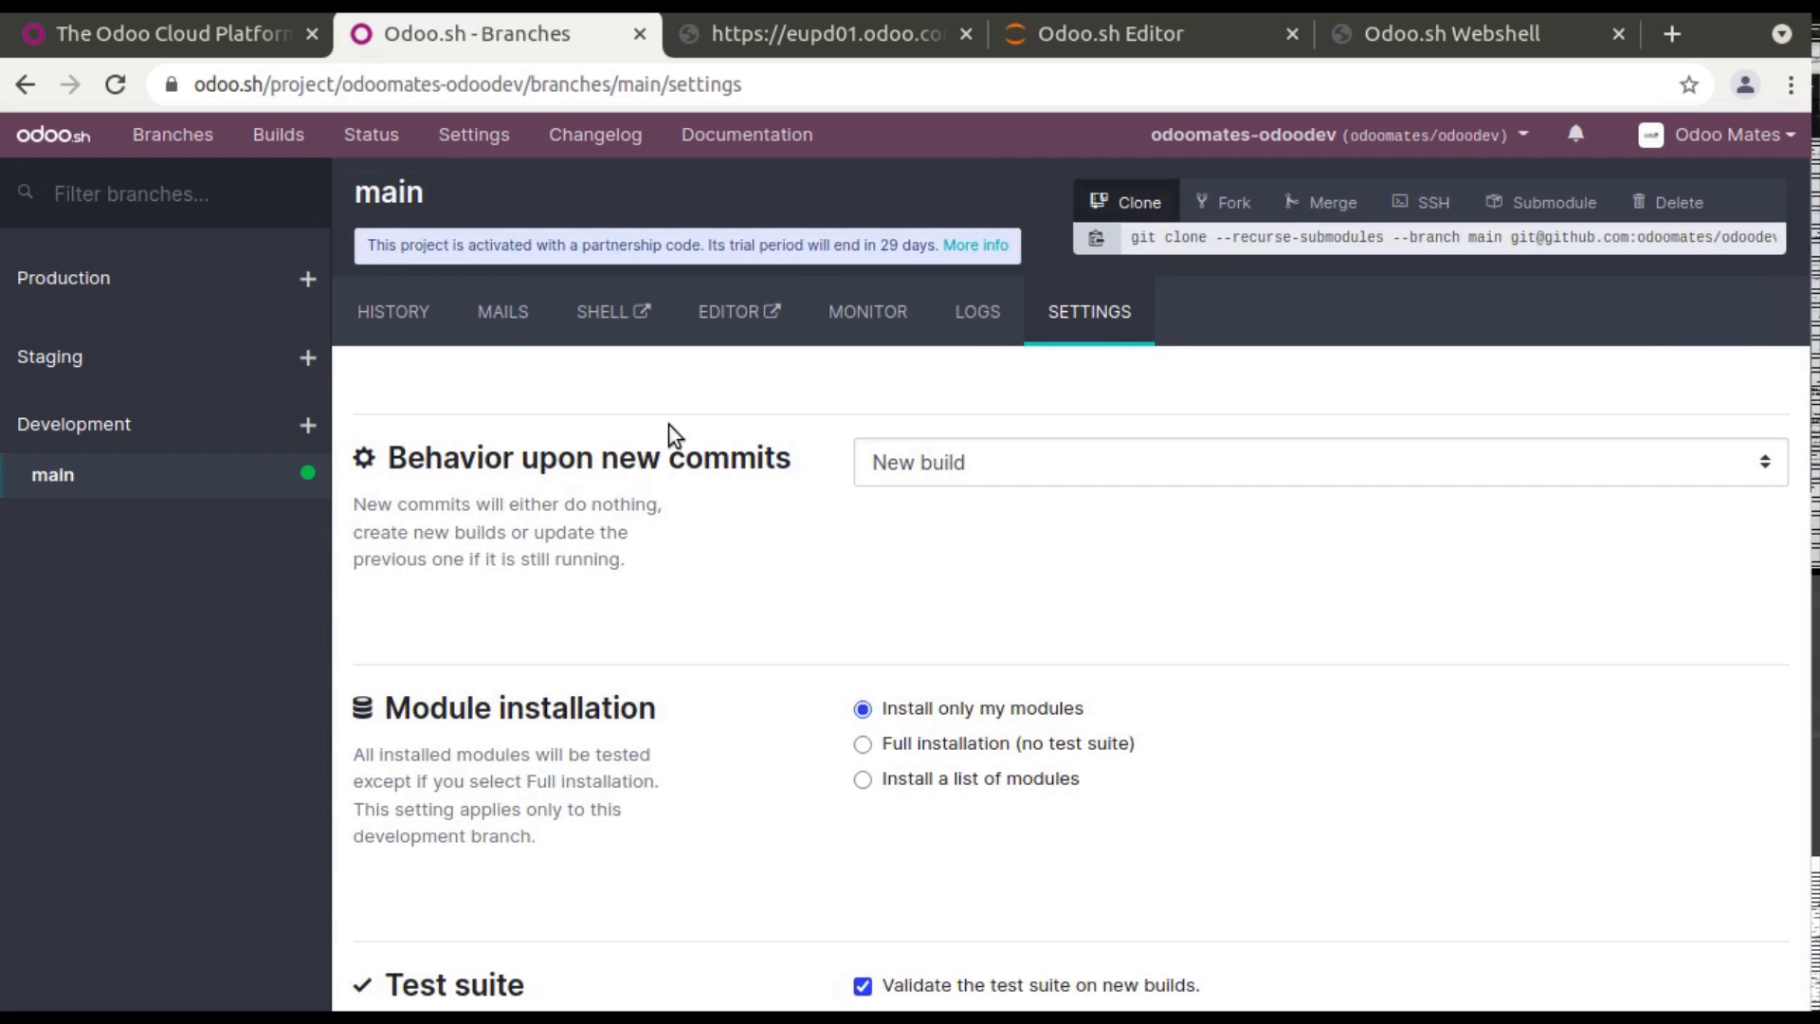
pyautogui.moveTo(124, 433)
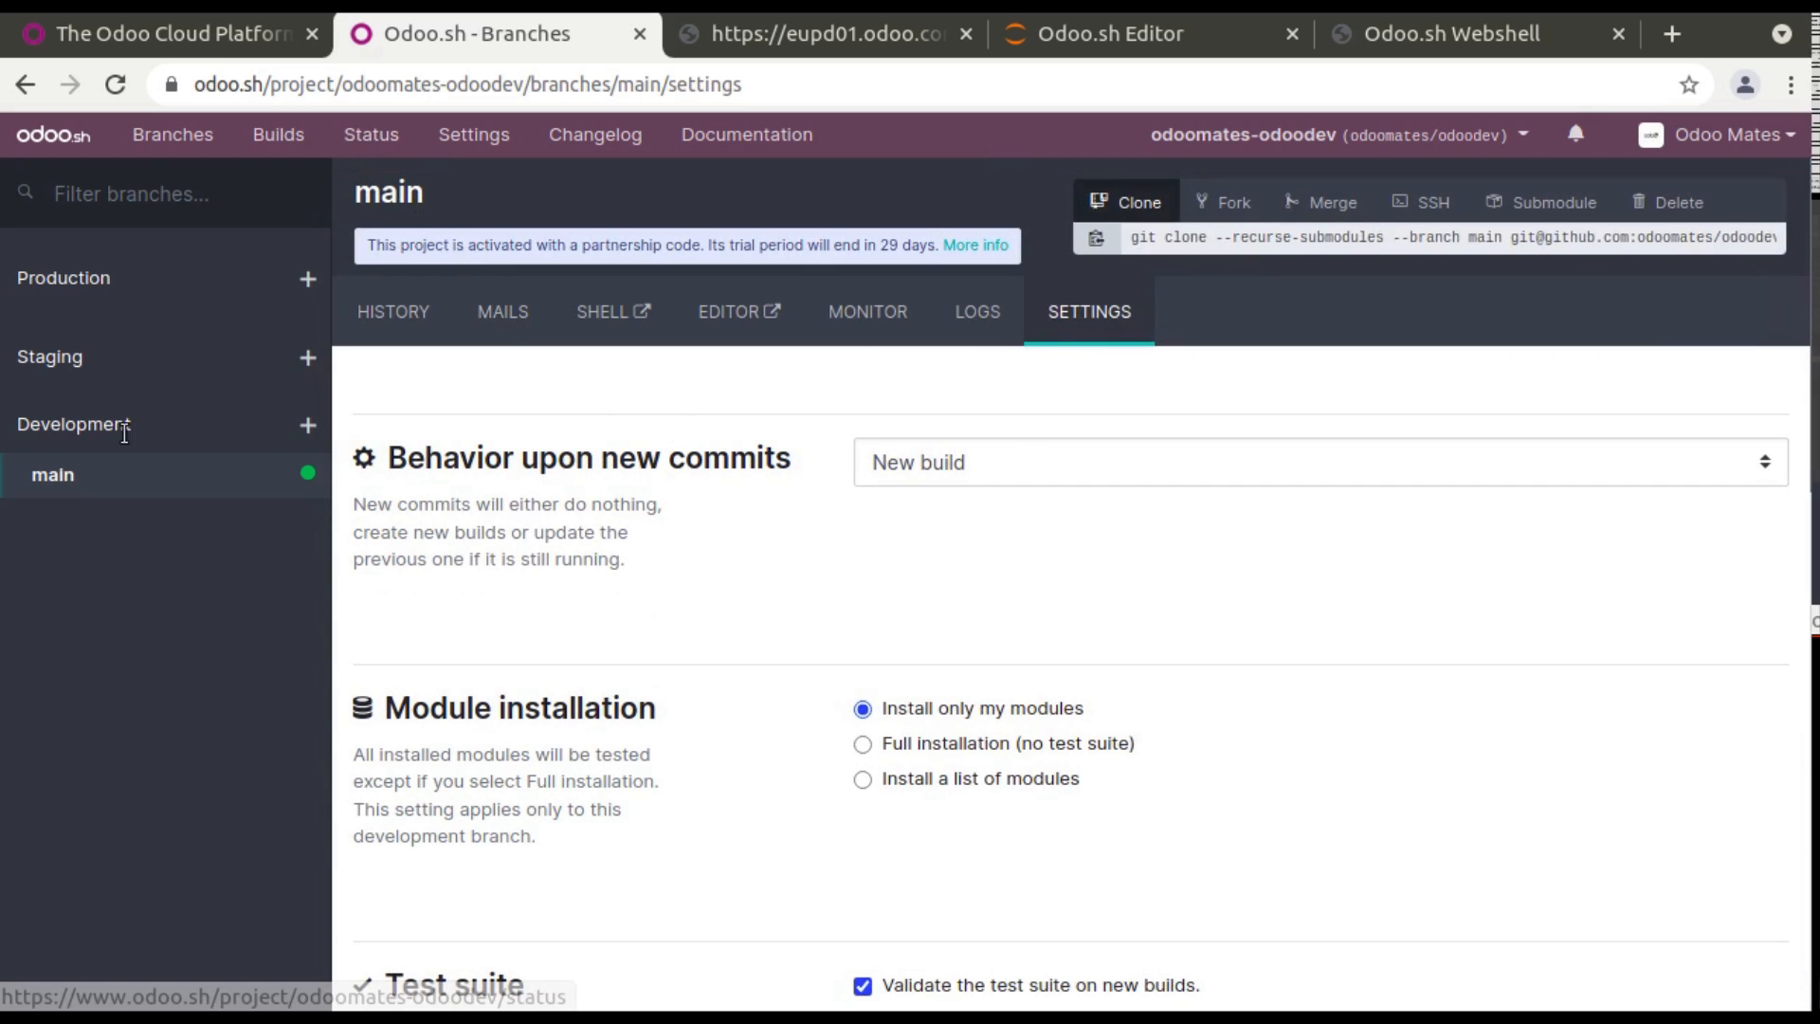
pyautogui.click(392, 311)
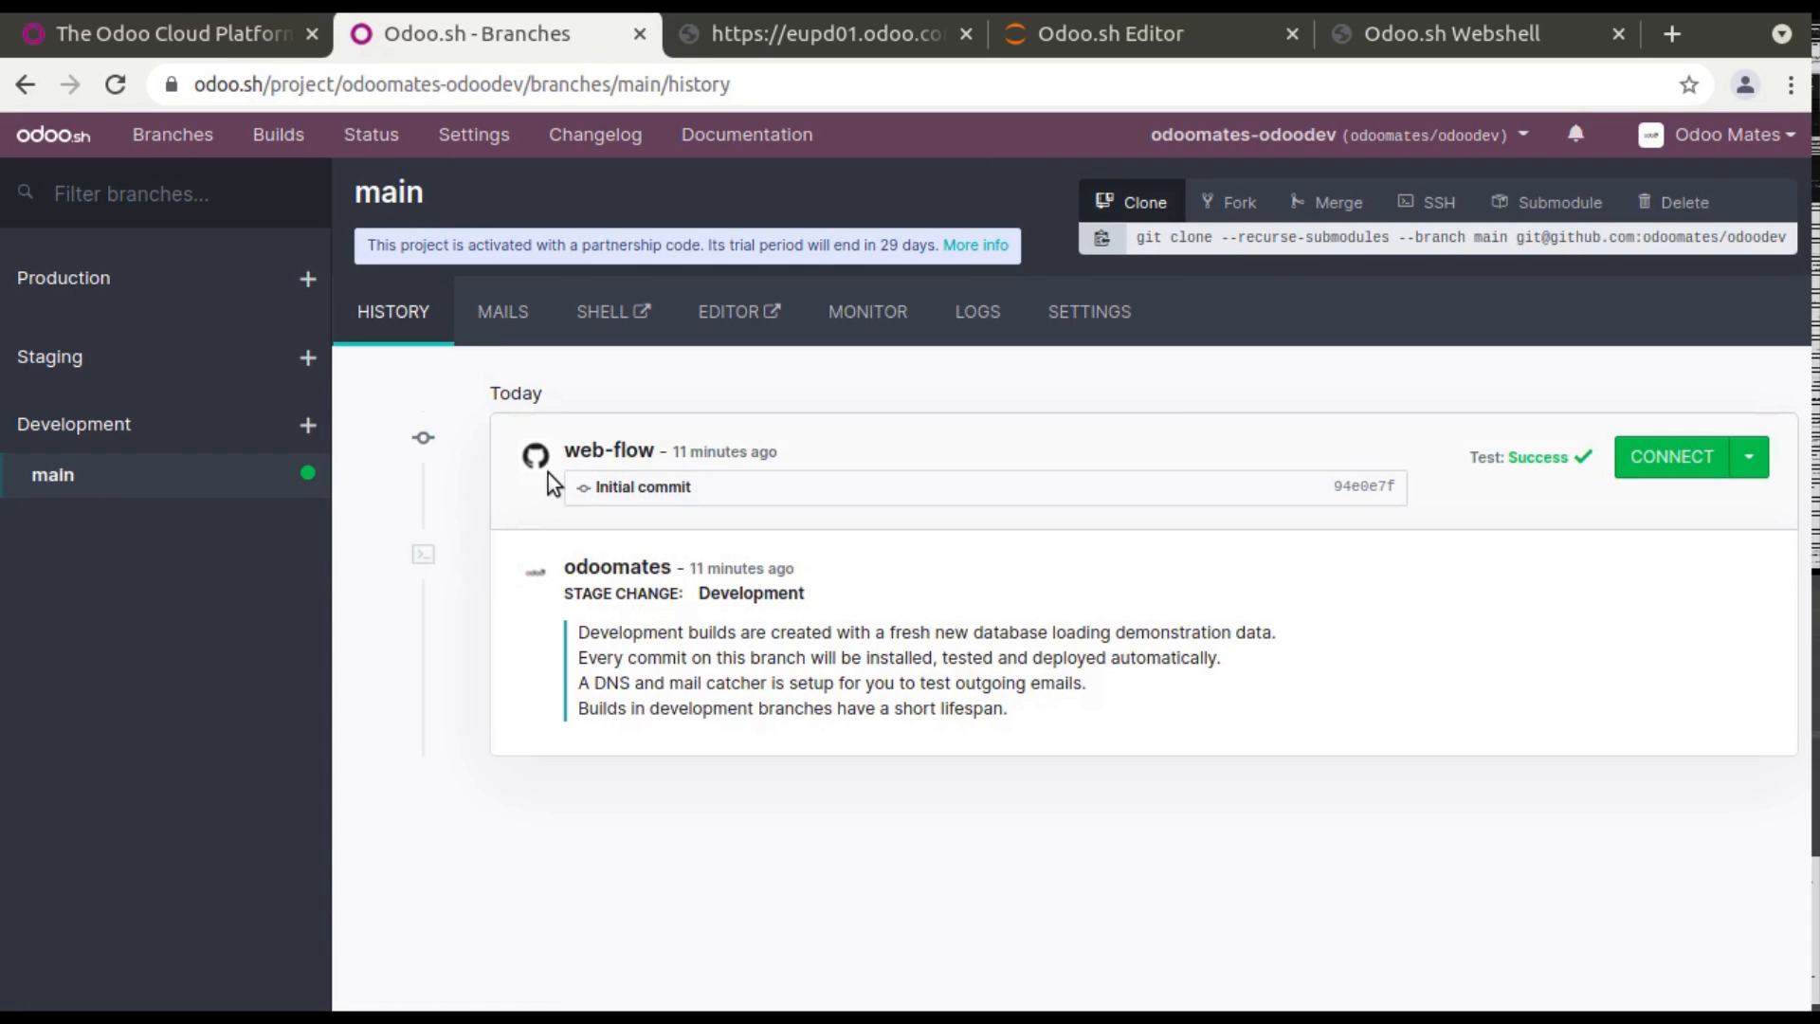
pyautogui.moveTo(470, 412)
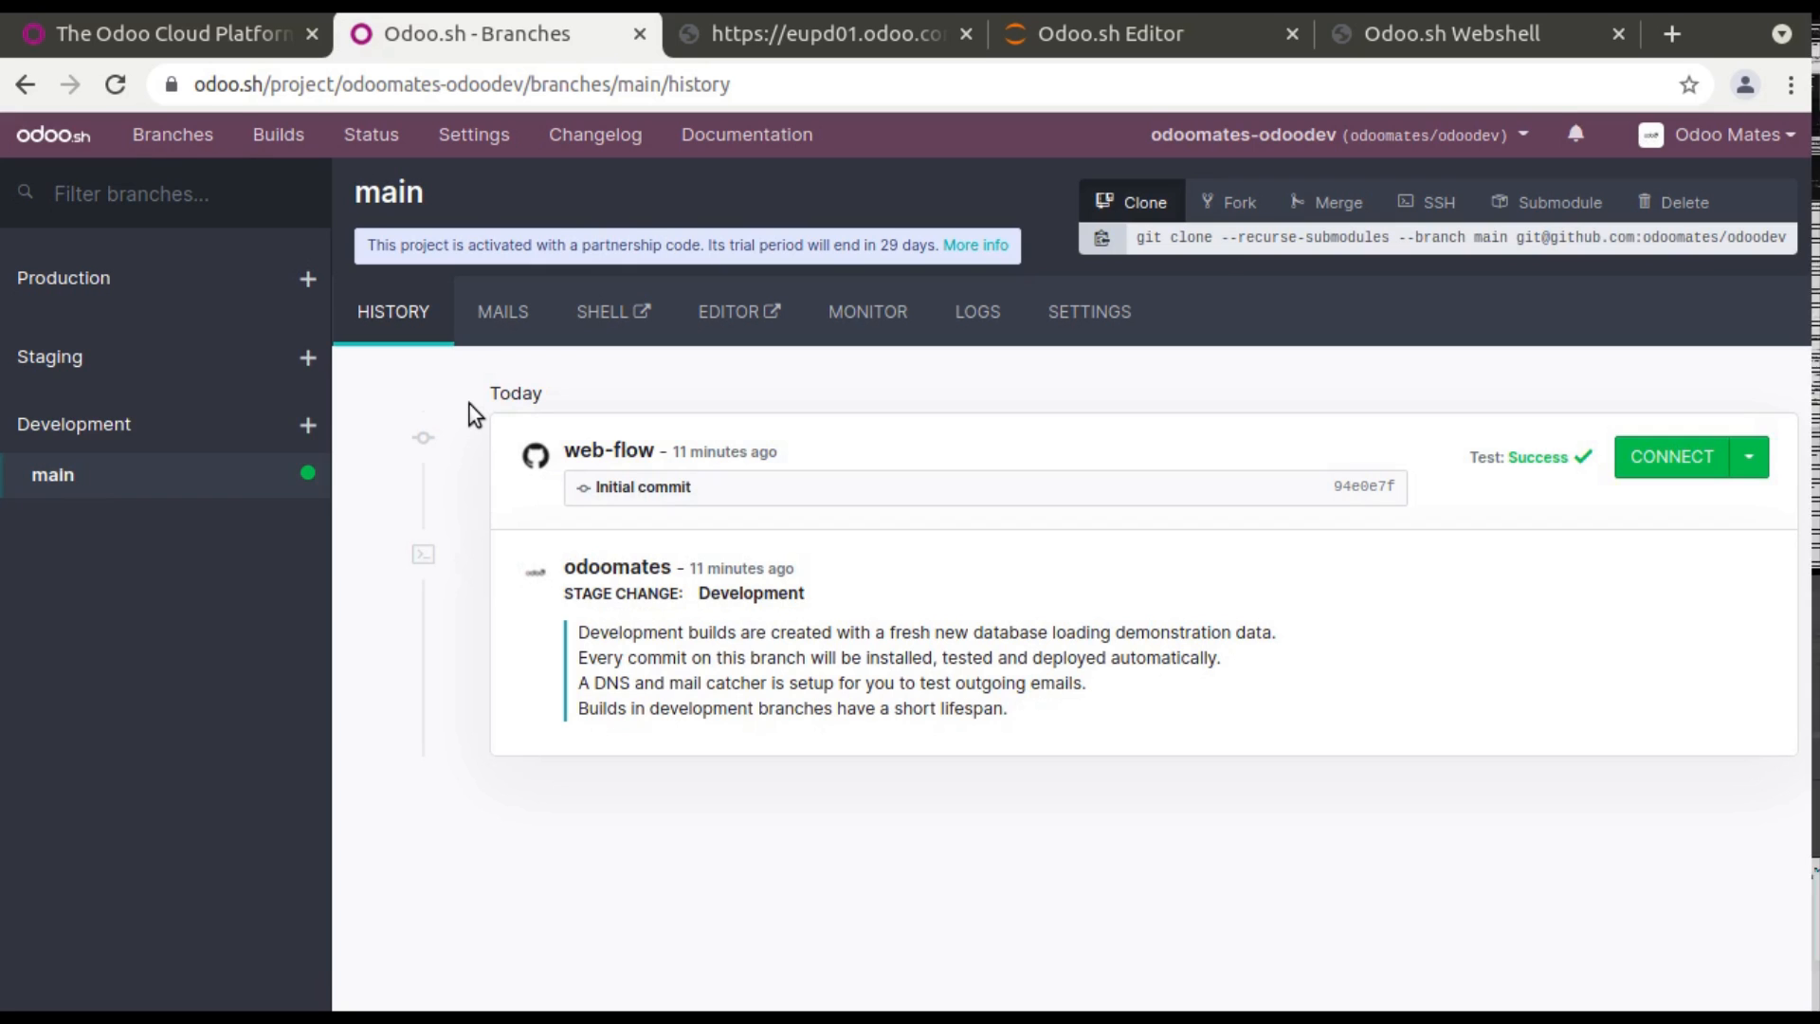
pyautogui.moveTo(415, 650)
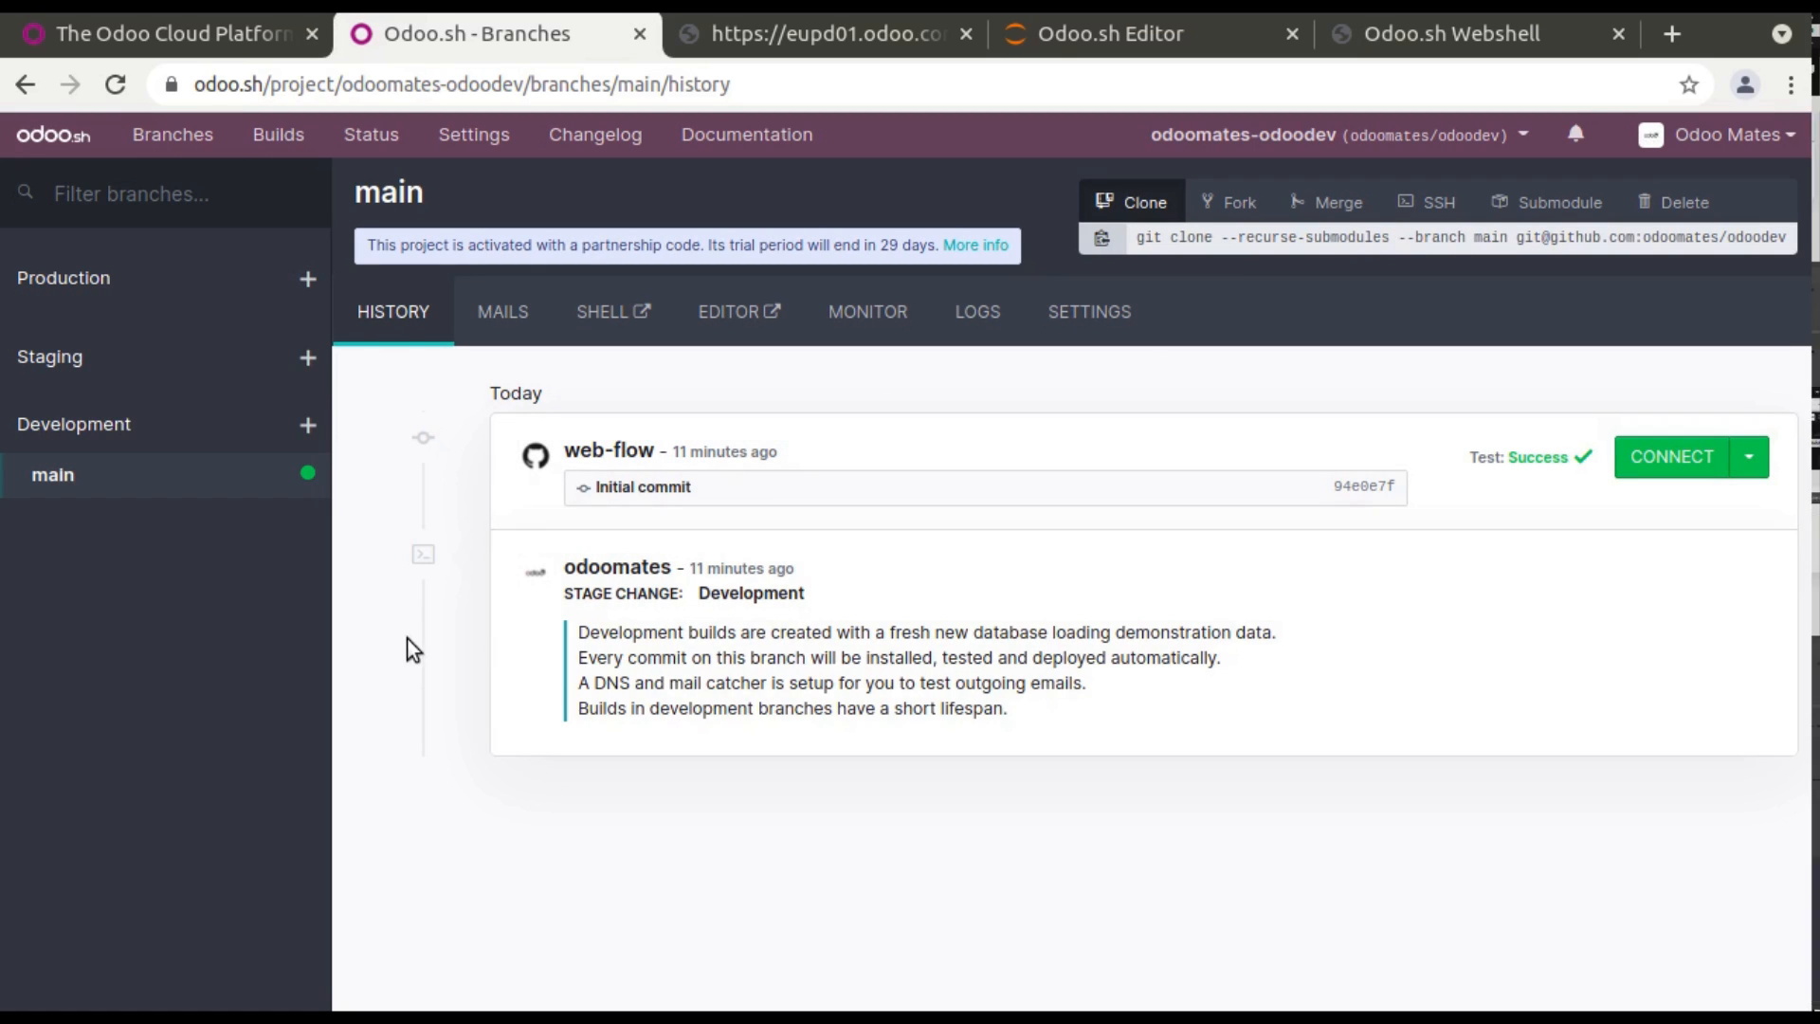
# Check the Builds page's successful initial commit build, then switch back to Branches.
pyautogui.click(278, 134)
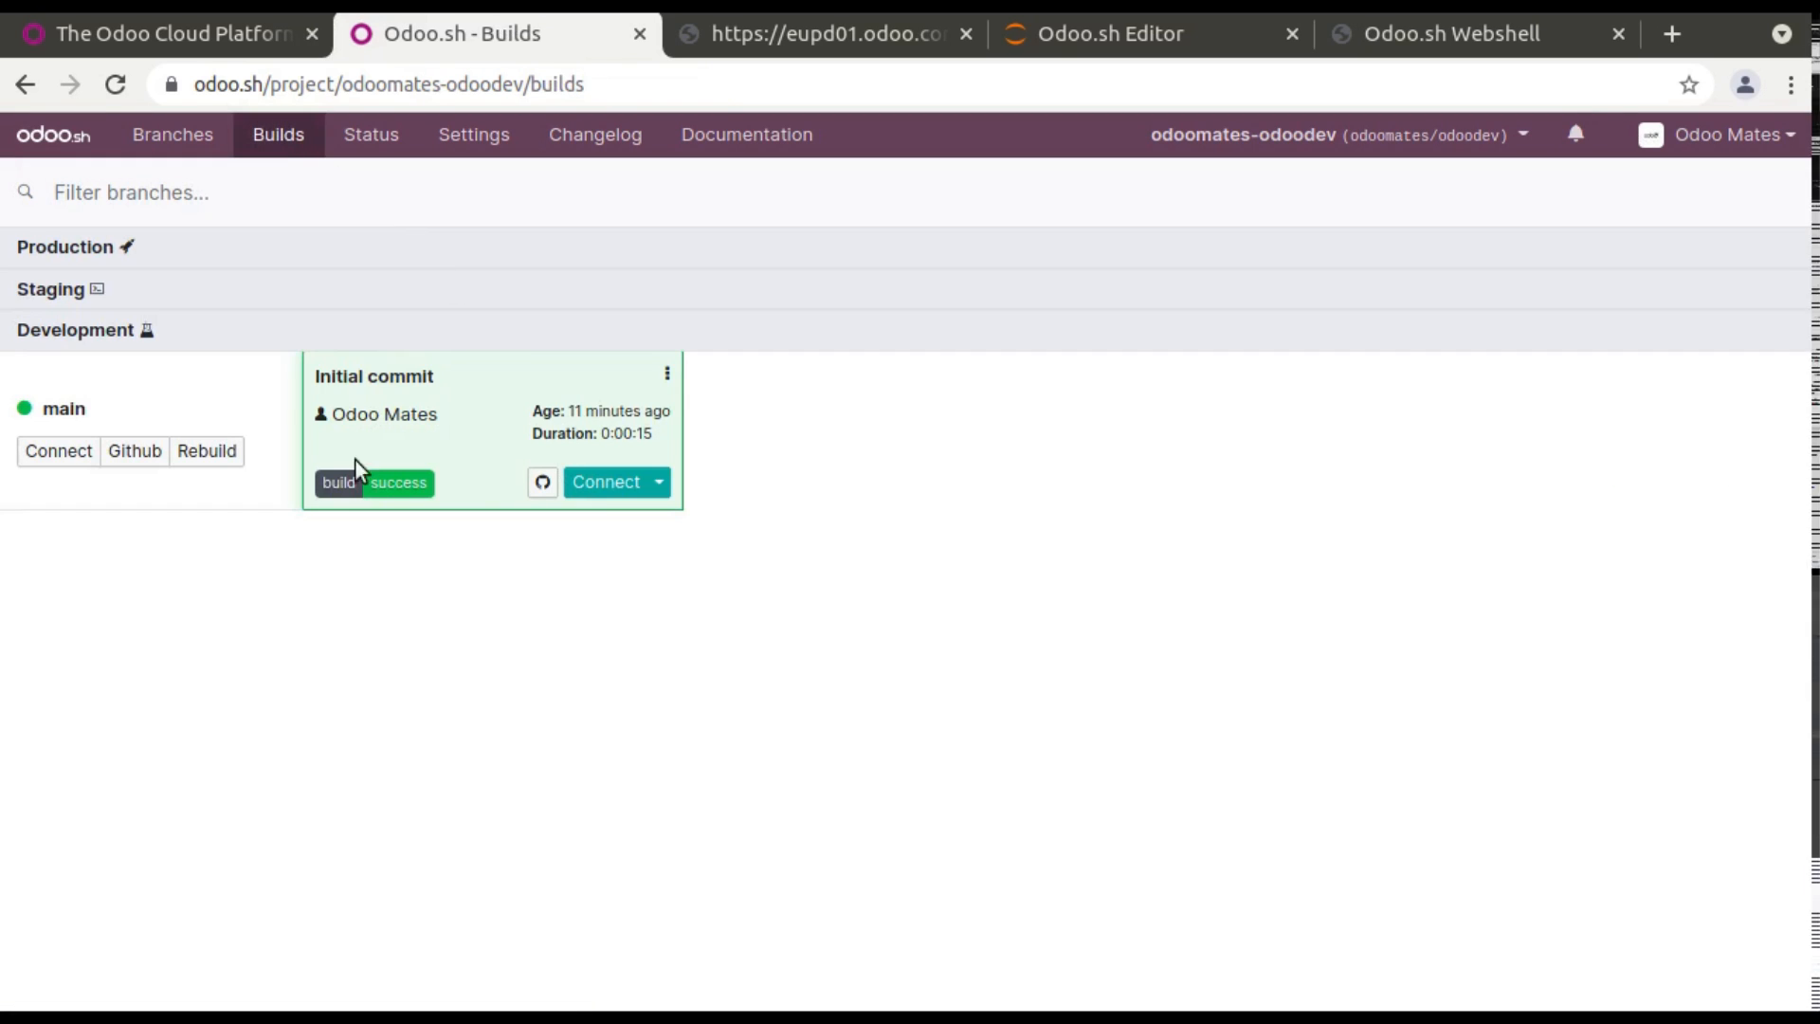
pyautogui.moveTo(526, 421)
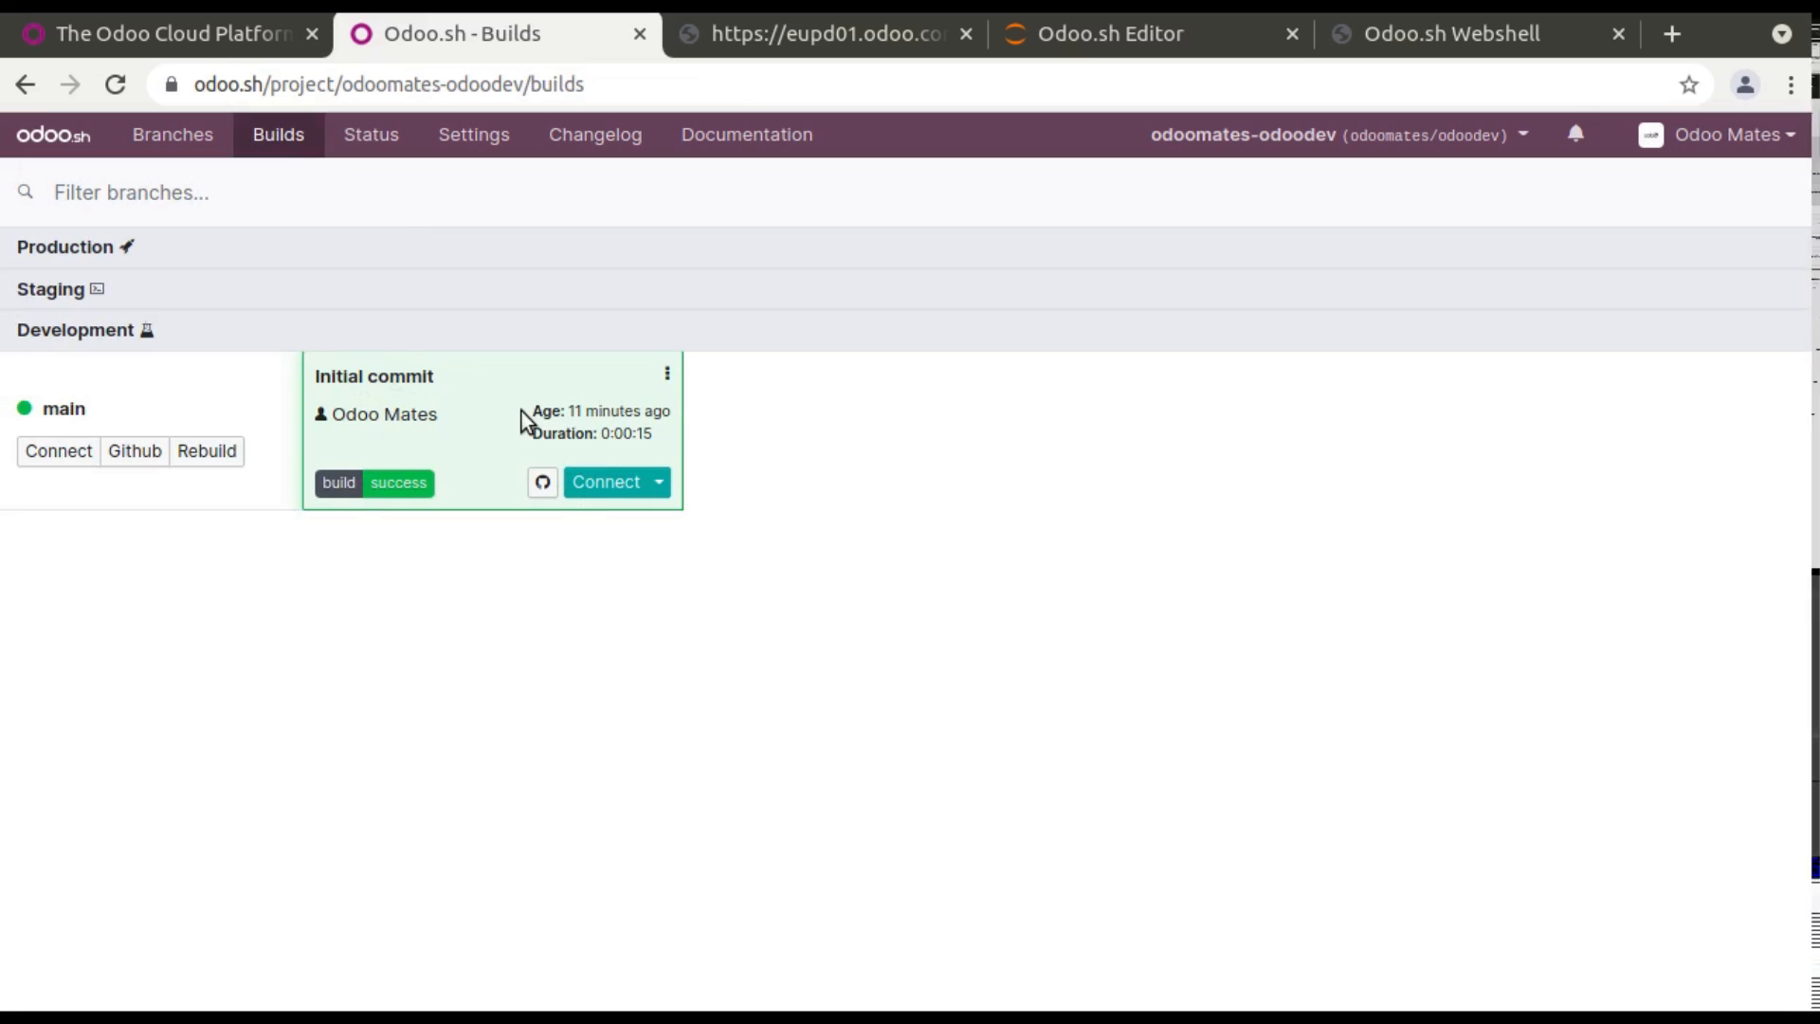
pyautogui.moveTo(350, 353)
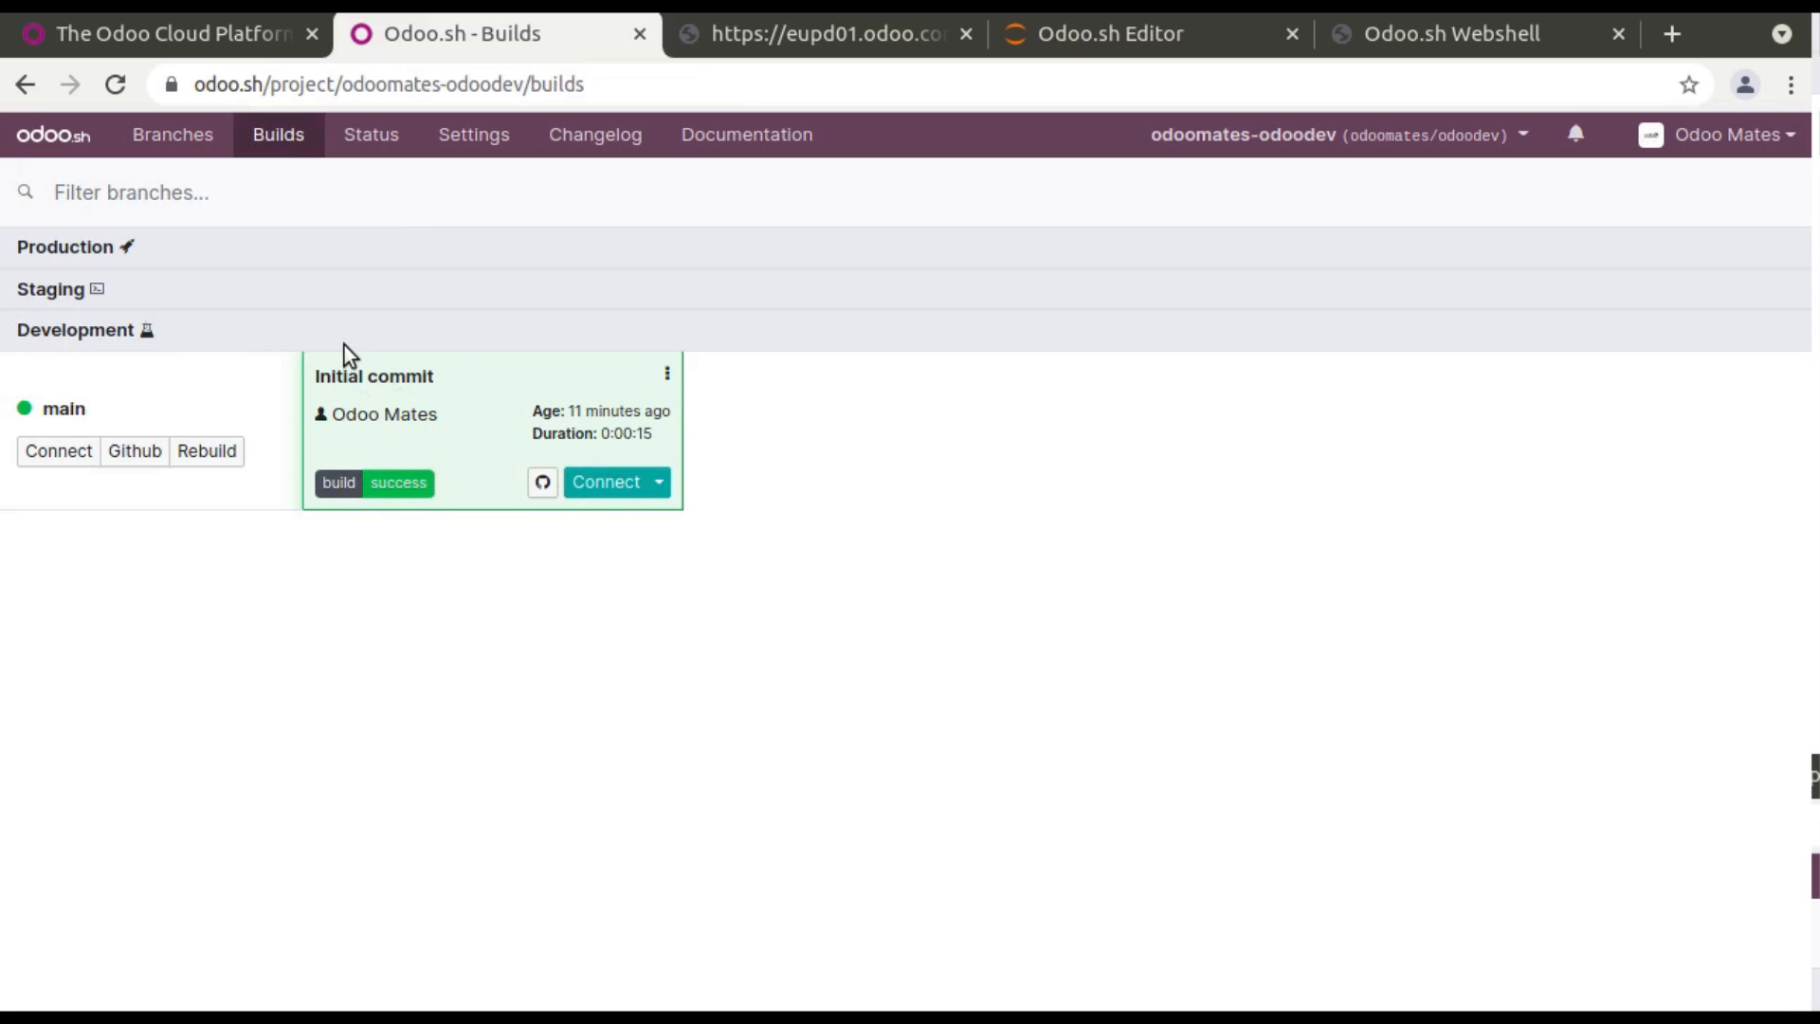
pyautogui.moveTo(172, 135)
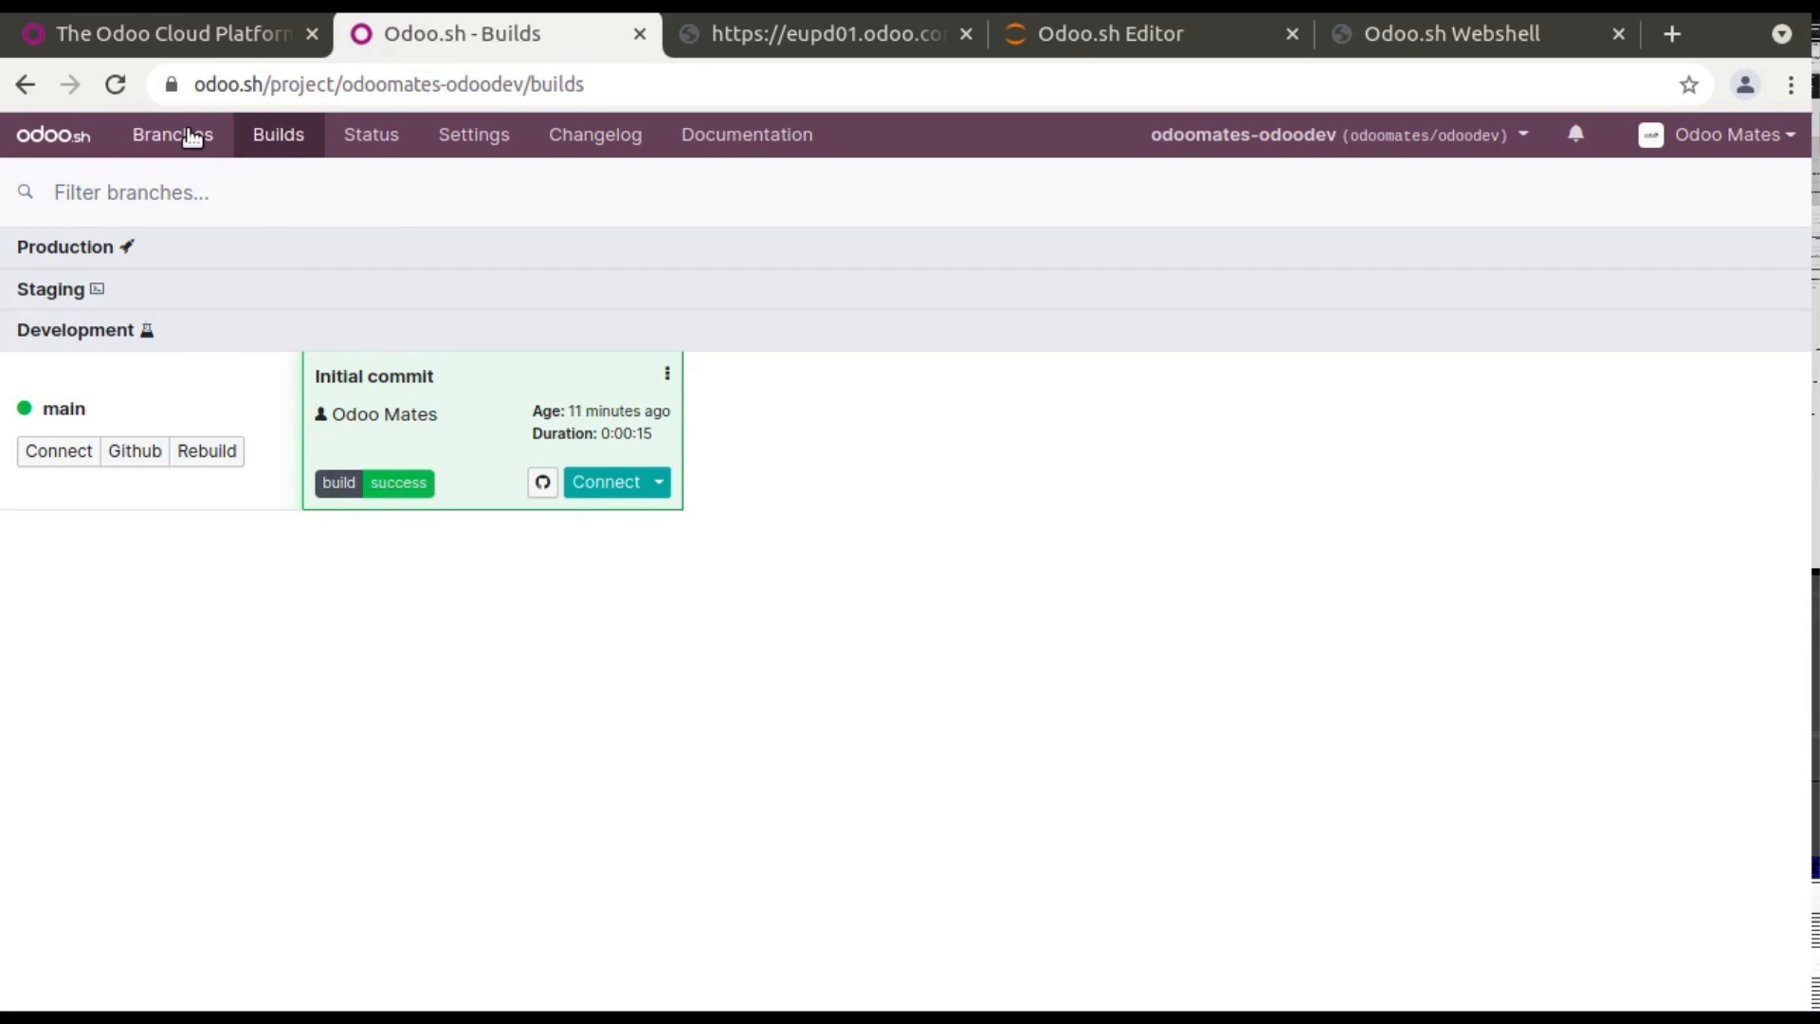
pyautogui.click(172, 134)
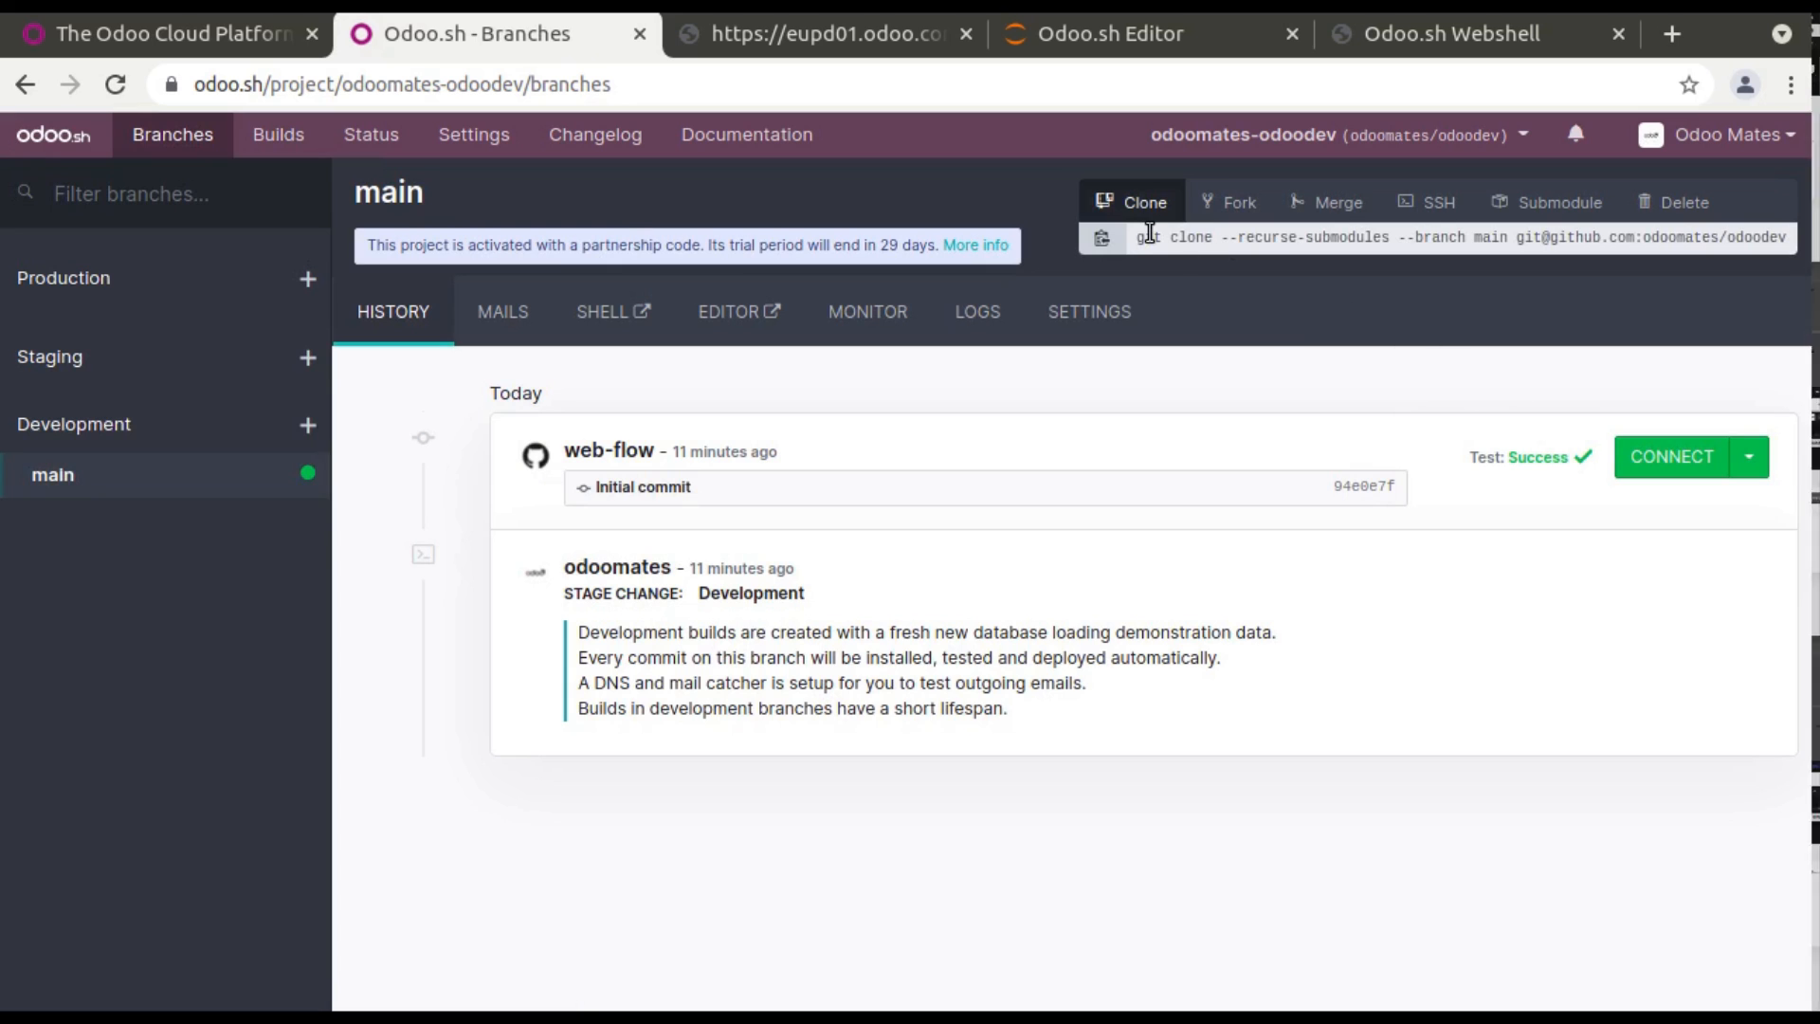
pyautogui.moveTo(771, 197)
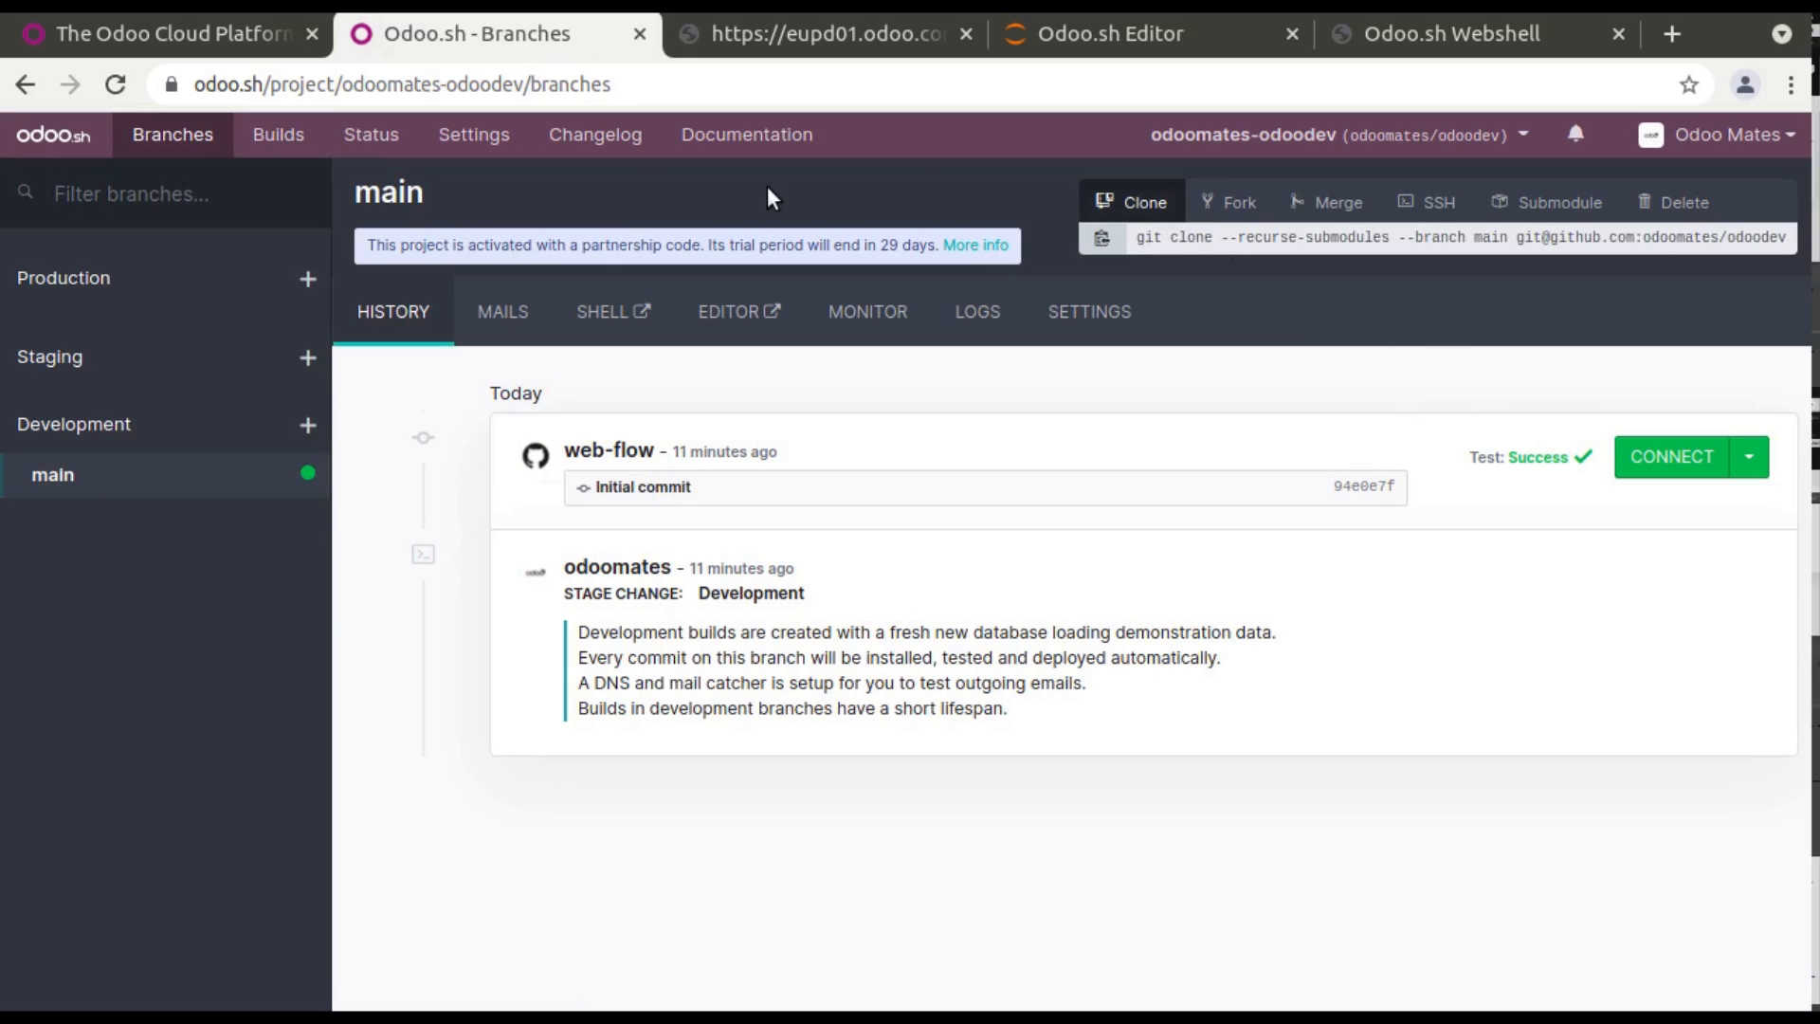
# Switch to the public Odoo.sh website, scroll its features, and open Pricing.
pyautogui.click(162, 32)
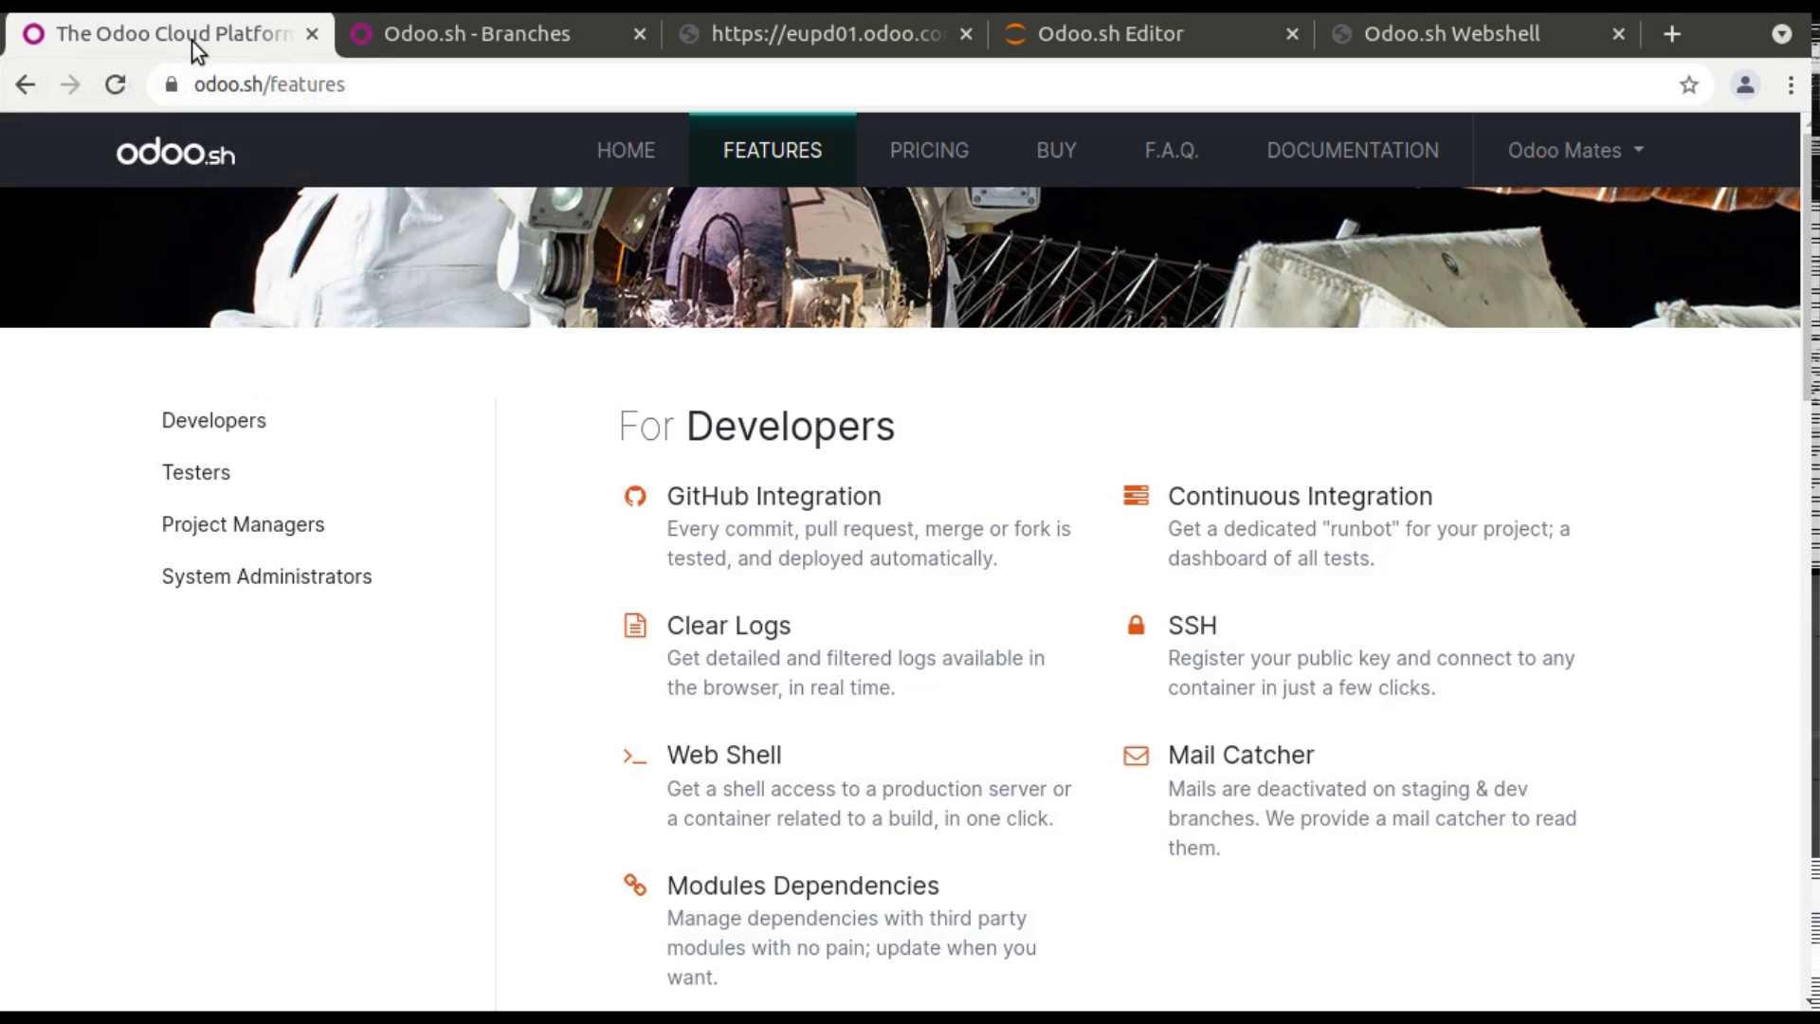
pyautogui.scroll(-3)
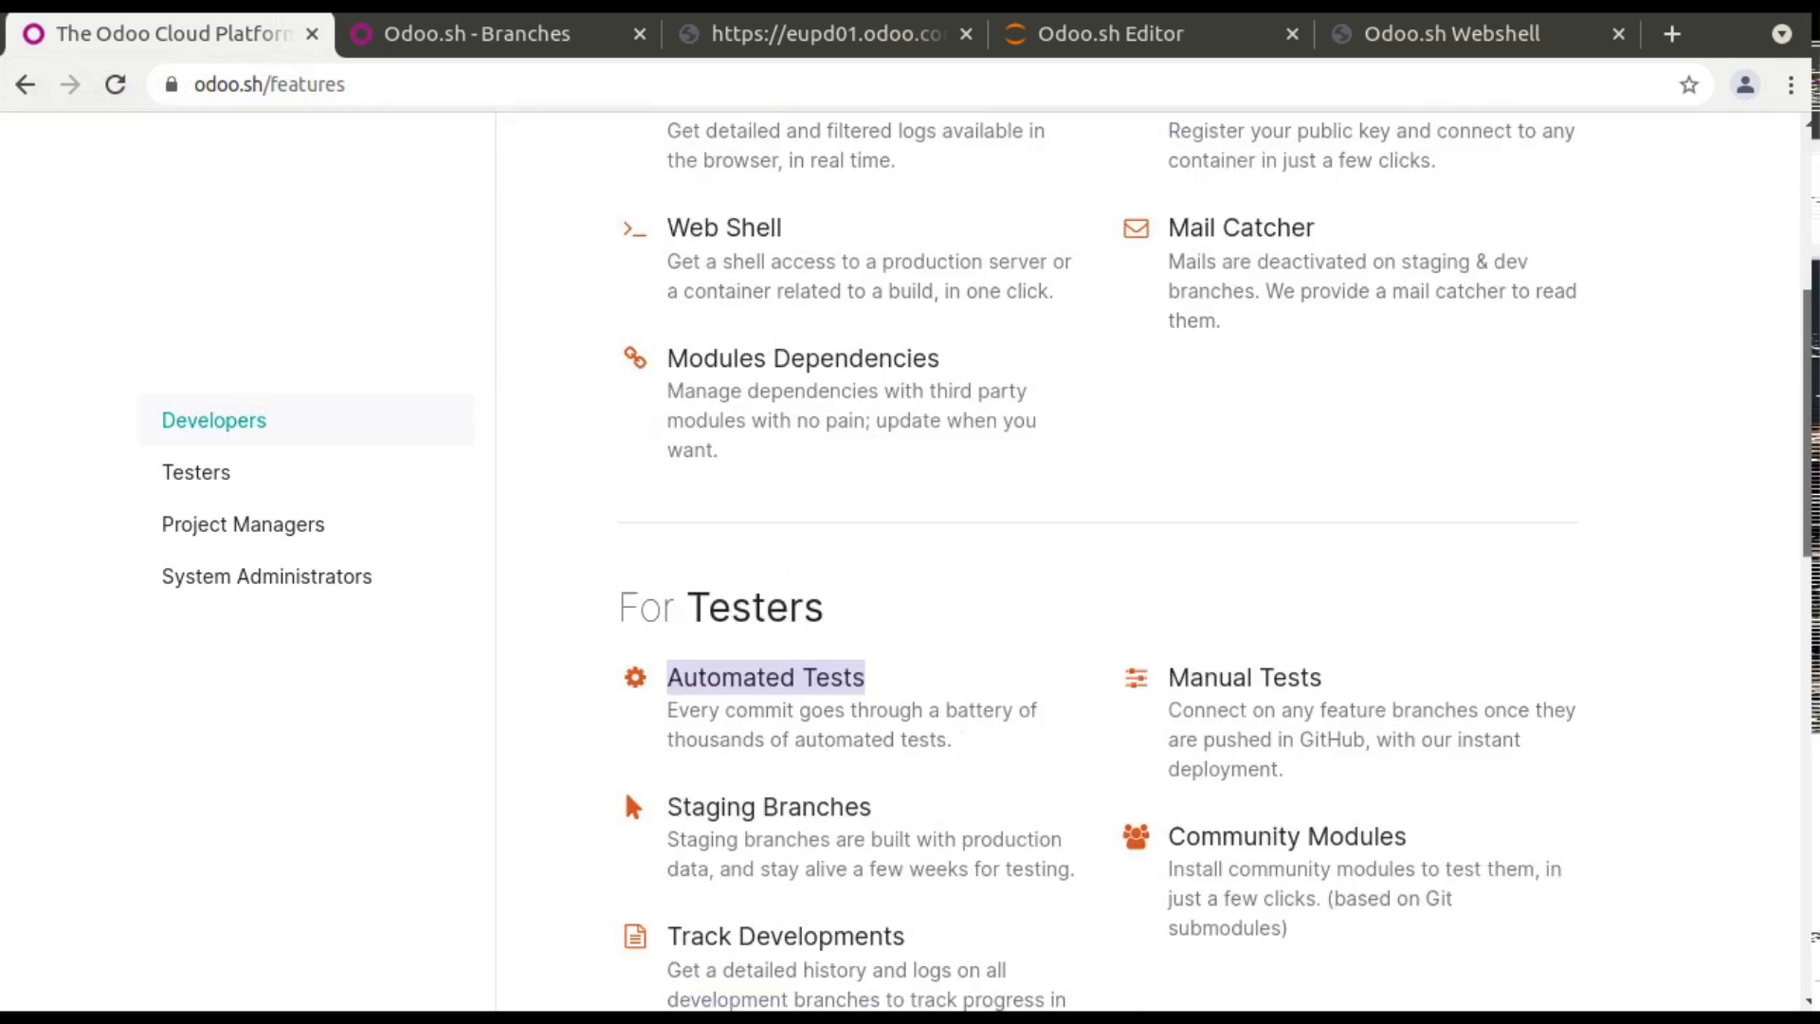
pyautogui.click(927, 150)
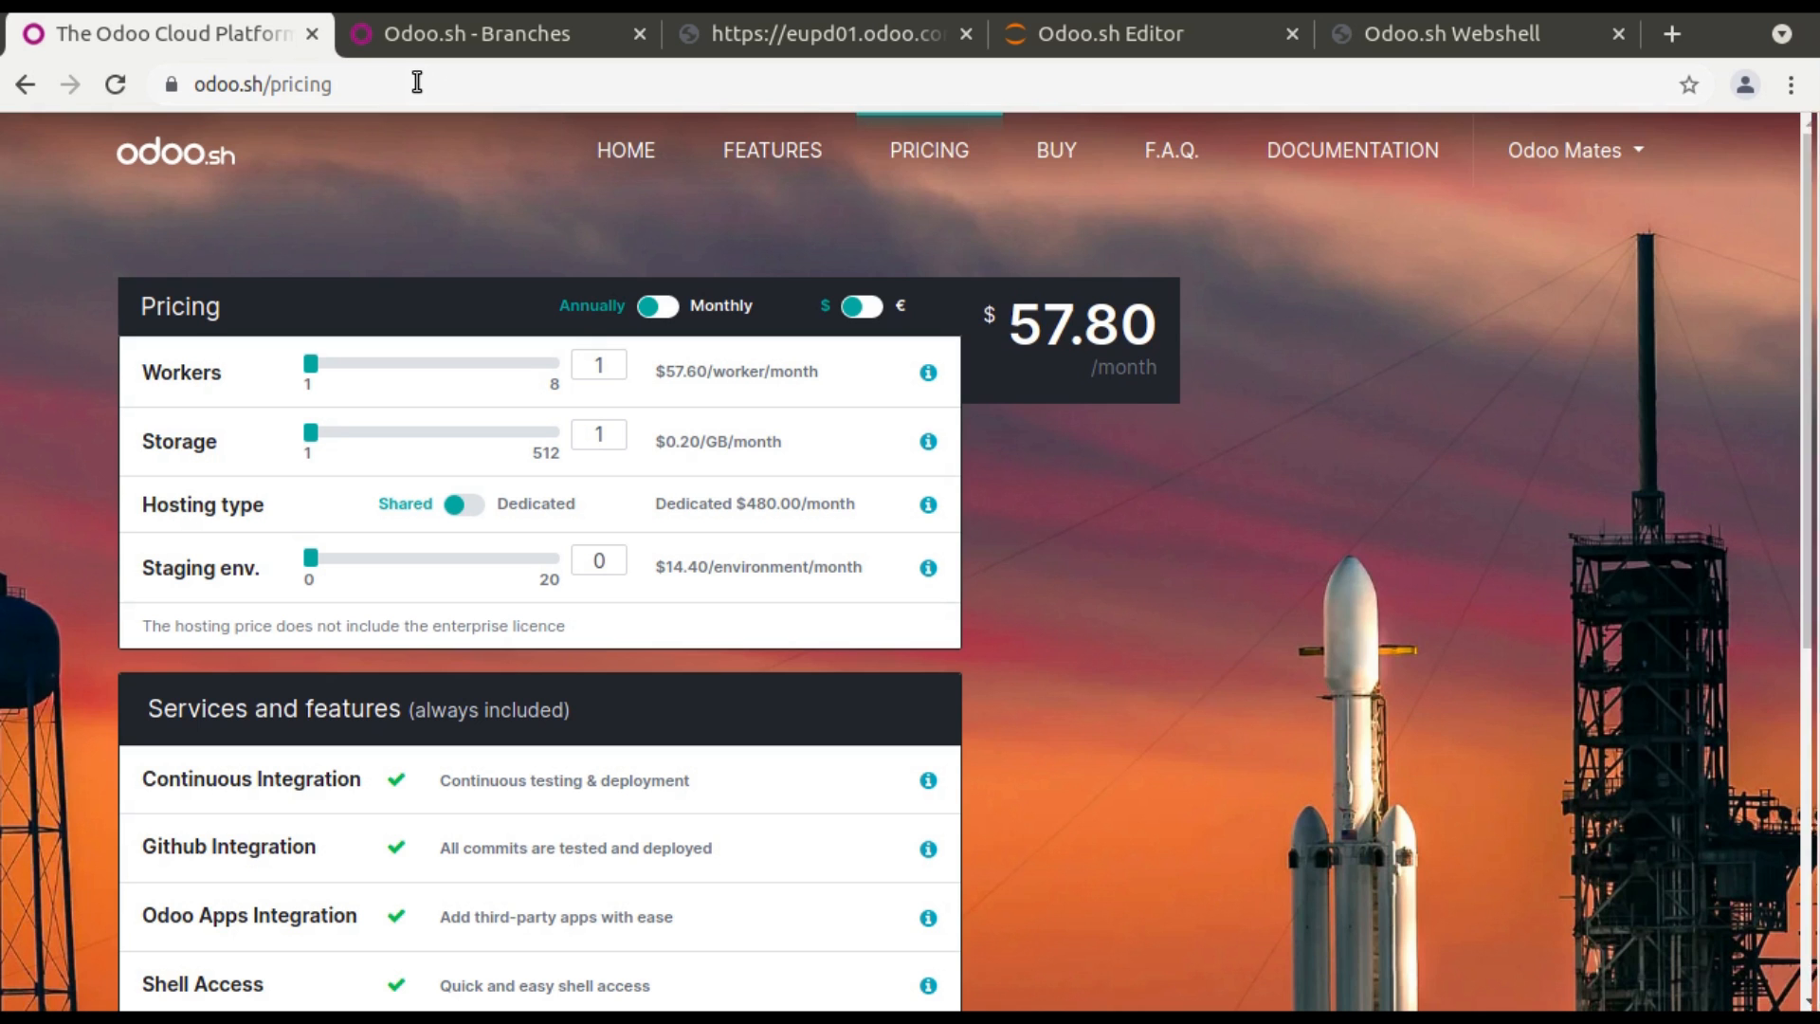
pyautogui.moveTo(449, 68)
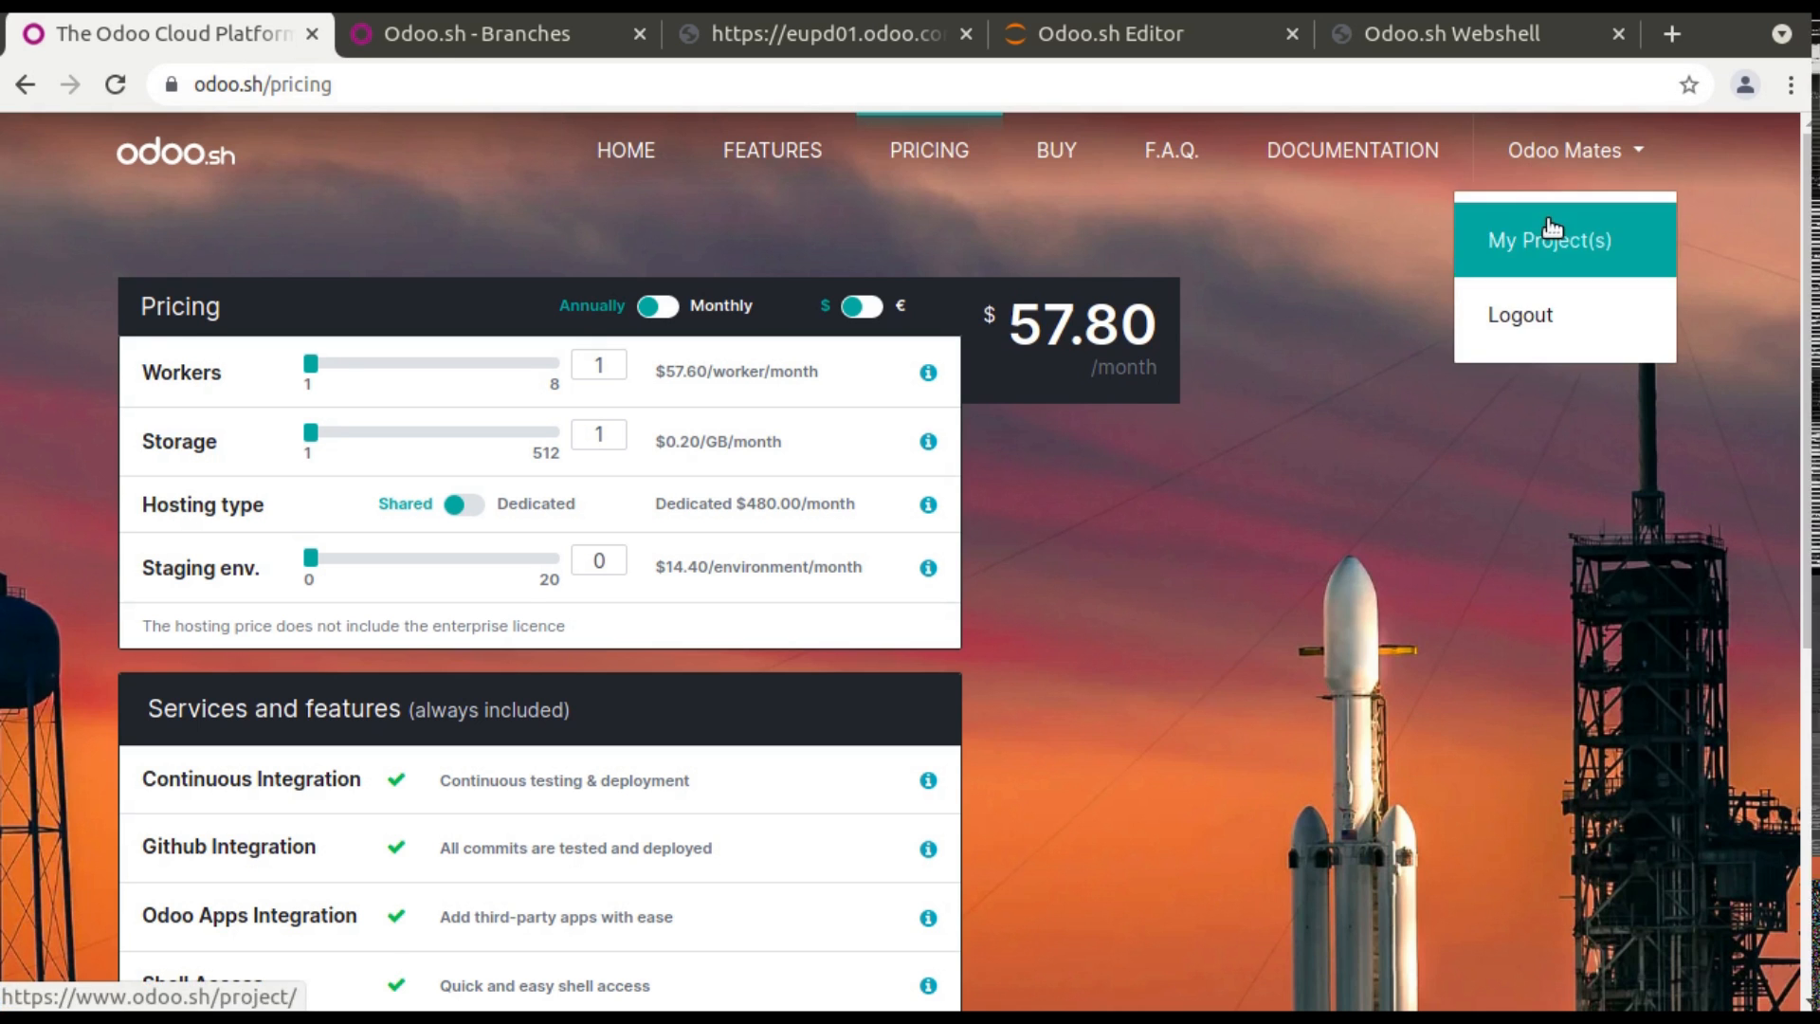
# Open My Project(s) from the account dropdown to list the odoomates-odoodev trial project.
pyautogui.click(1549, 240)
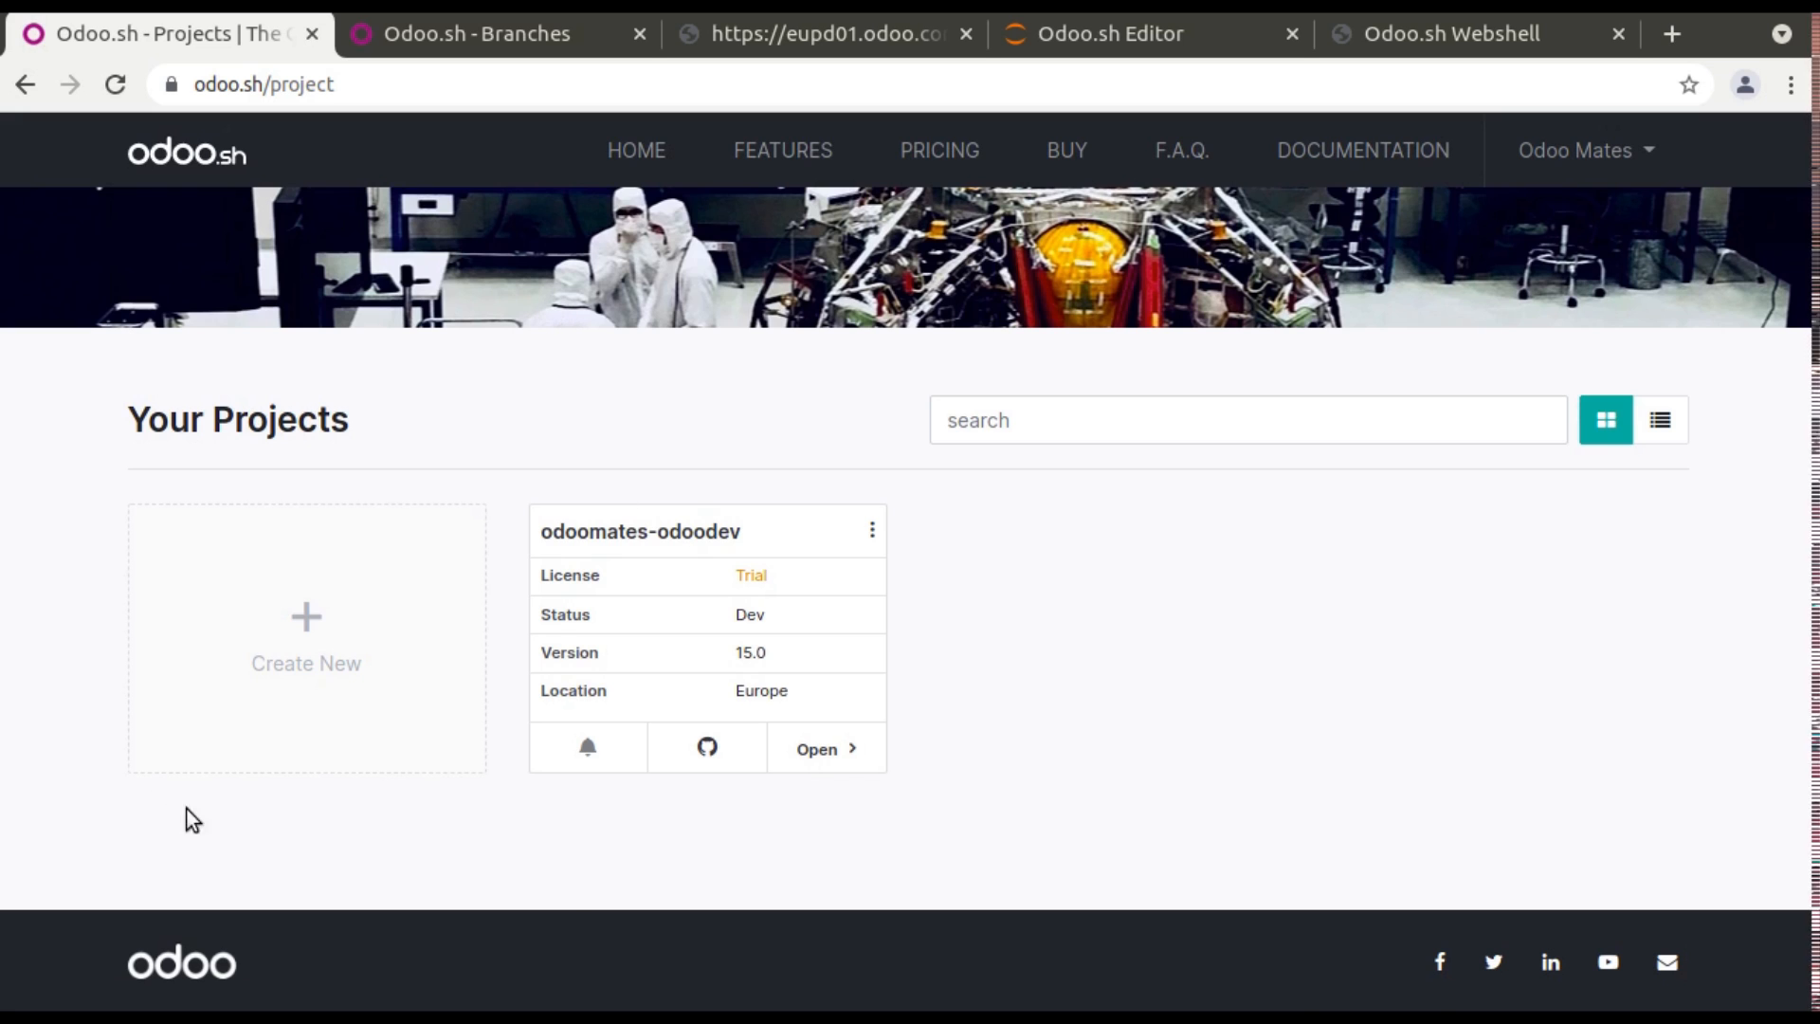
pyautogui.moveTo(859, 460)
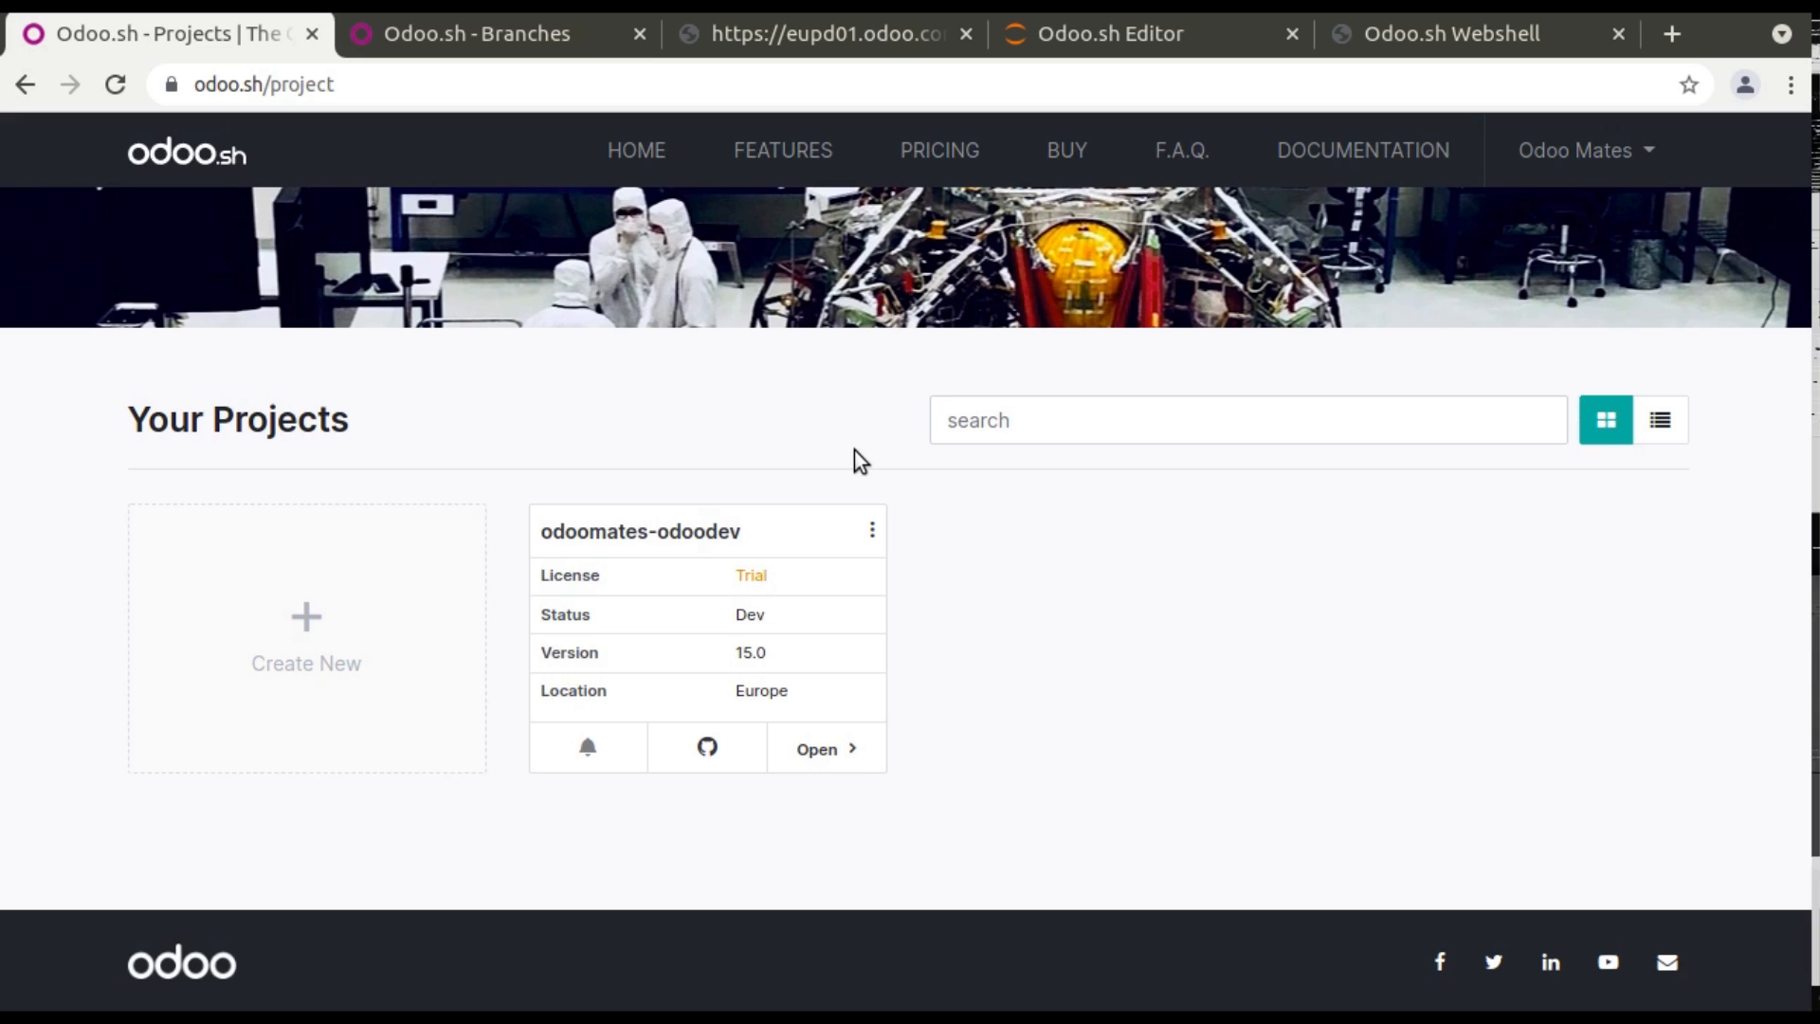
pyautogui.moveTo(937, 149)
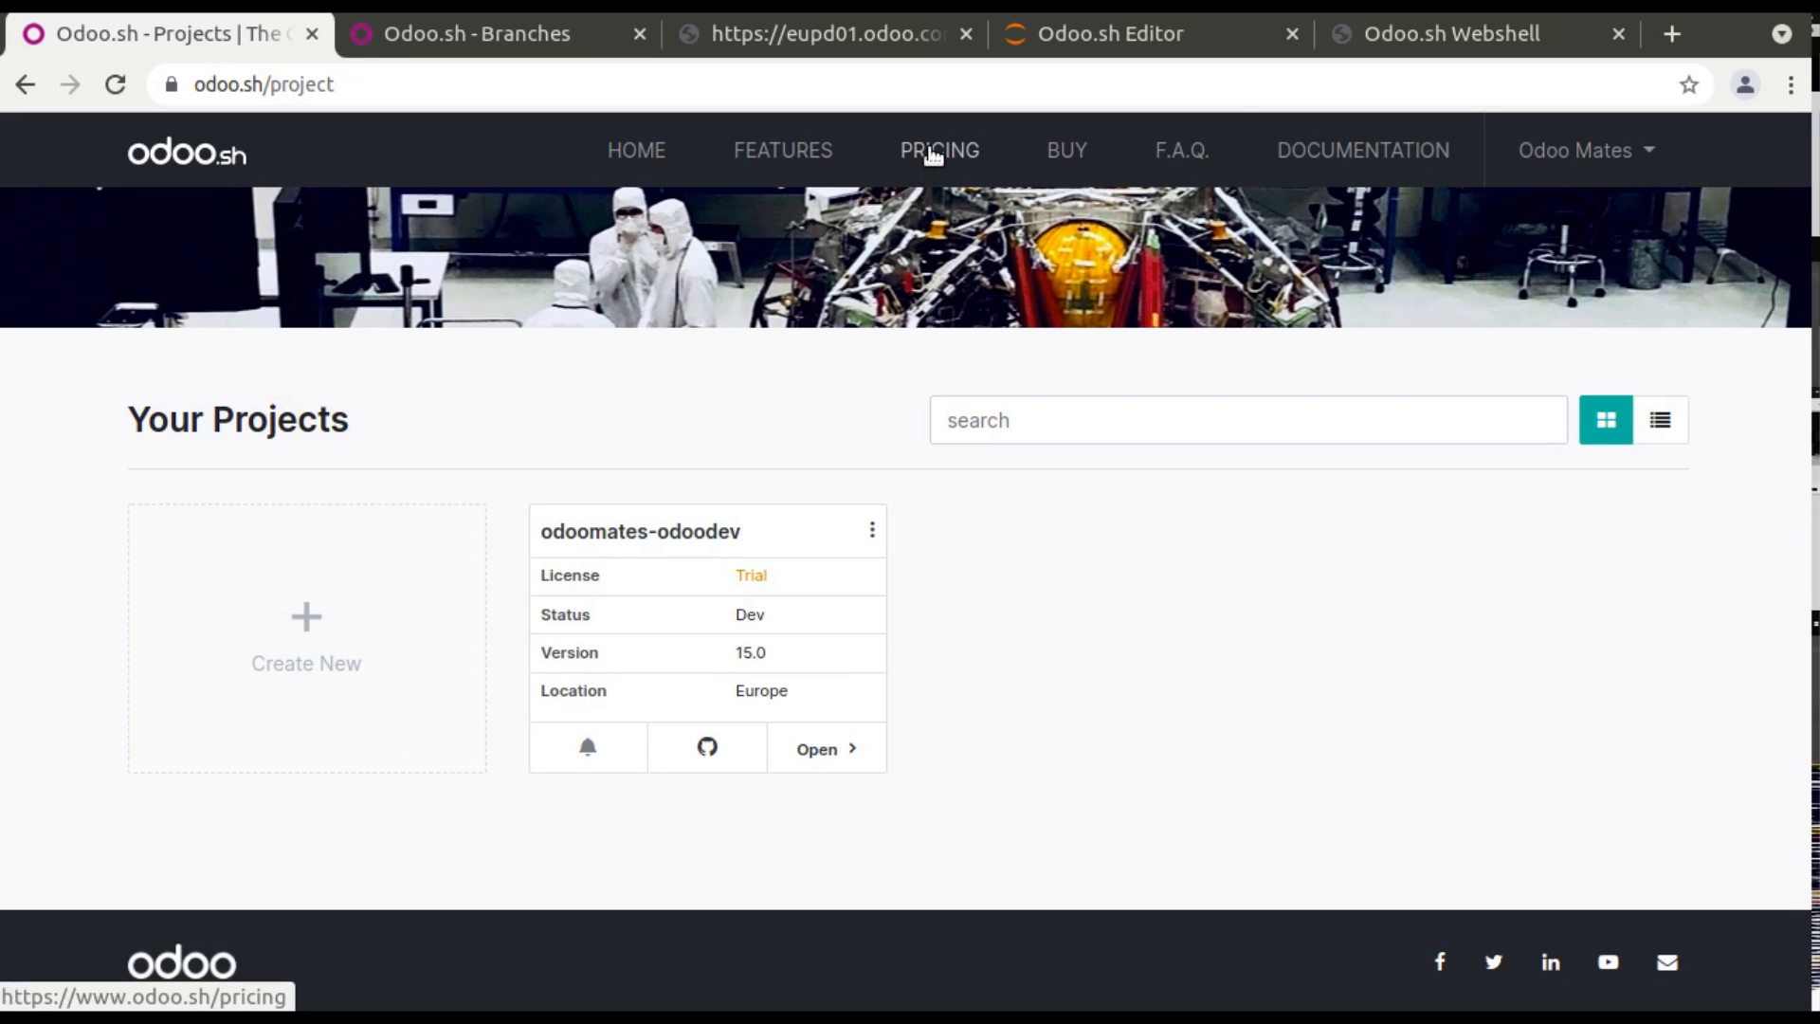
# Review the pricing calculator at $57.80/month for one worker and 1 GB storage, then return home.
pyautogui.click(938, 150)
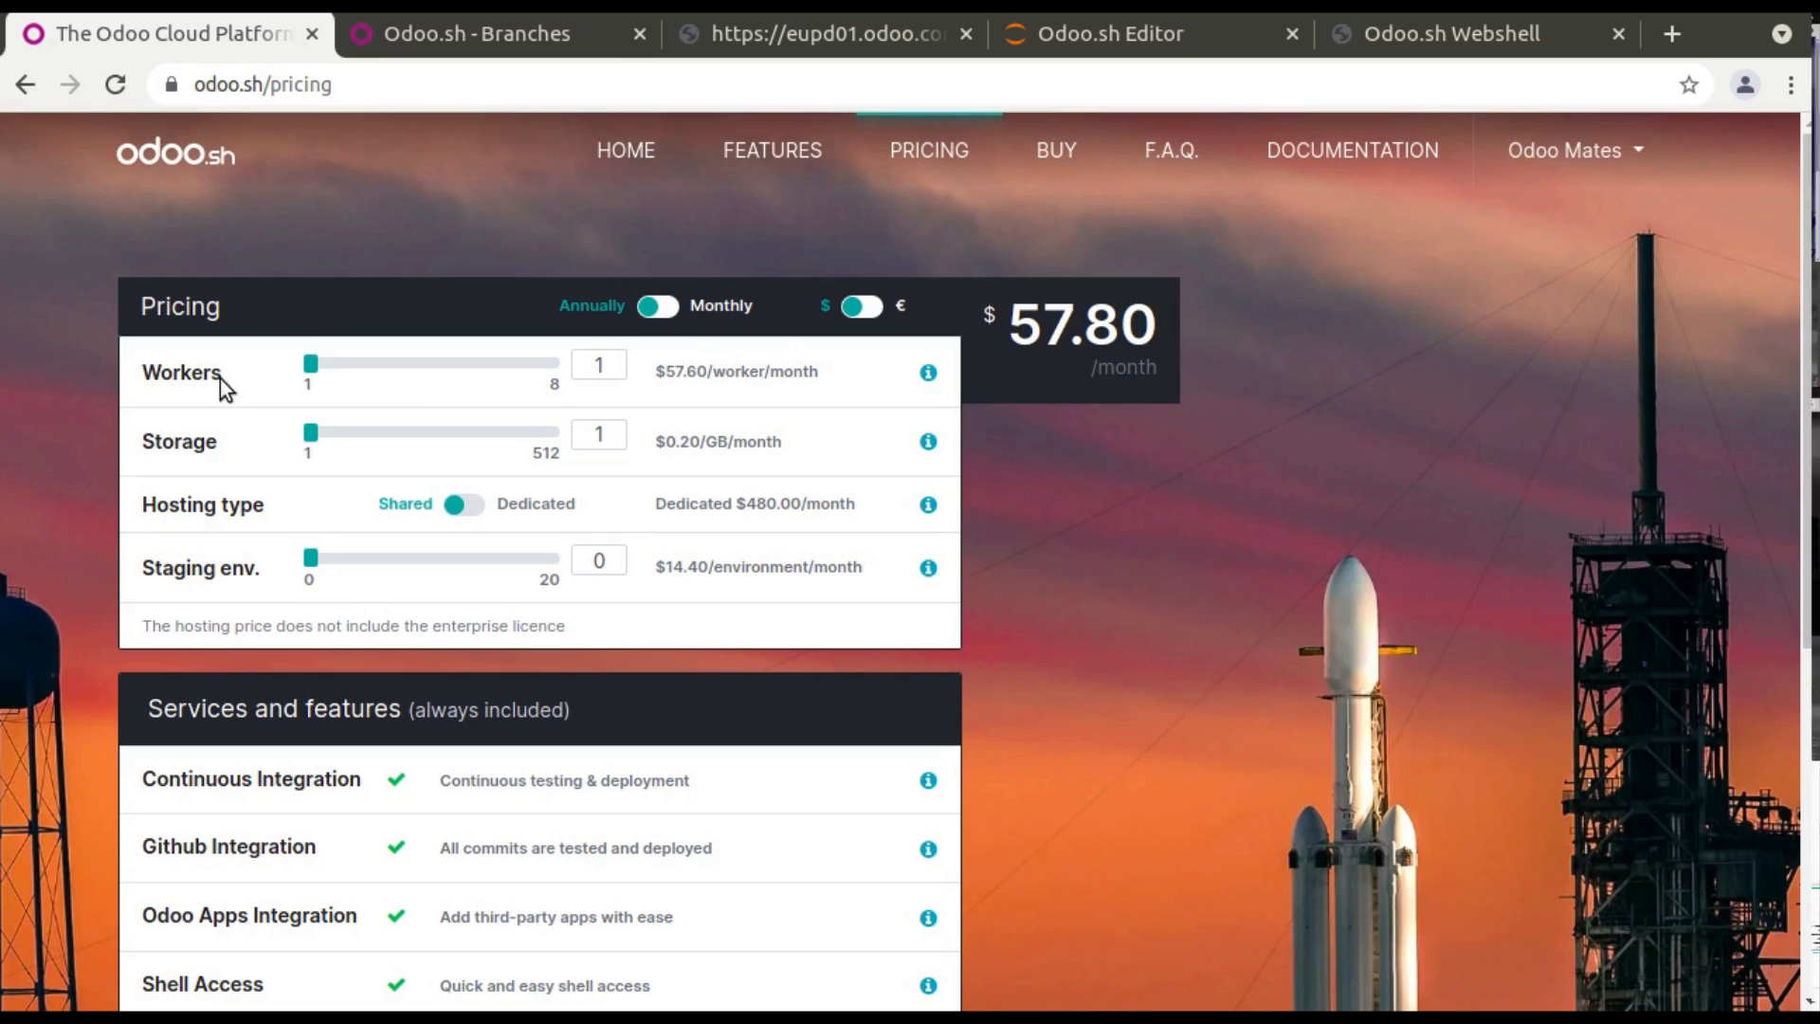
pyautogui.moveTo(299, 476)
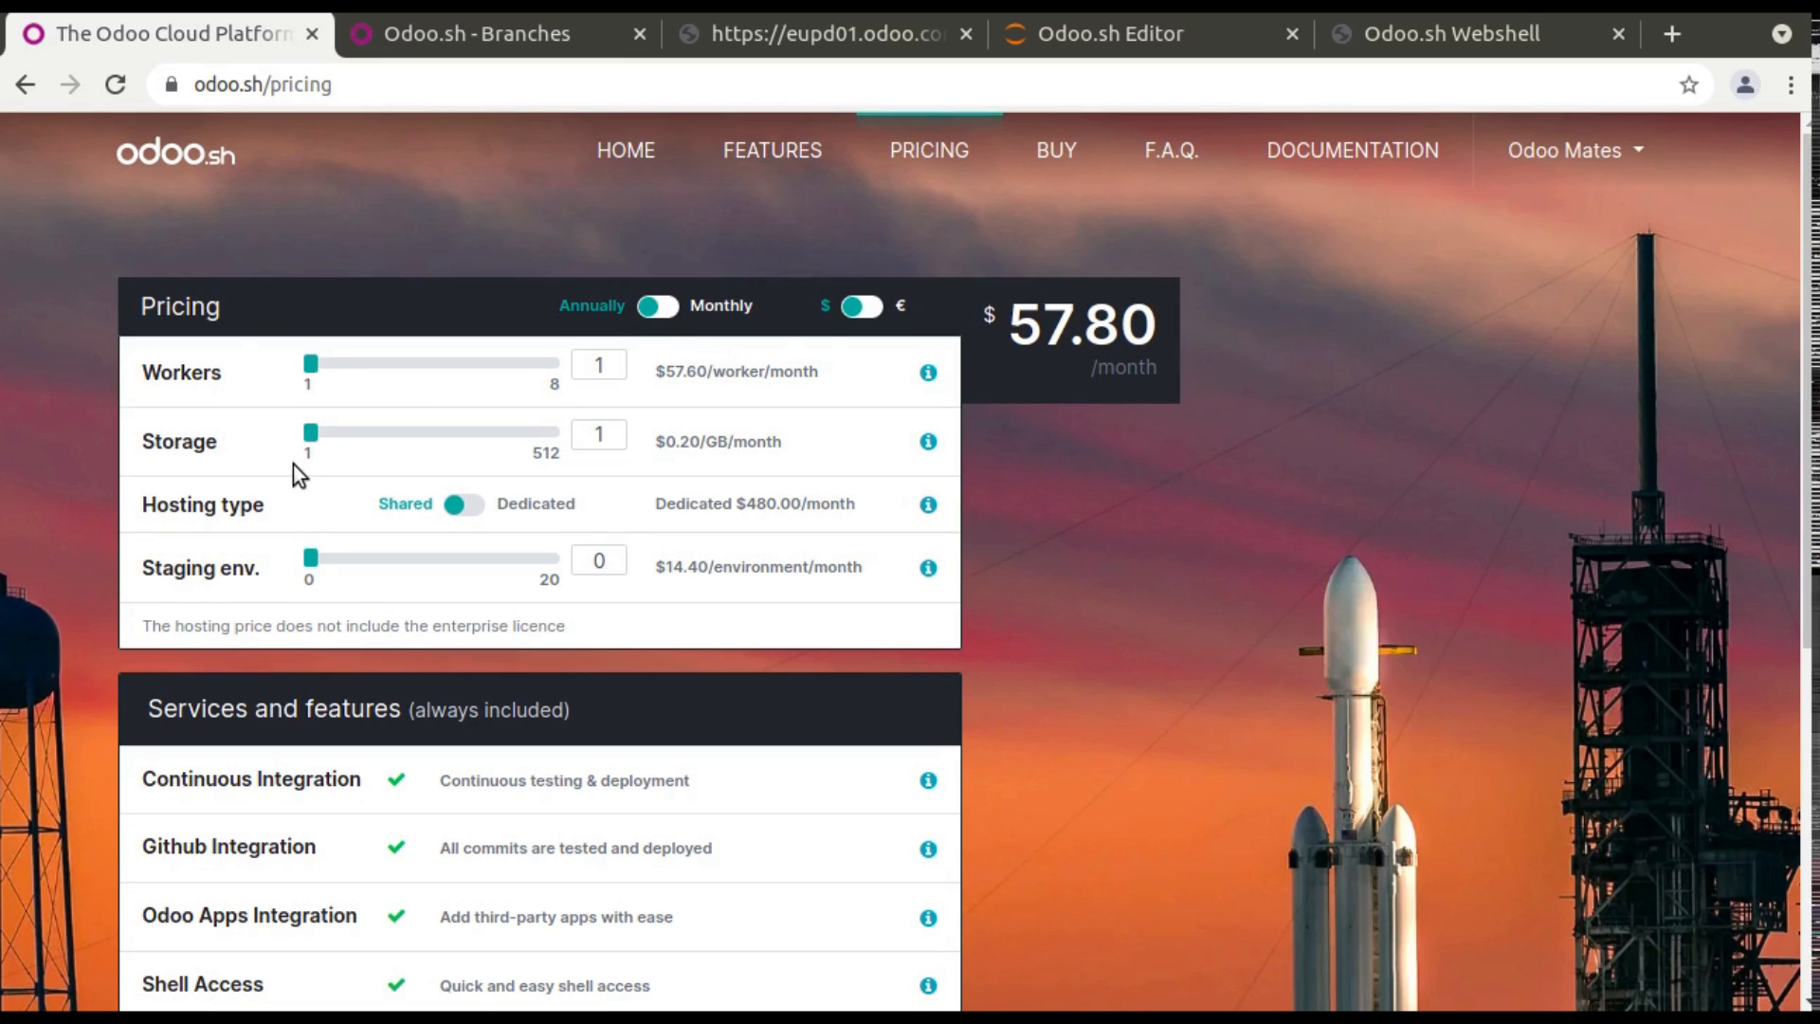
pyautogui.scroll(-3)
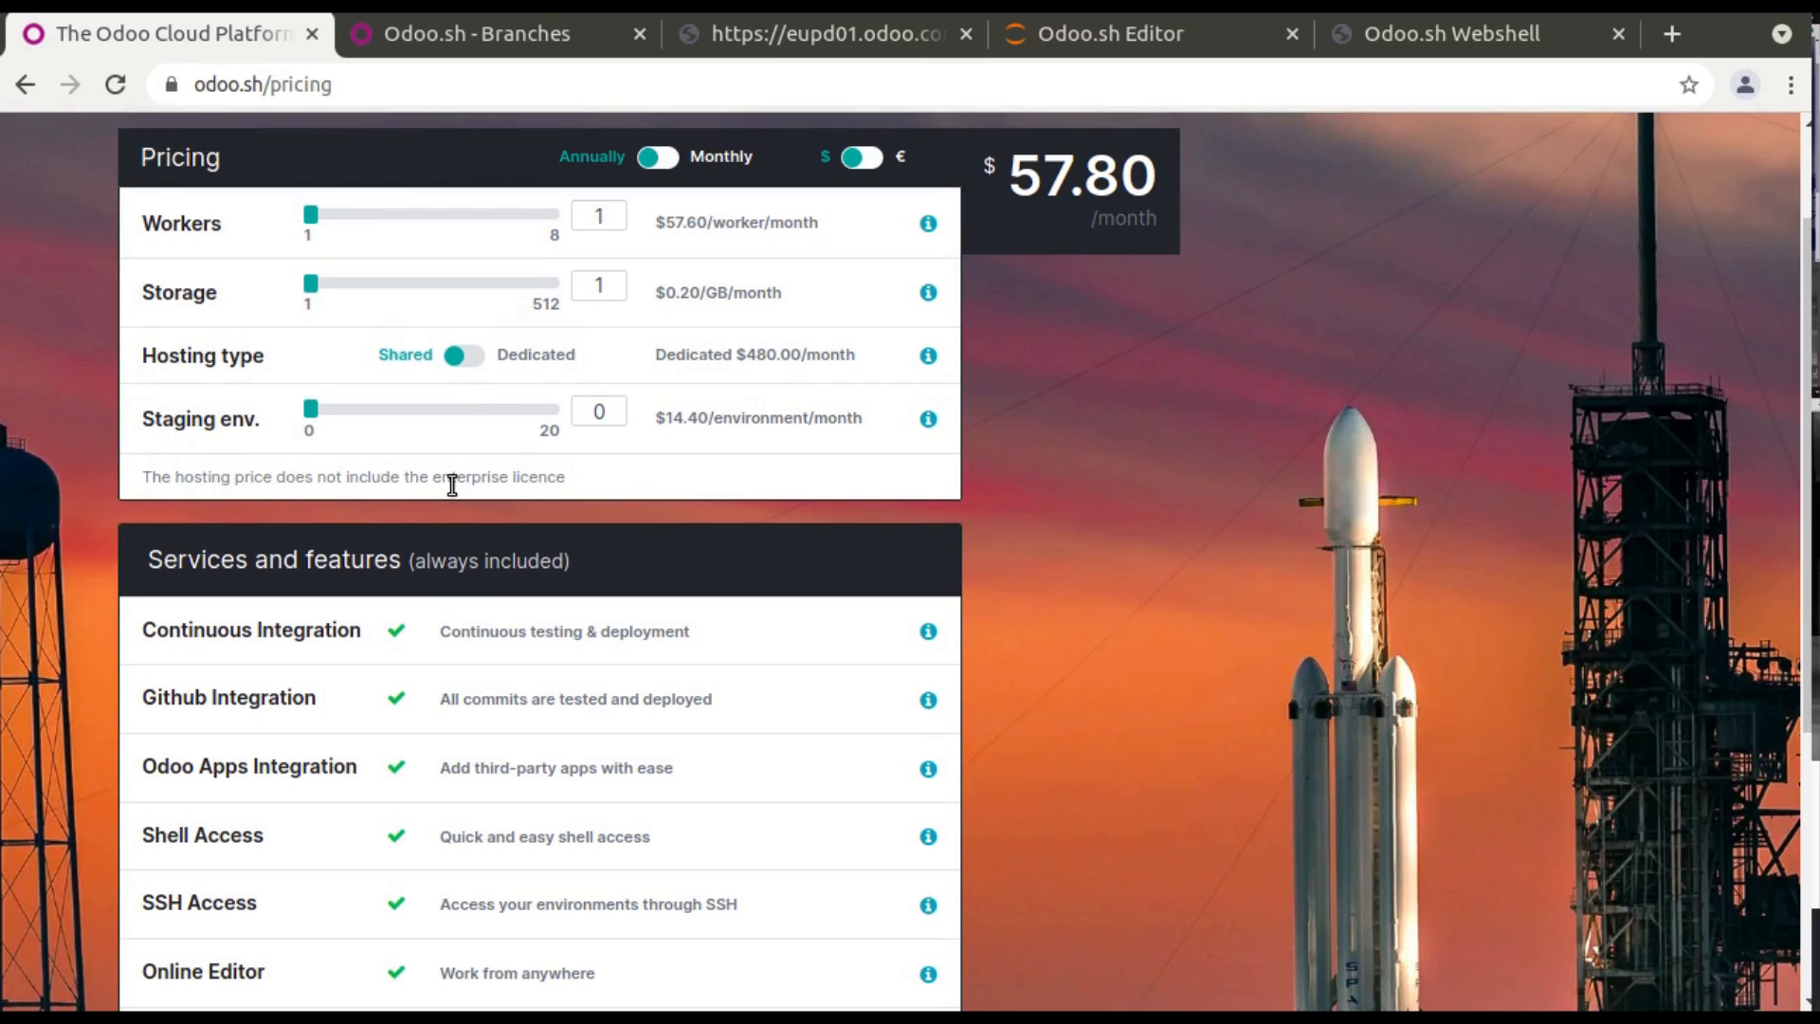
pyautogui.moveTo(188, 253)
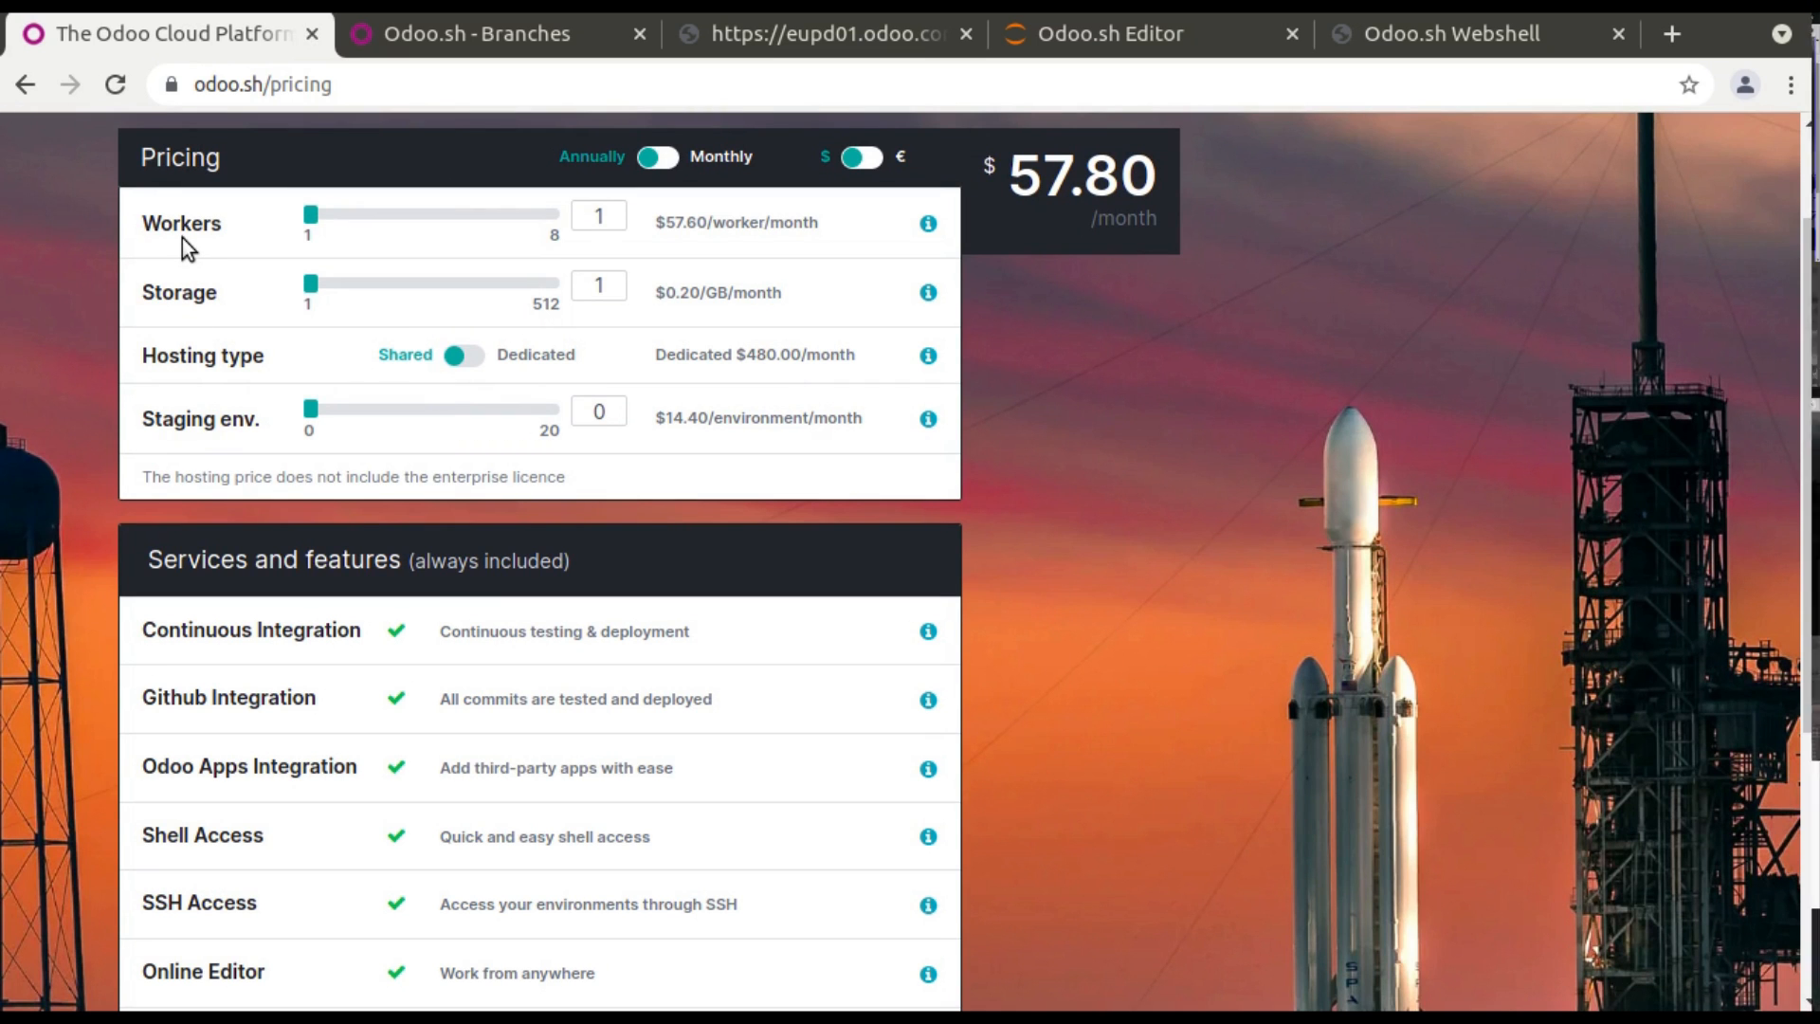
pyautogui.moveTo(304, 310)
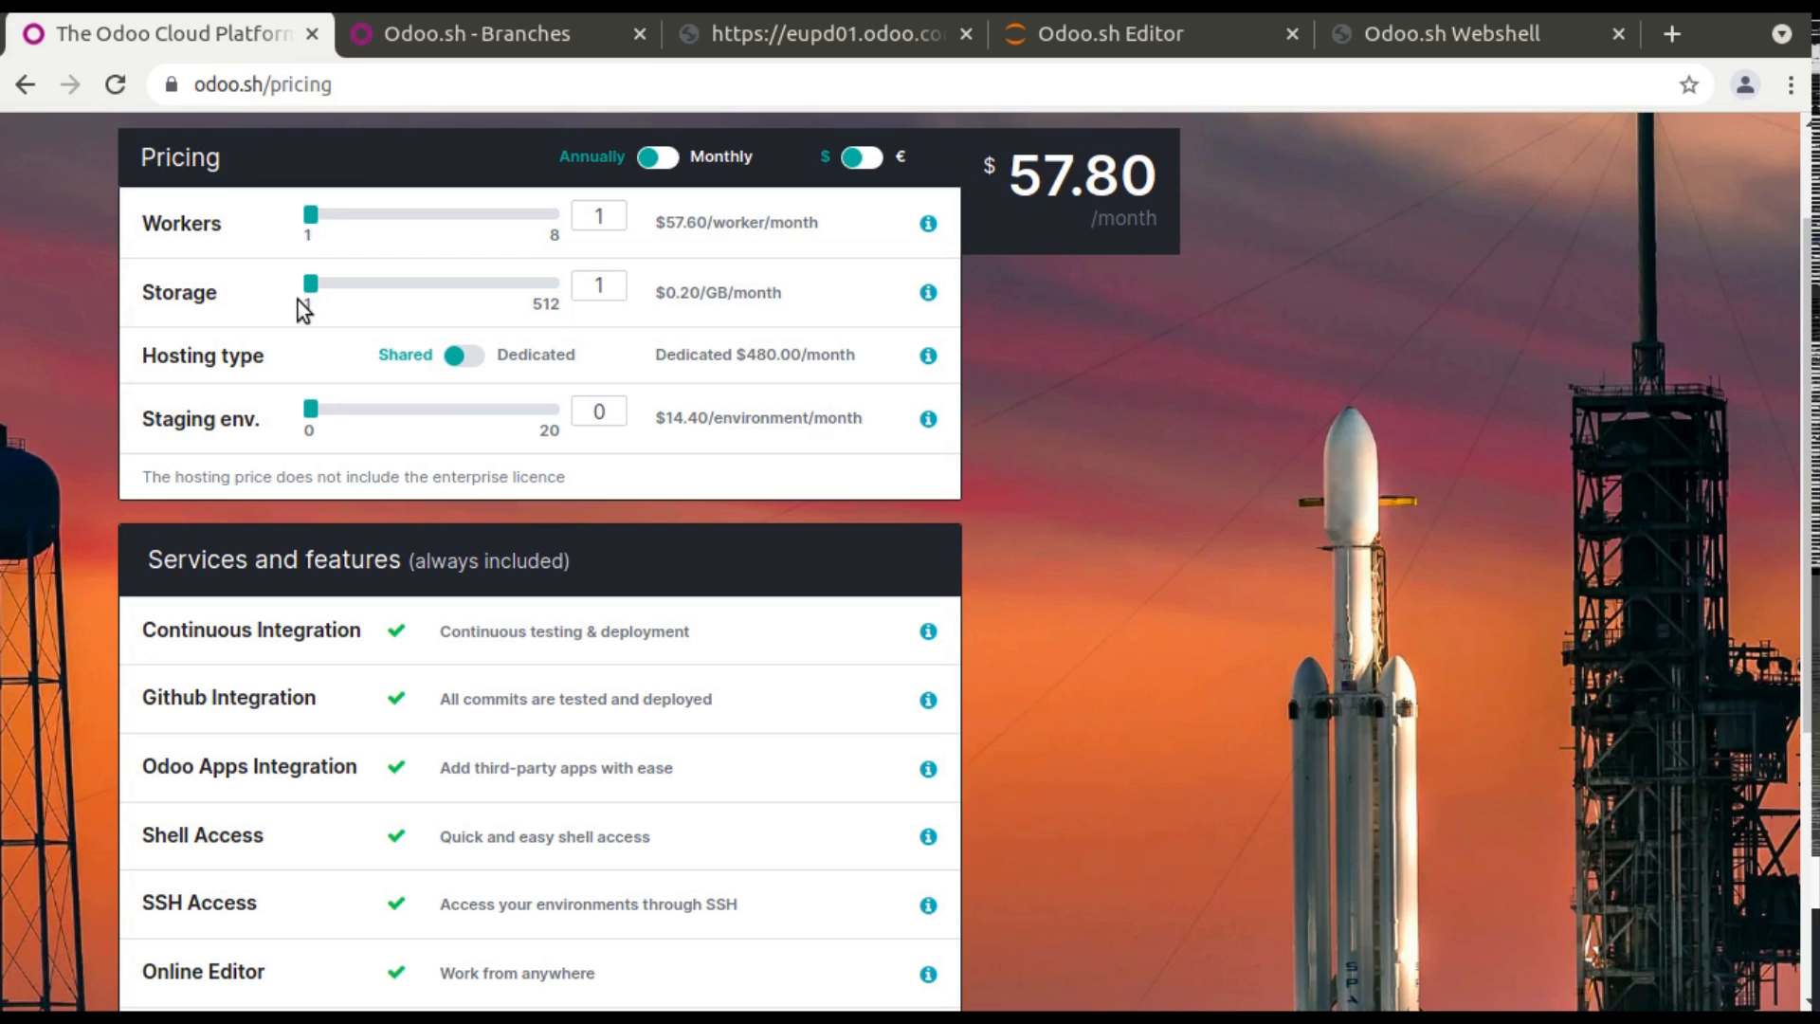
pyautogui.moveTo(464, 360)
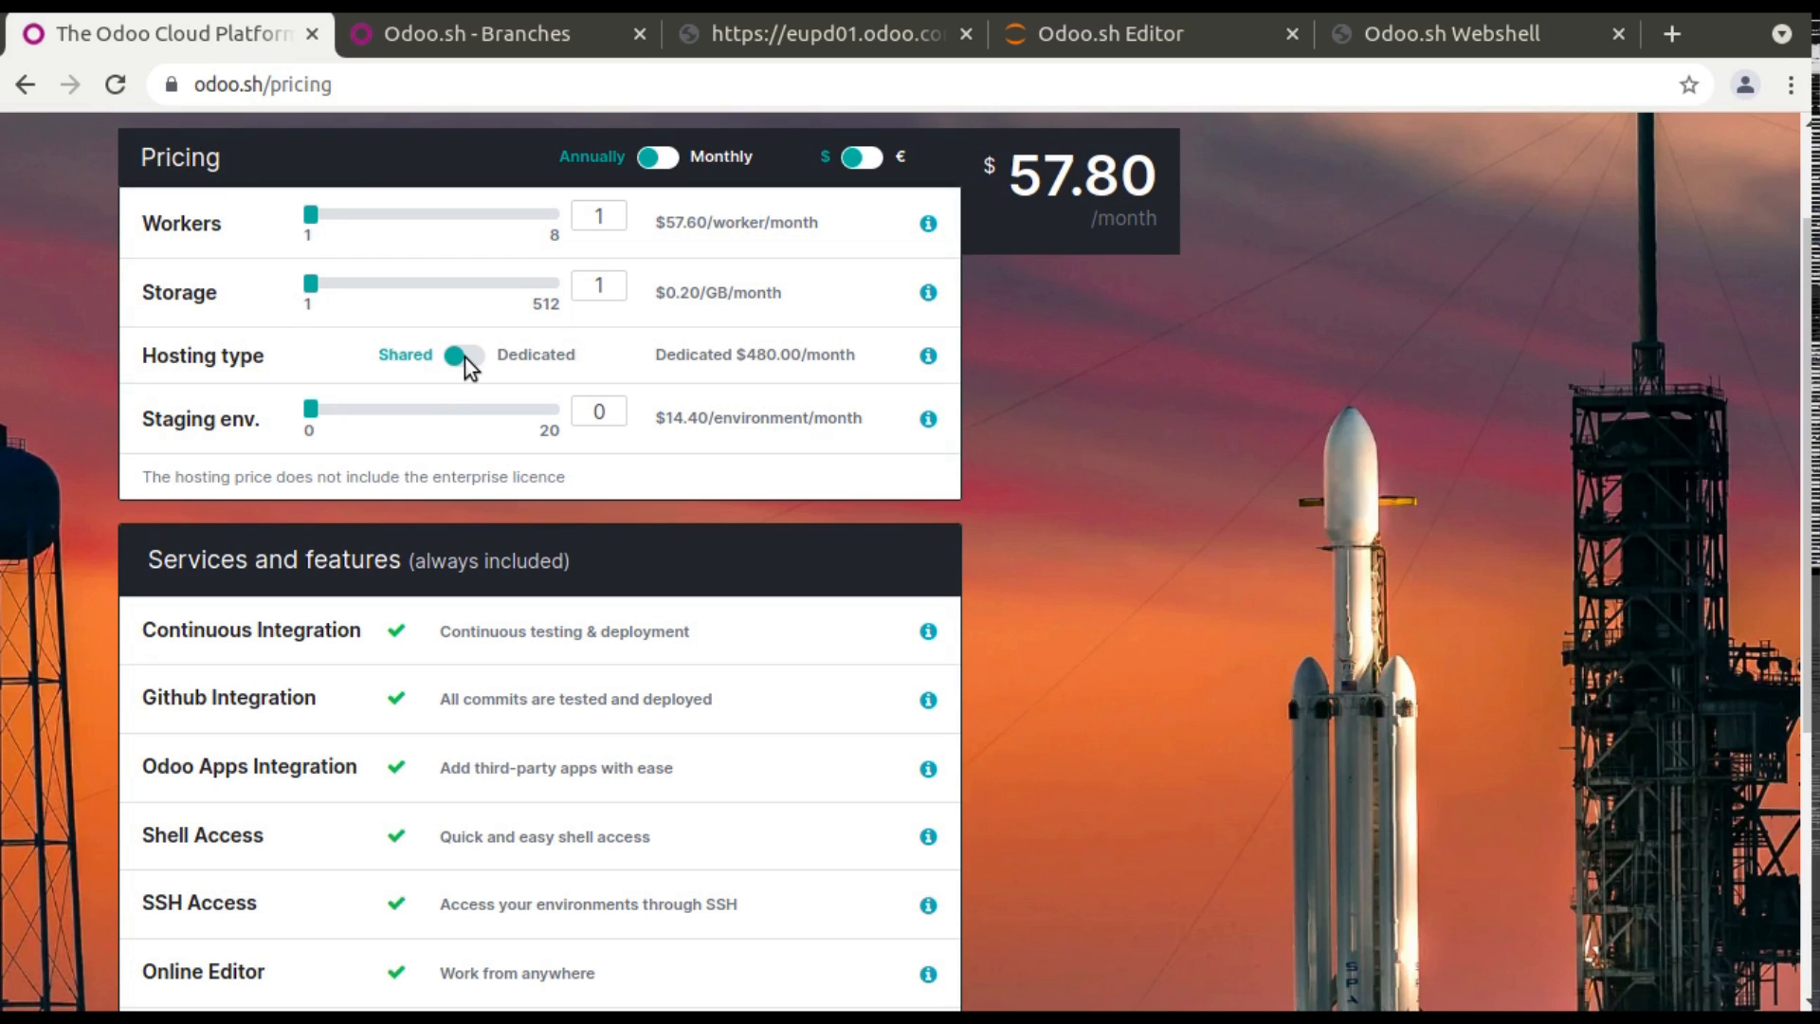
pyautogui.moveTo(332, 432)
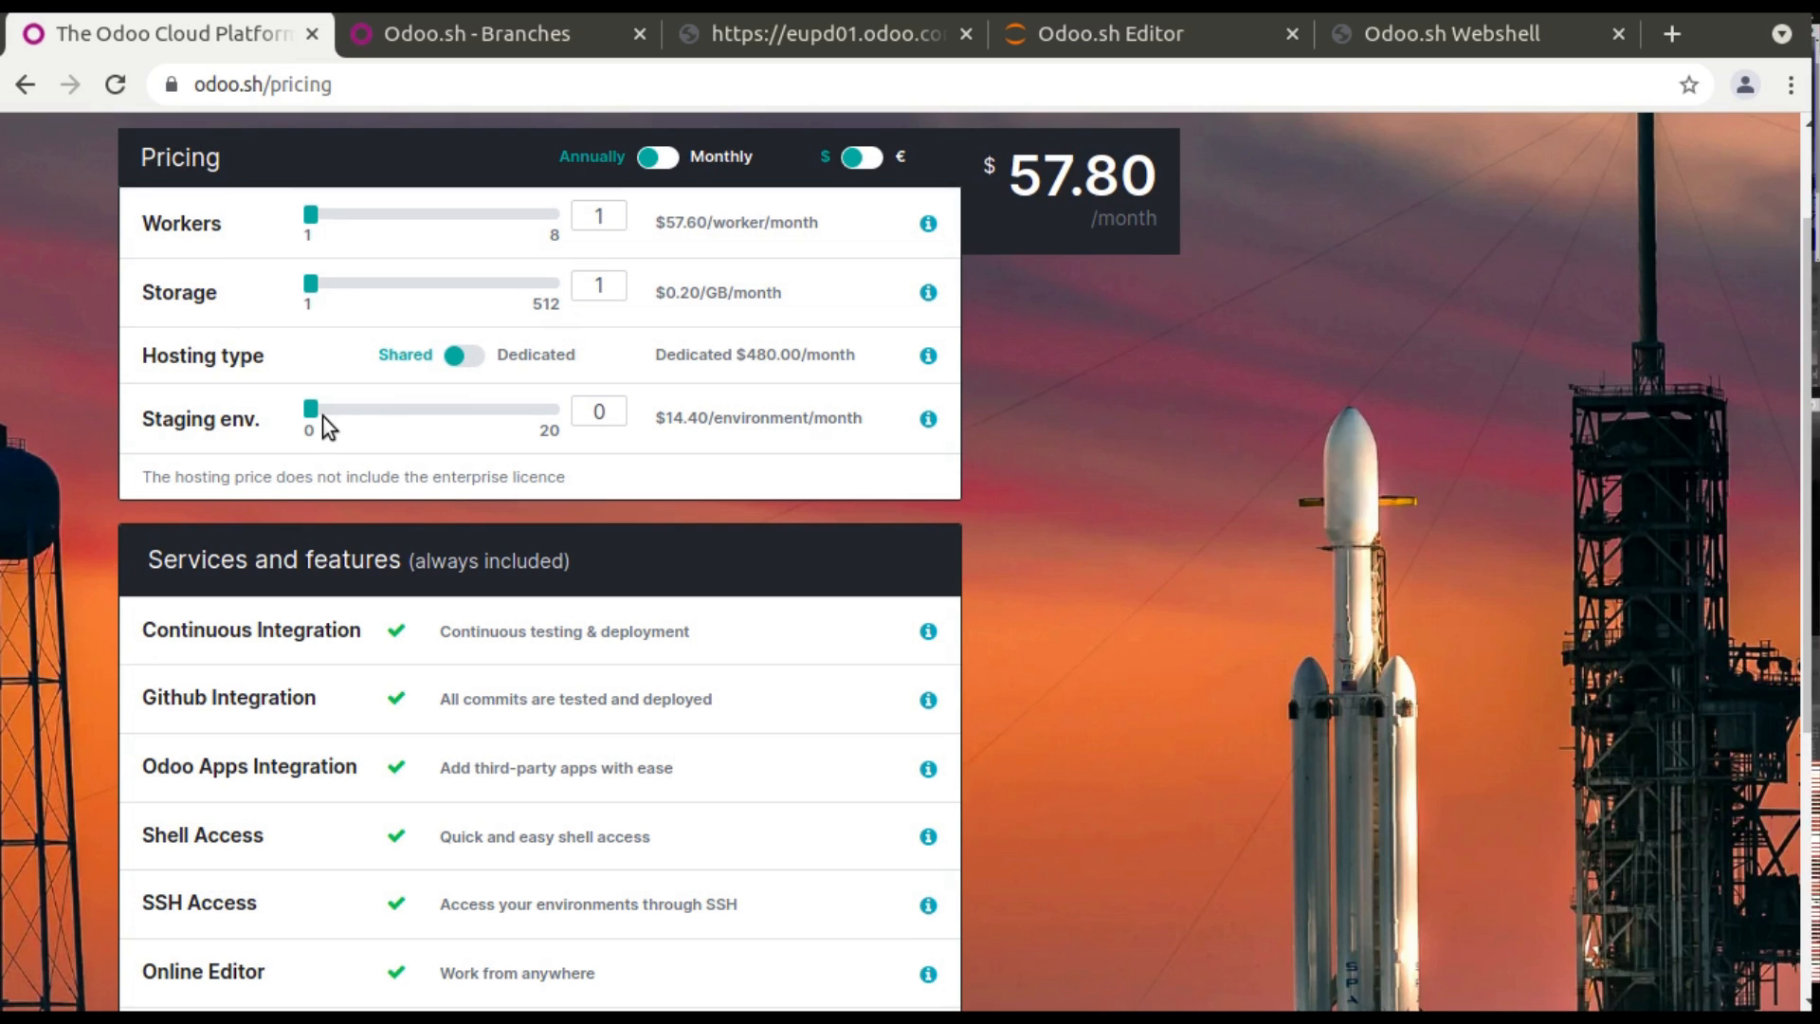
pyautogui.scroll(3)
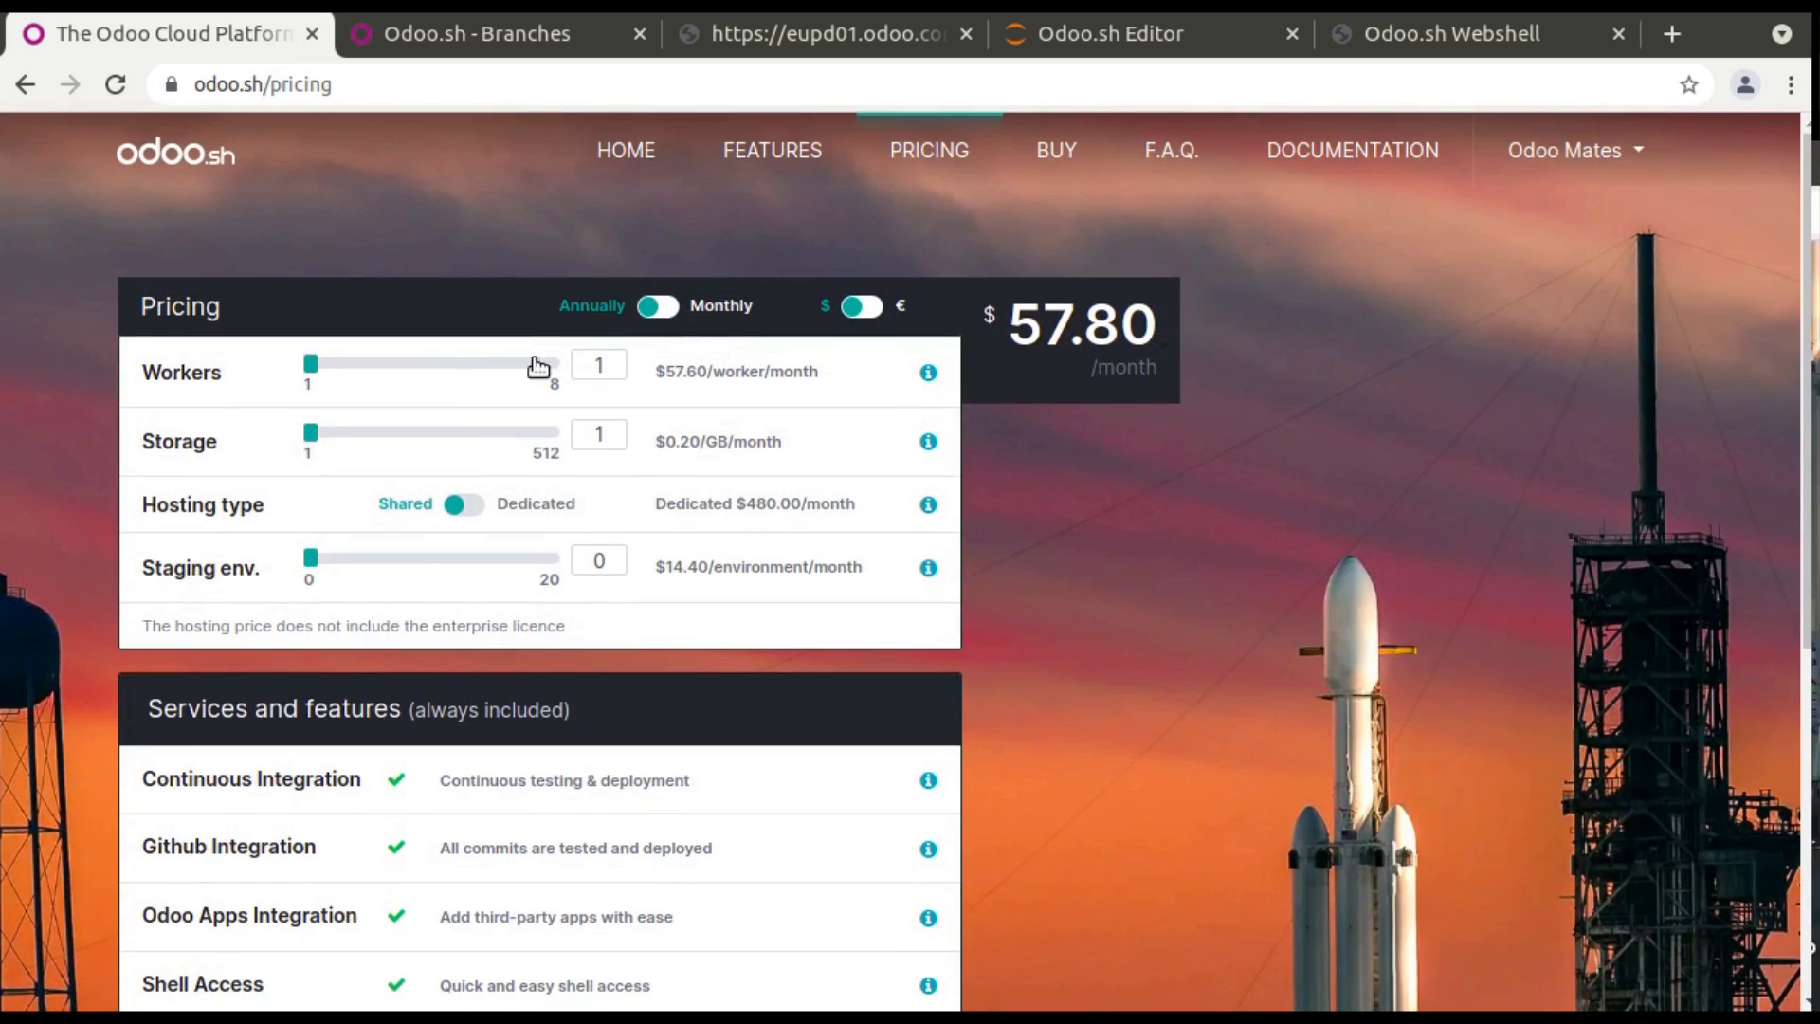
pyautogui.moveTo(1115, 262)
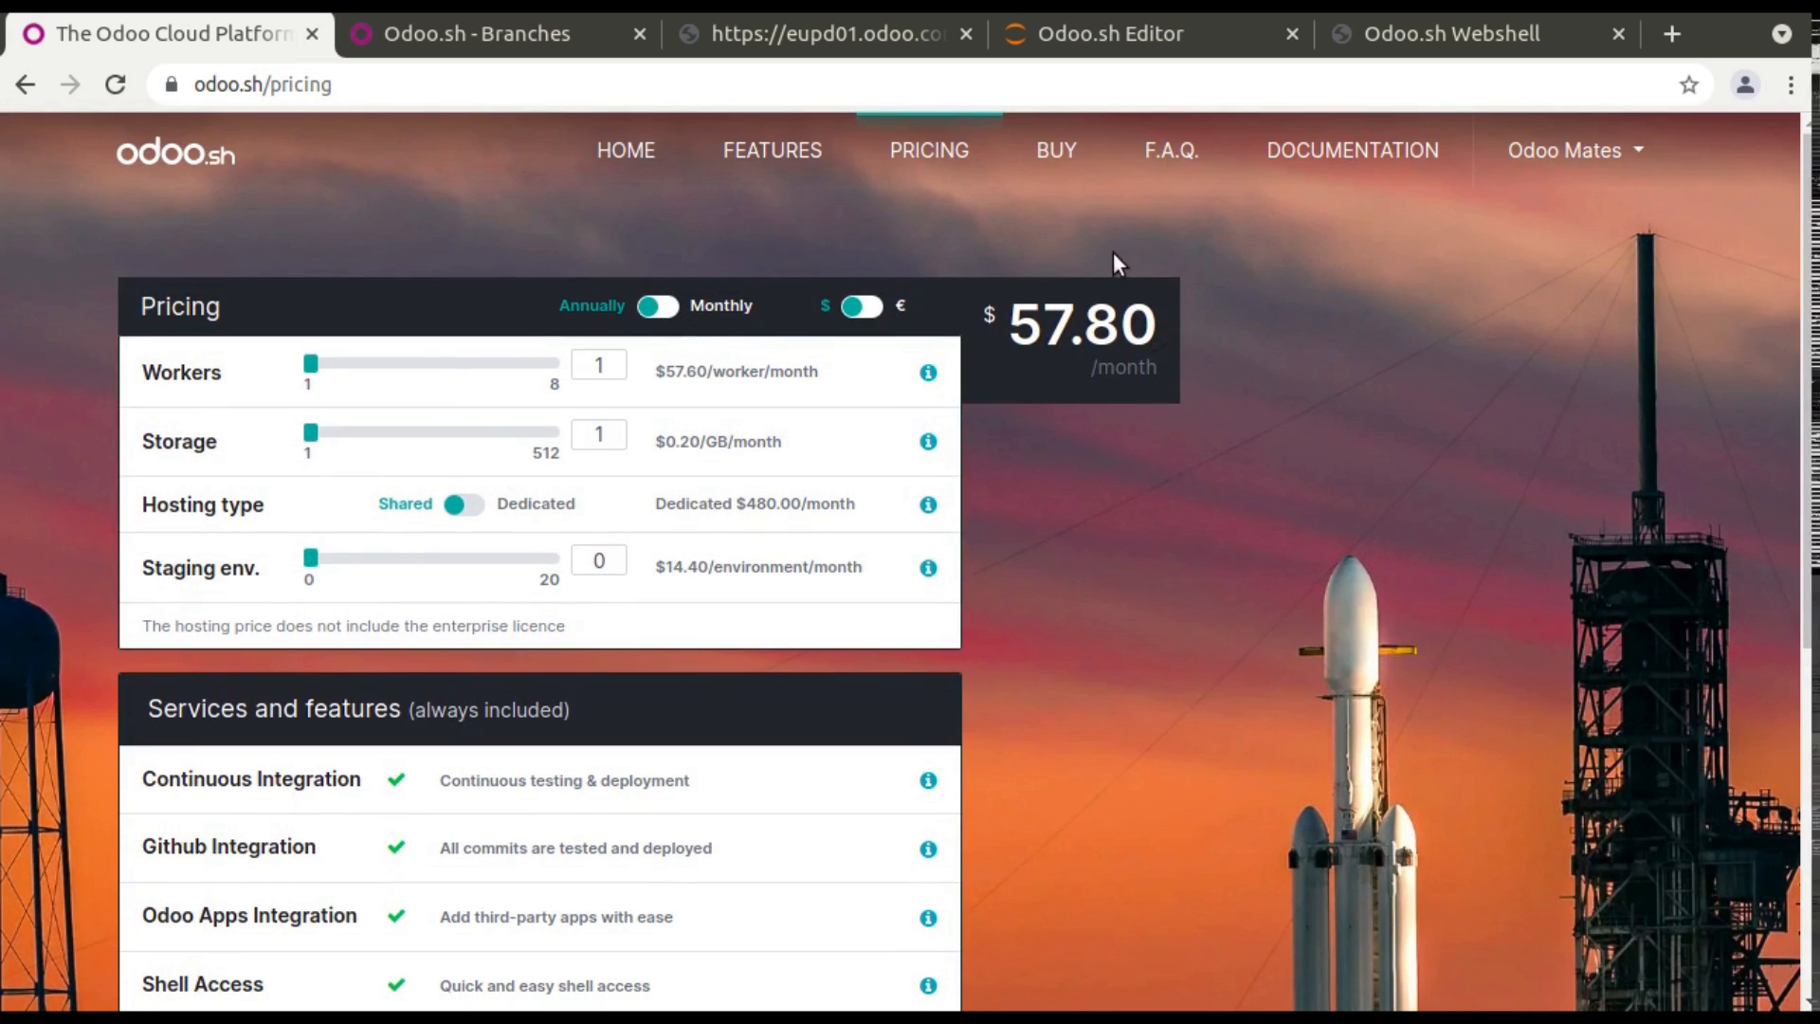
pyautogui.moveTo(1168, 150)
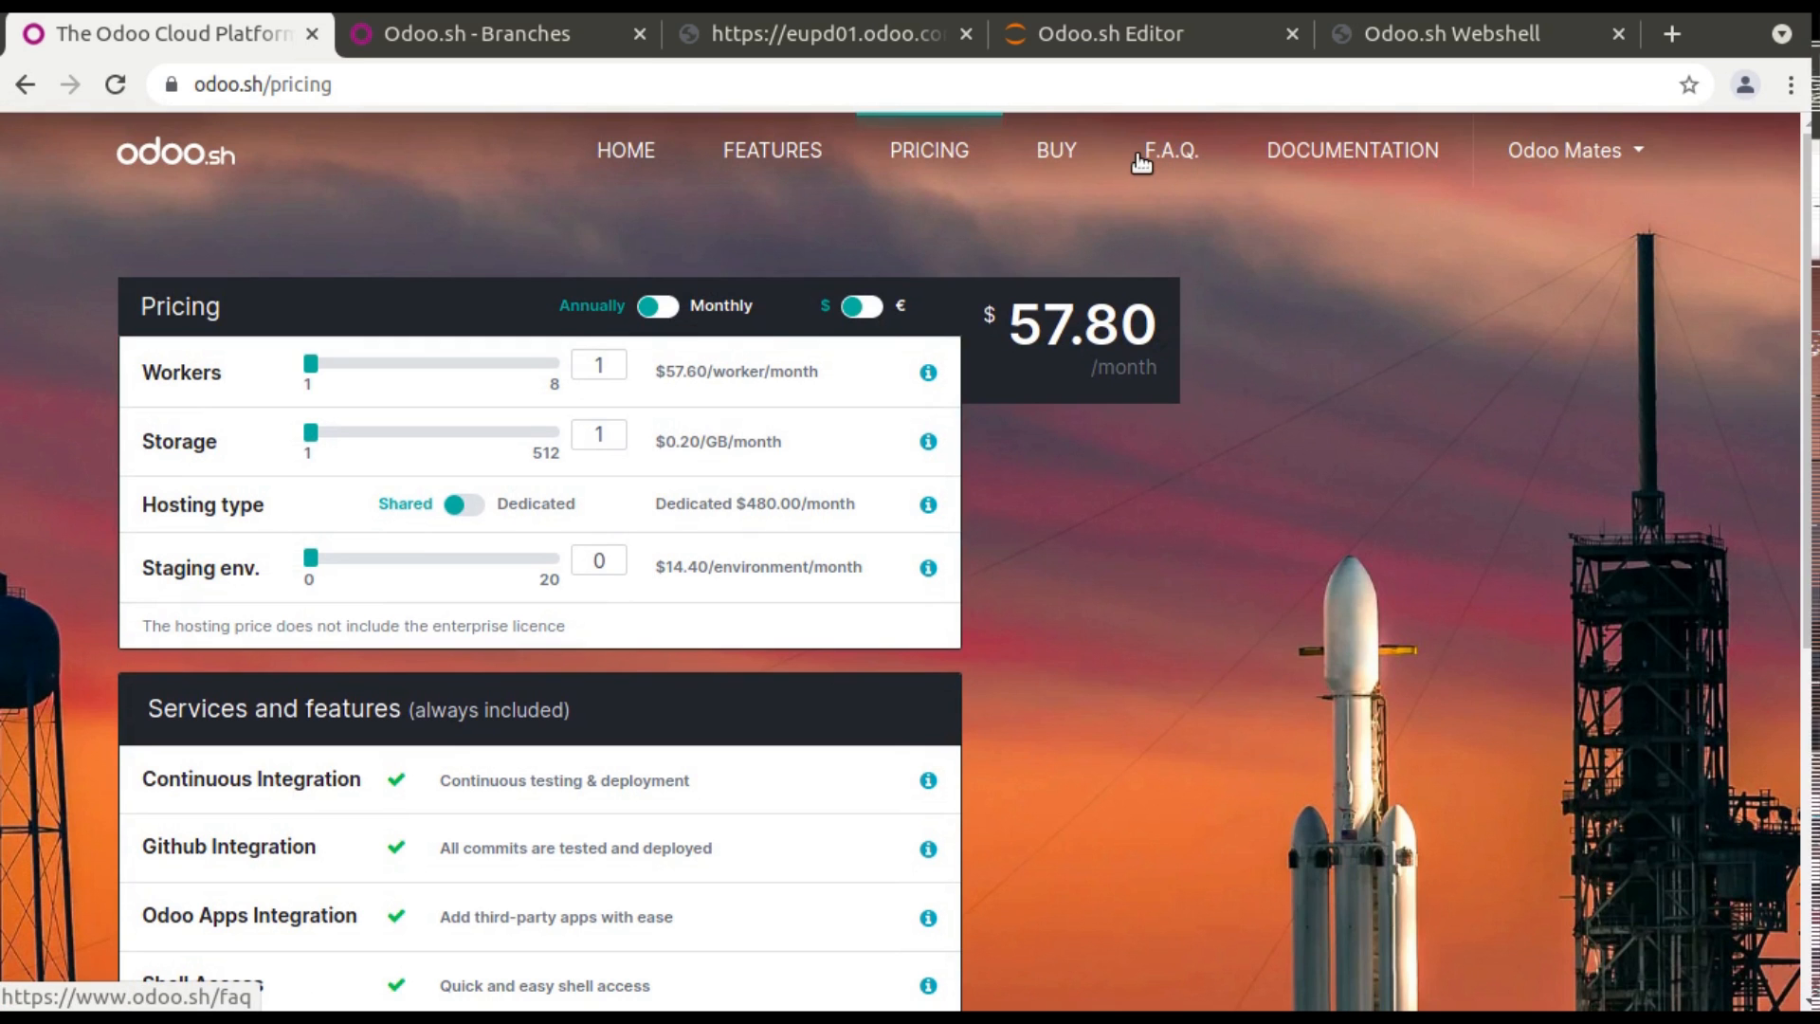
pyautogui.moveTo(1056, 159)
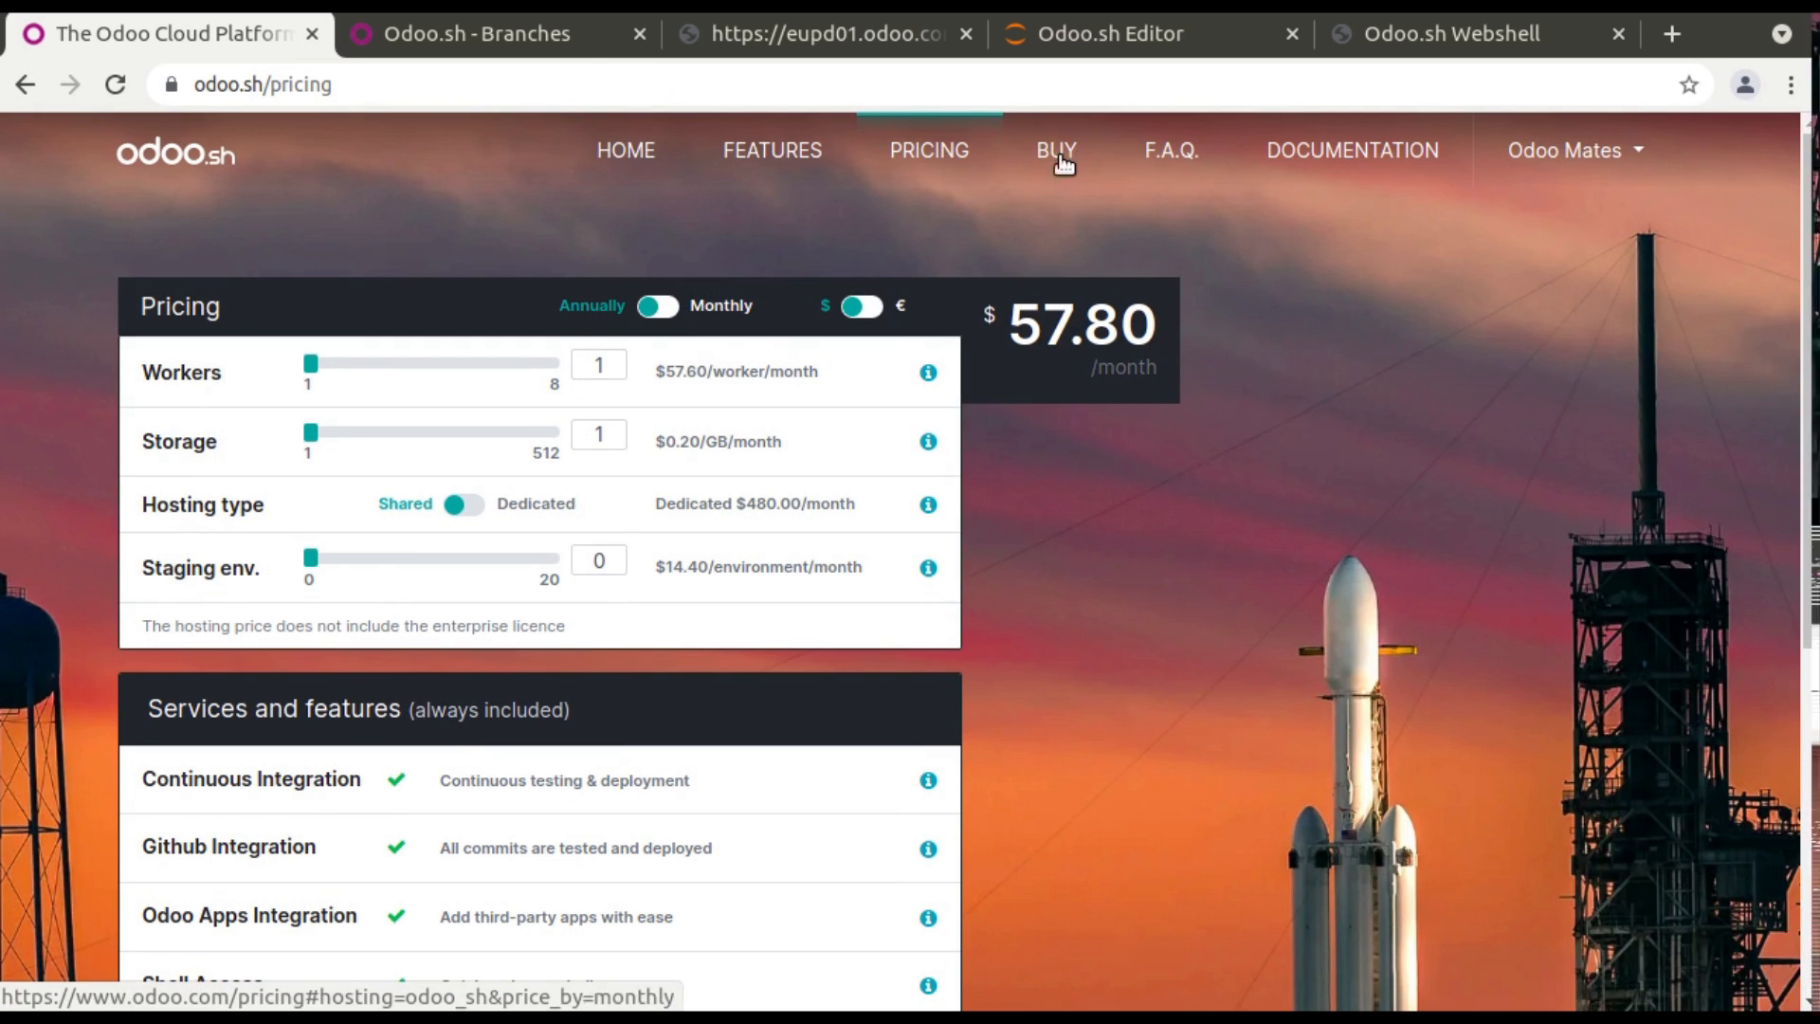
pyautogui.moveTo(1351, 160)
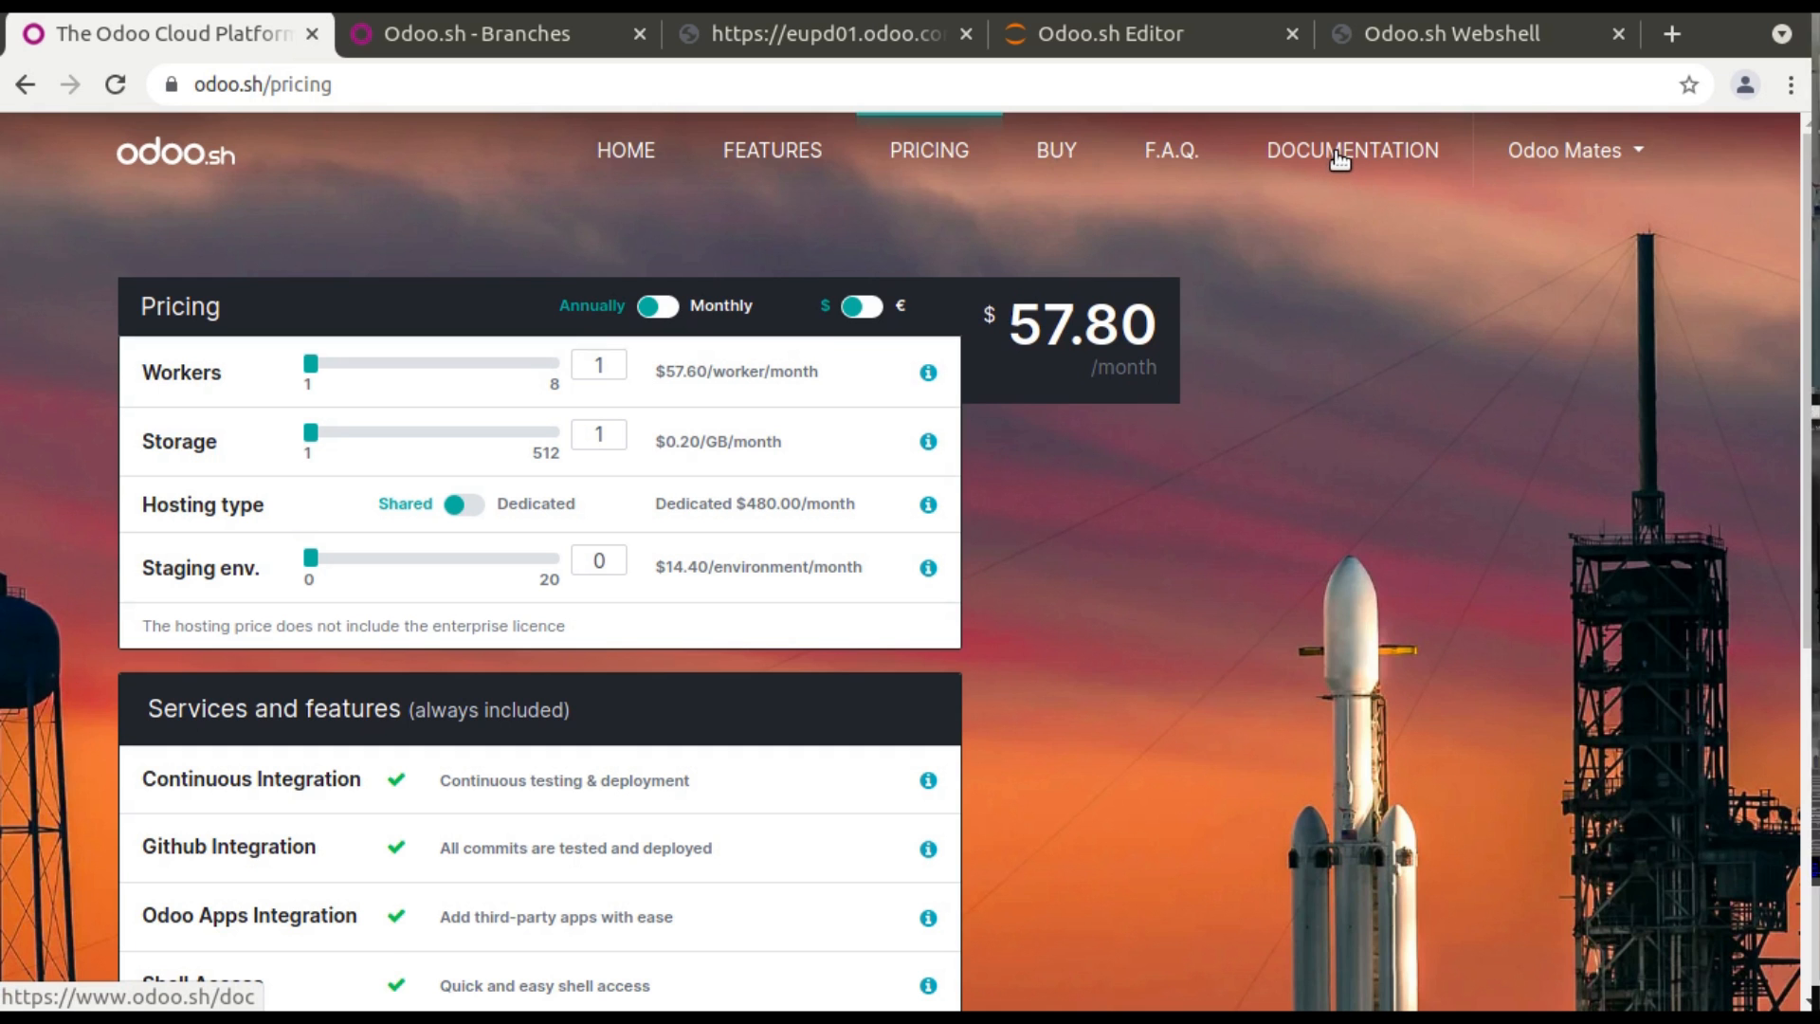
pyautogui.click(1350, 150)
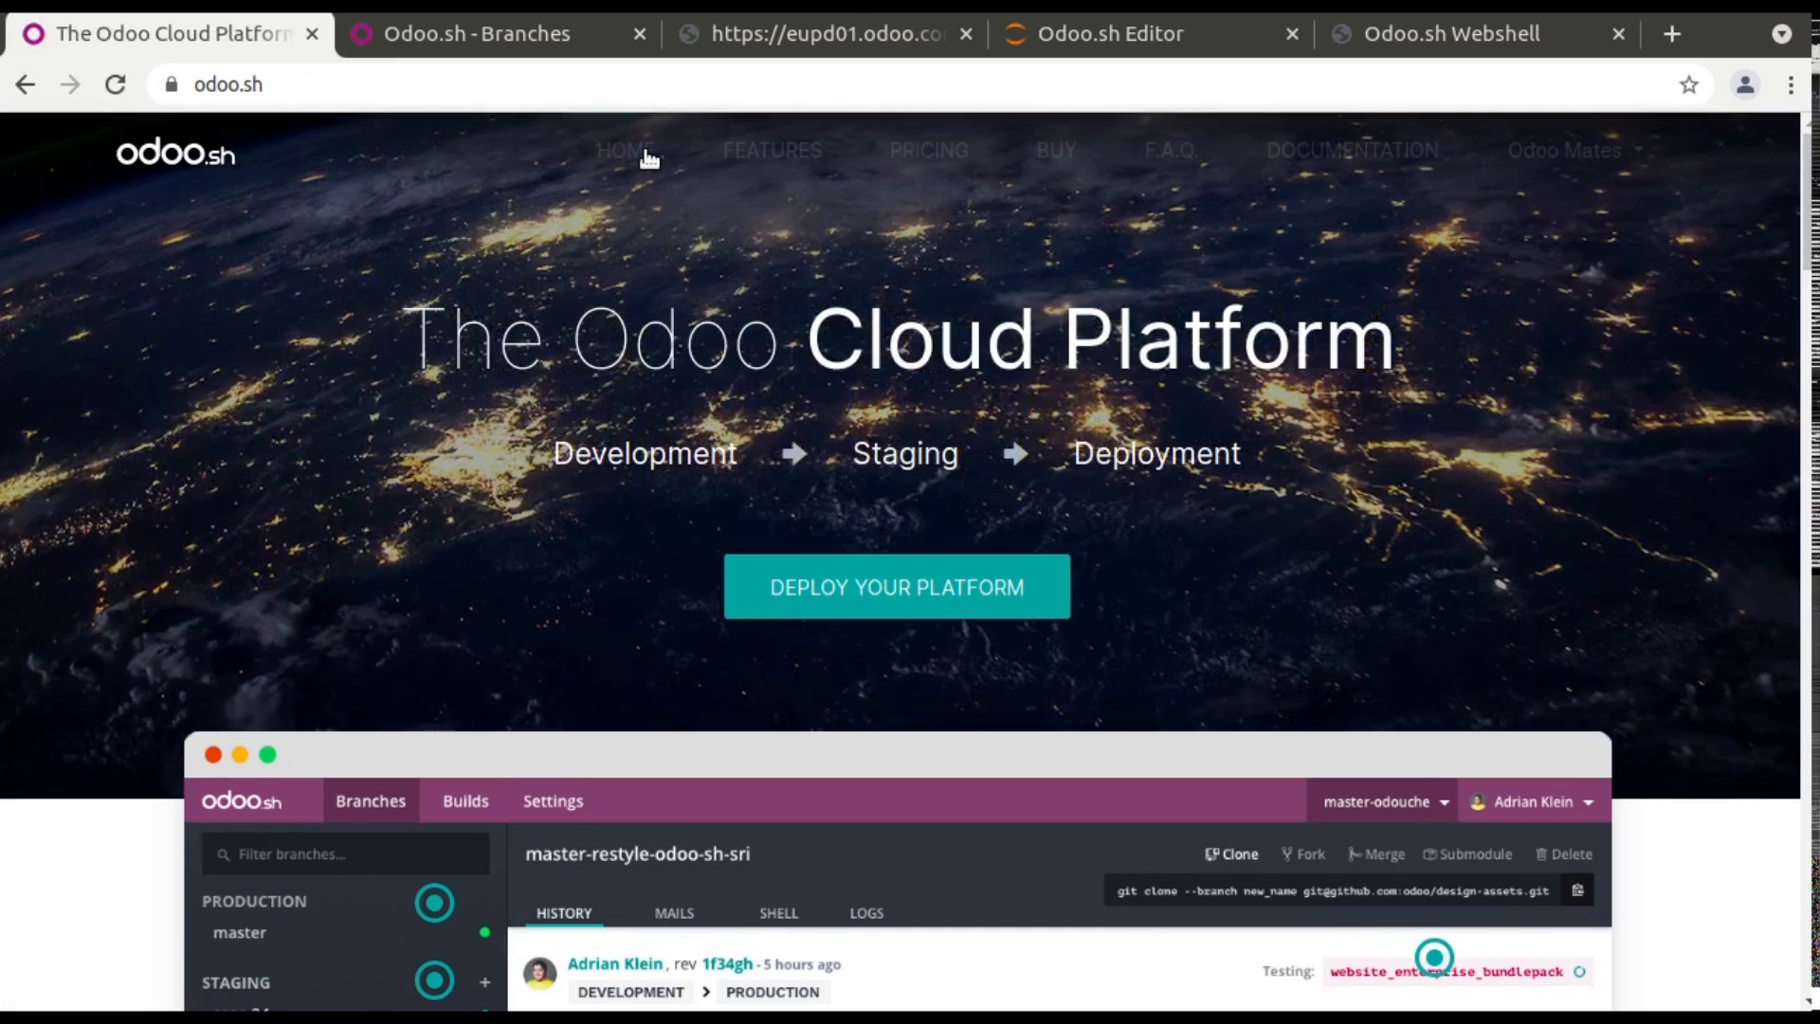
pyautogui.moveTo(625, 150)
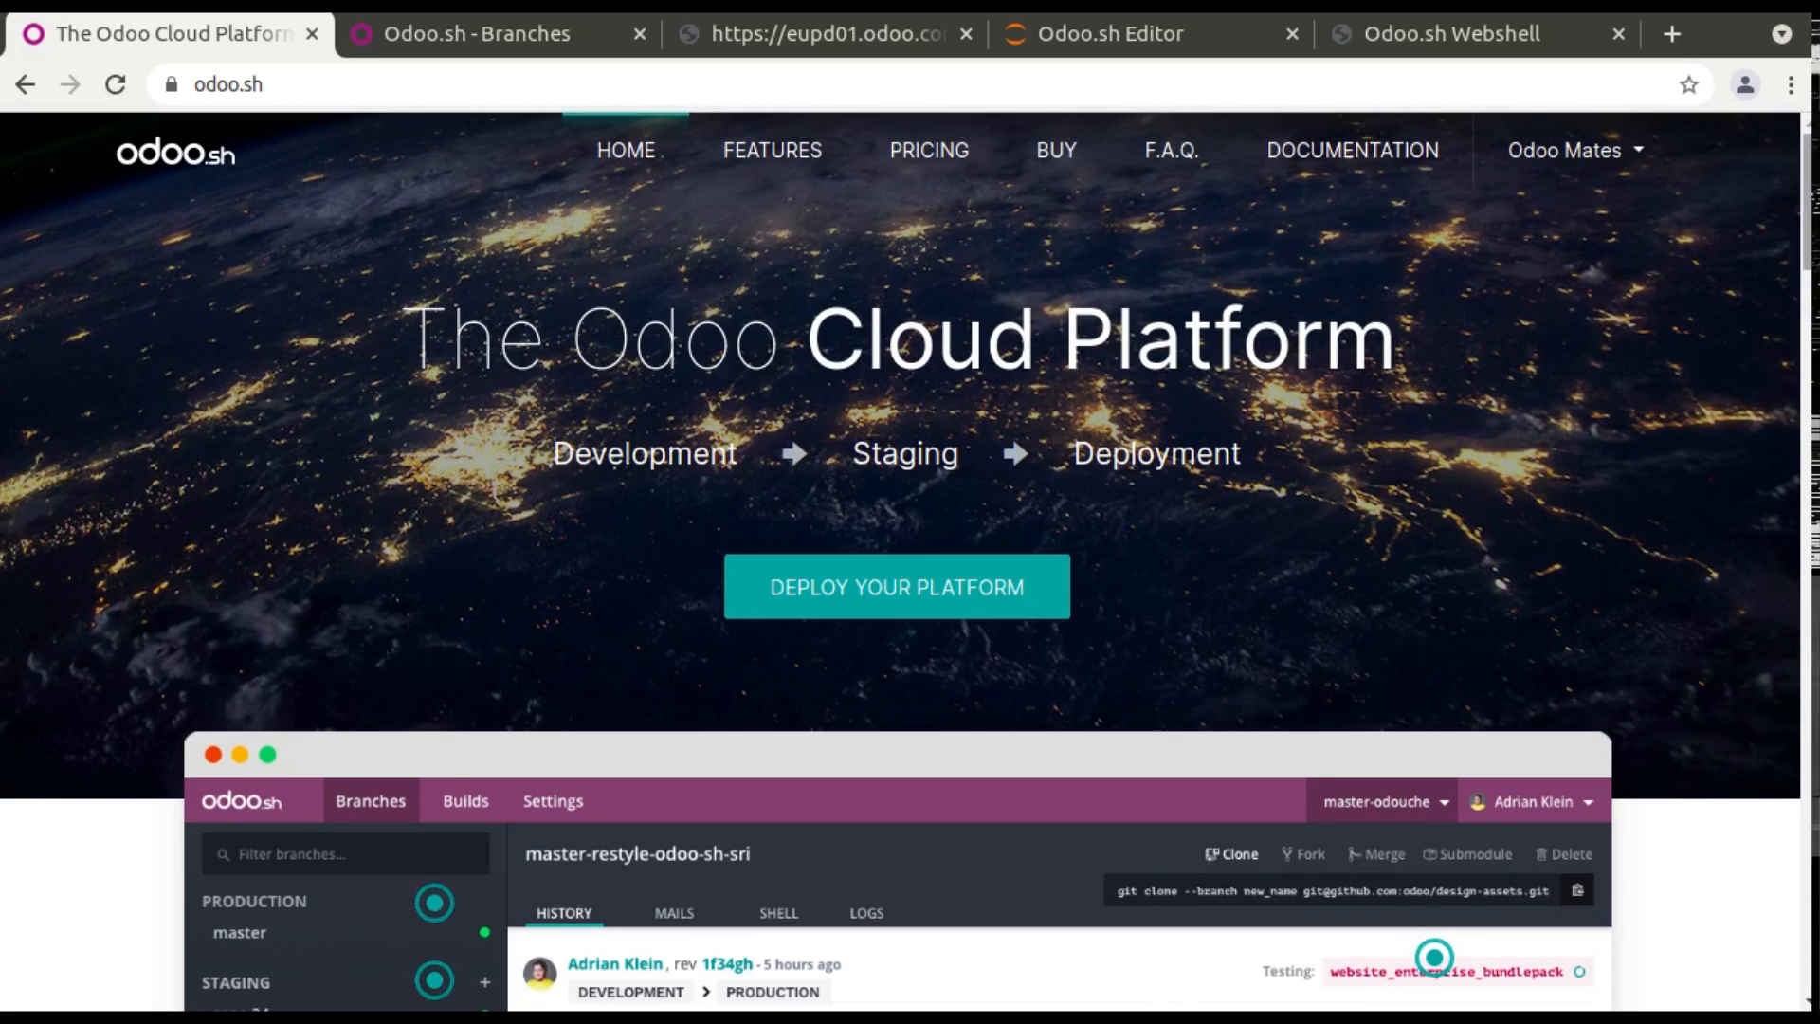
# Scroll the homepage to the features grid: database replication, staging, backup servers, SSH, monitoring.
pyautogui.scroll(-3)
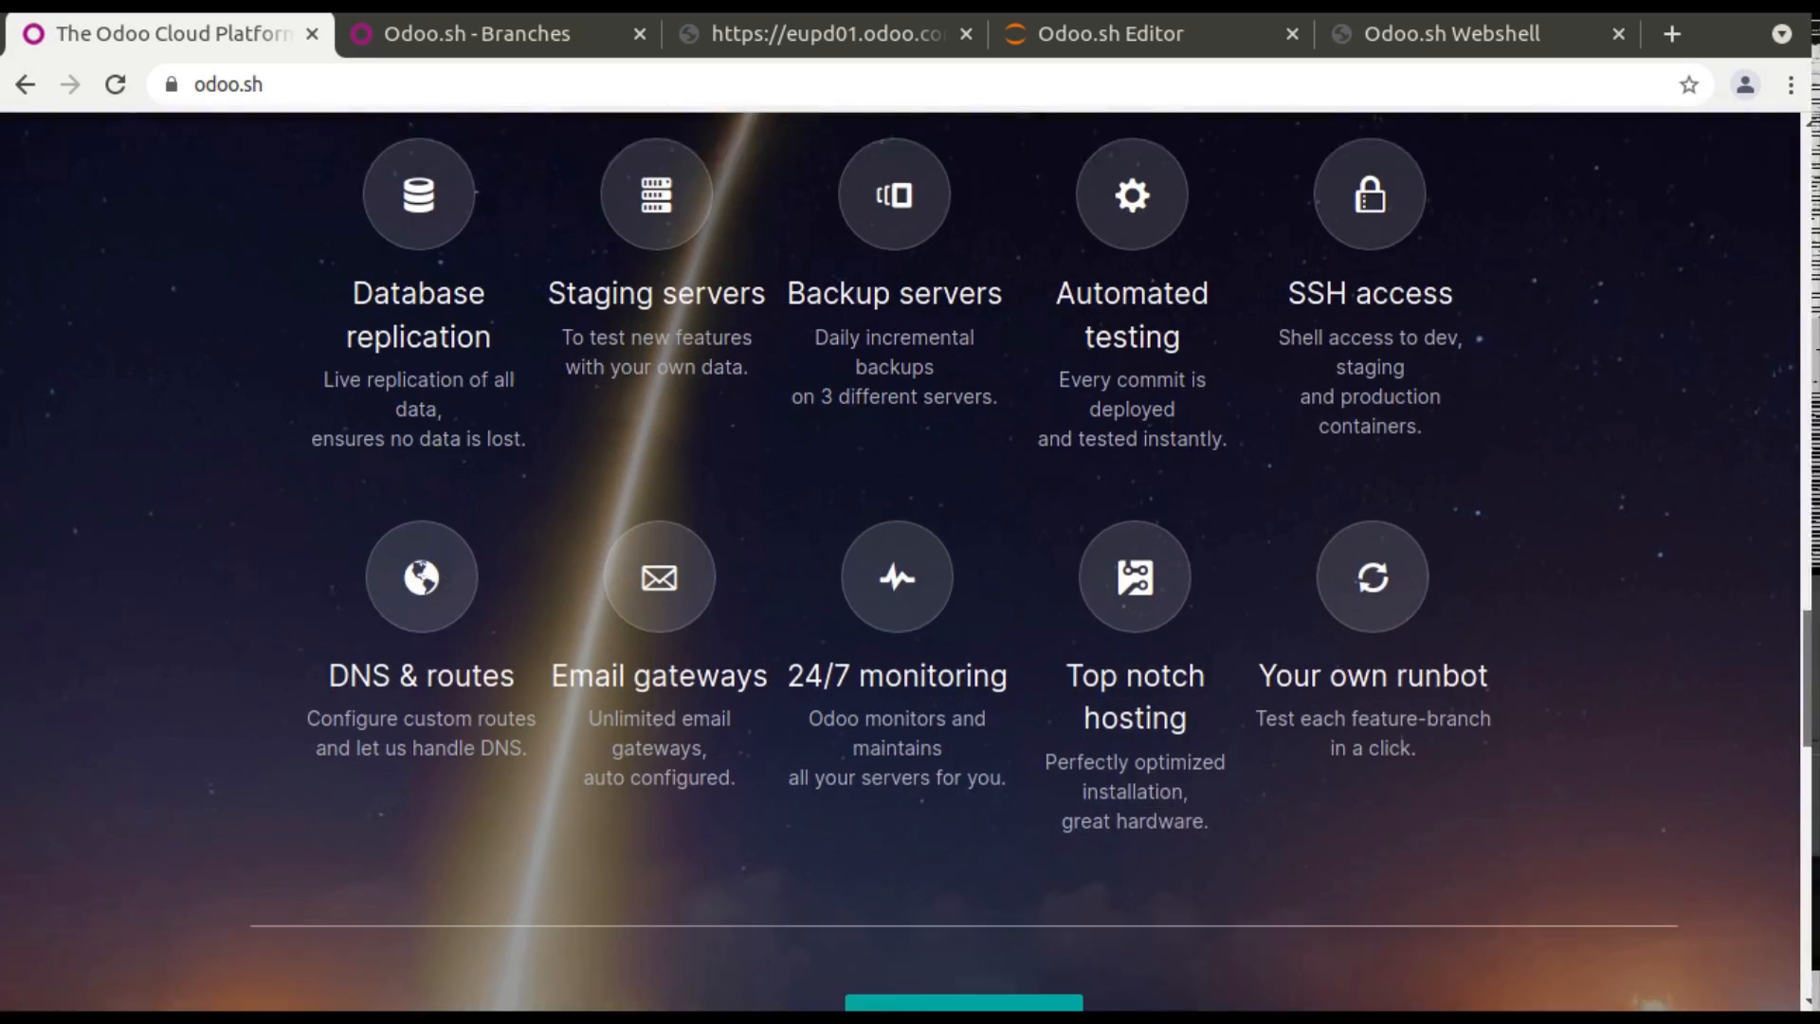